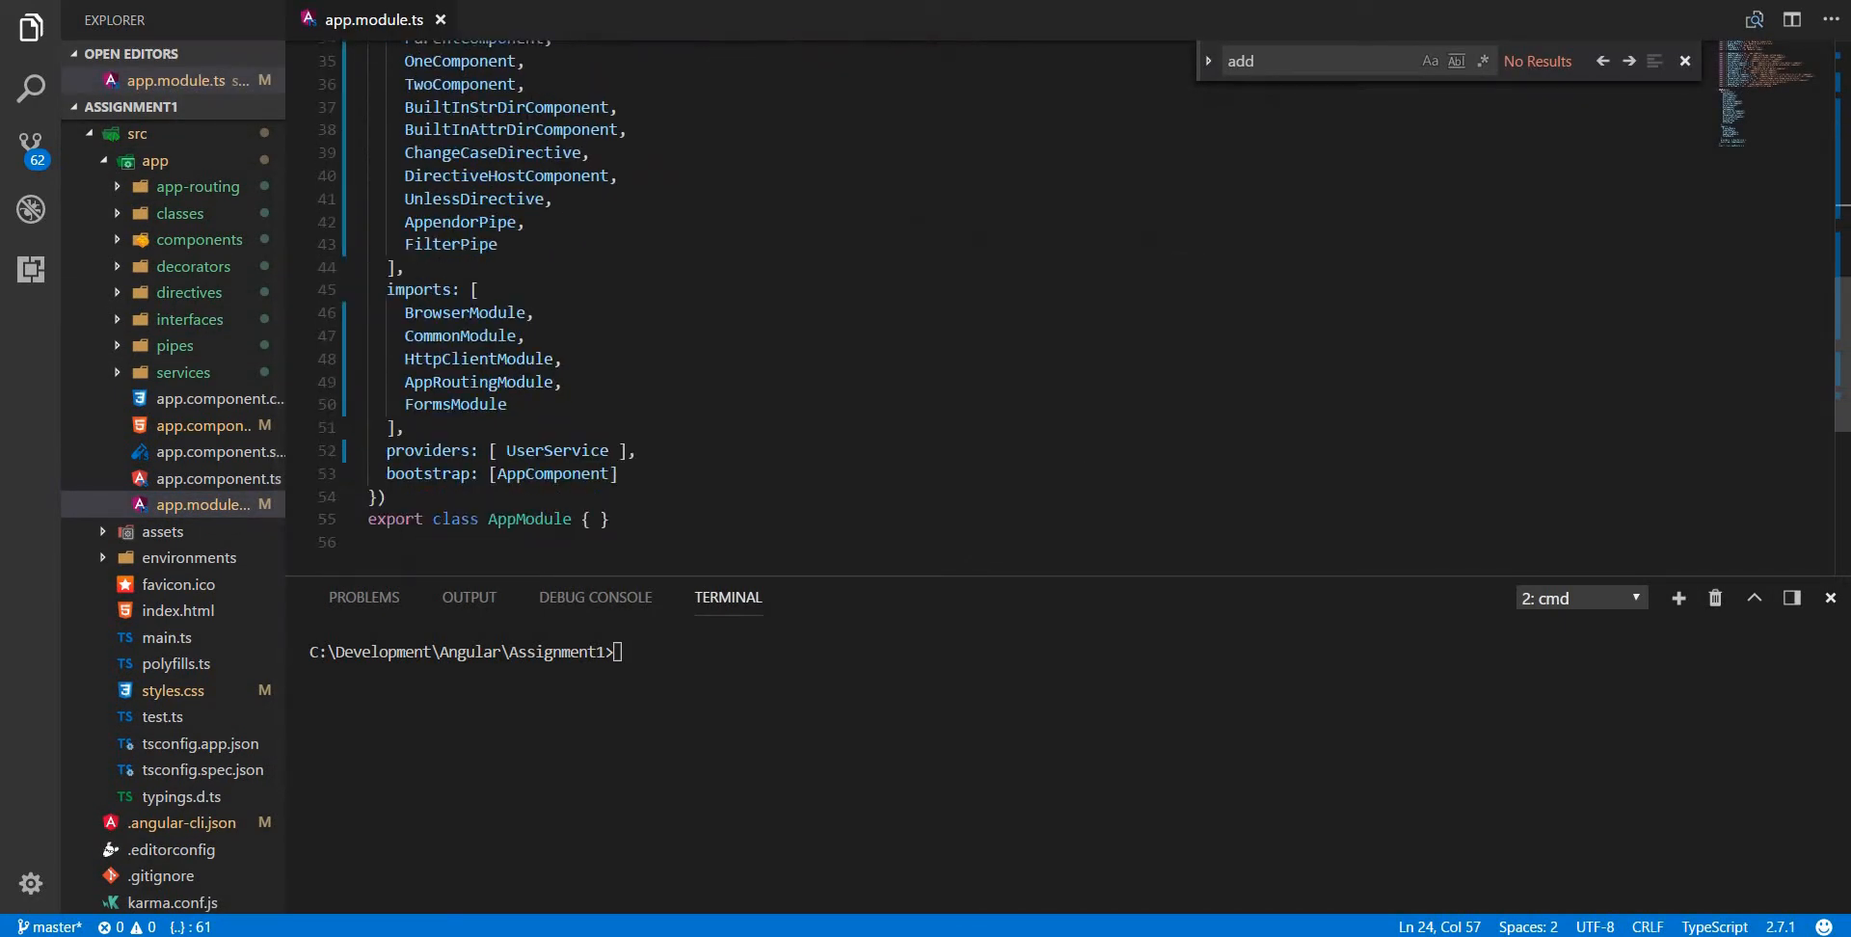
Step: Generate the components/new-user Angular component with the ng CLI from the terminal
double_click(454, 404)
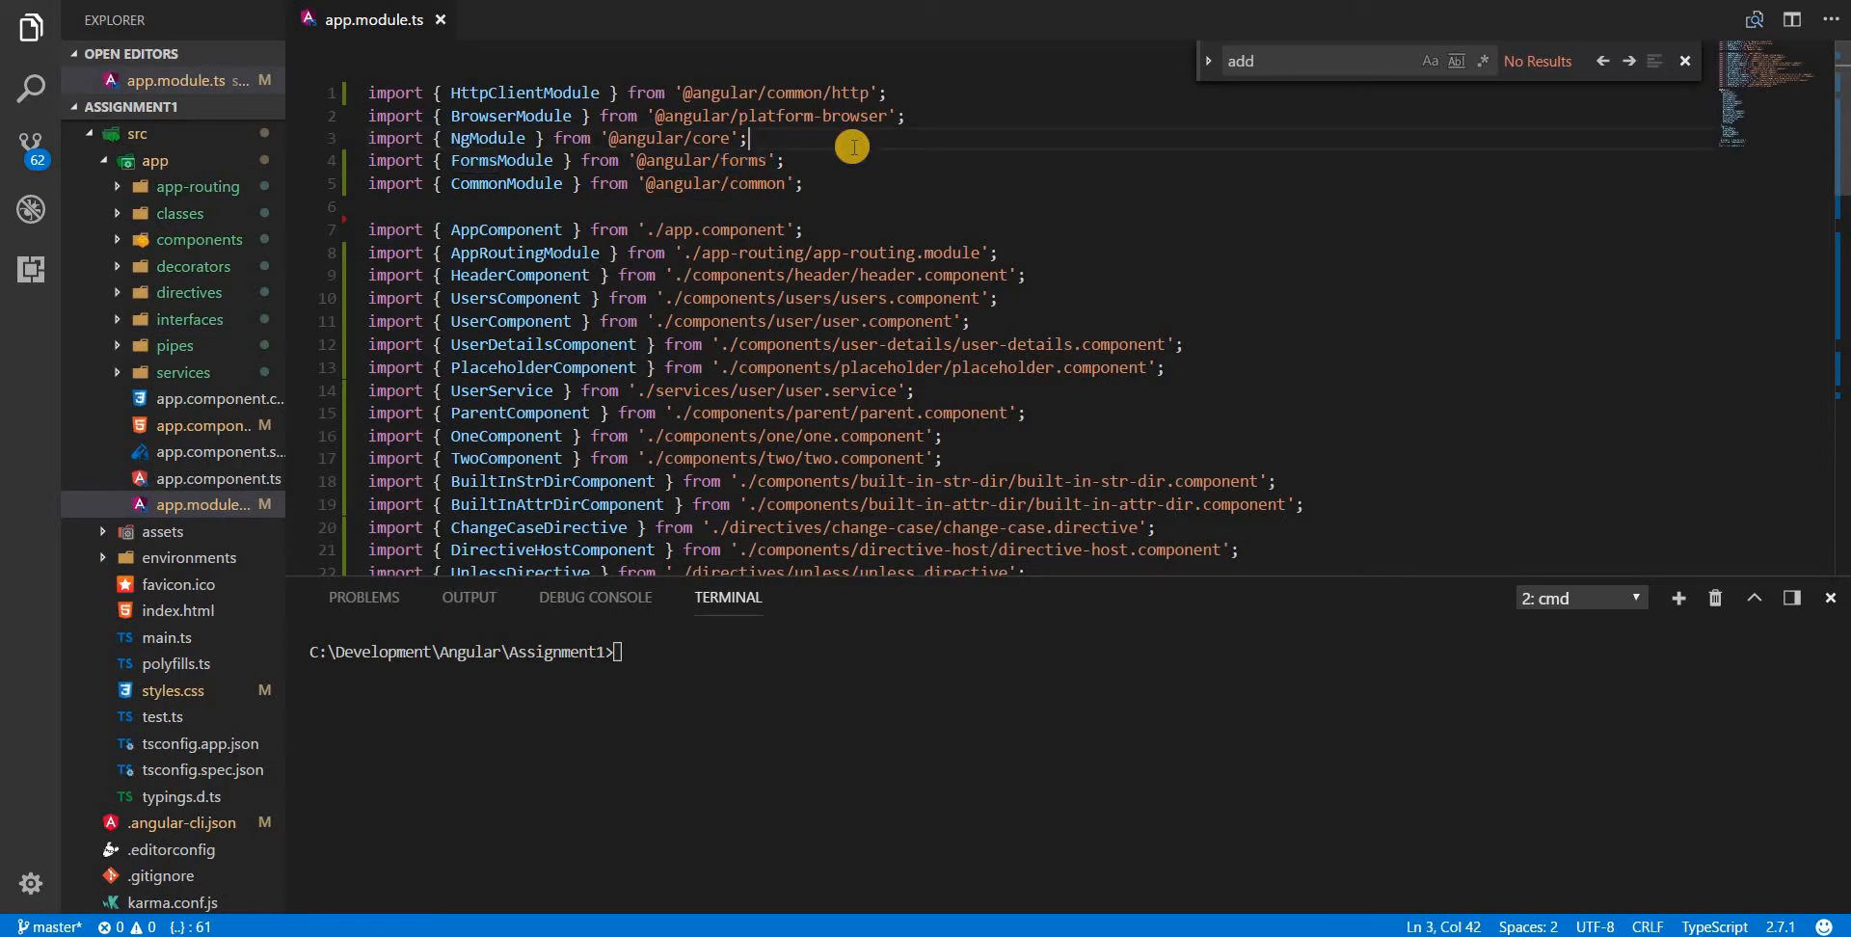
mouse_move(795, 511)
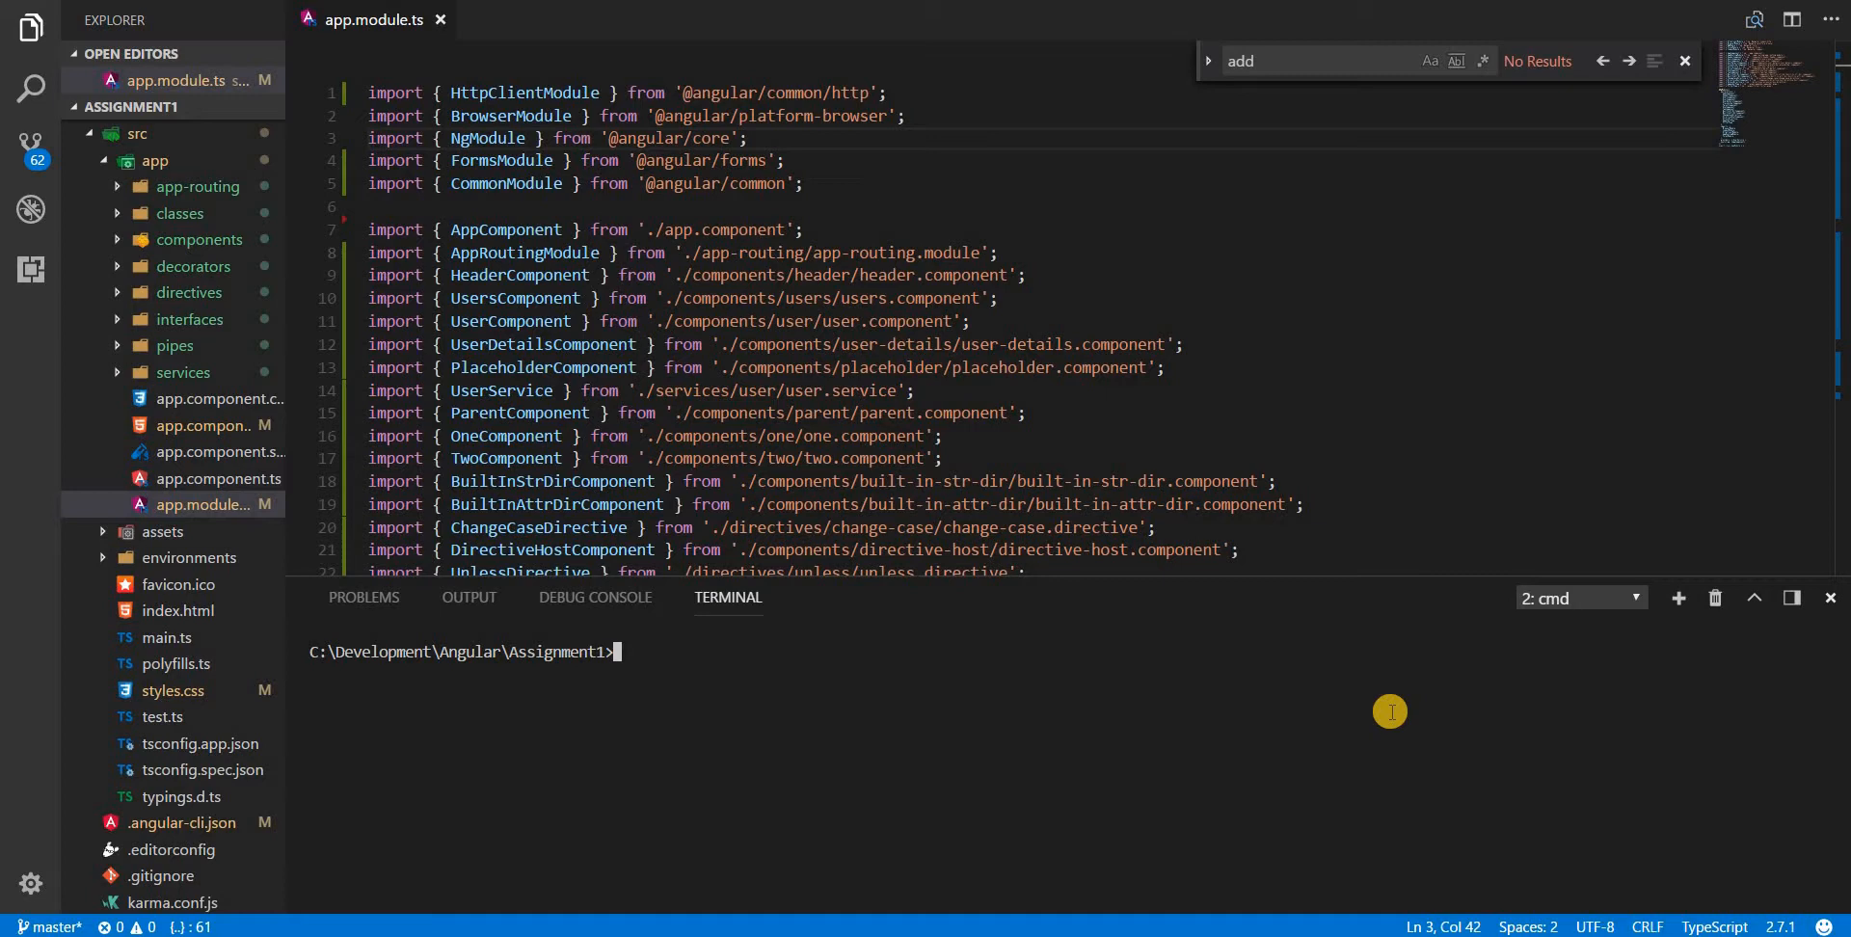
key("alt+tab")
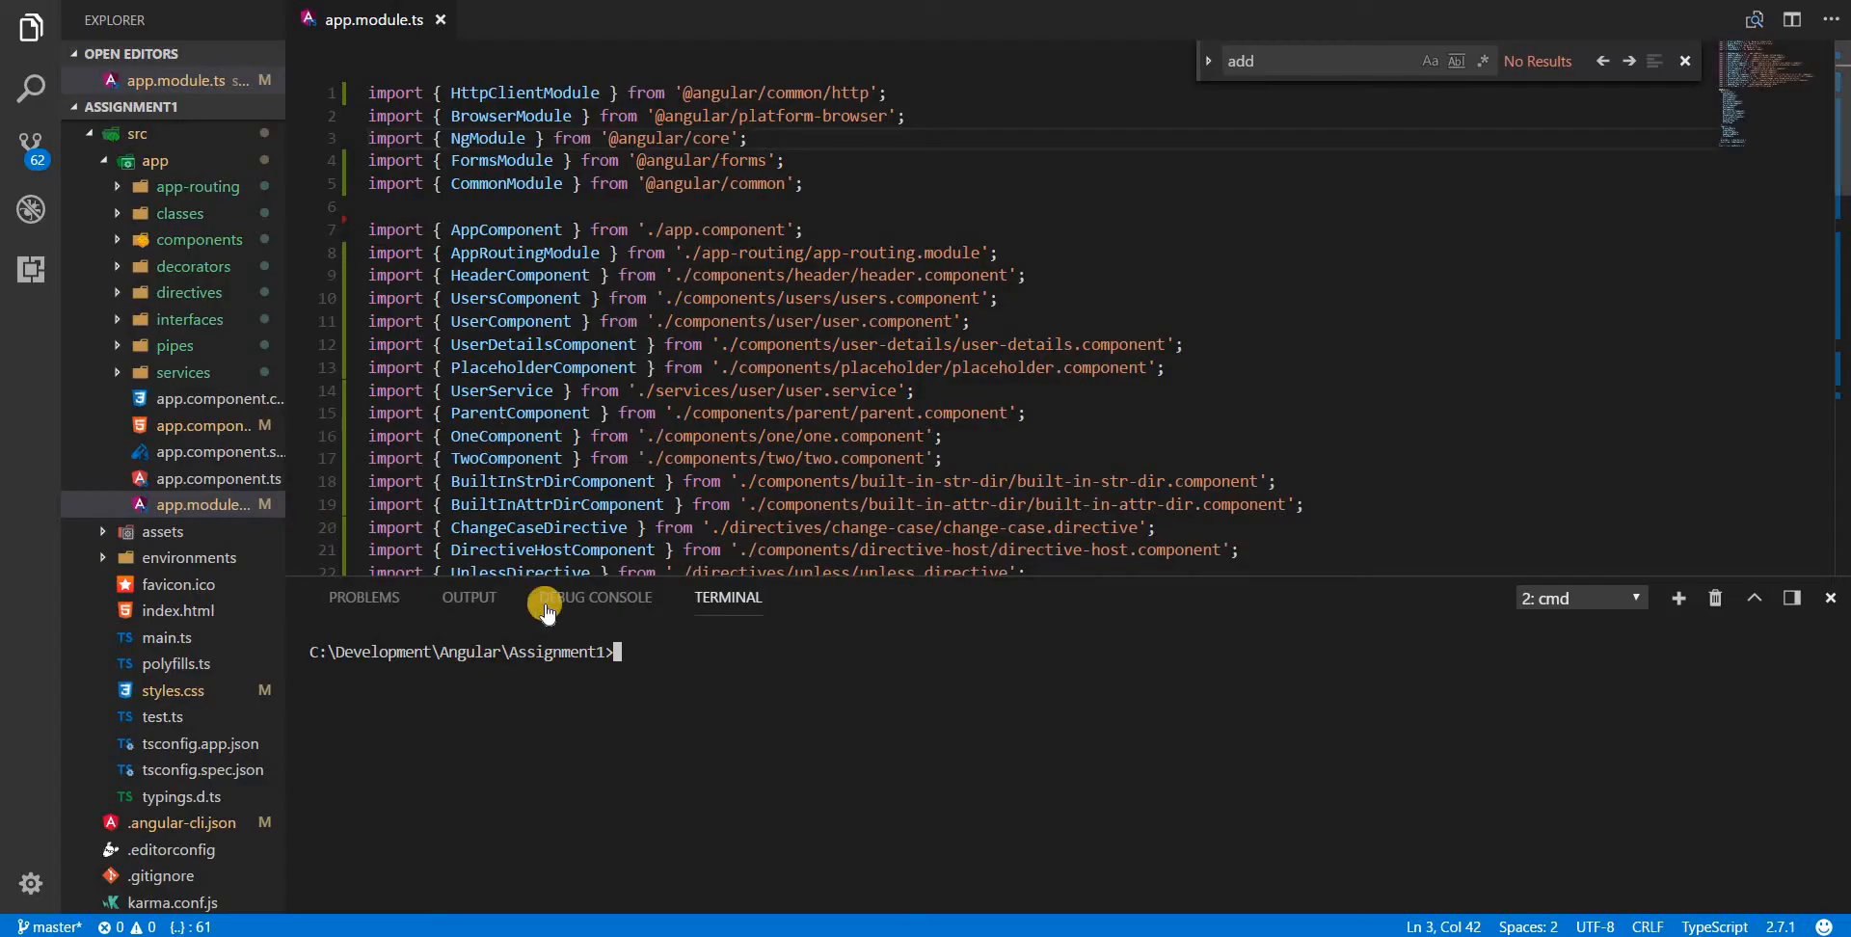
type("ng g")
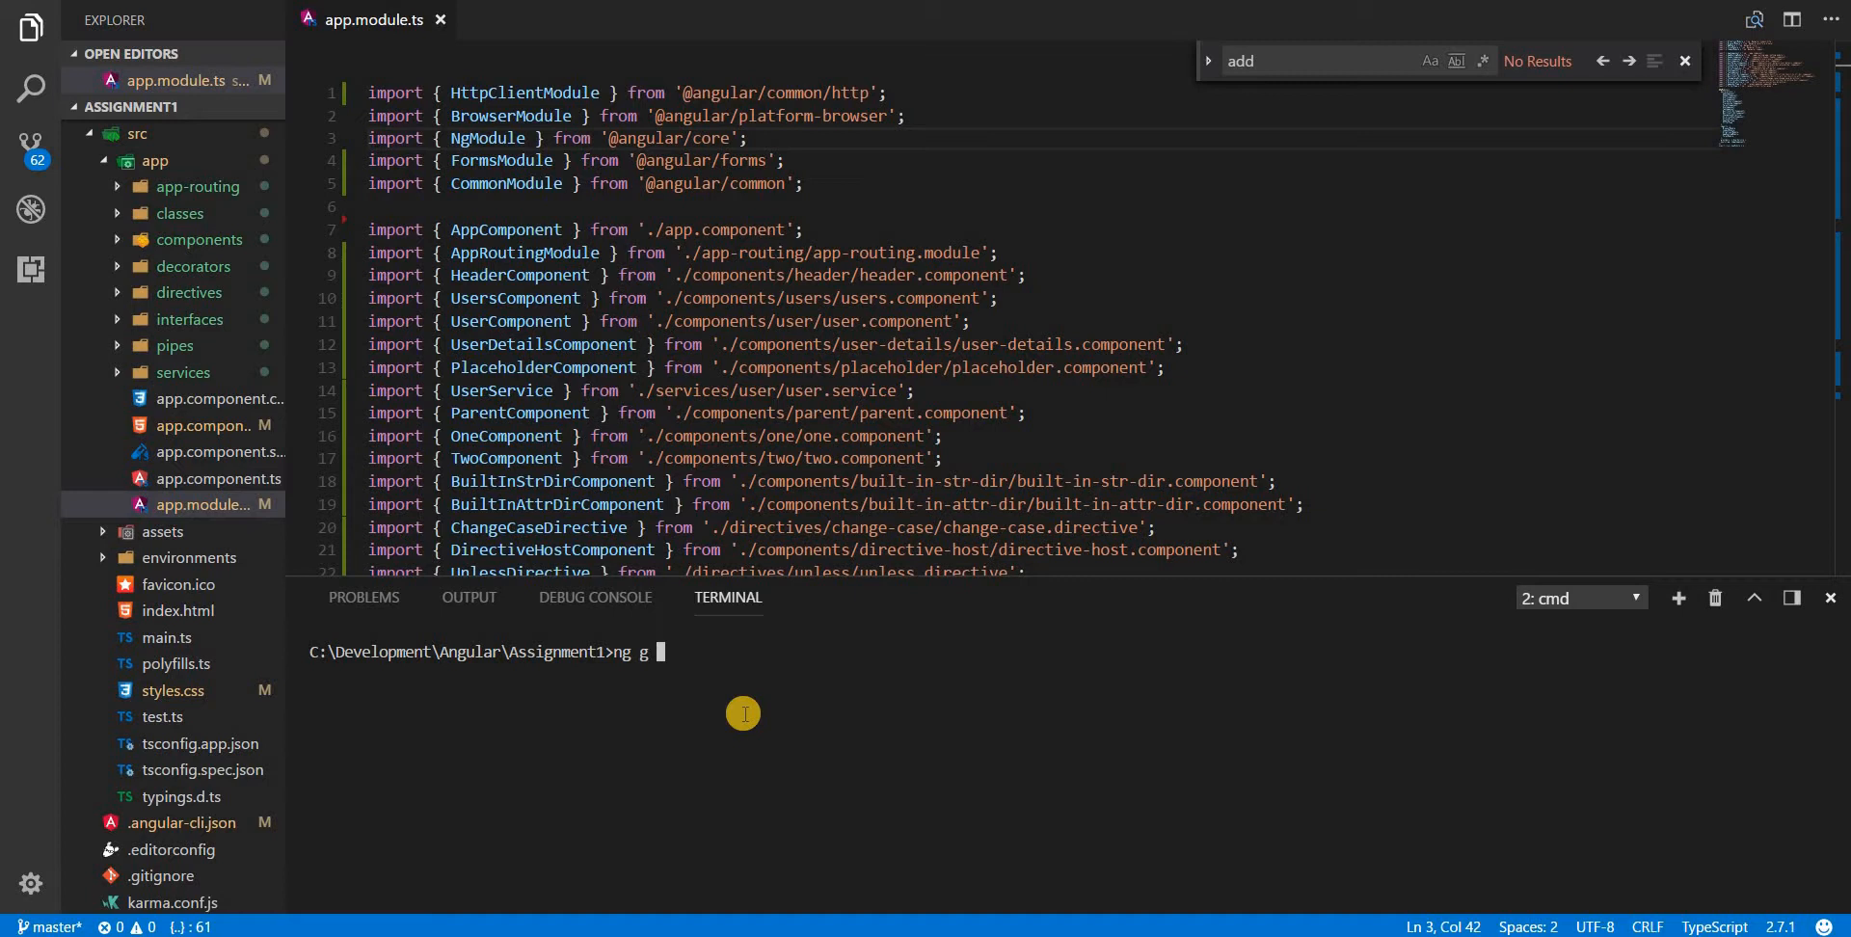
type("c components/")
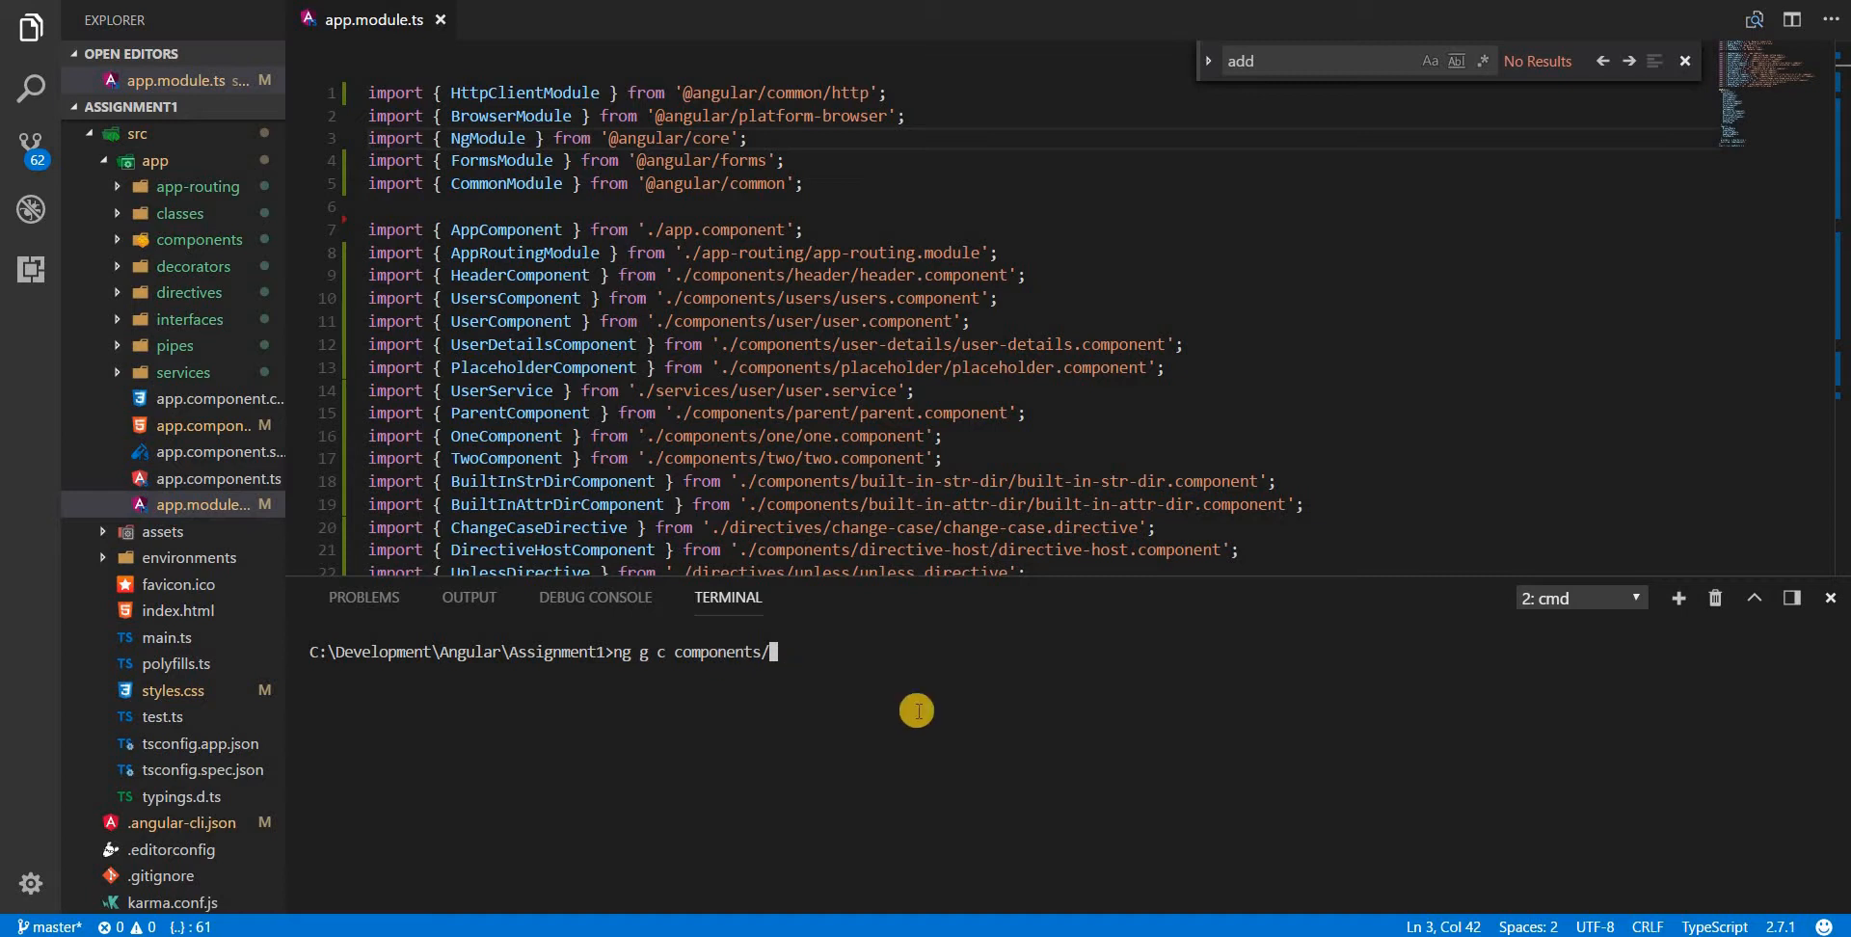
type("new-user")
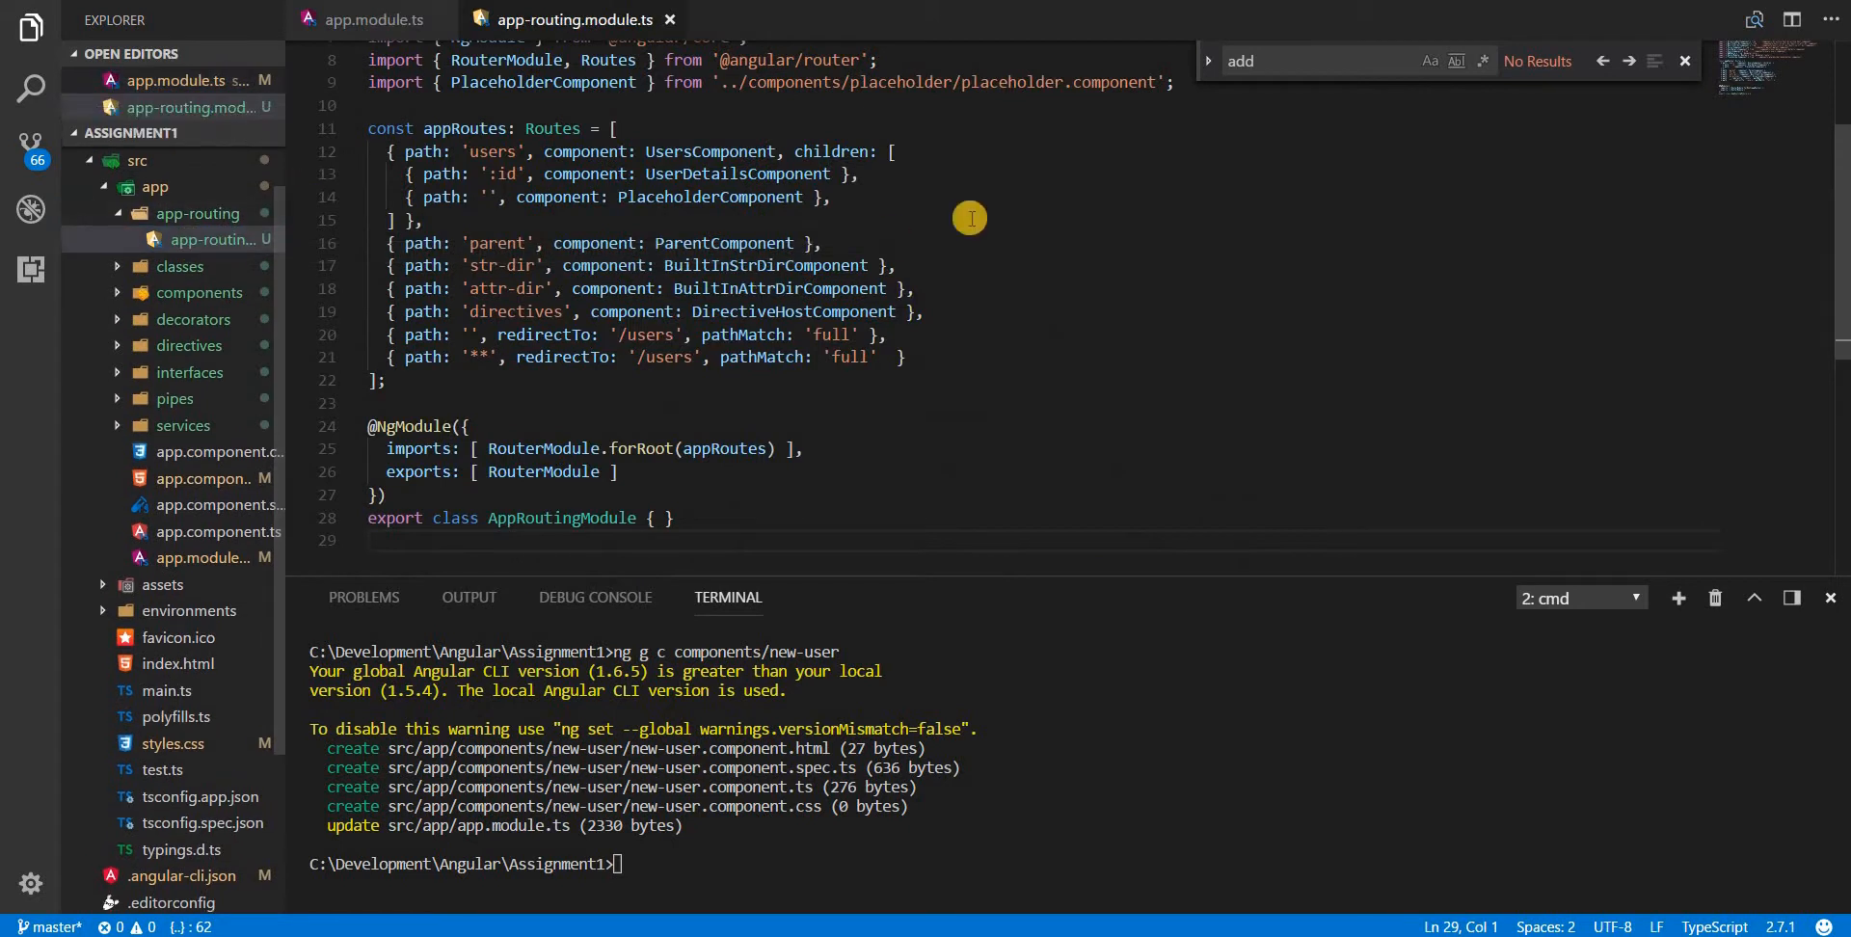
Step: Copy the parent route into a 'new-user' route using NewUserComponent, importing it and closing Find
type("{ path: 'parent', component: ParentComponent },")
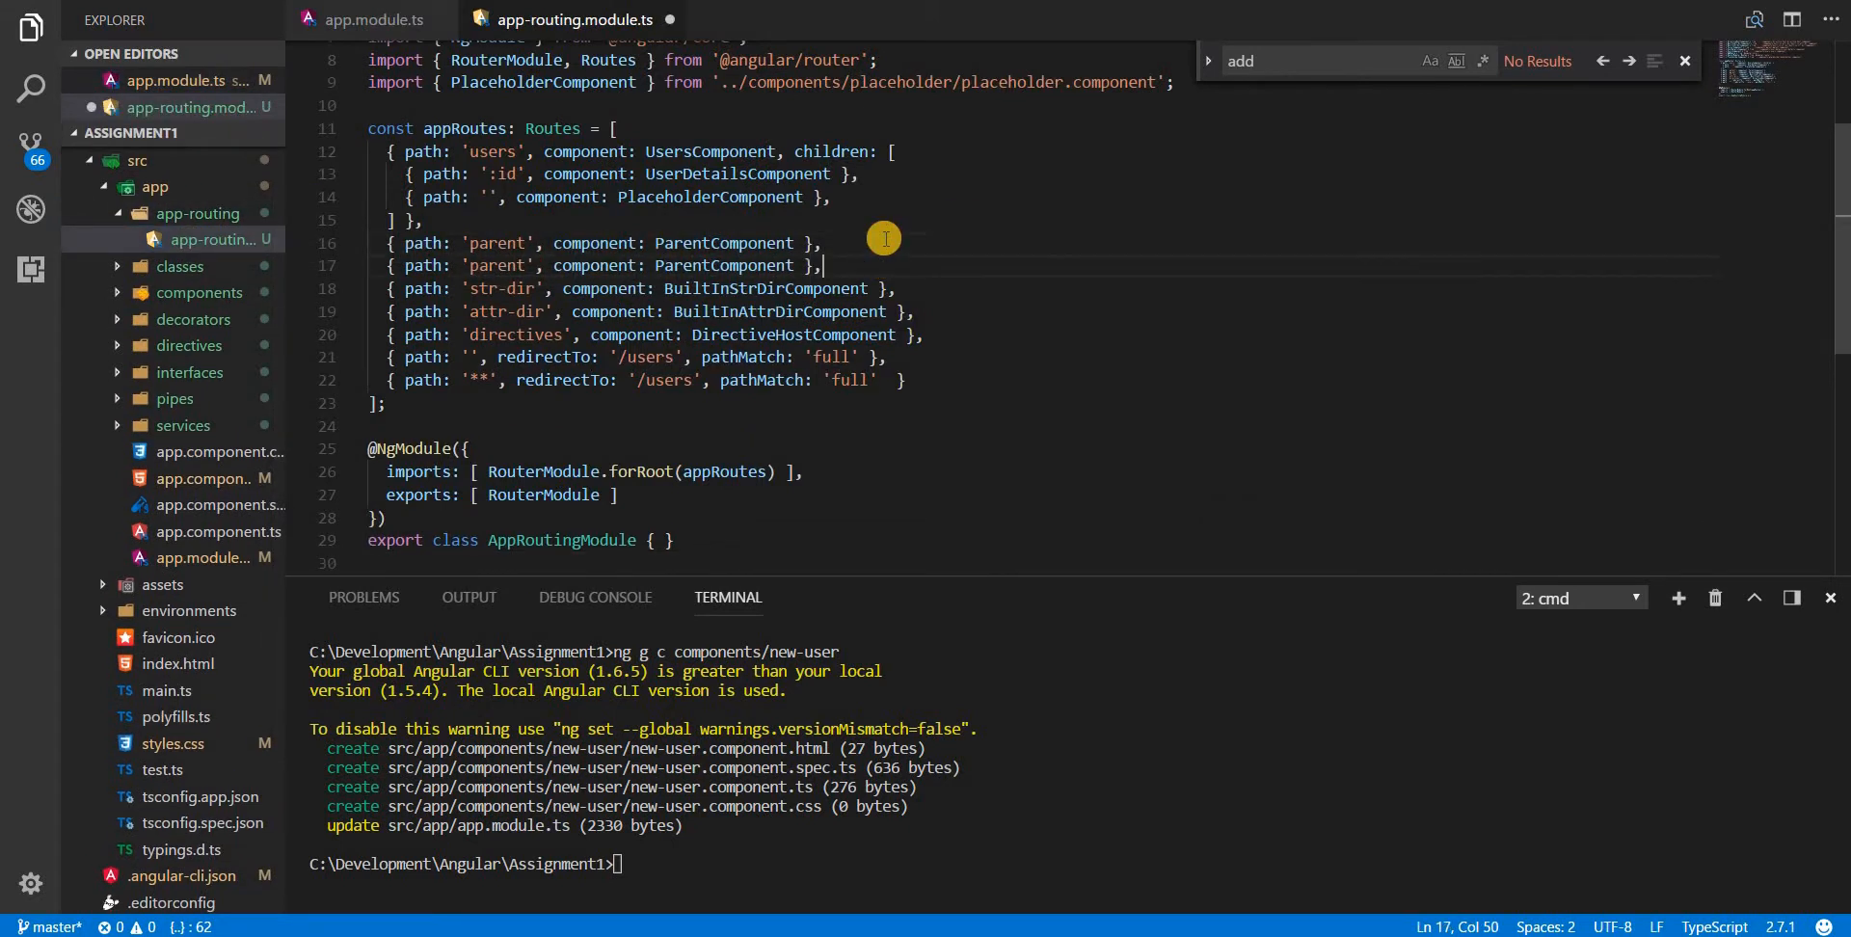
double_click(497, 264)
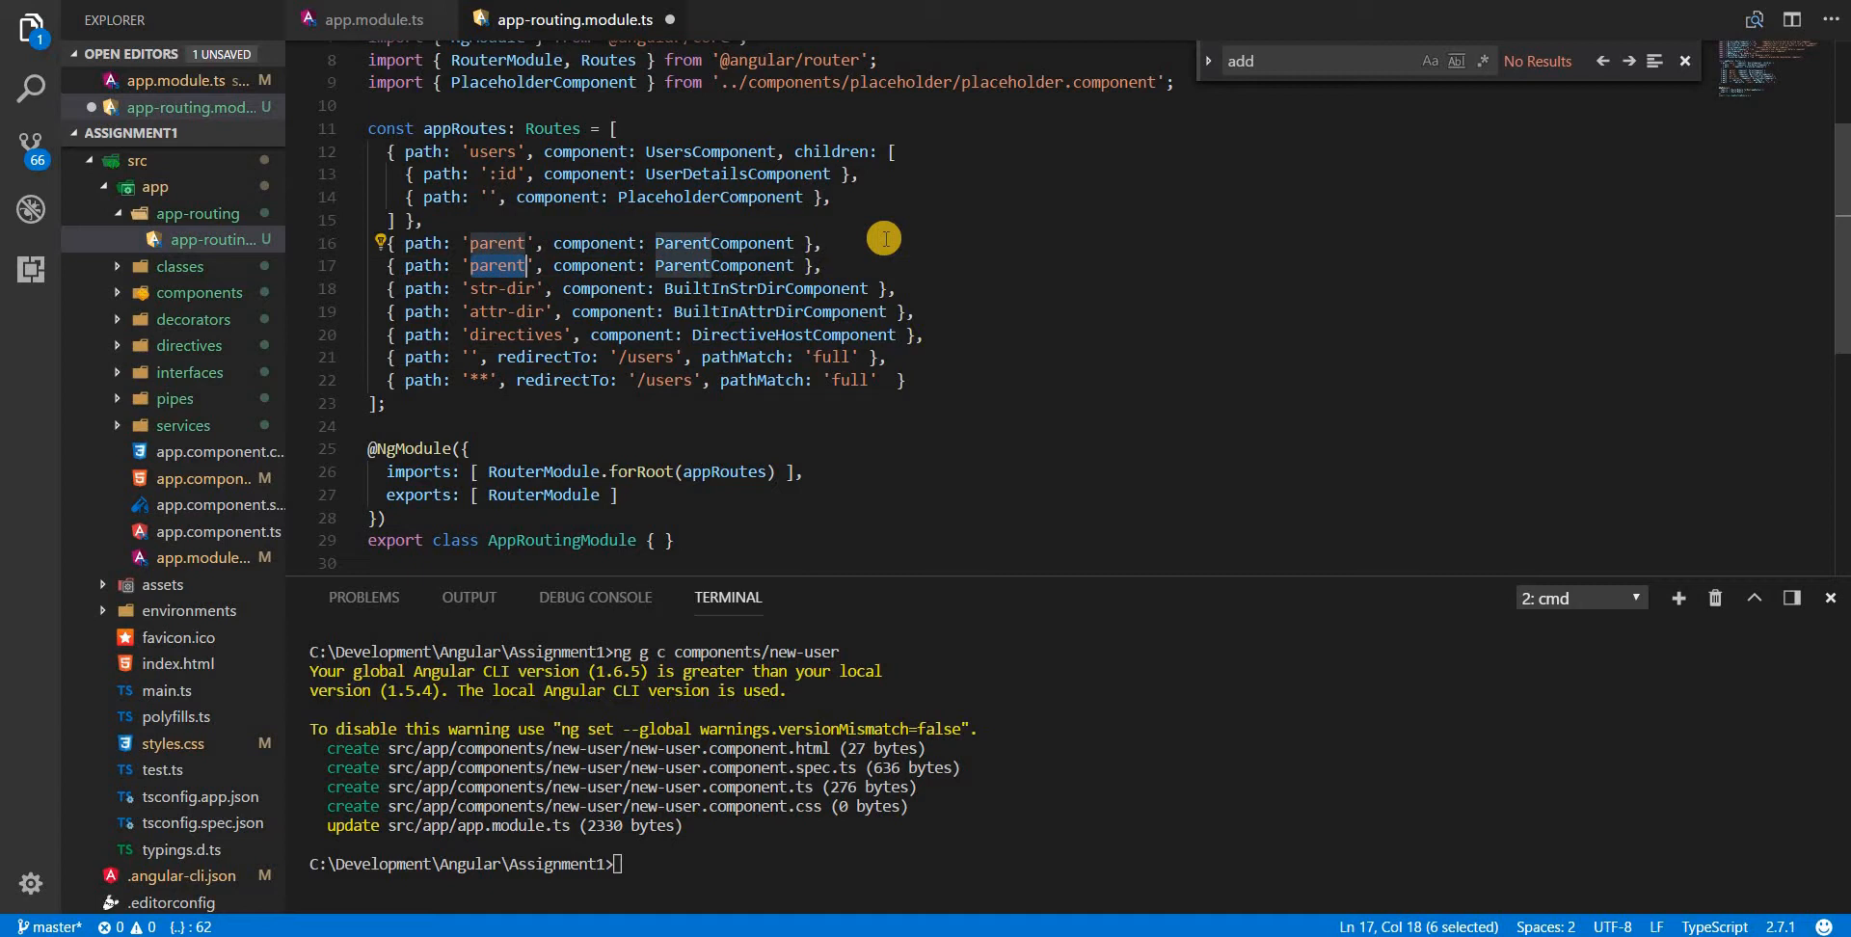
type("new-")
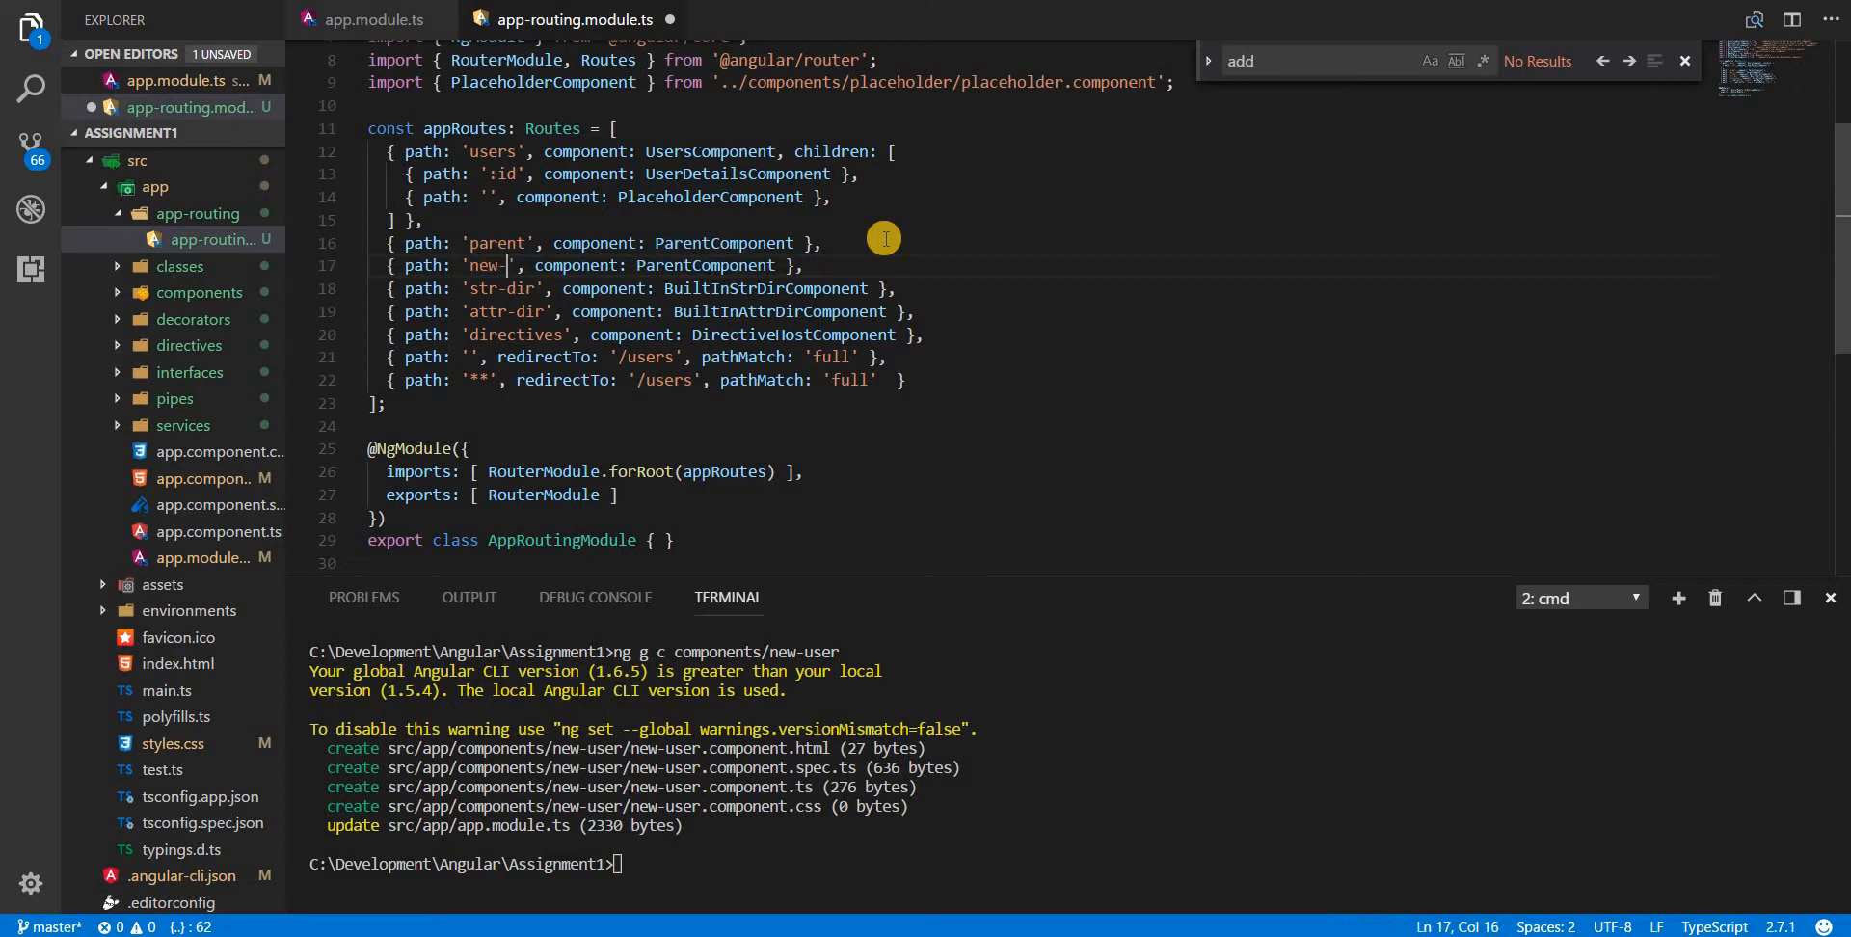
type("user")
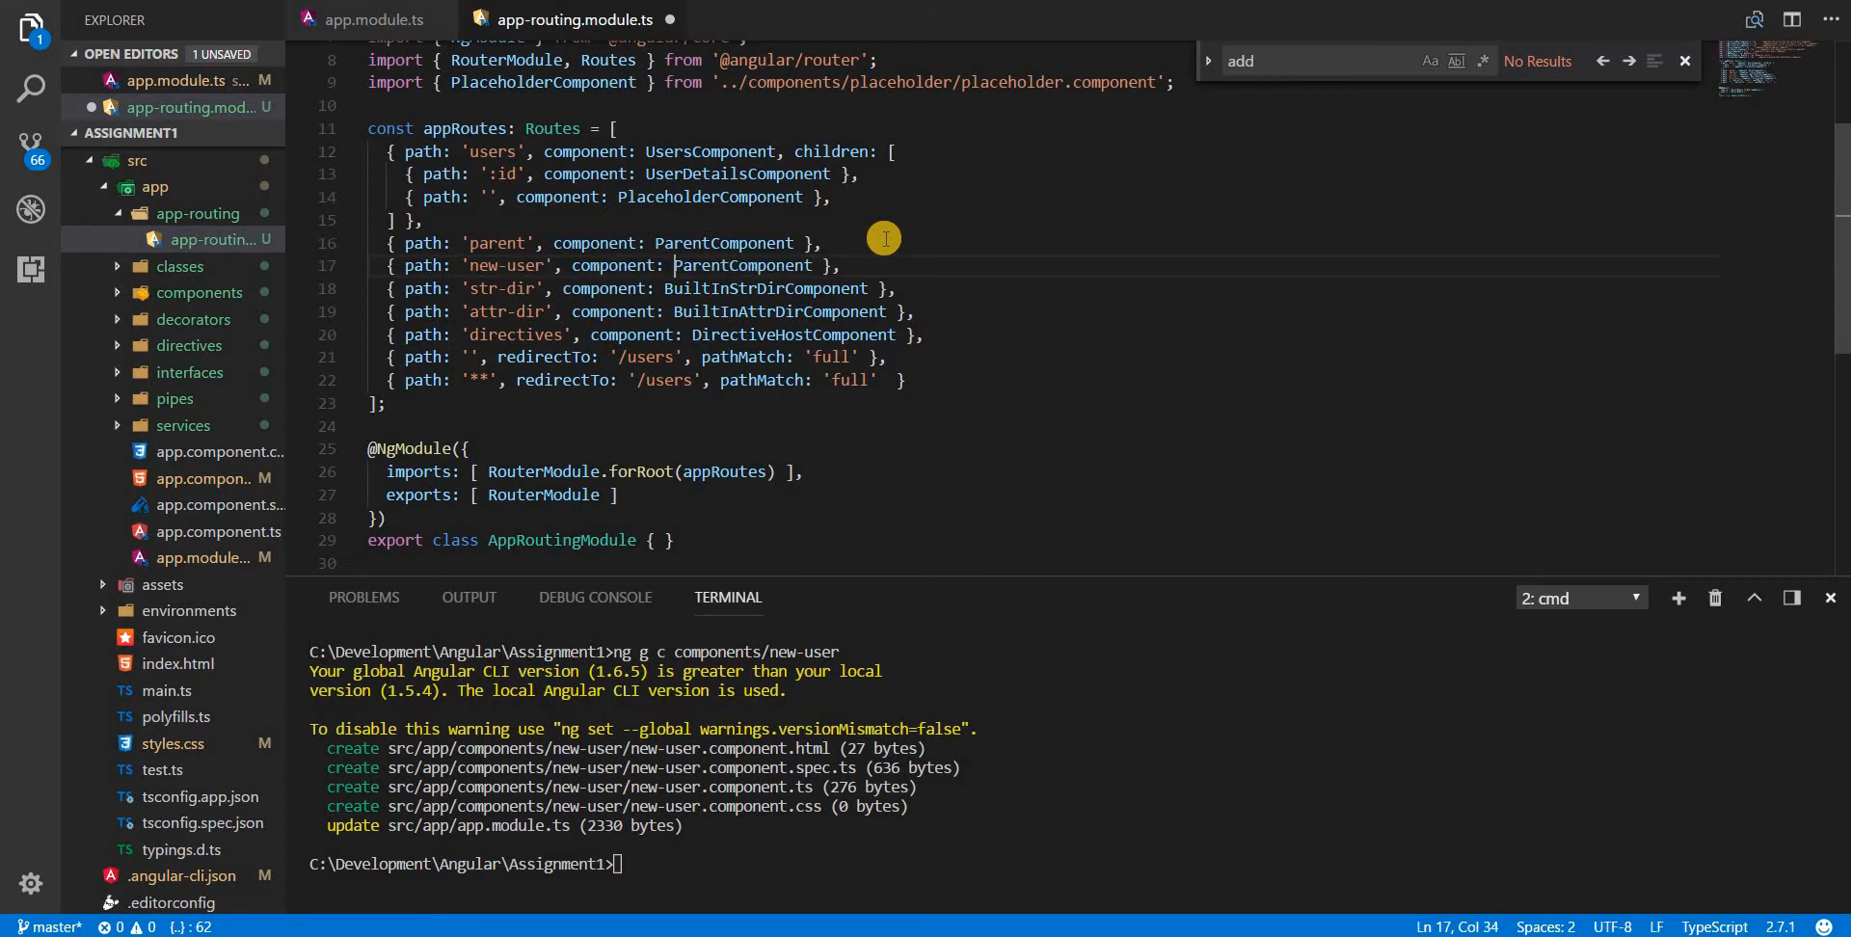
double_click(741, 265)
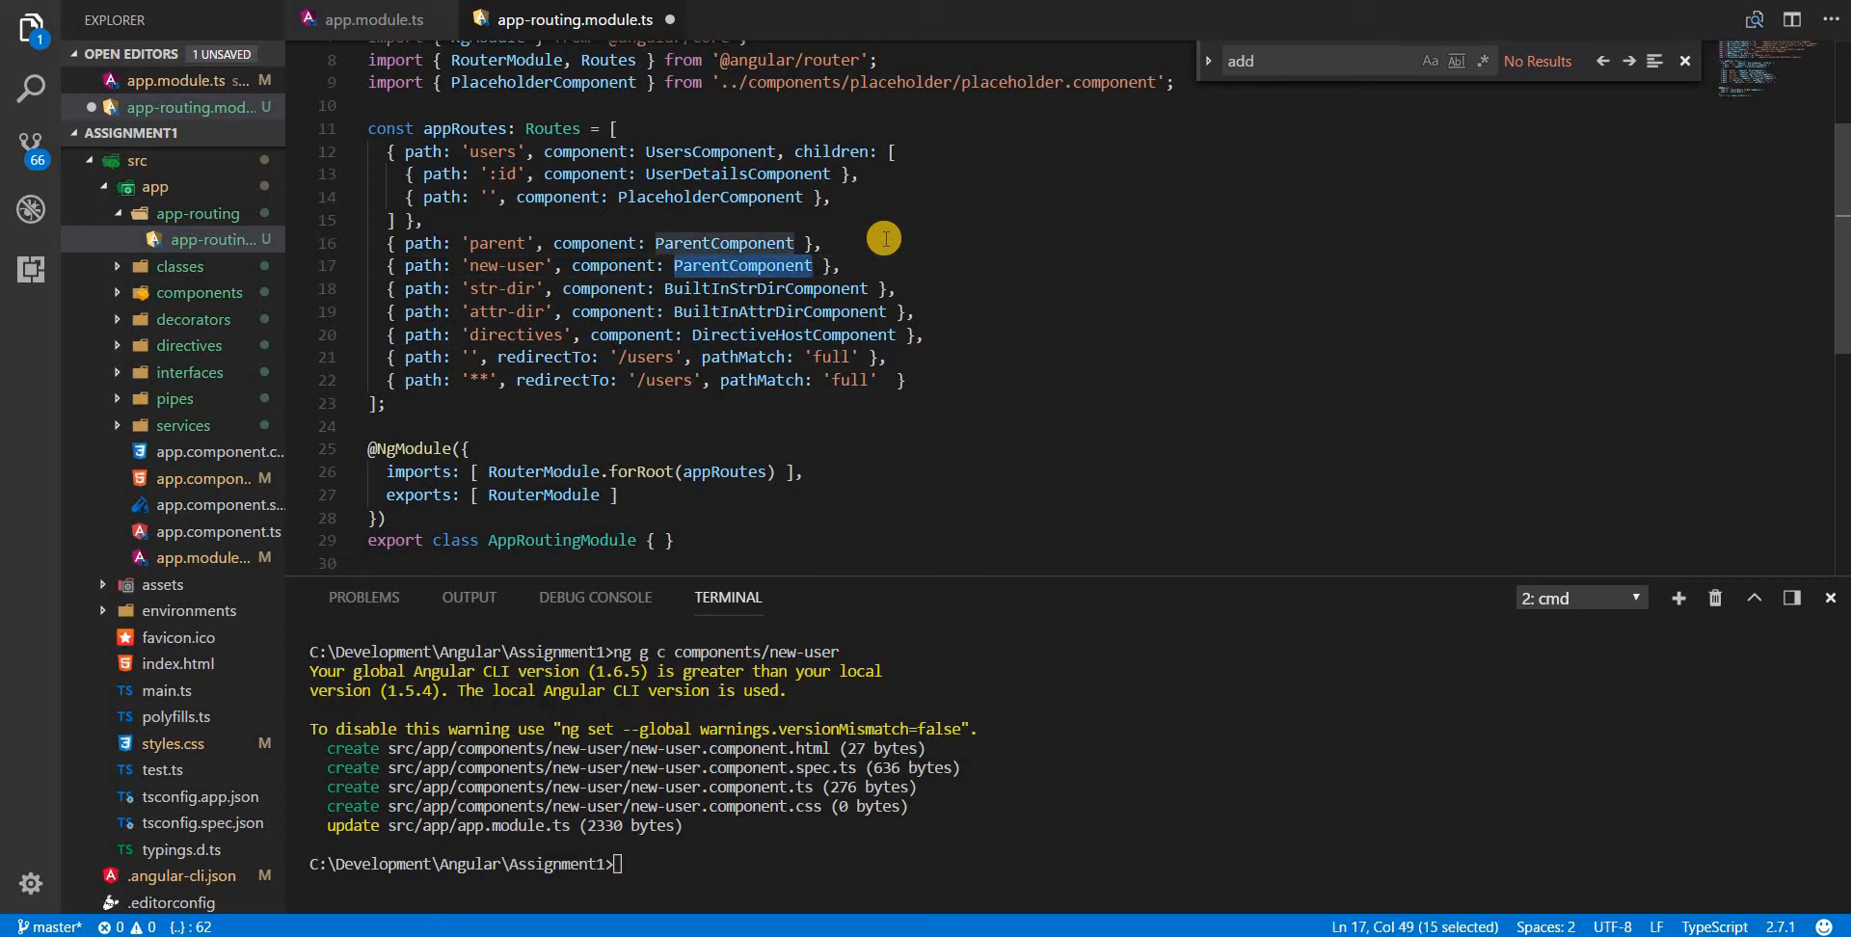
type("NewUserComponent")
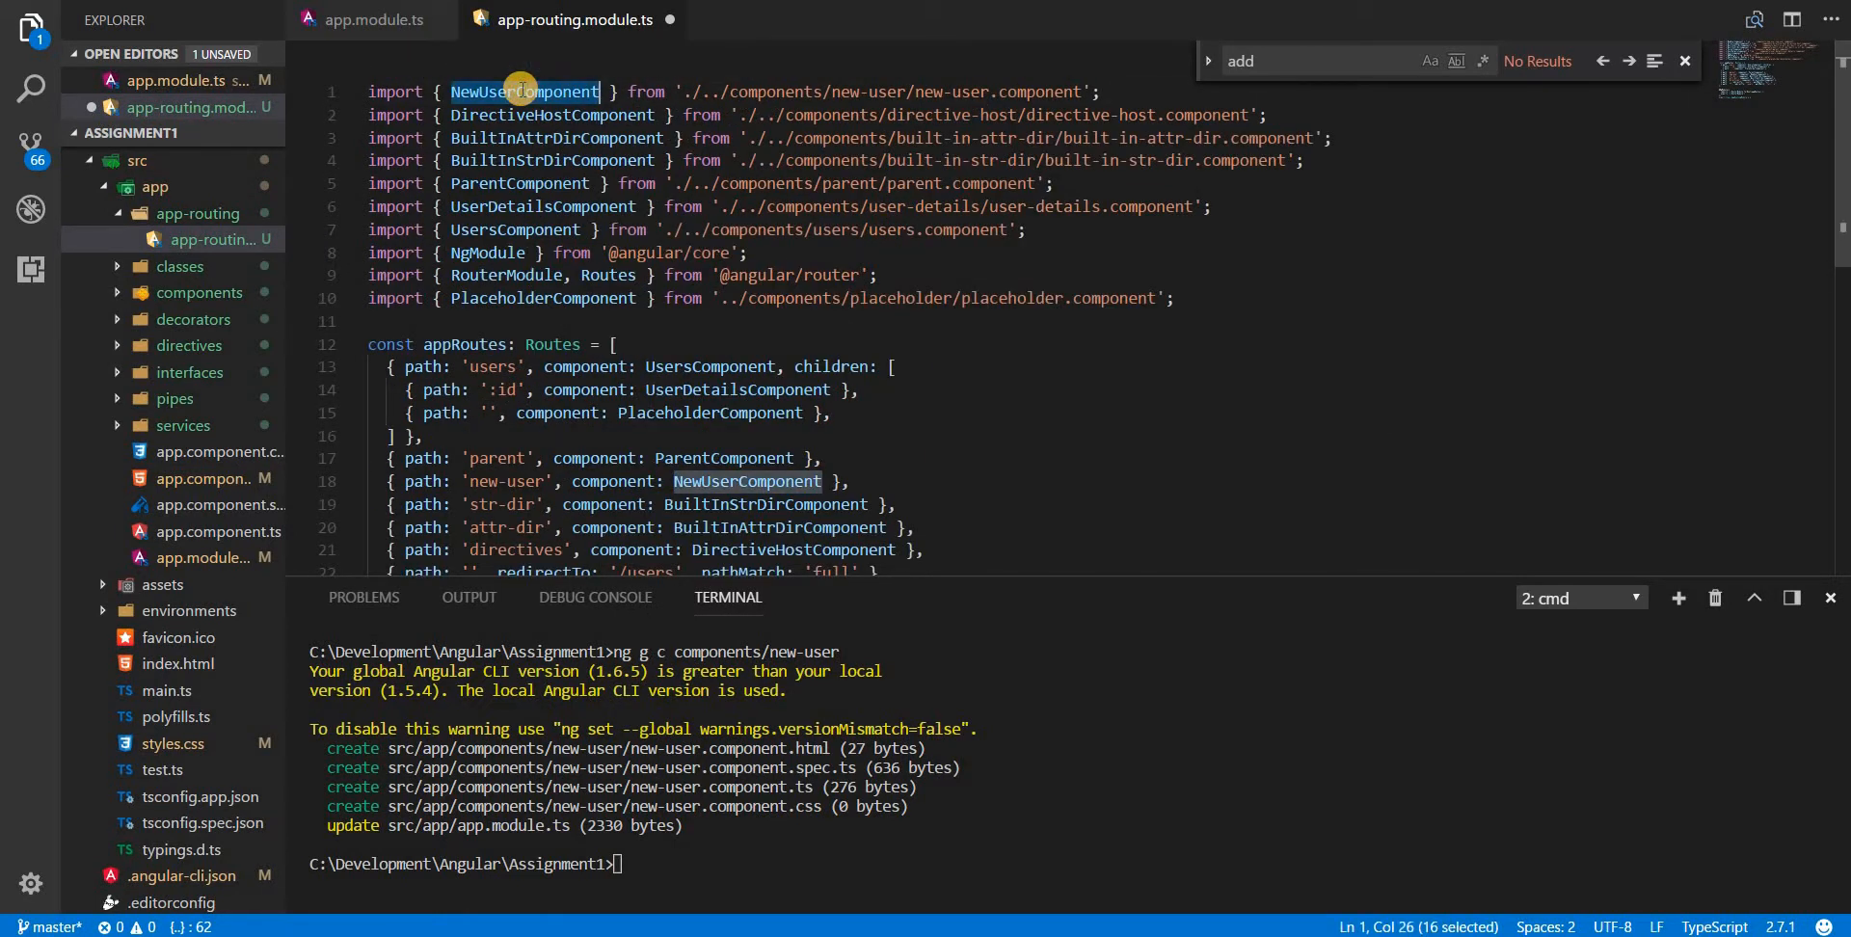
left_click(1653, 60)
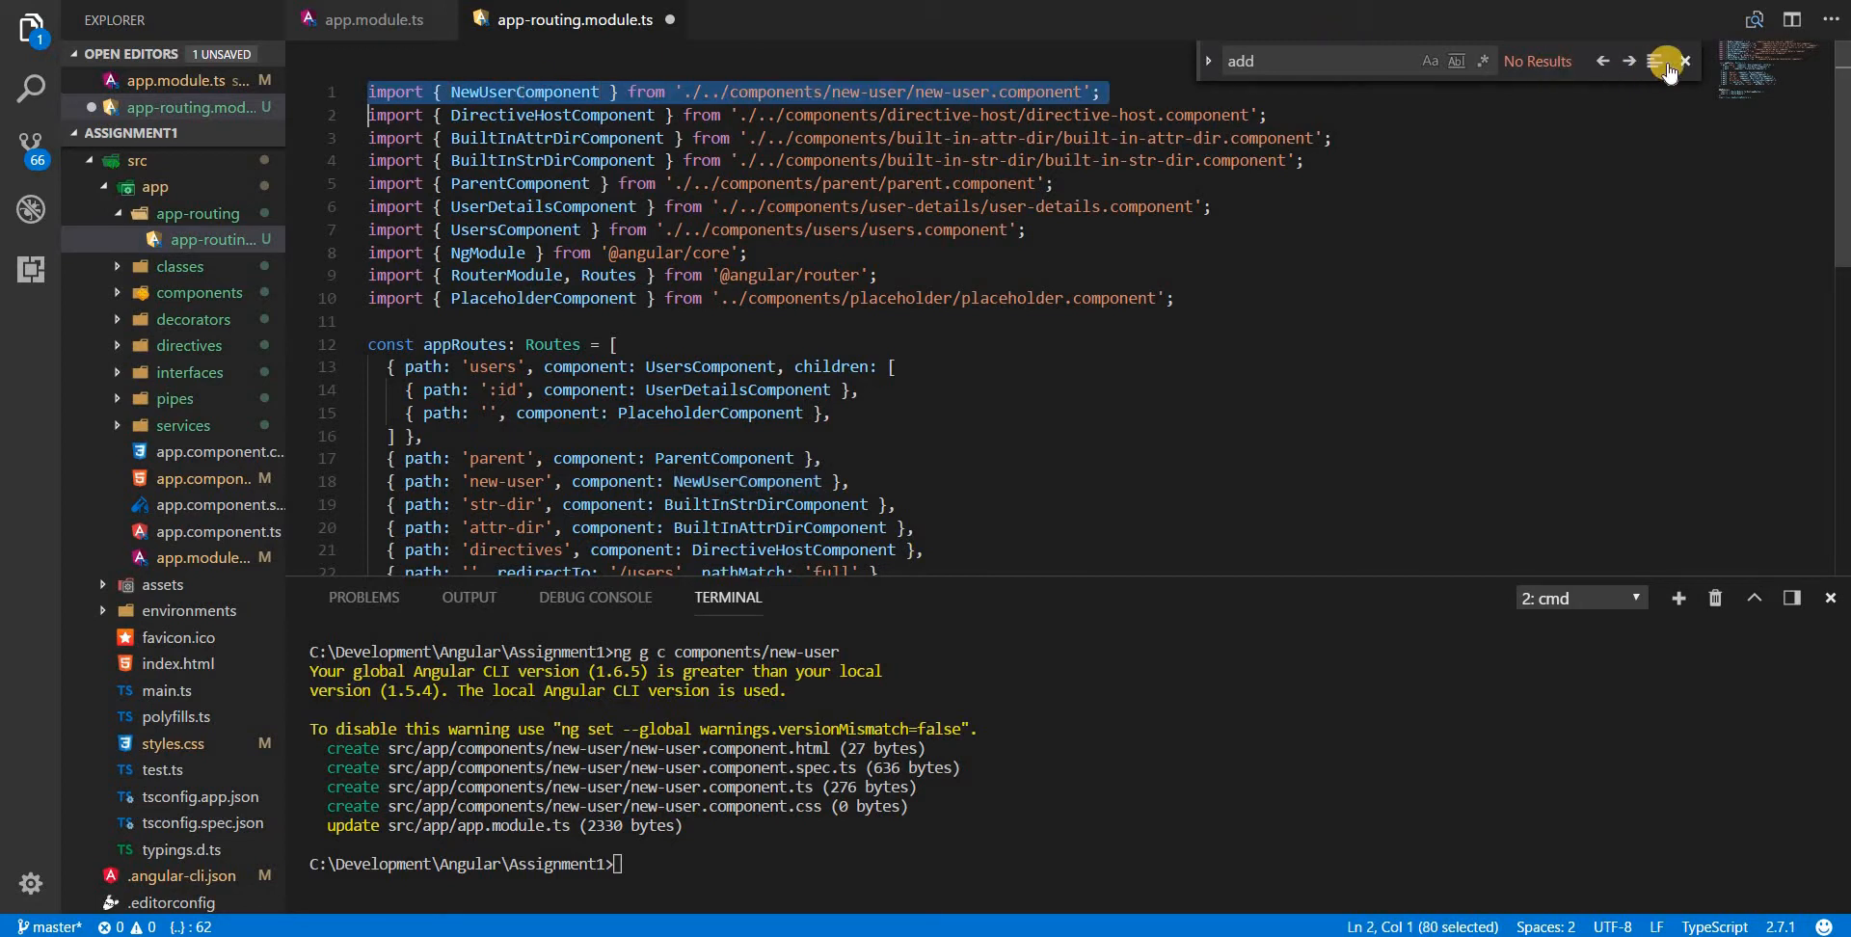
left_click(1684, 59)
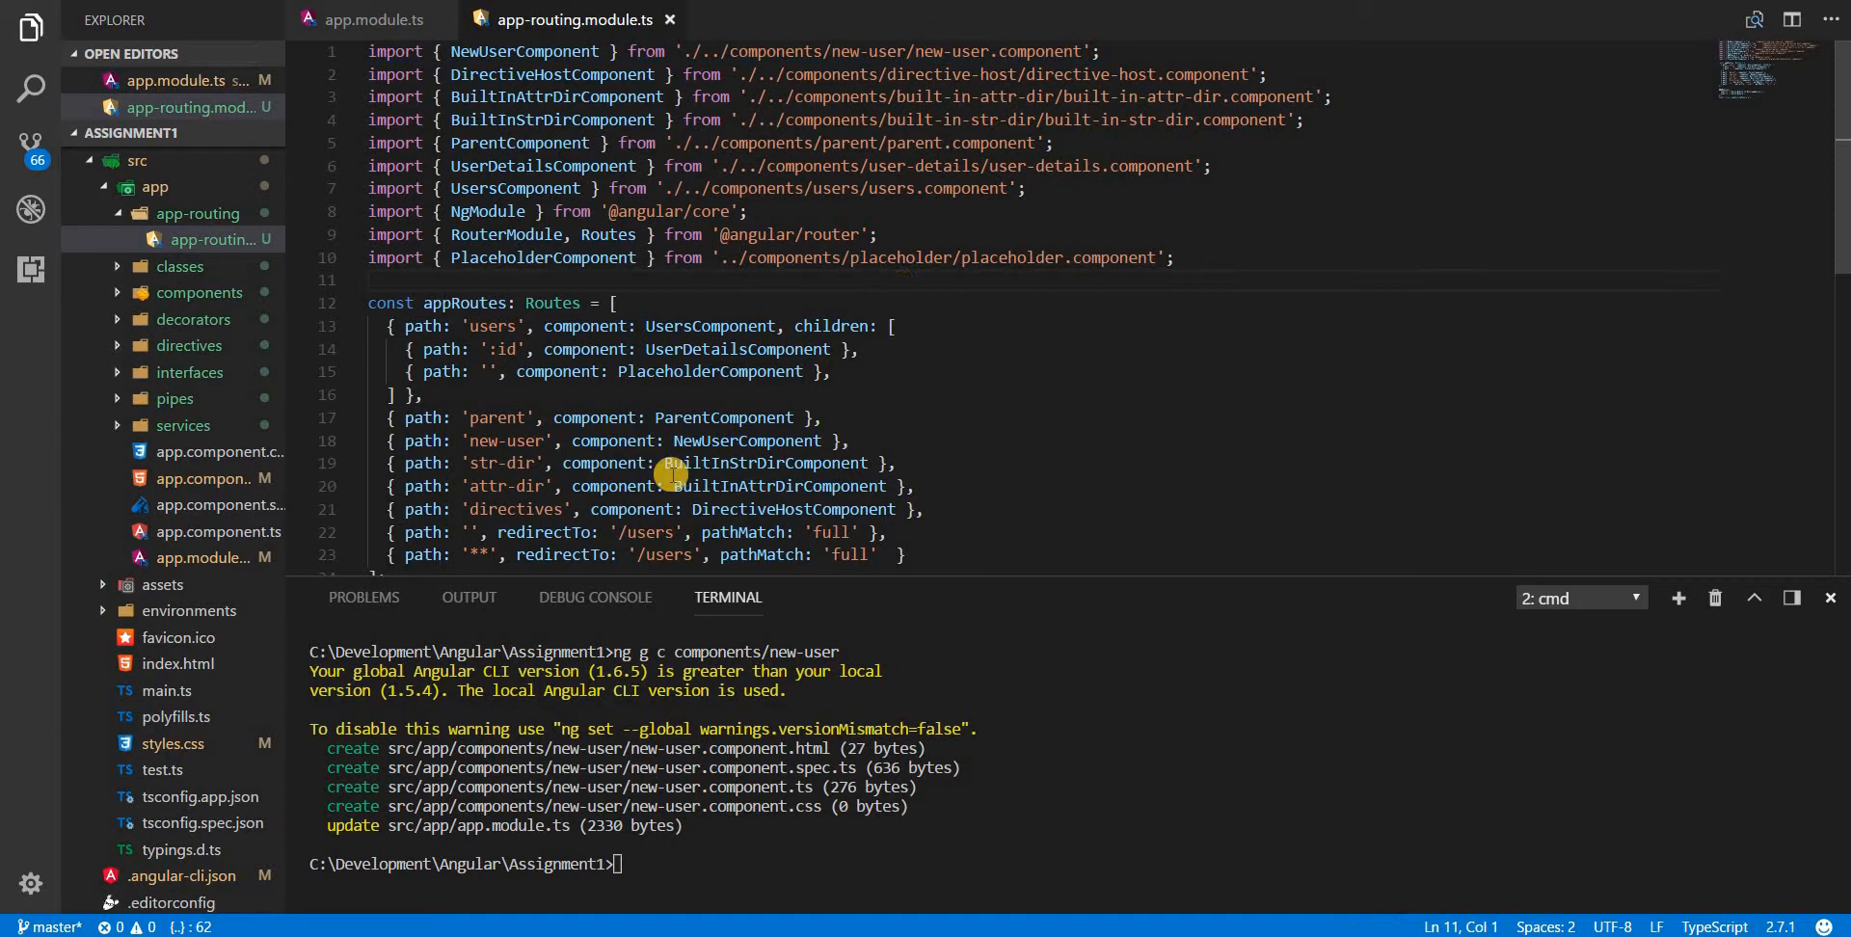
mouse_move(147, 291)
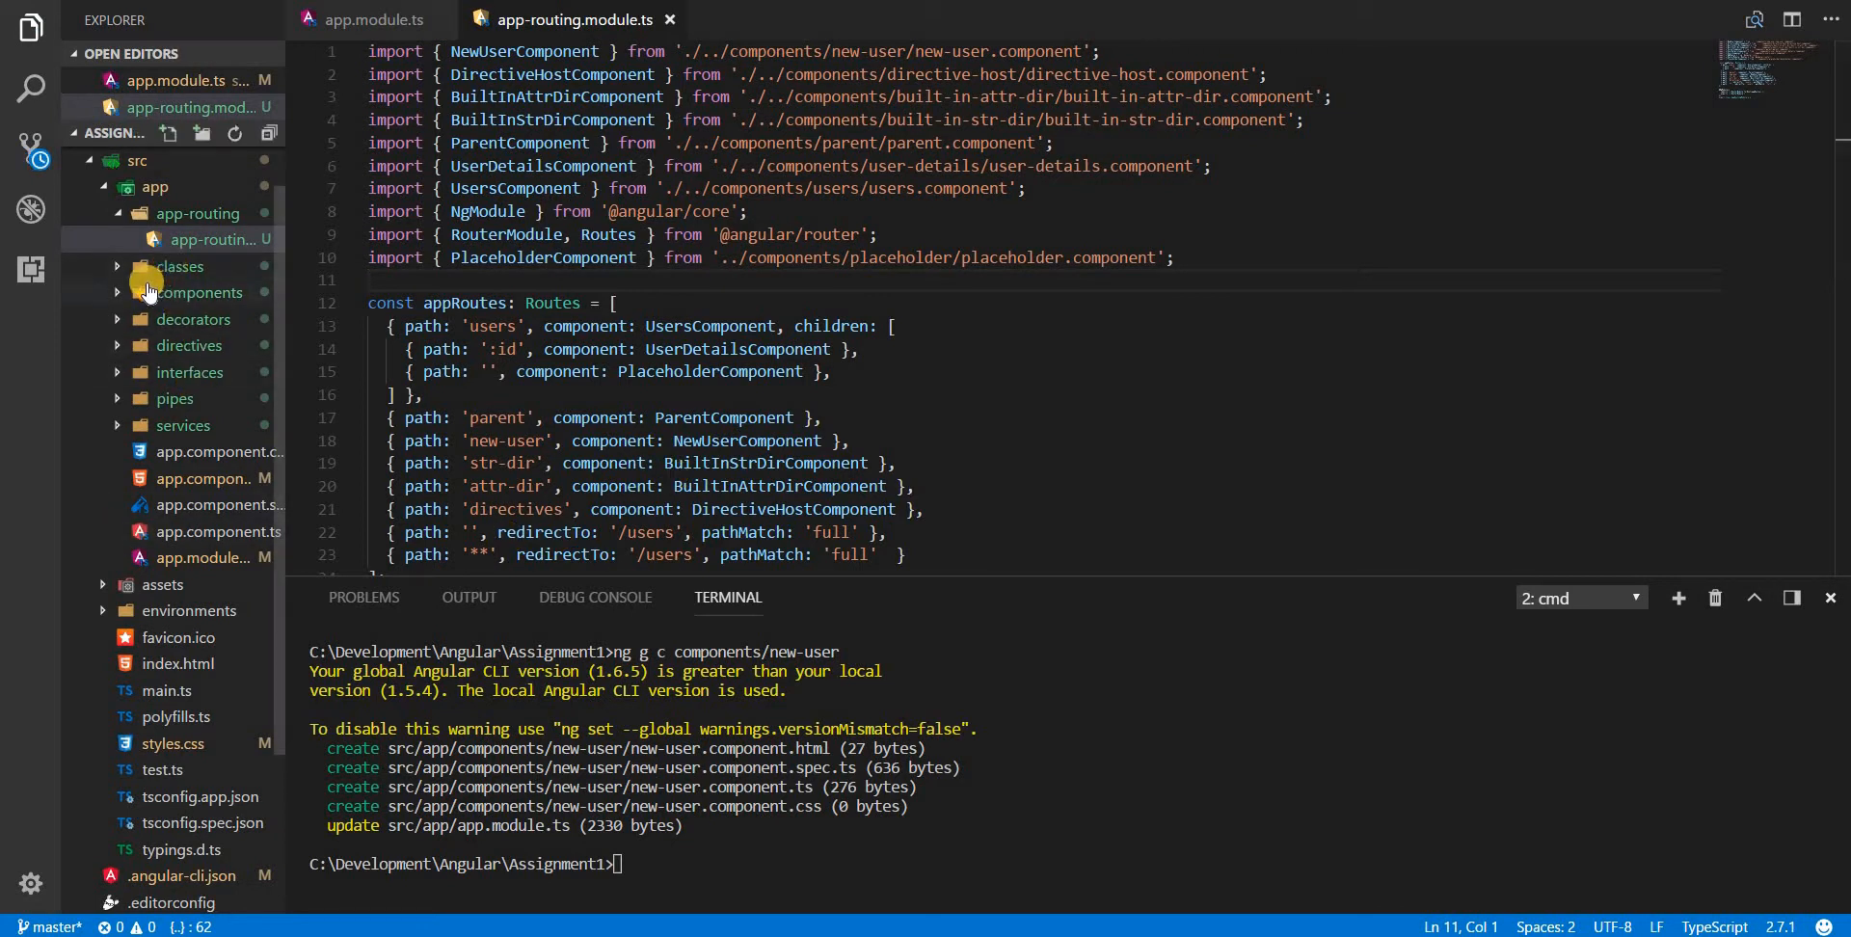
Step: Open the header component files from components > header, then run ng serve
left_click(200, 291)
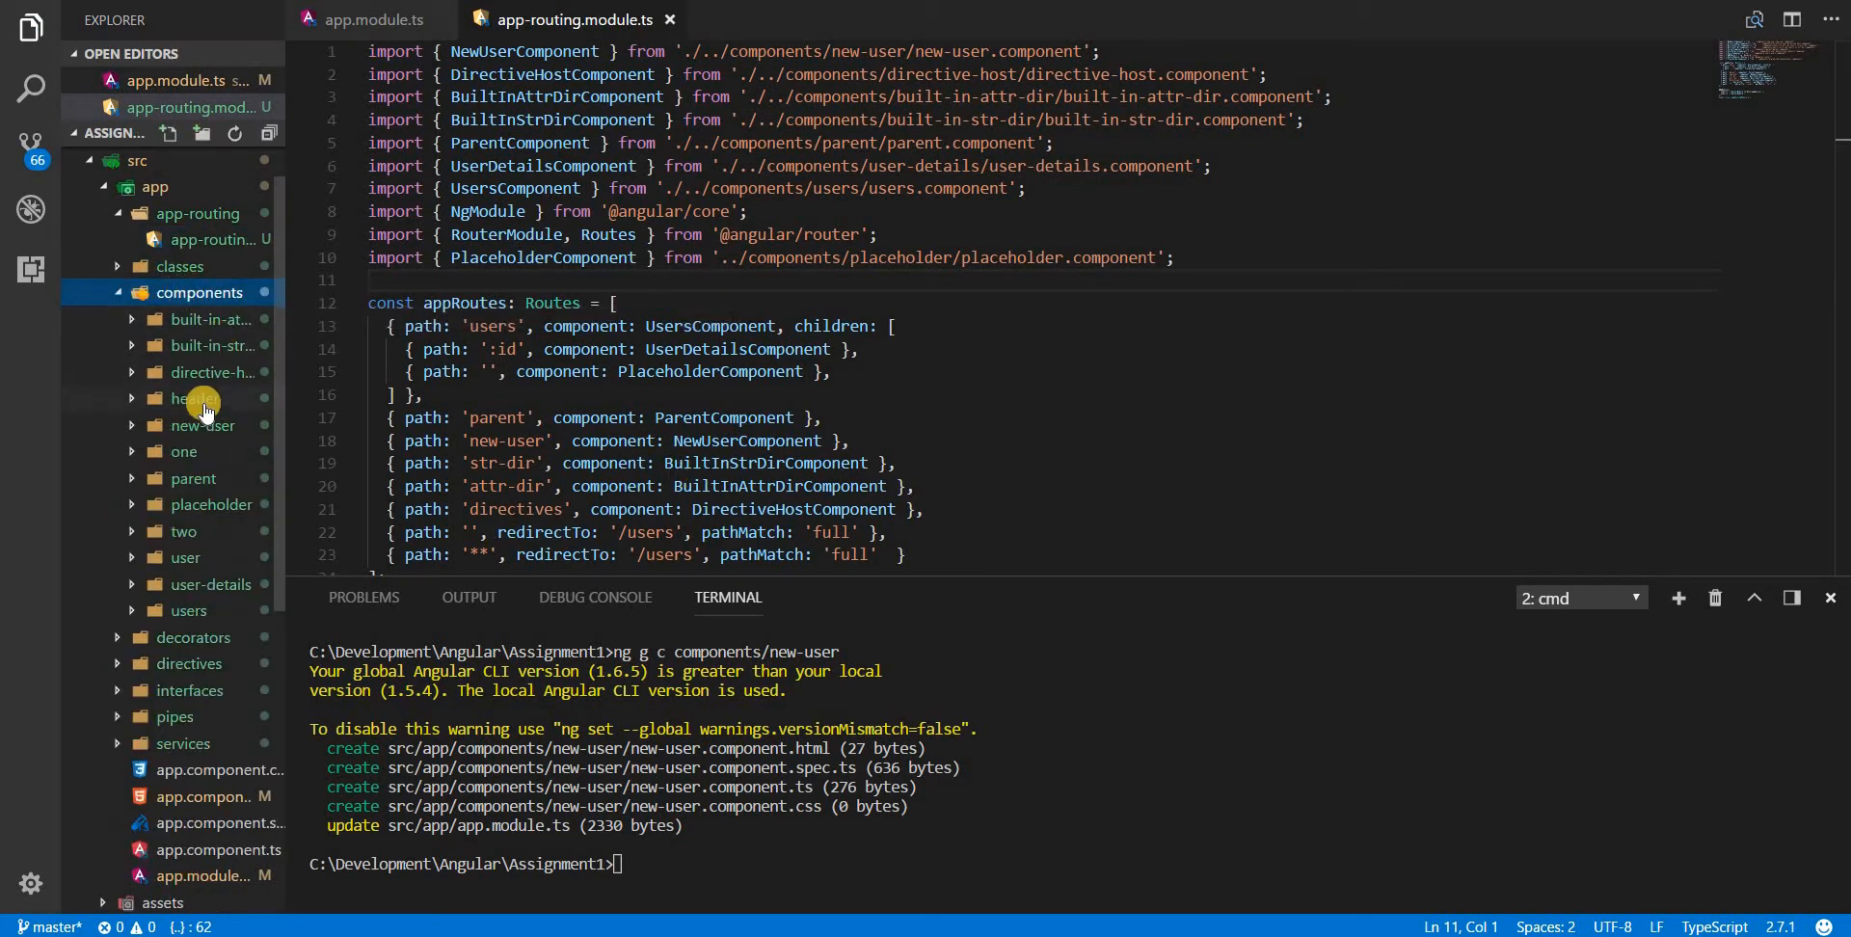
left_click(194, 398)
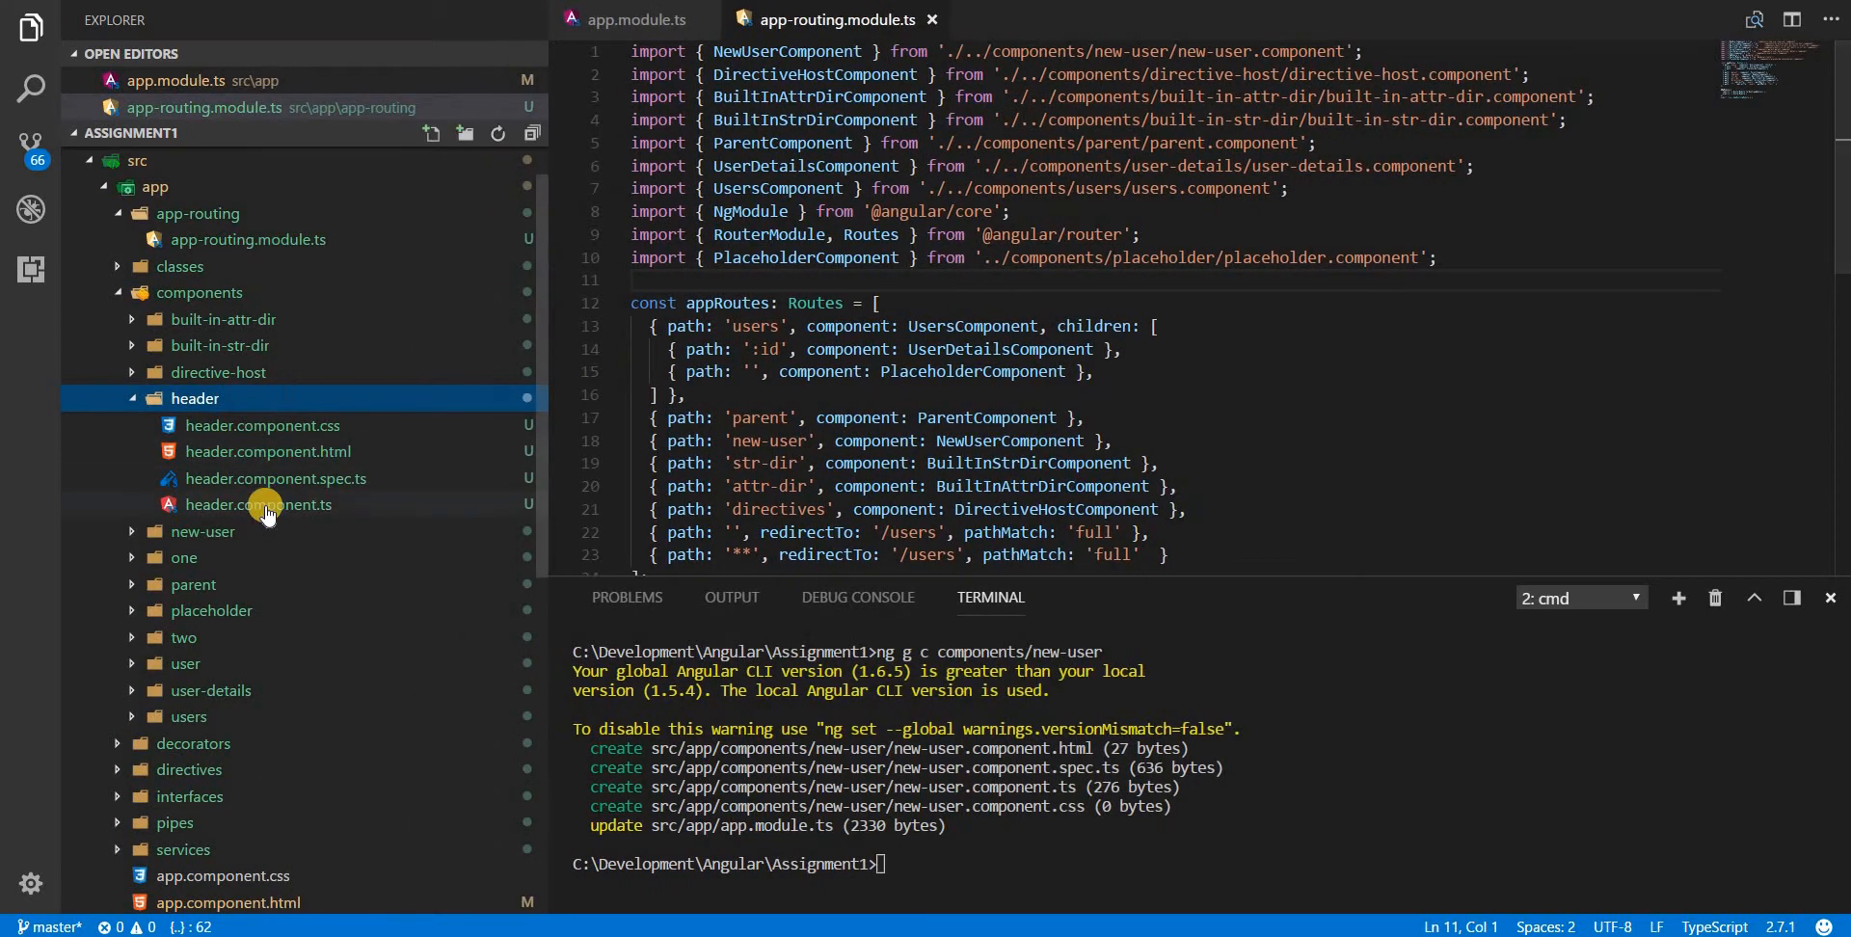
left_click(258, 504)
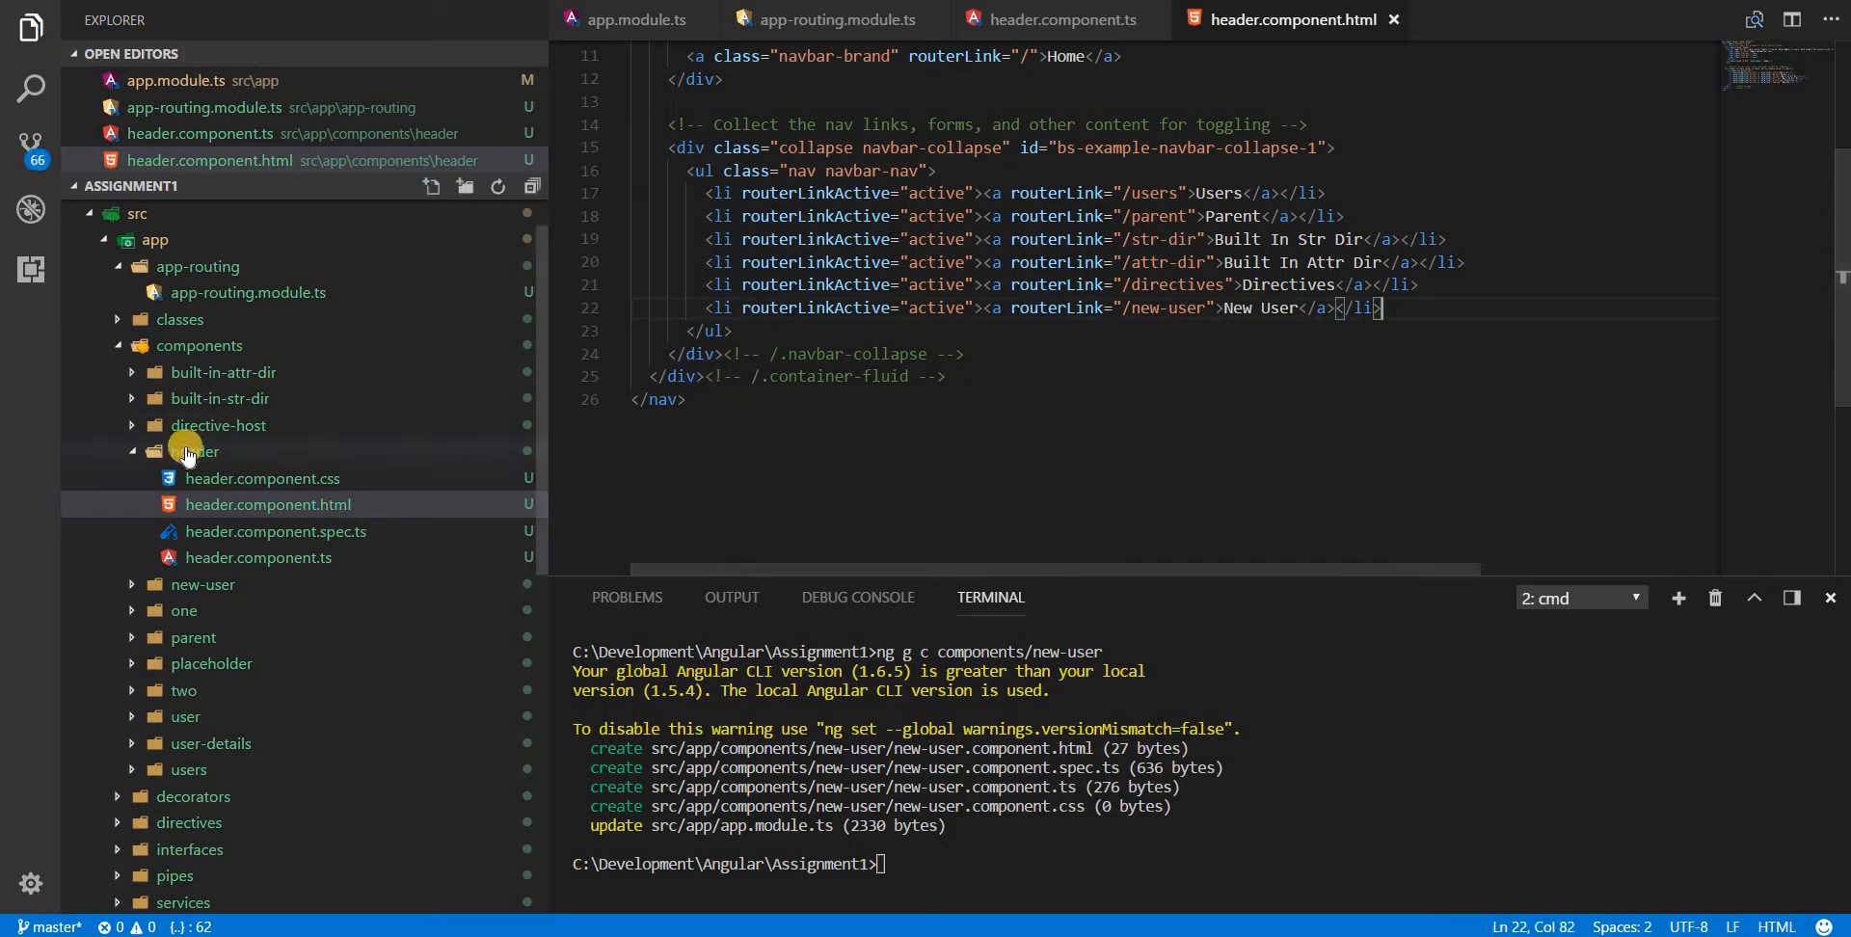
left_click(195, 452)
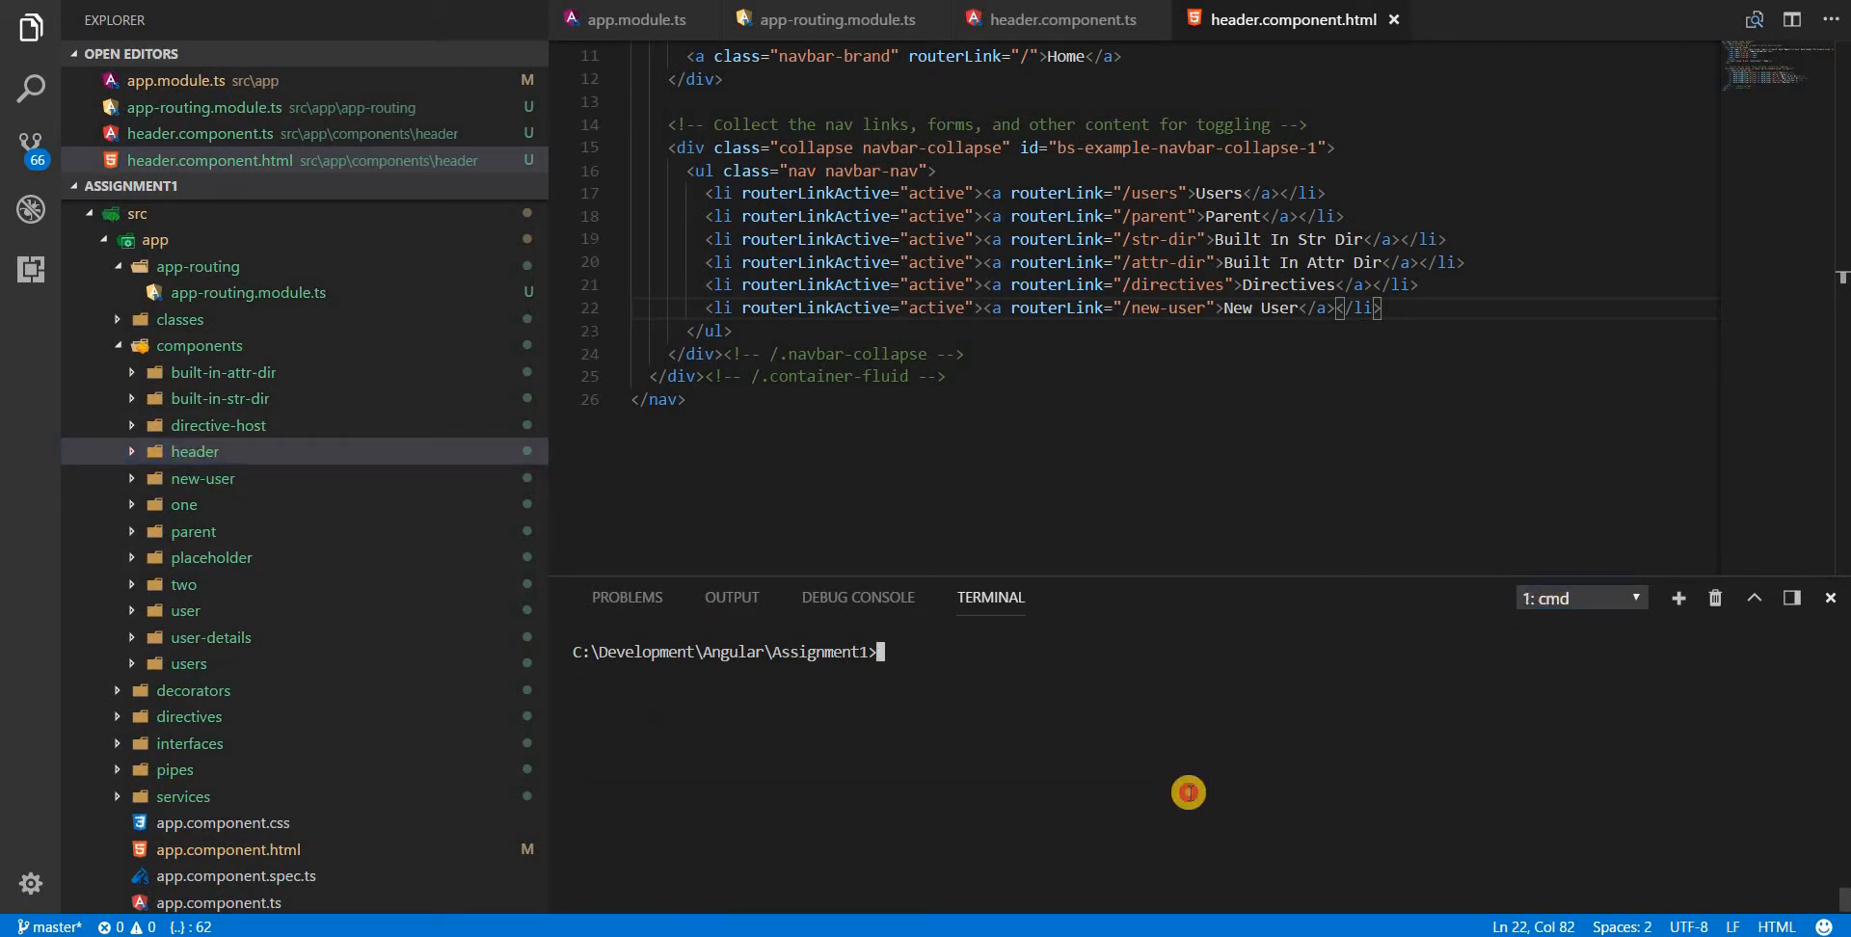
type("ng serve")
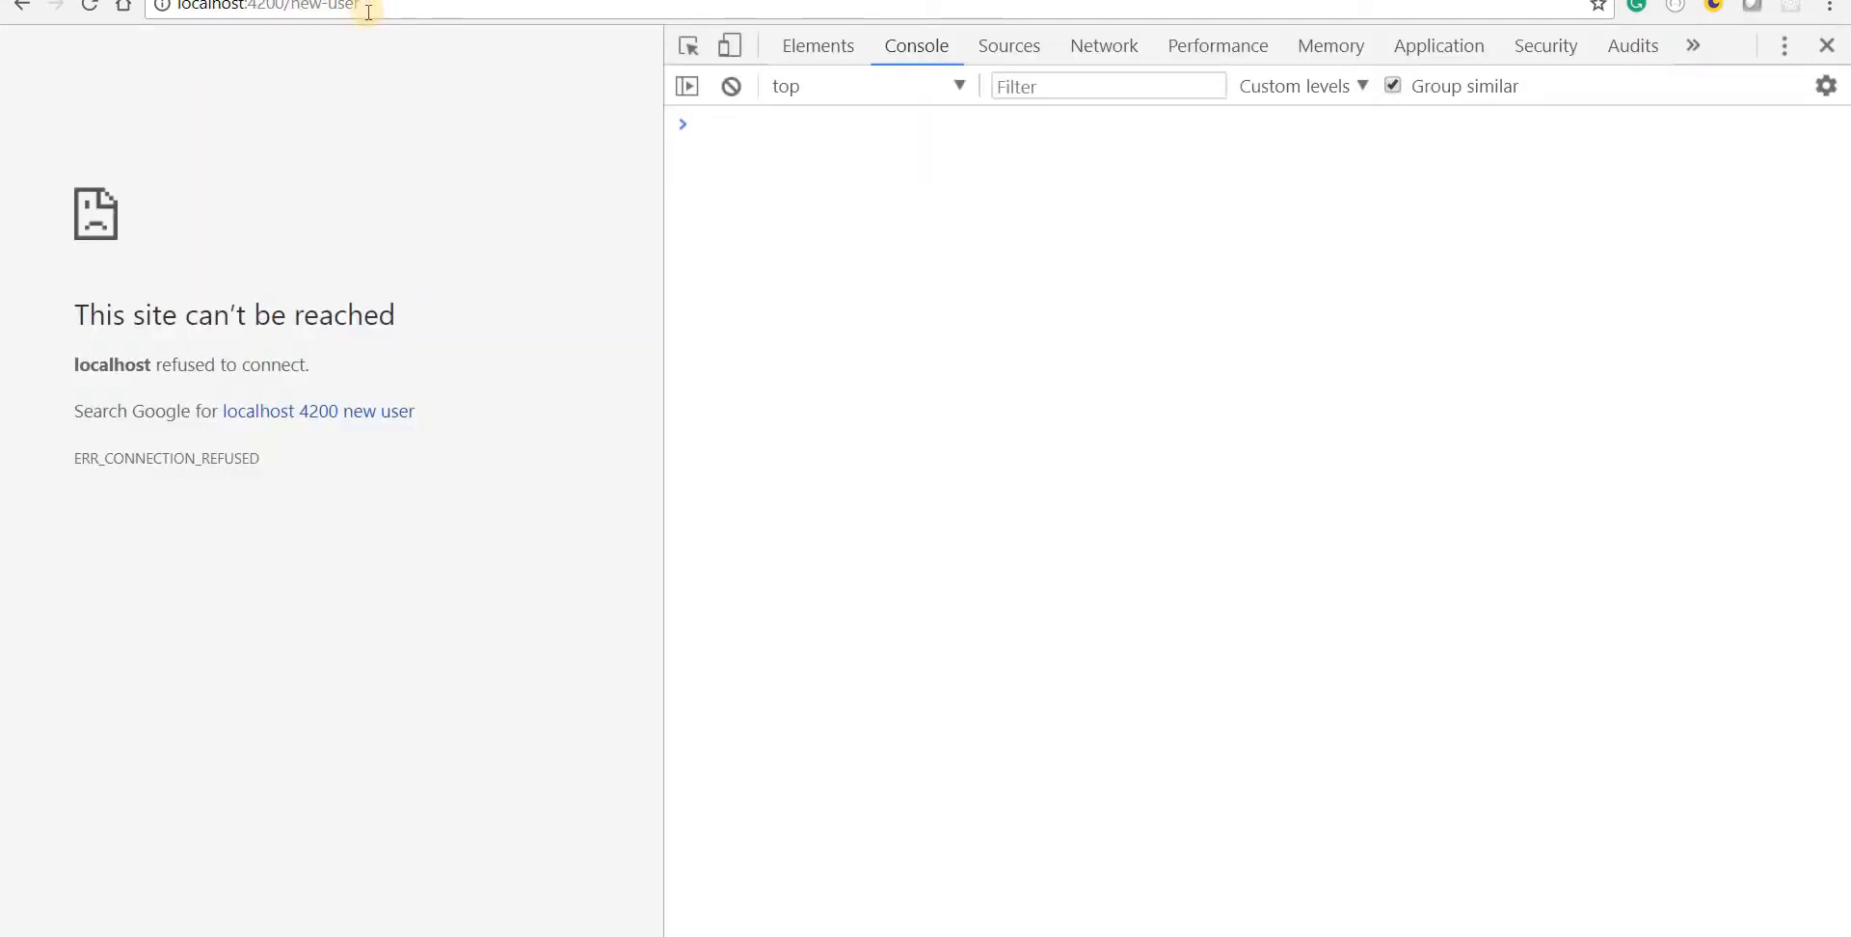
Step: Reload localhost:4200/new-user in Chrome, then return to VS Code
double_click(308, 6)
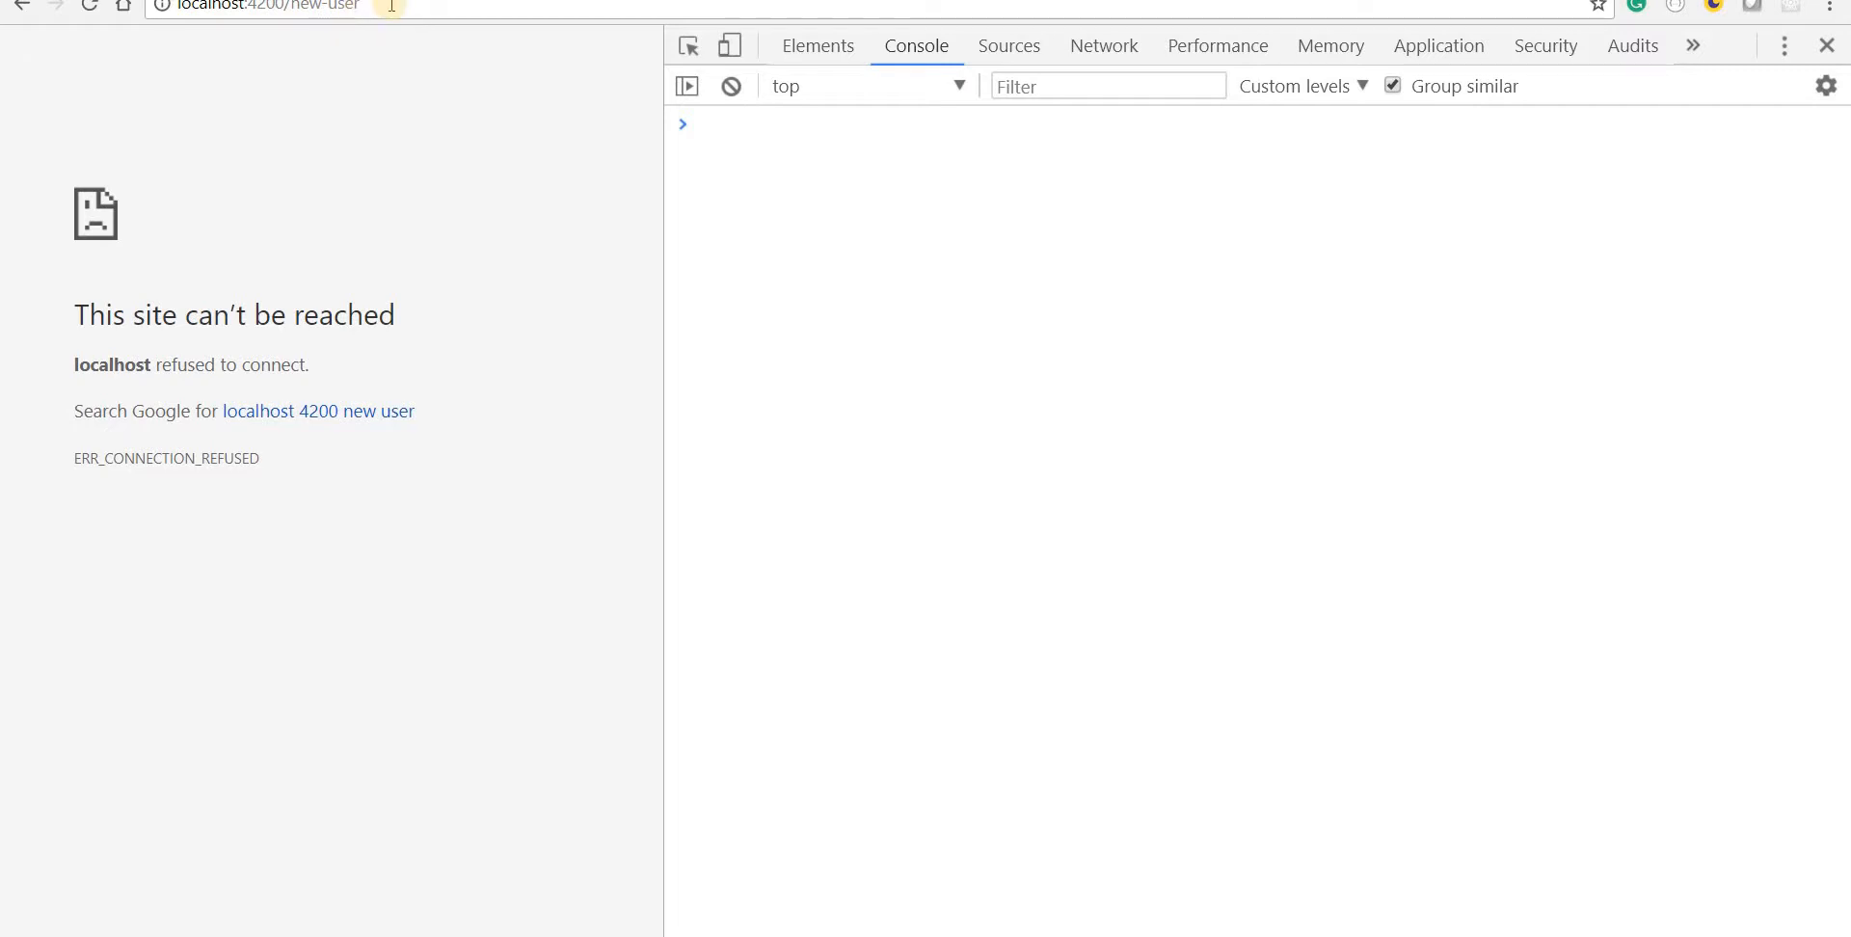
left_click(89, 6)
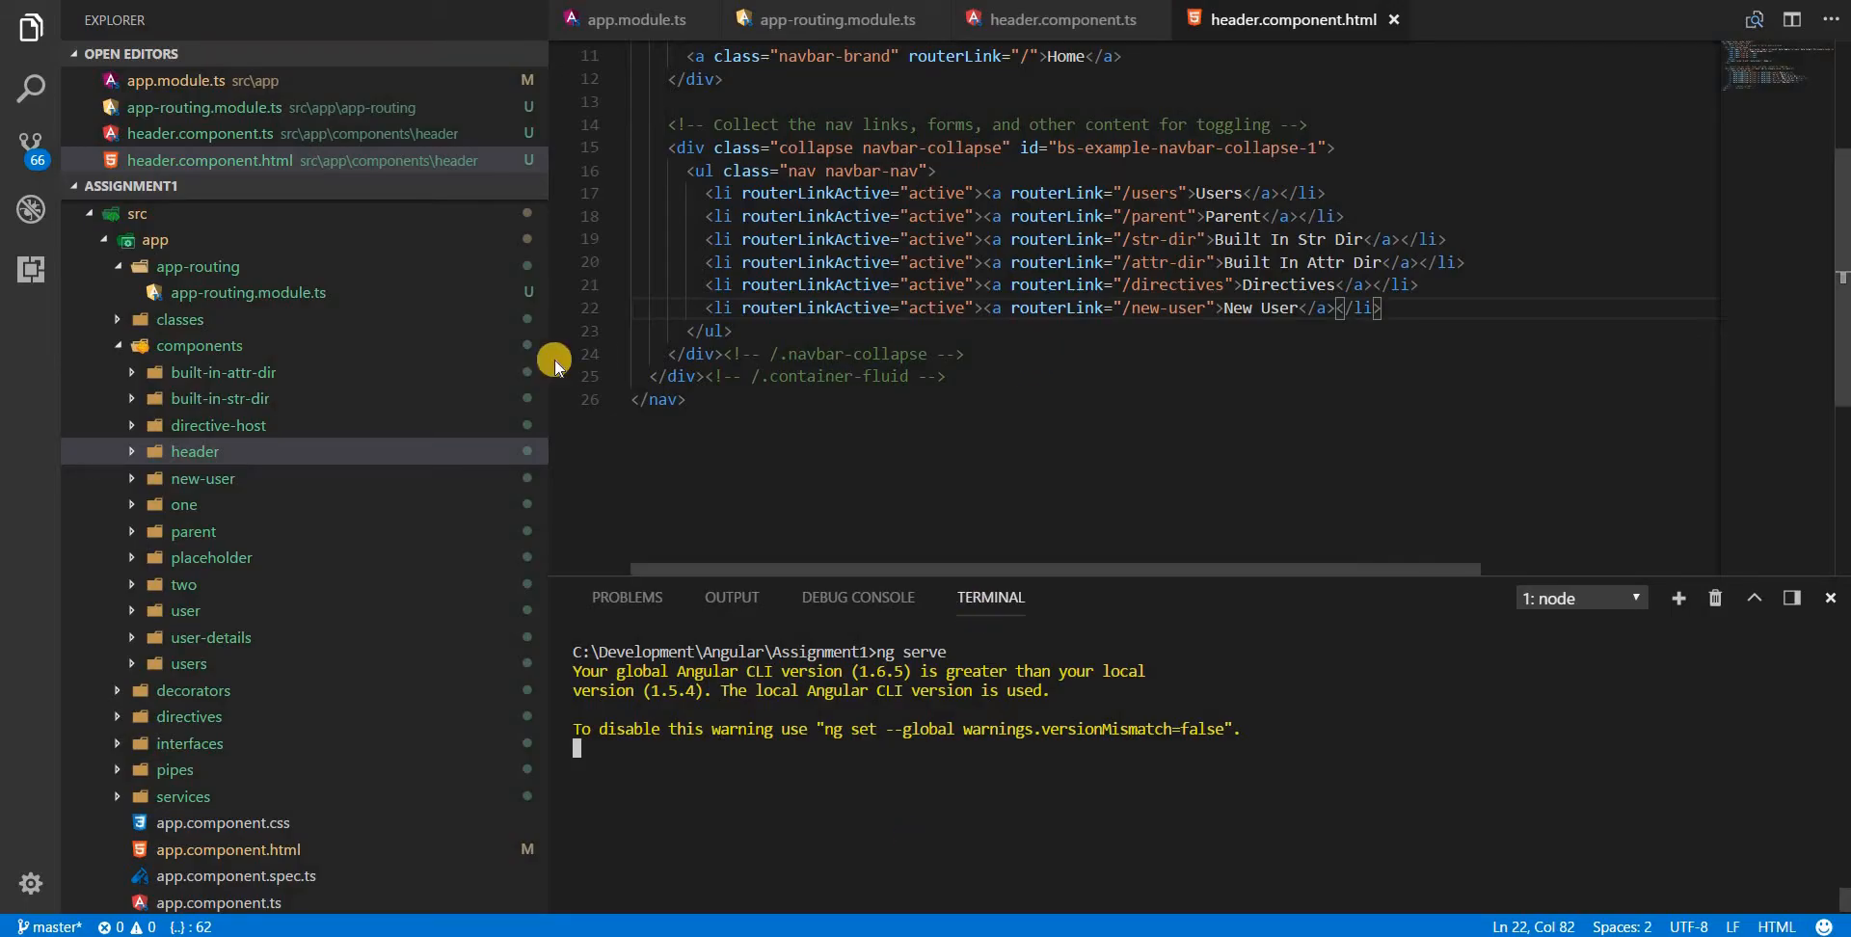
Step: Replace new-user.component.html's placeholder with an <h3>New User Form</h3> heading
left_click(203, 479)
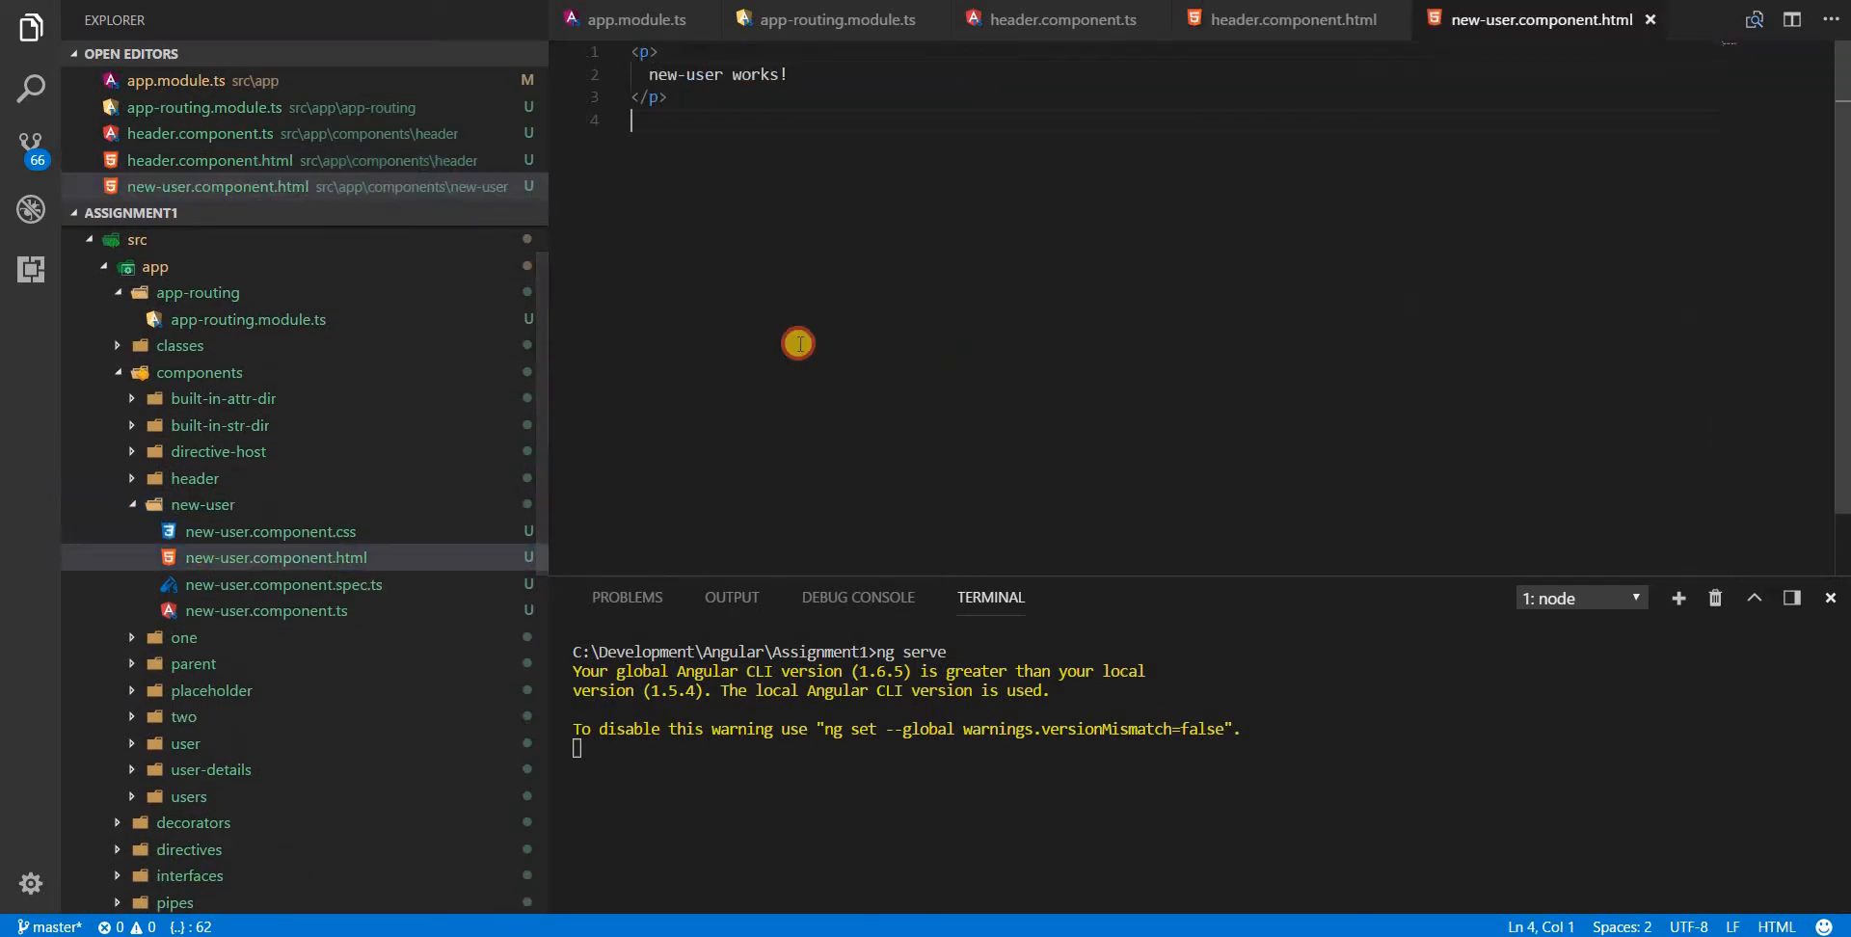
key("ctrl+a")
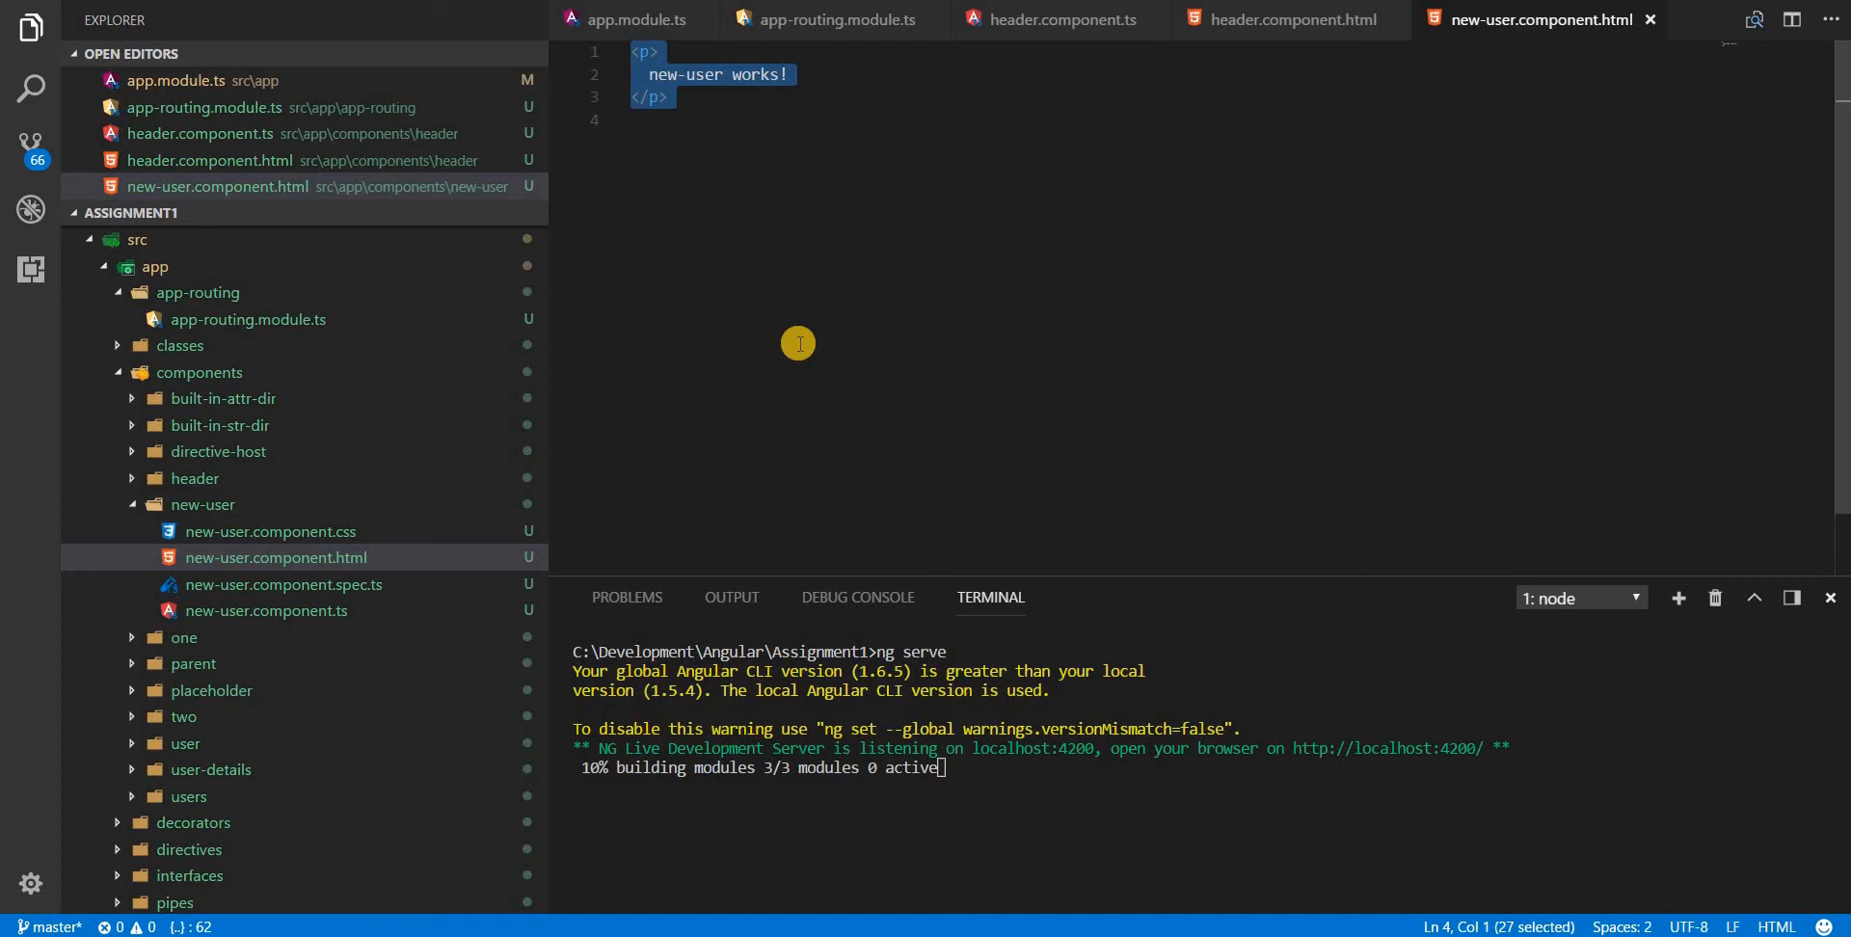
type("<h3></h3>")
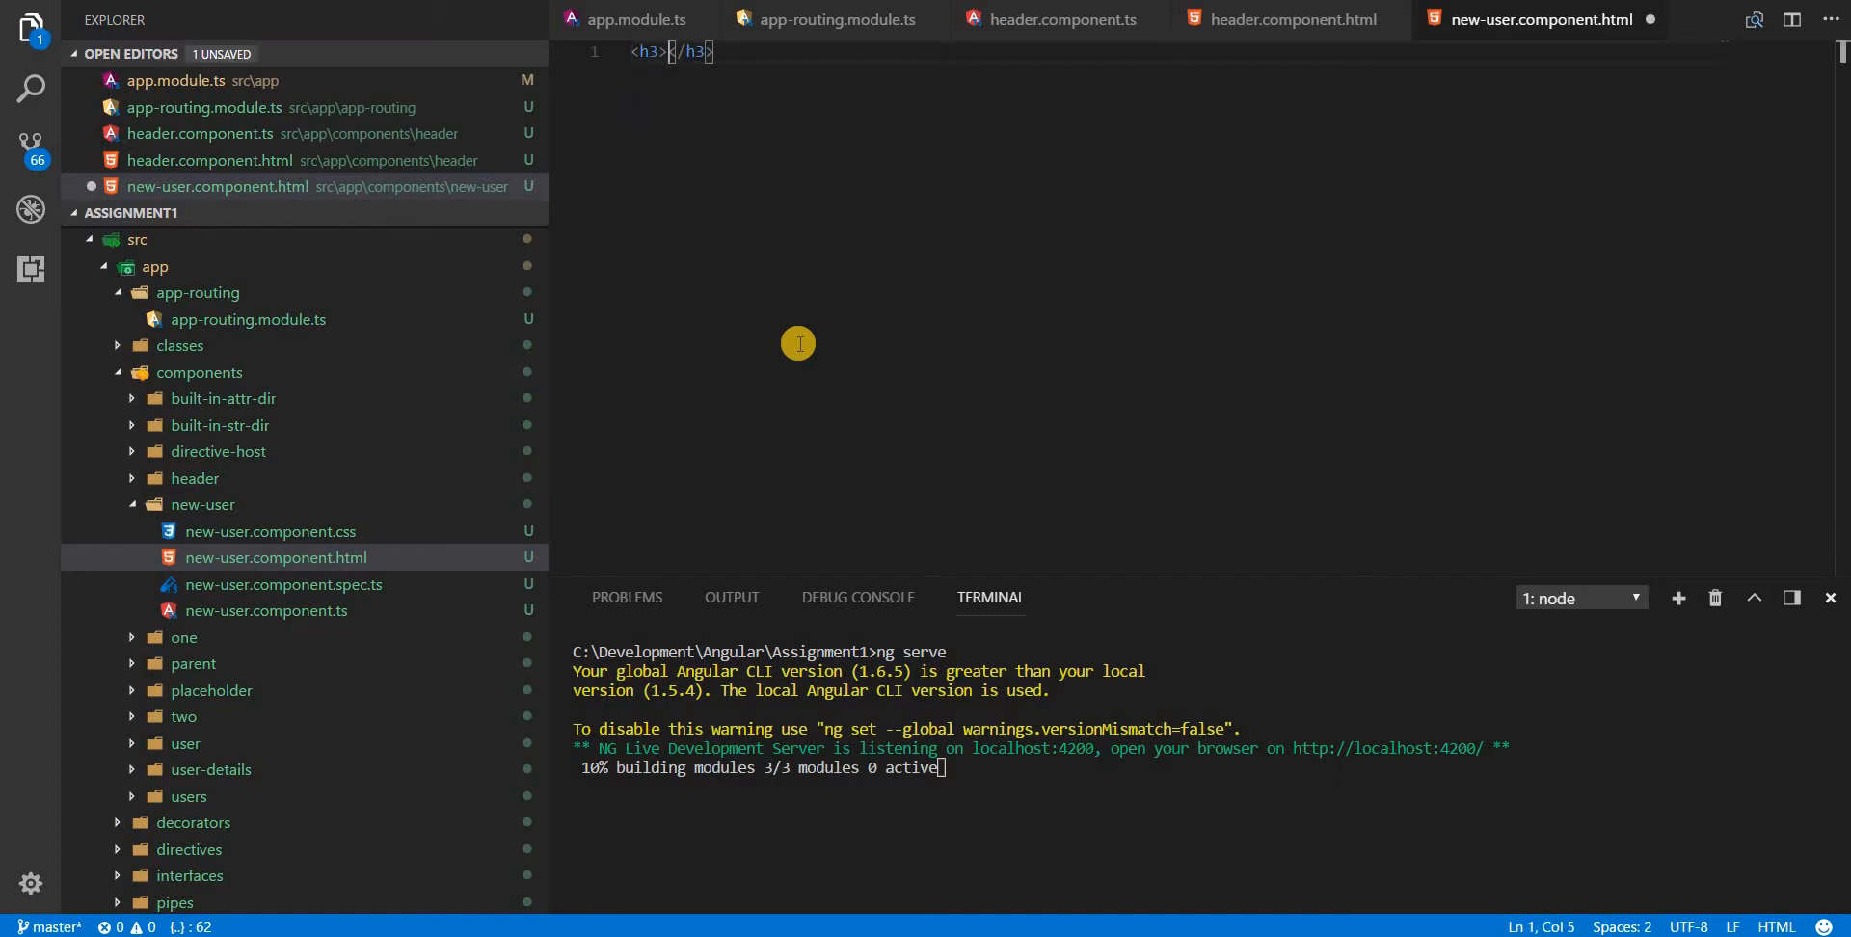
type("NEw")
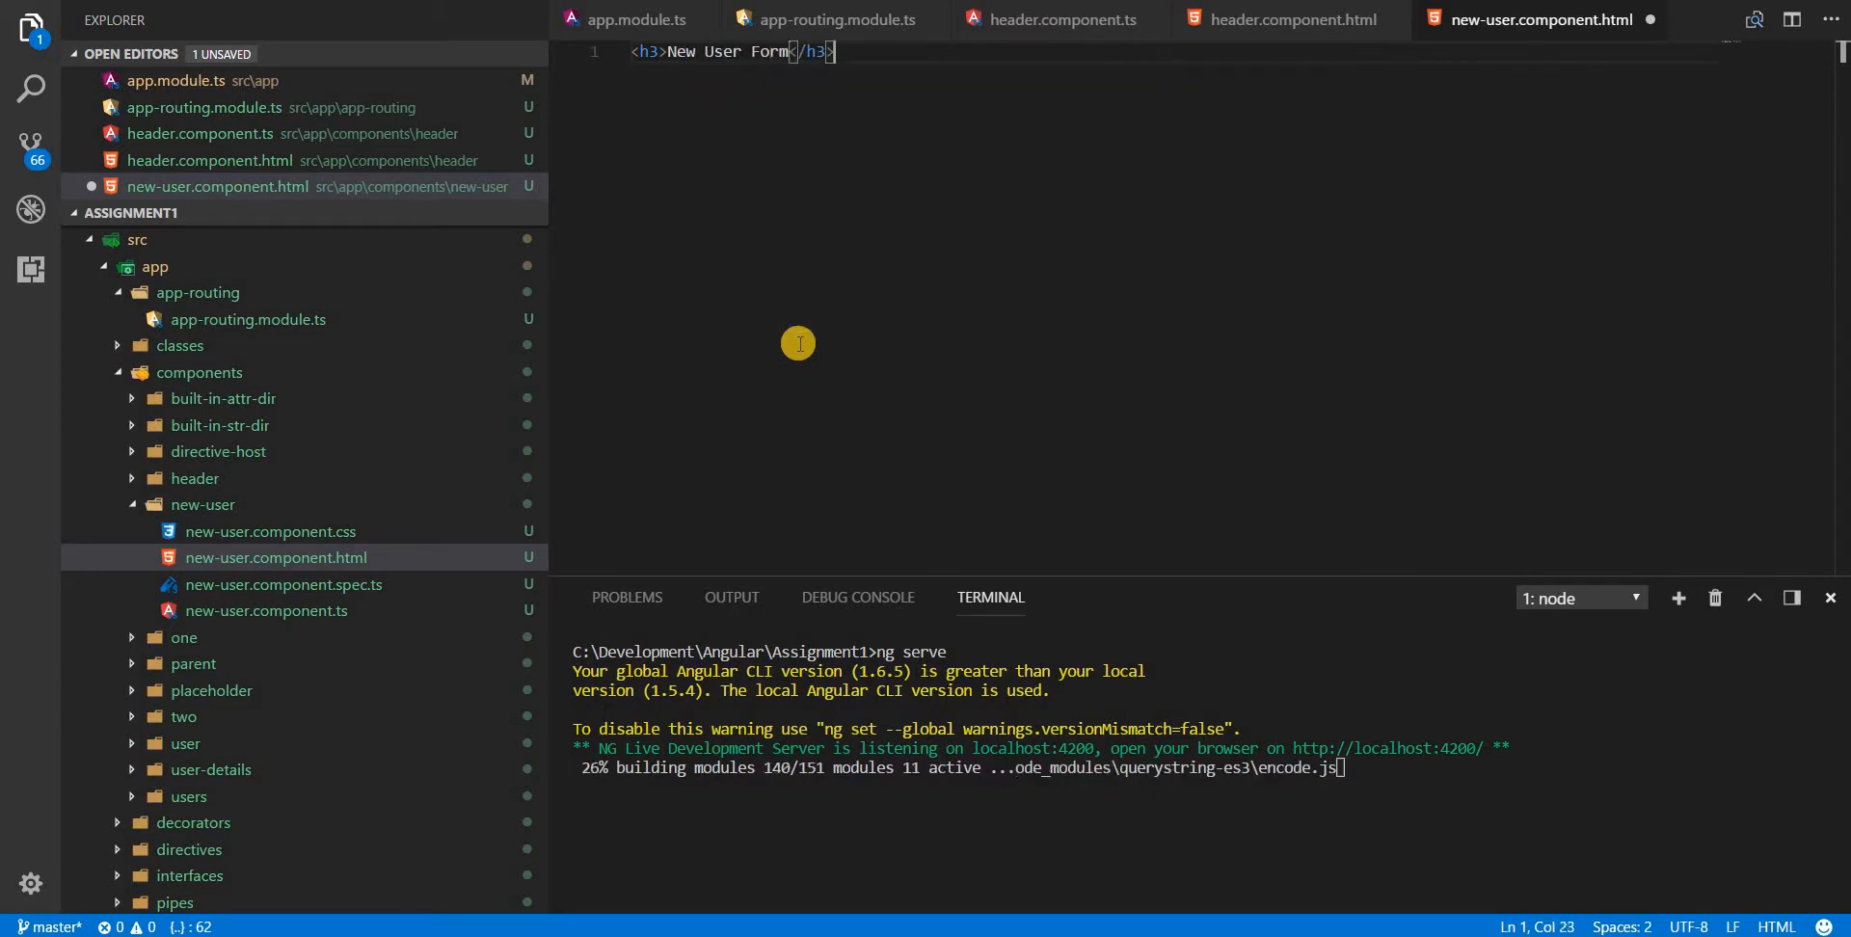
key("enter")
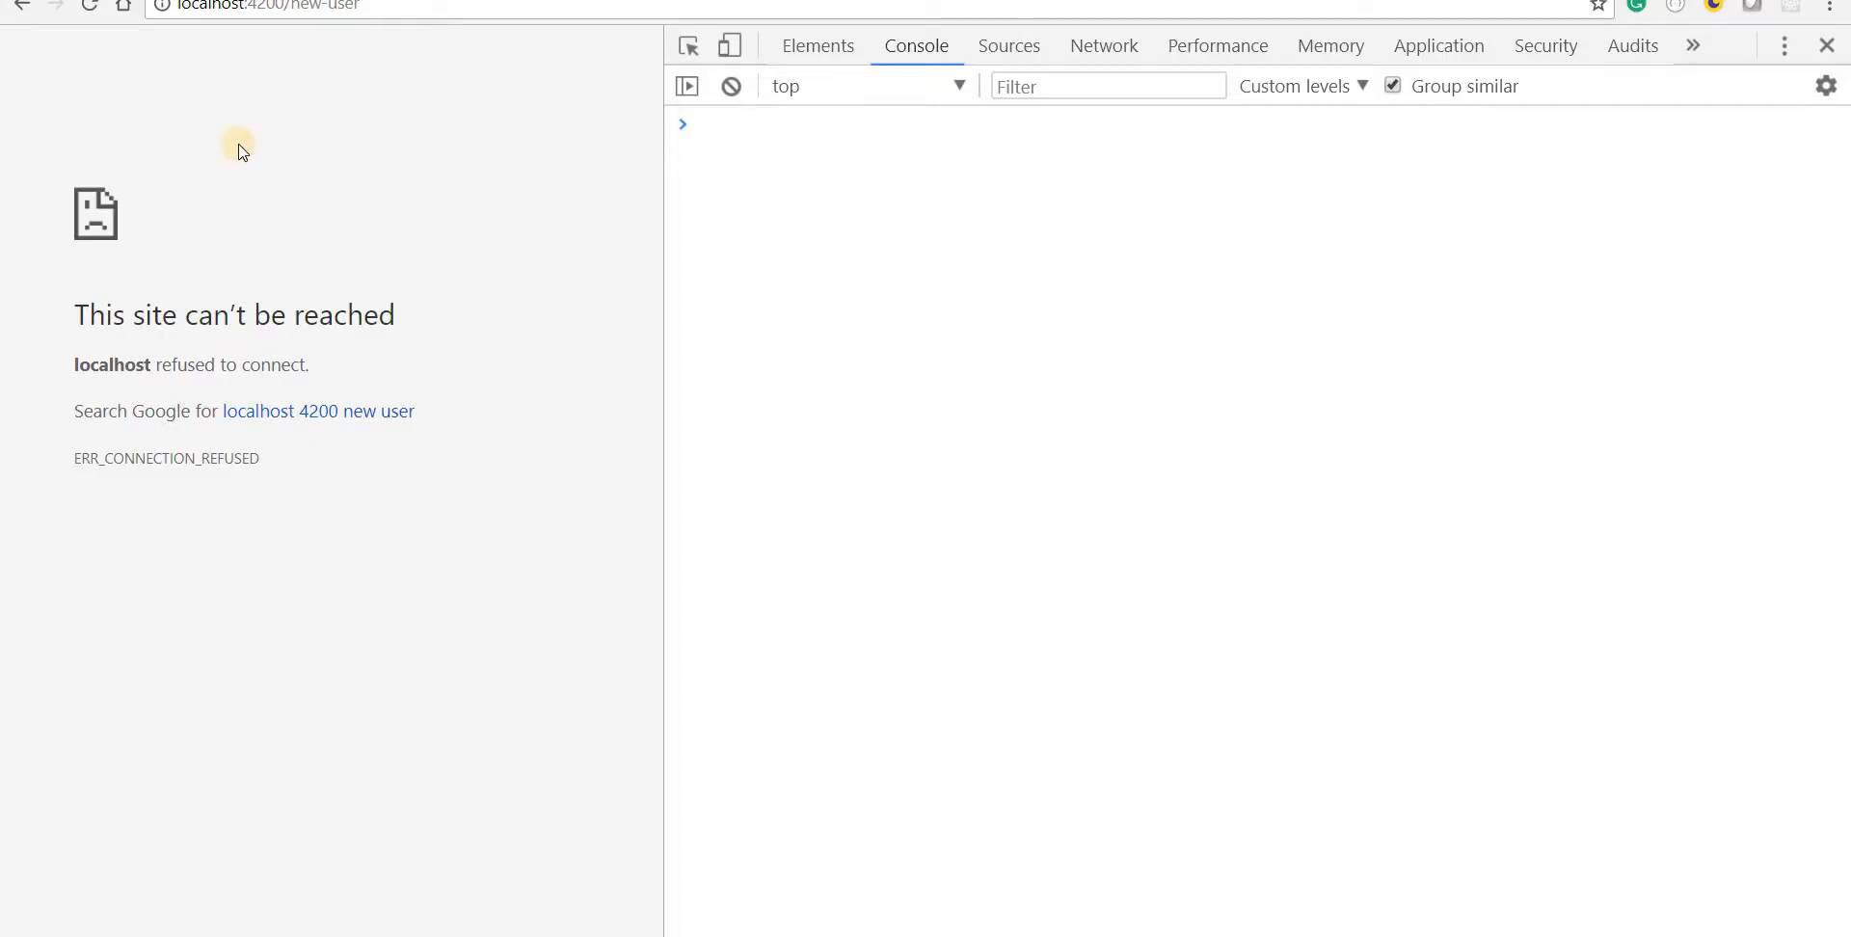
left_click(90, 7)
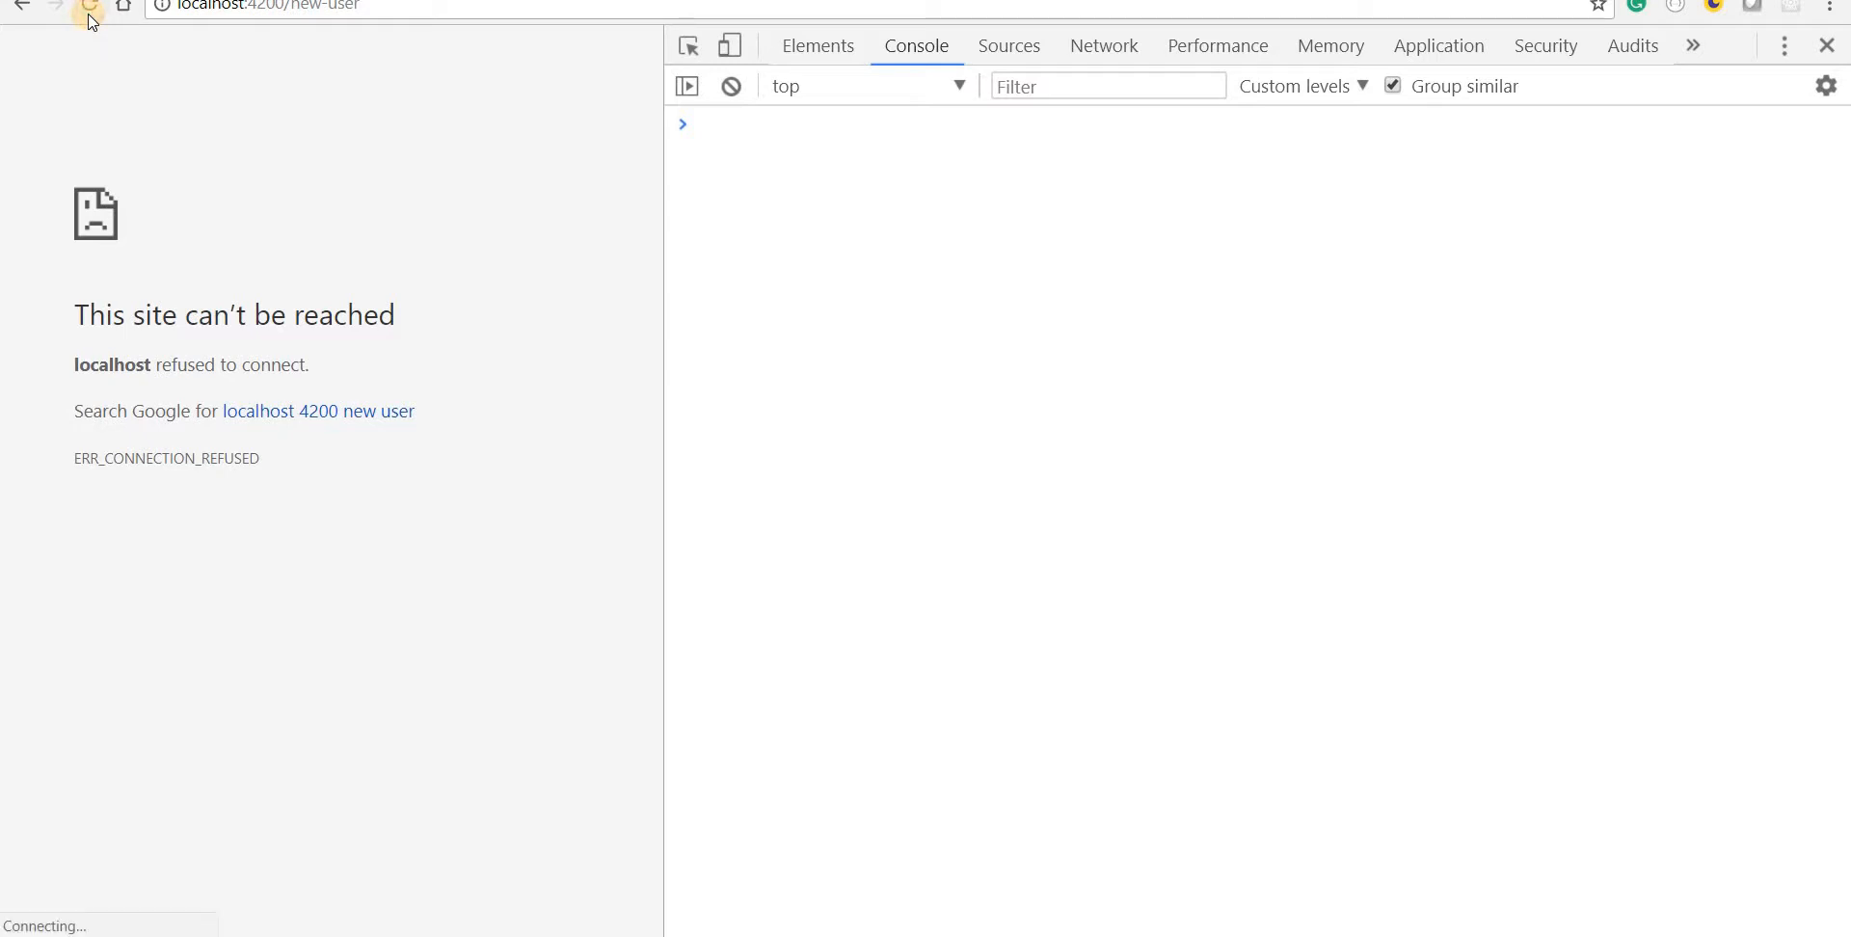
left_click(90, 6)
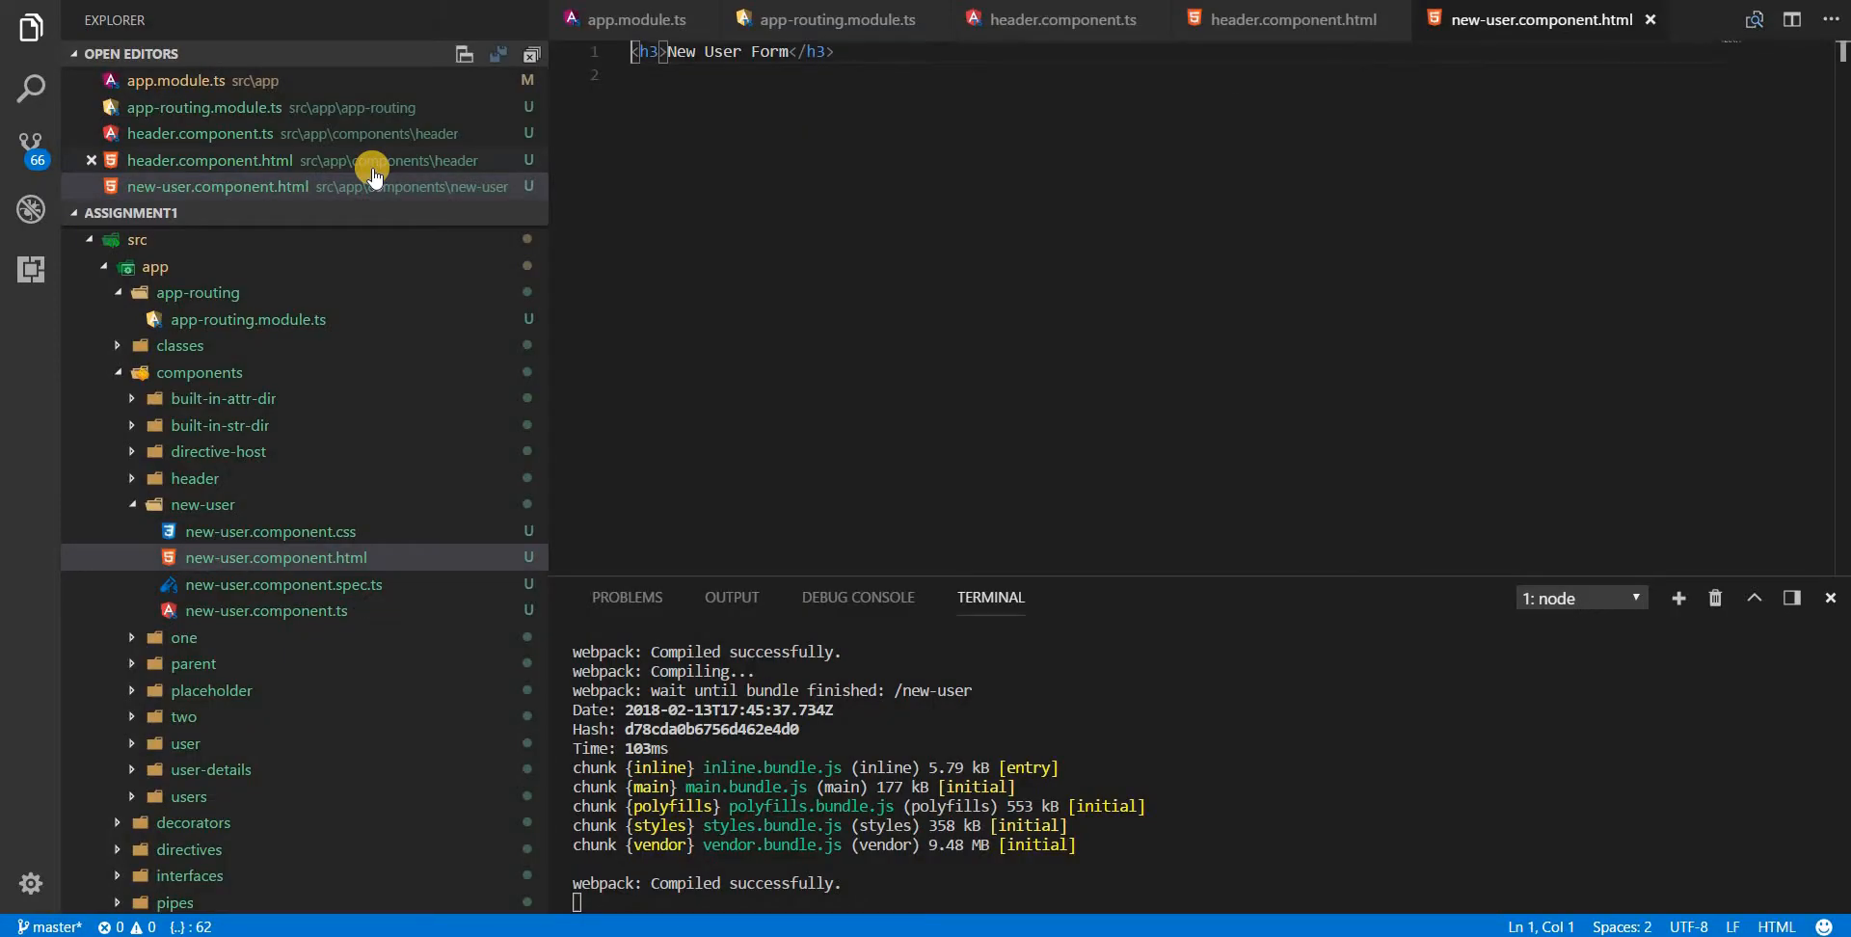
Step: Wrap the heading in a div with class 'container' and open a blank line inside
type("div.")
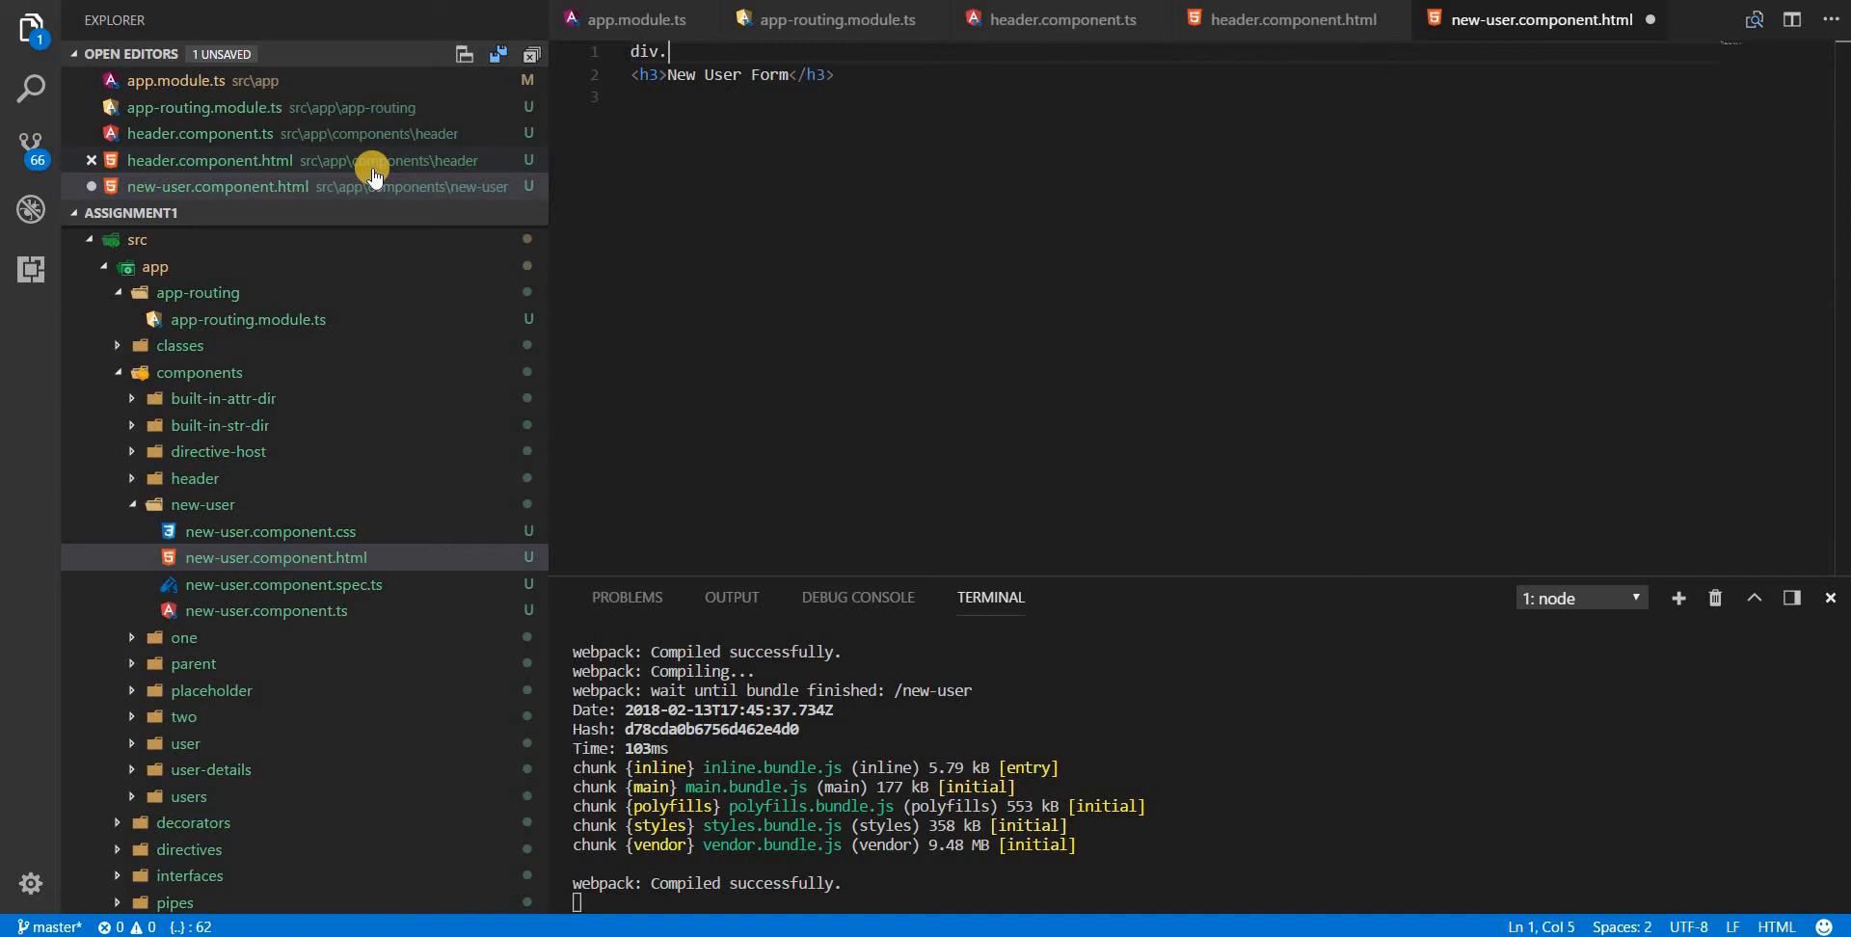
type("class=\"container\"></div>")
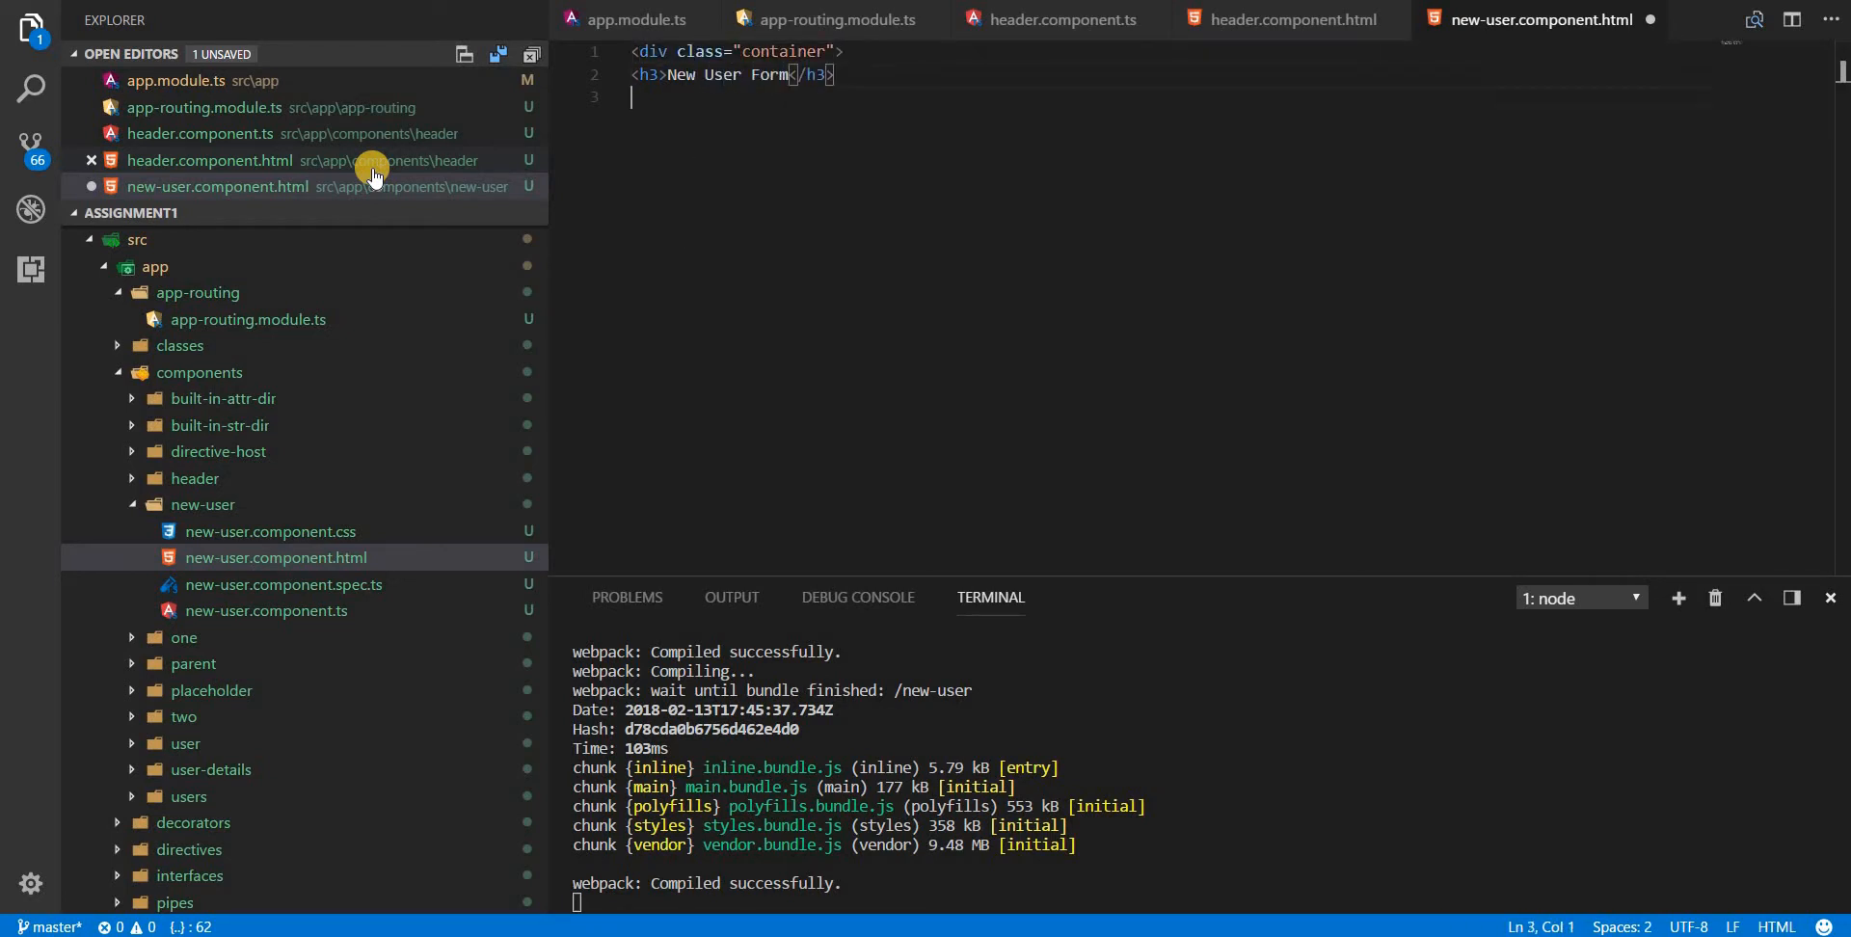
type("</div>")
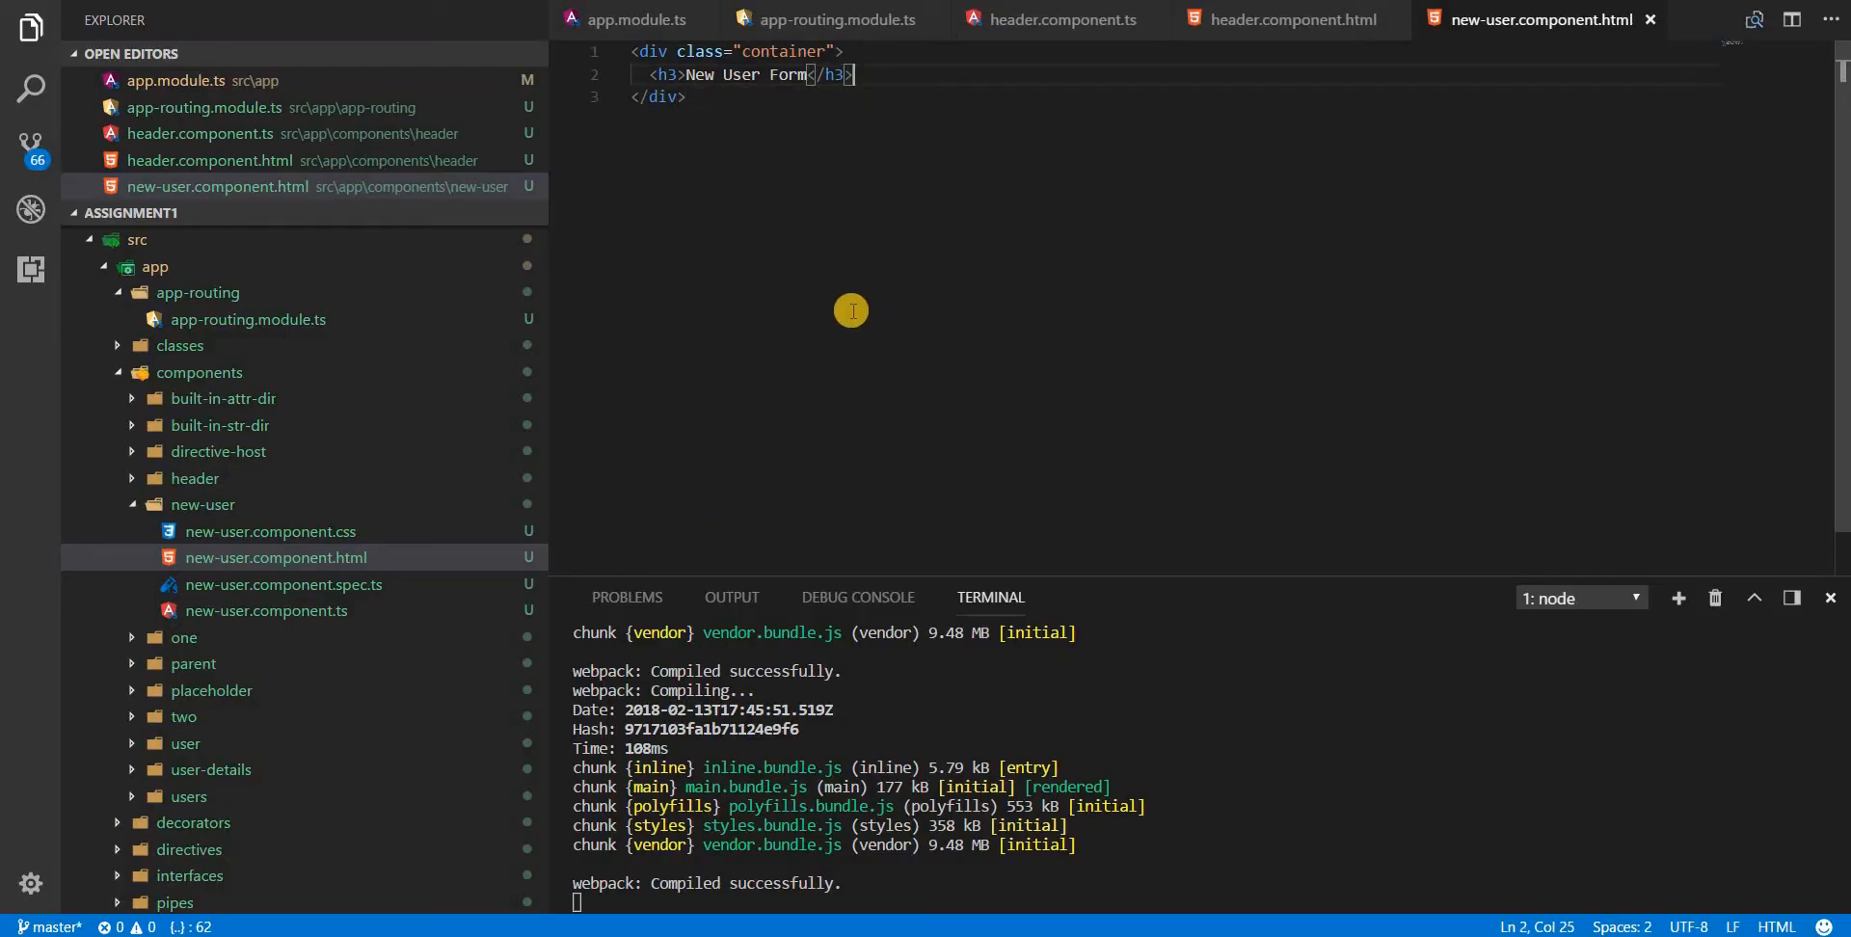
key("Enter")
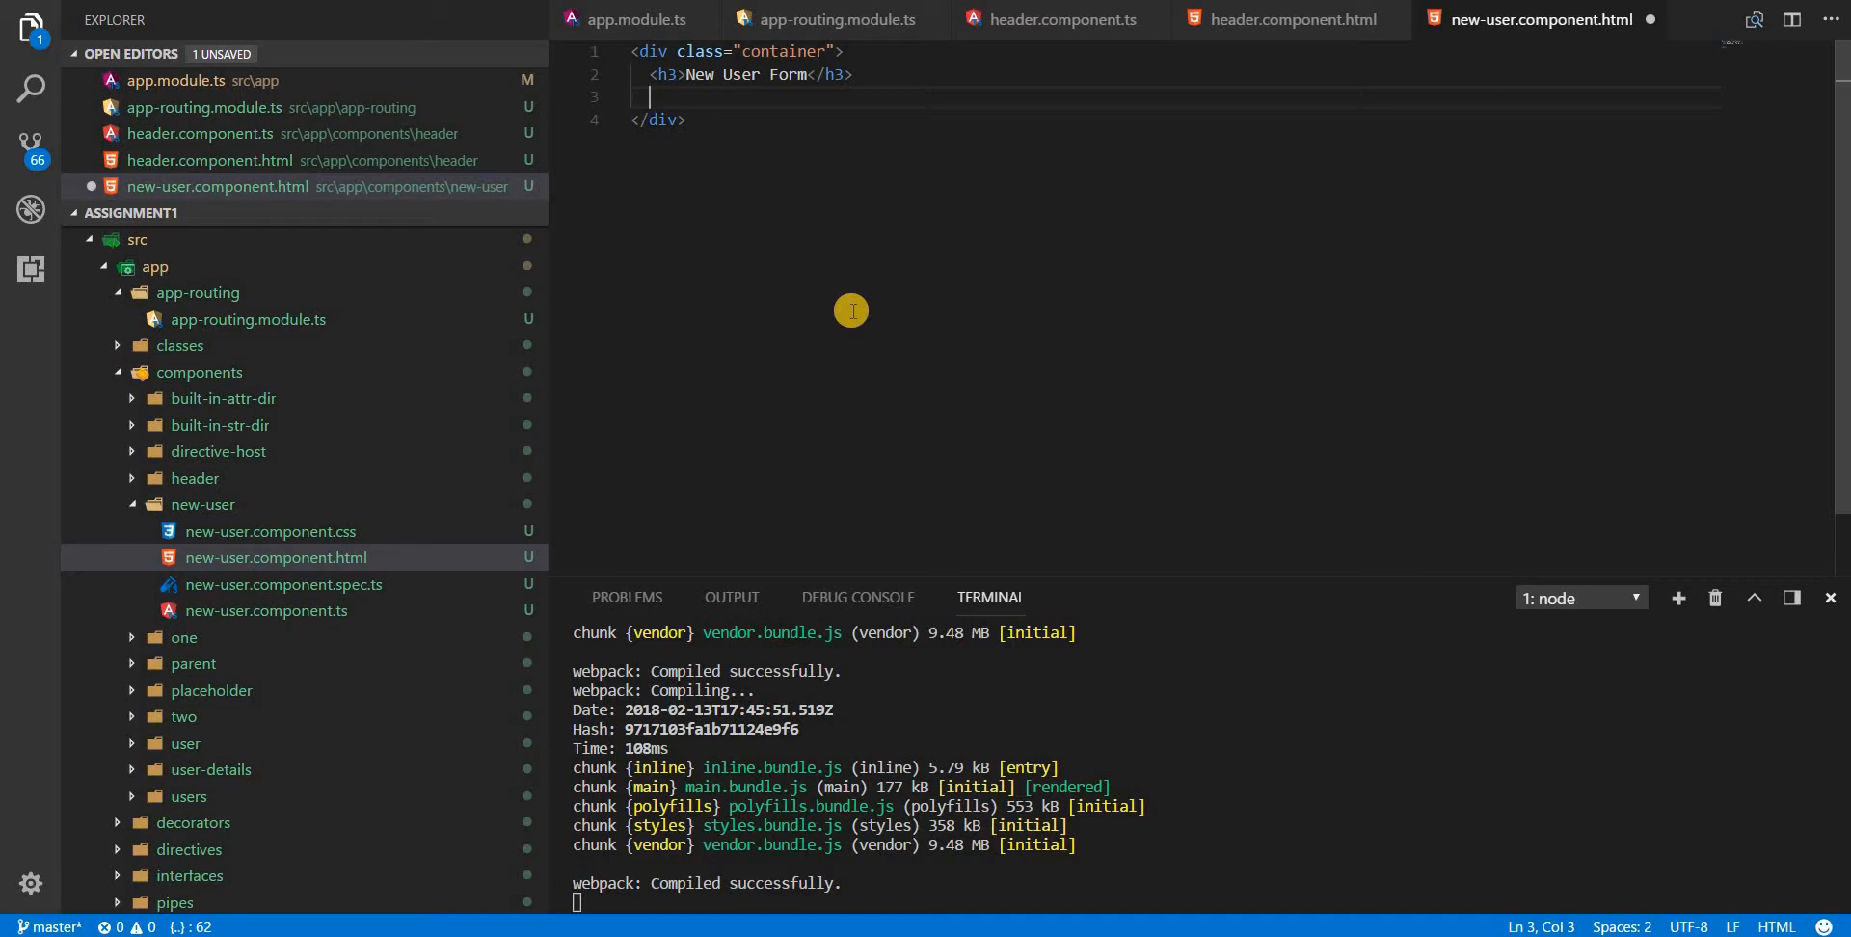
Step: Start the Emmet abbreviation form>div.form-control>label[for='name']
type("form")
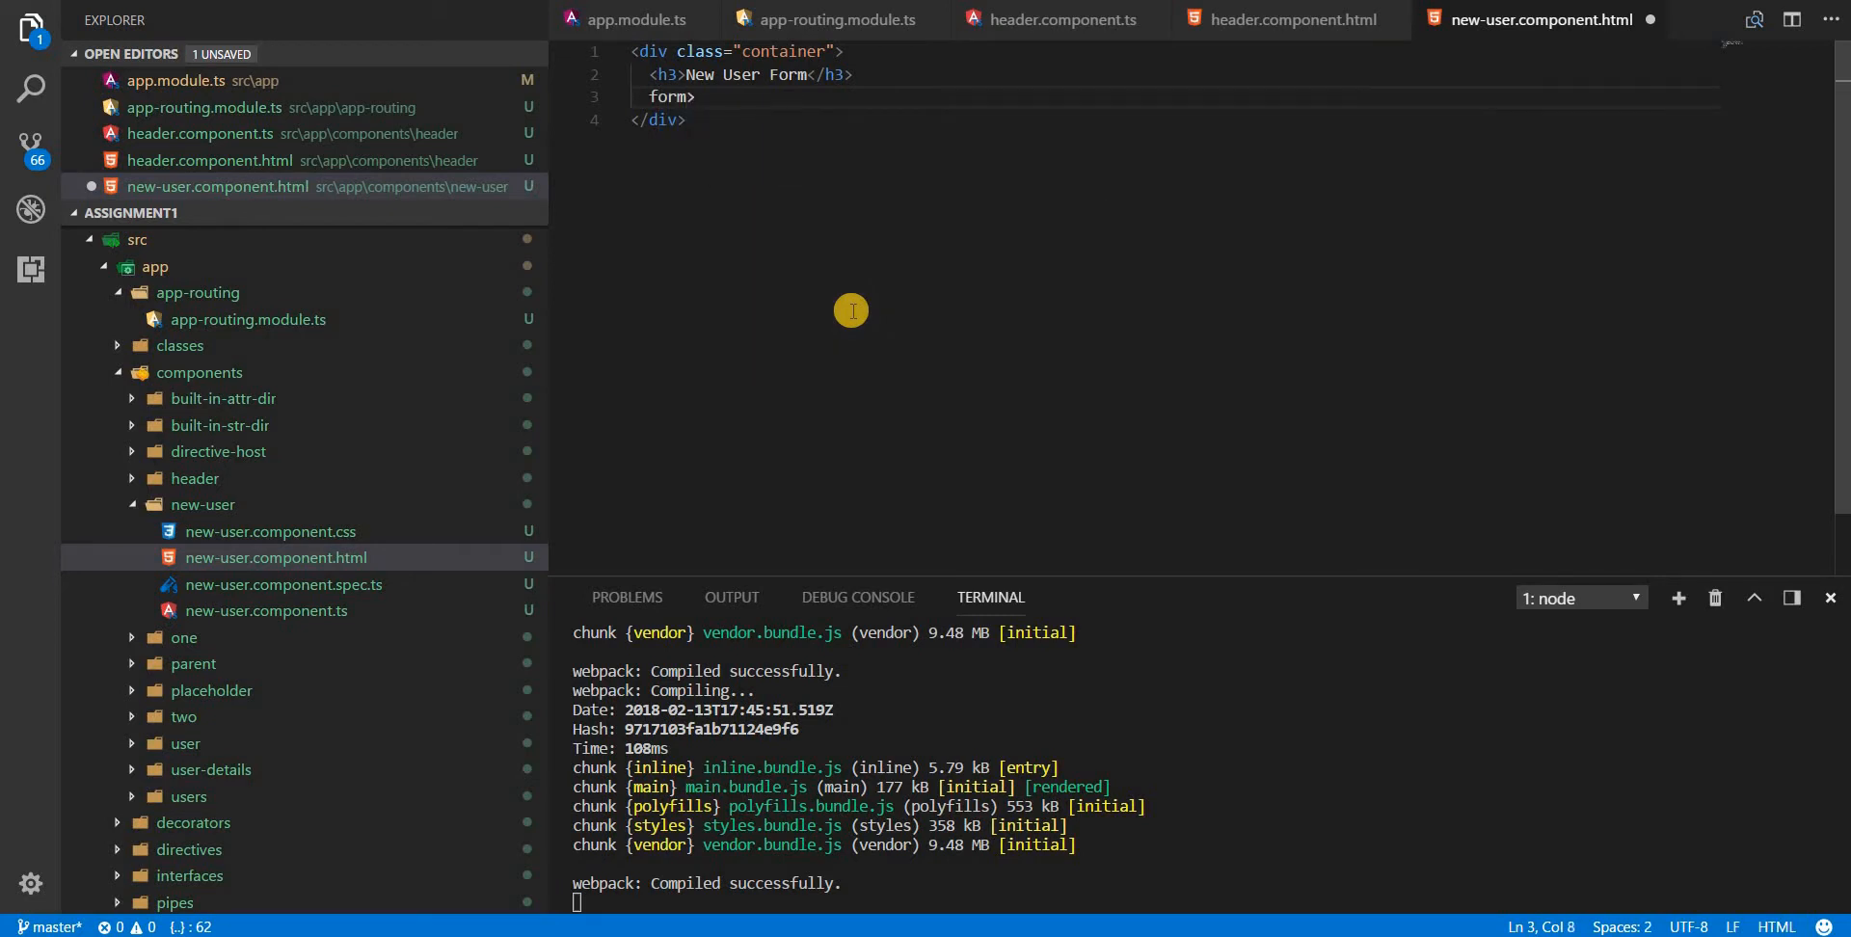
type(">div")
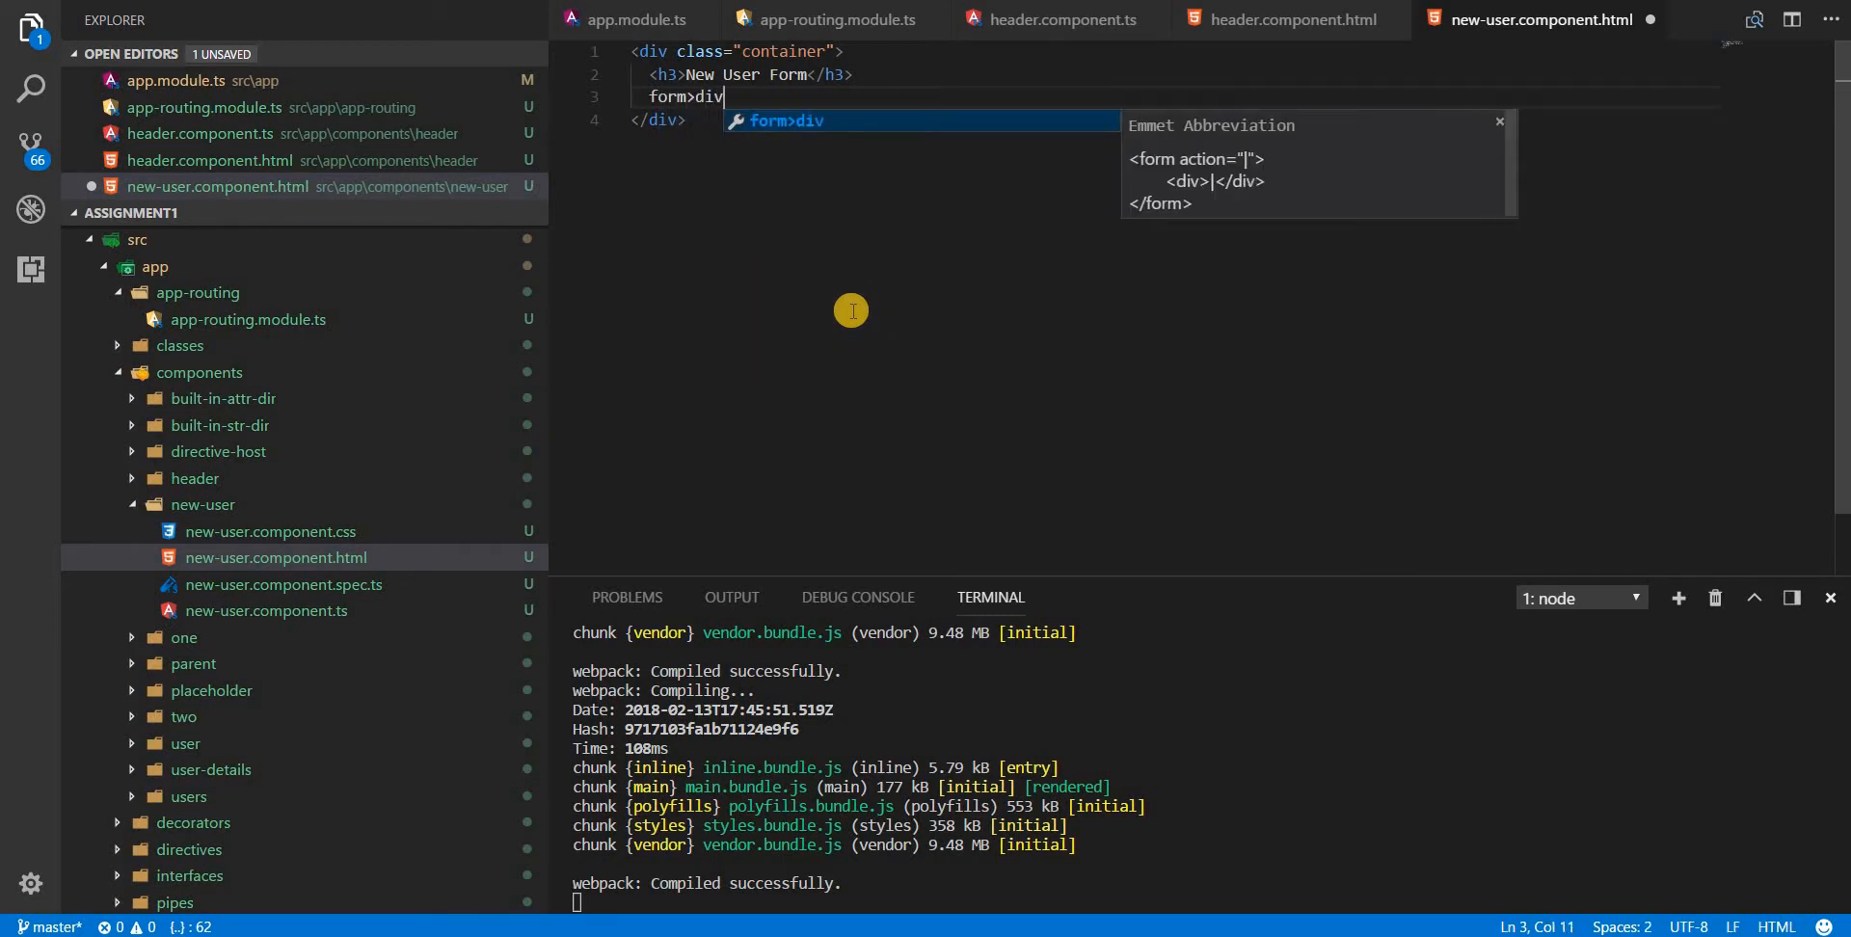
type(".fo")
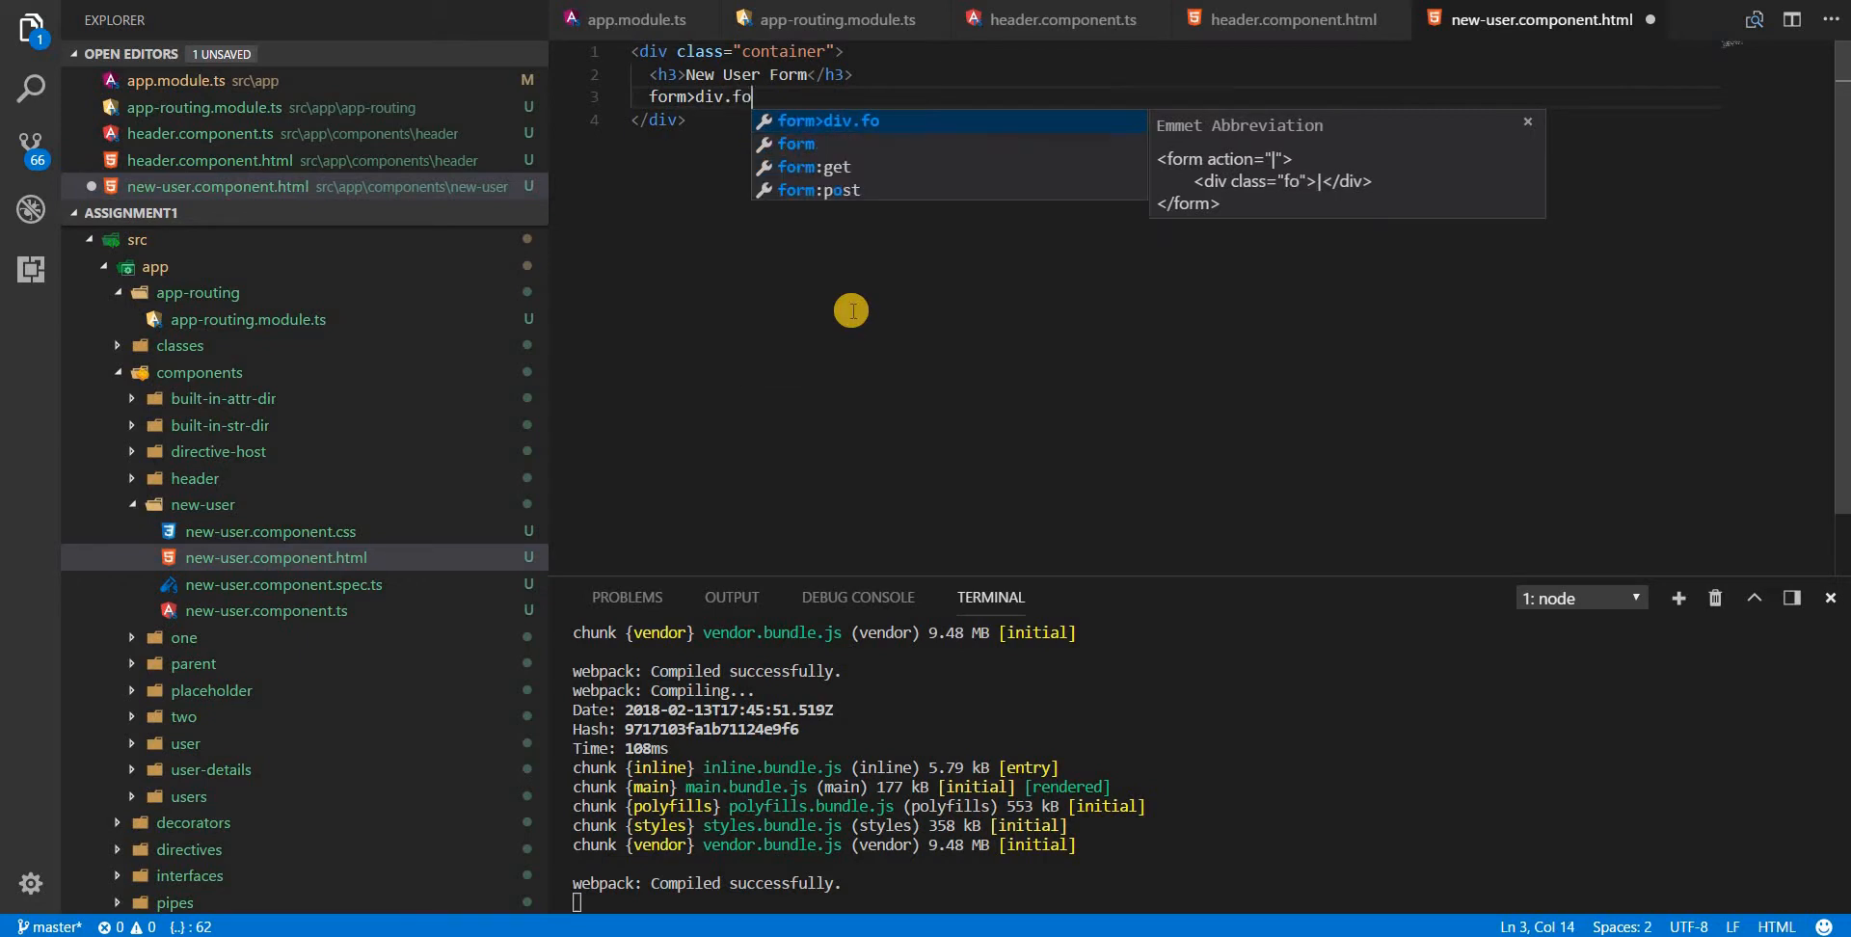
type("rm-cont")
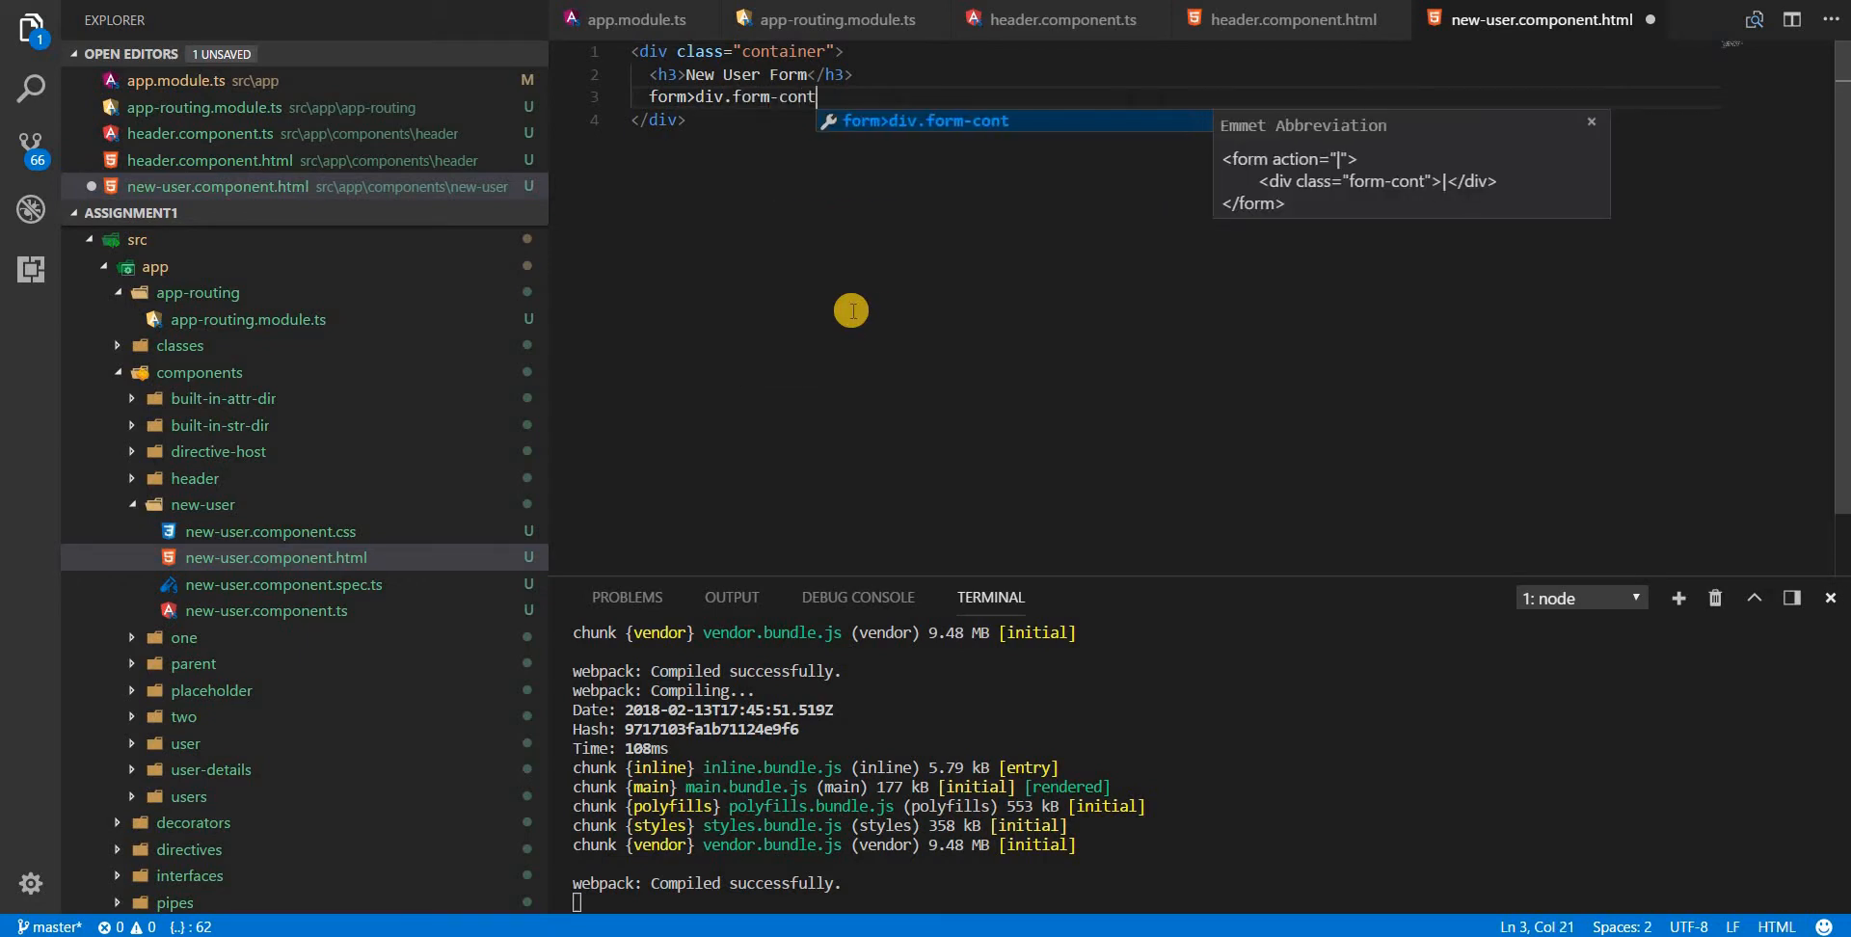
type("rol")
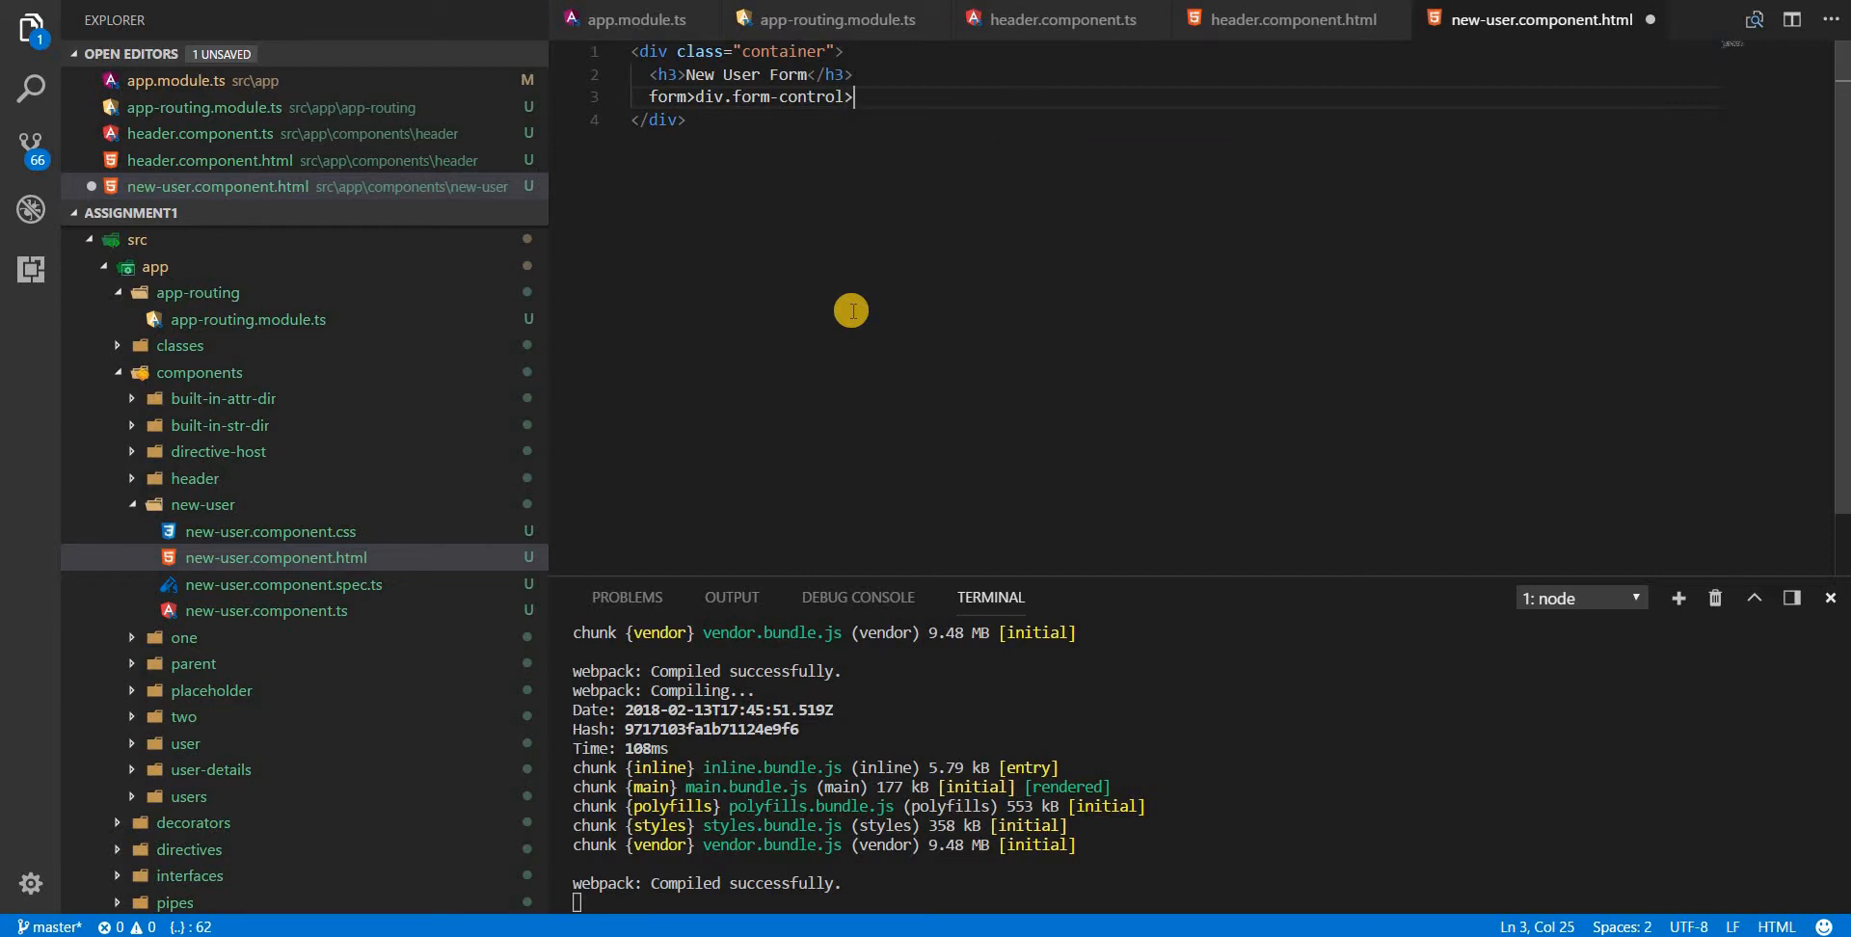
type(">label")
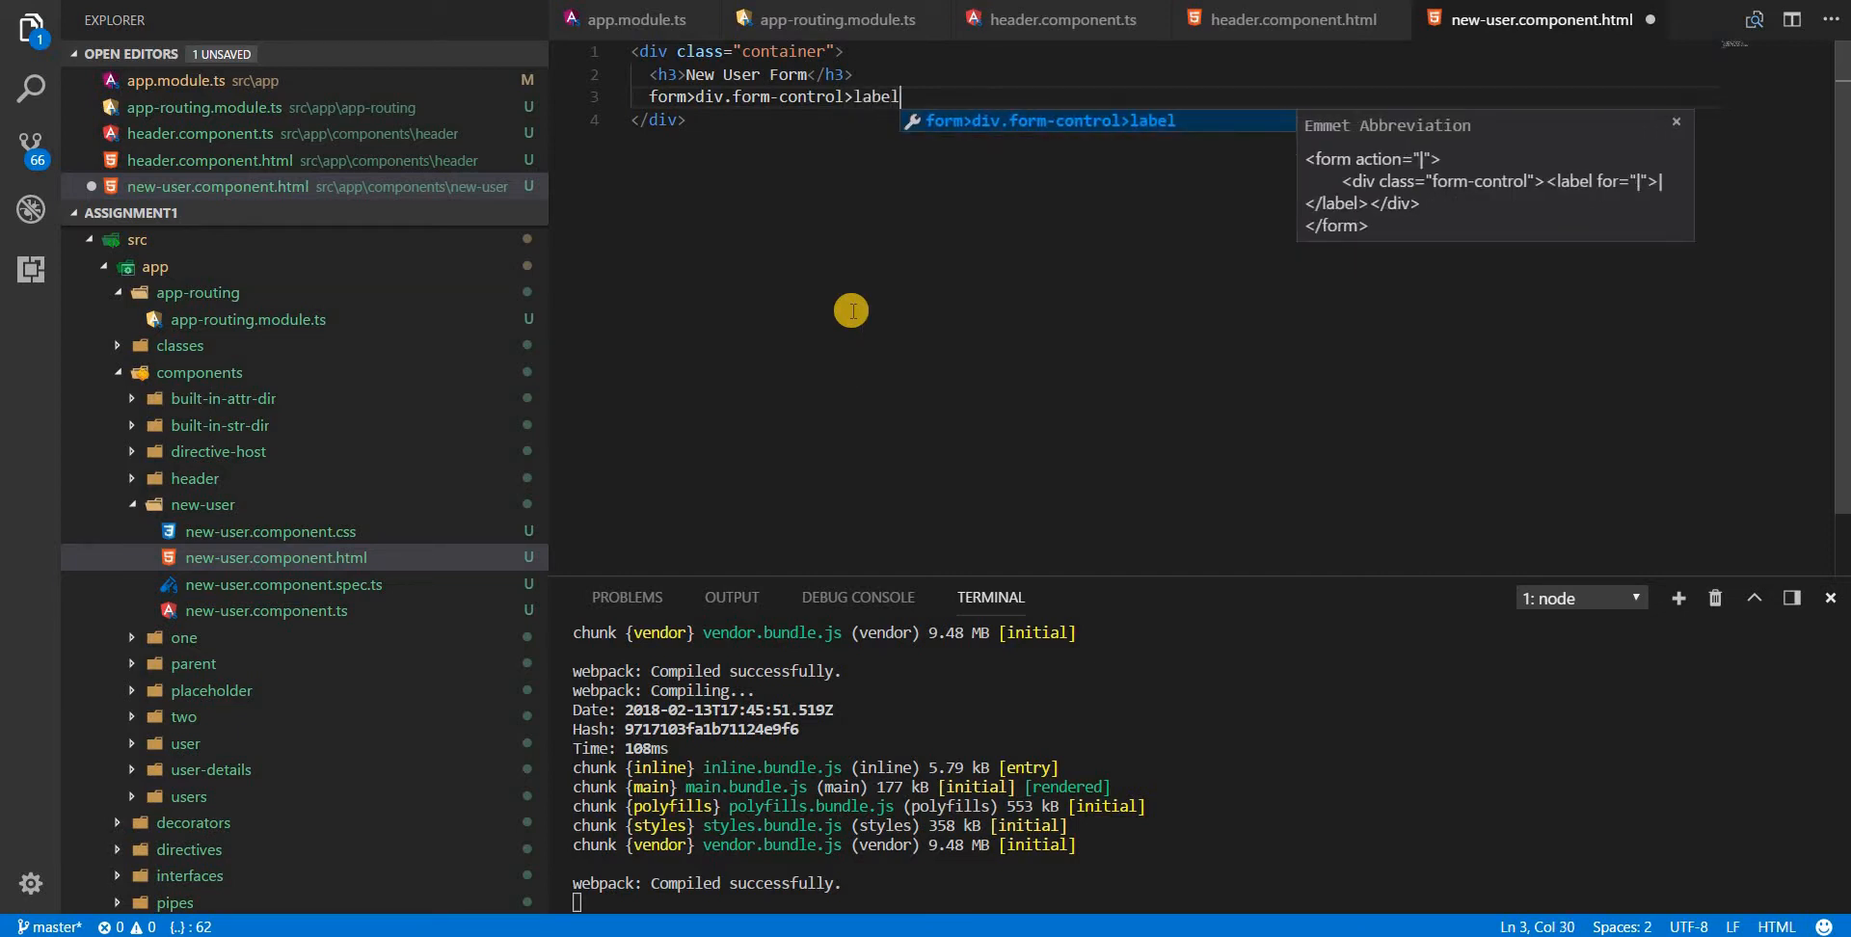
type("[for='")
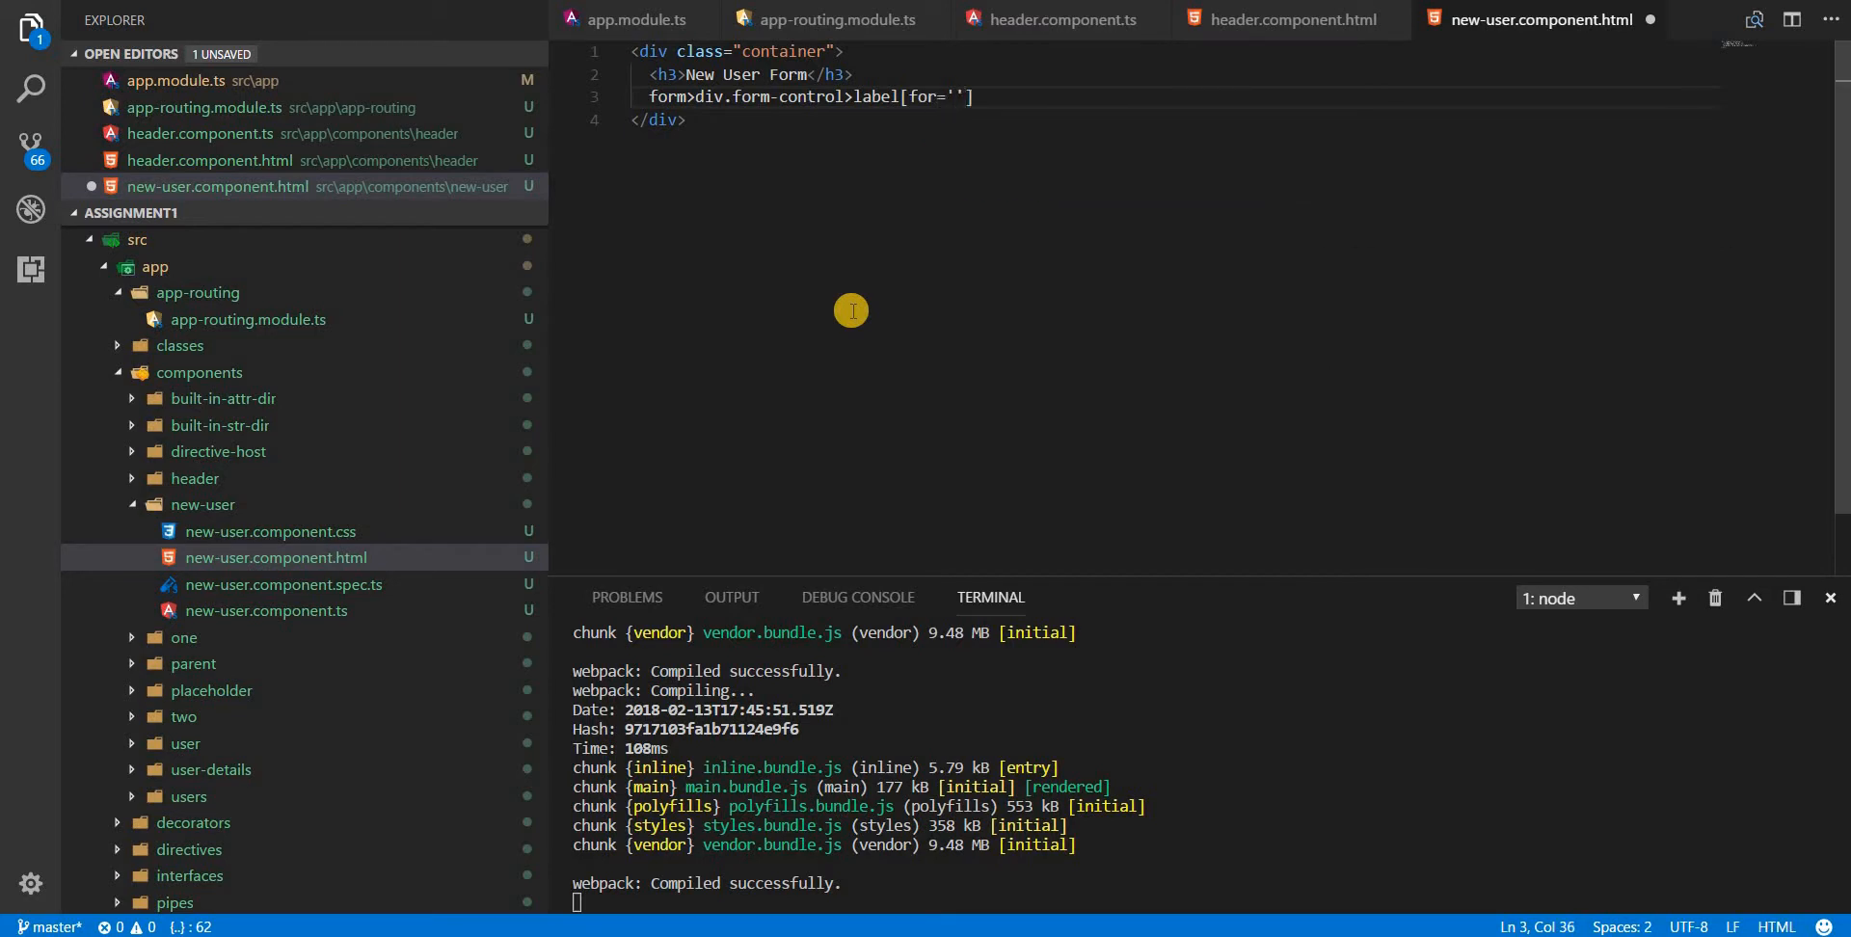
type("name")
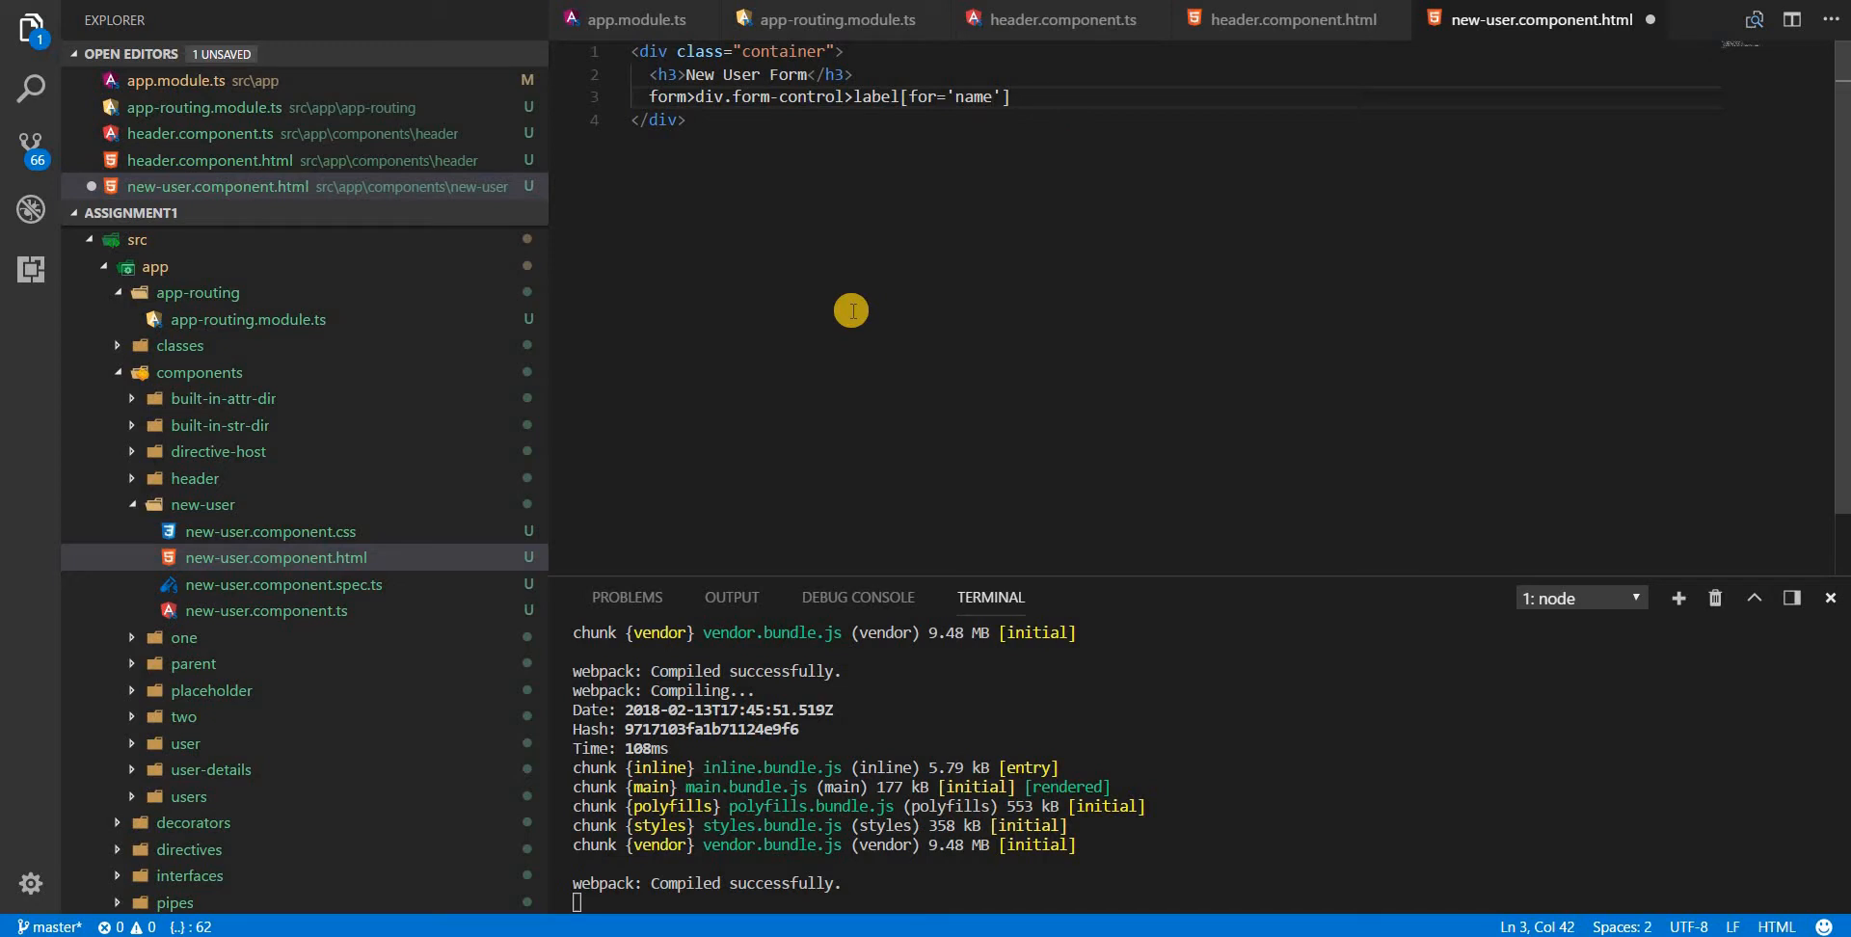
Step: Extend the abbreviation with +input[name='name'].form-control and parenthesize the div group
type("+i")
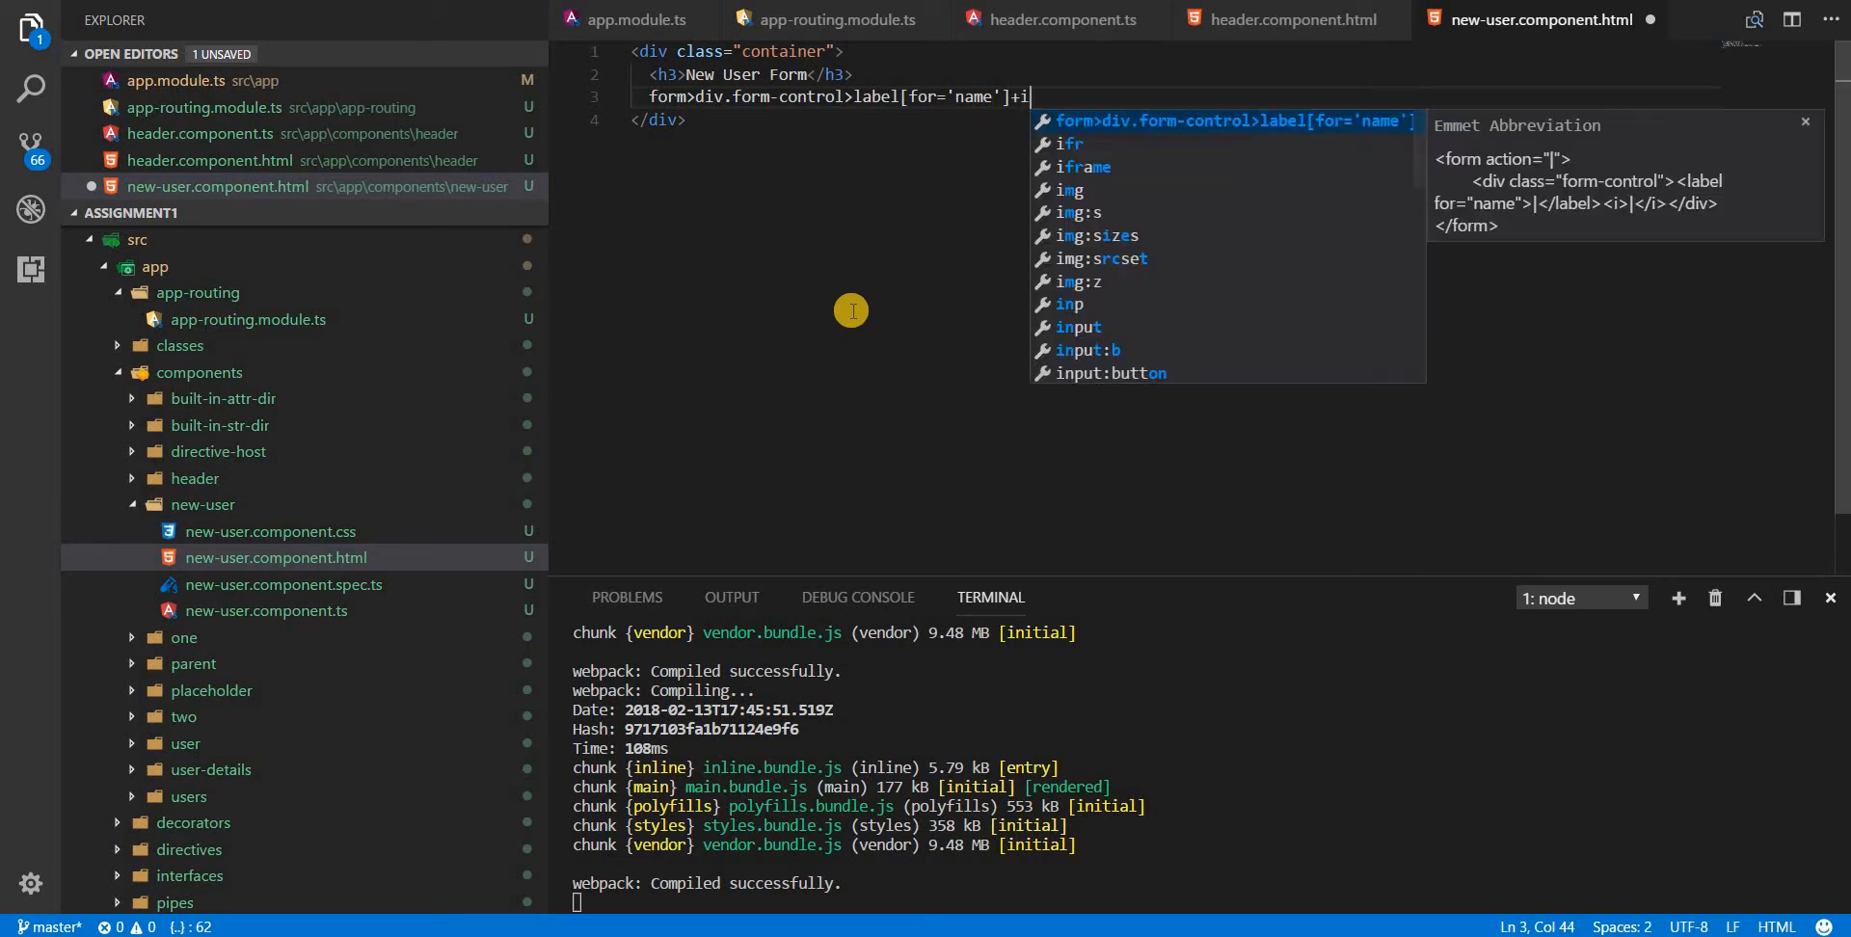
type("nput")
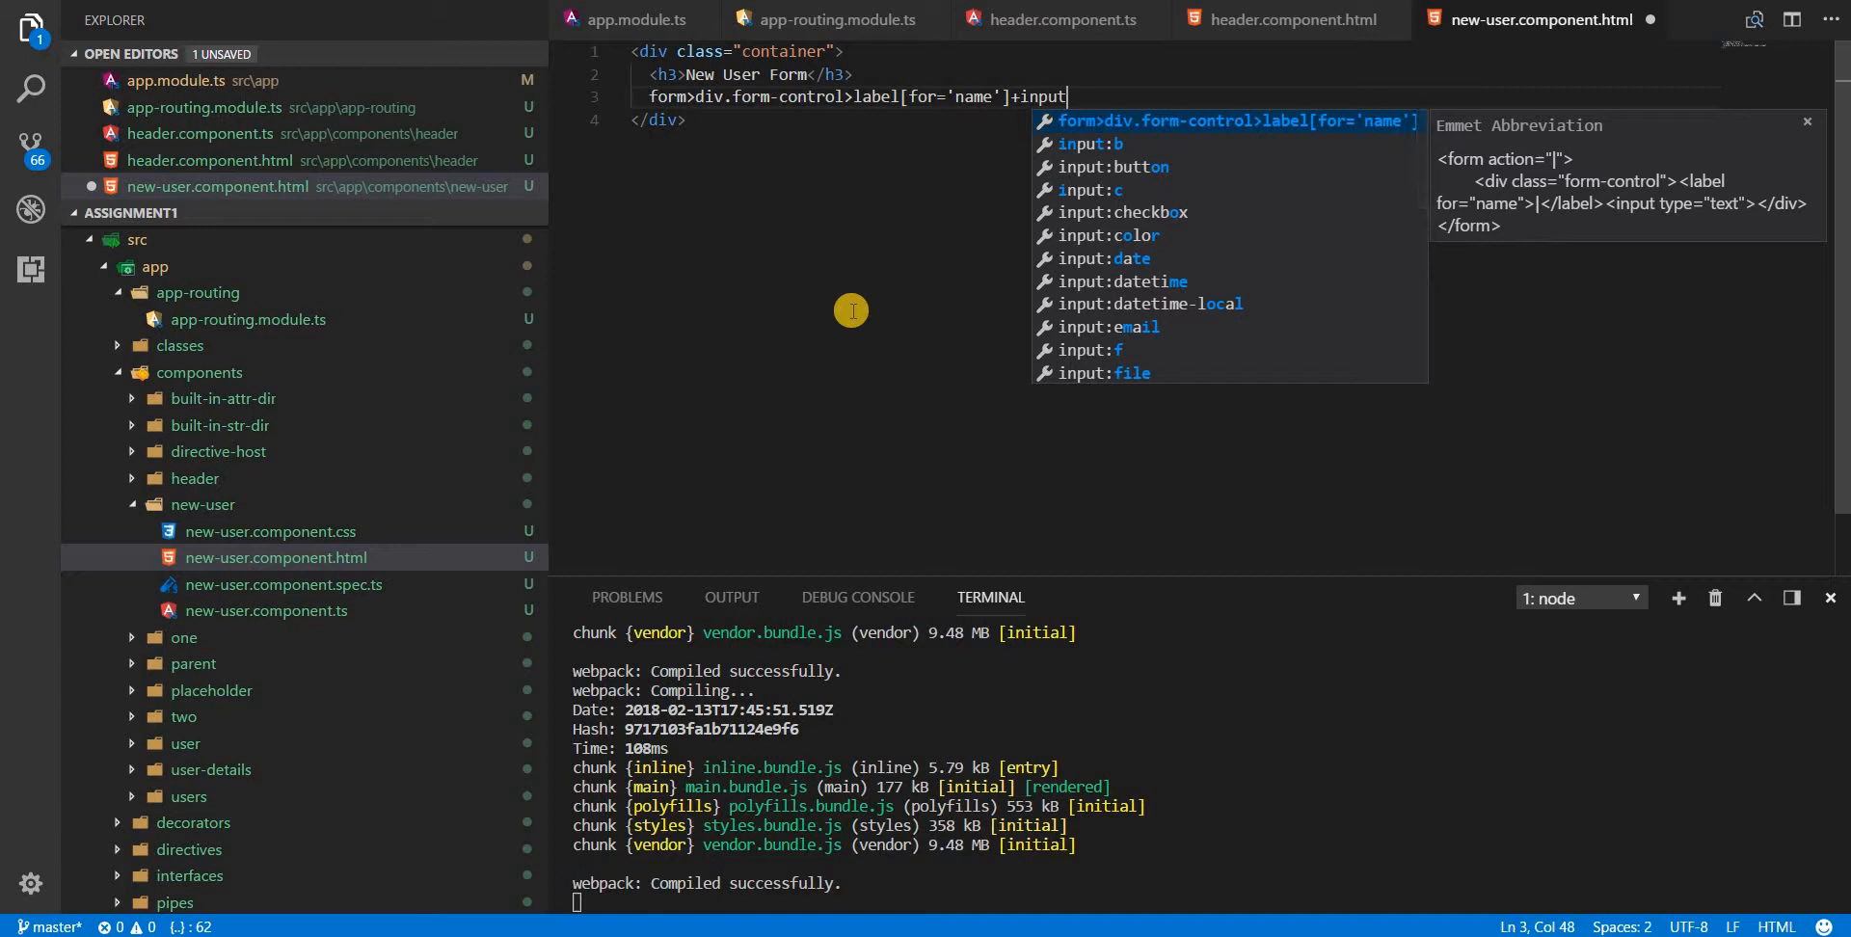
type(".form")
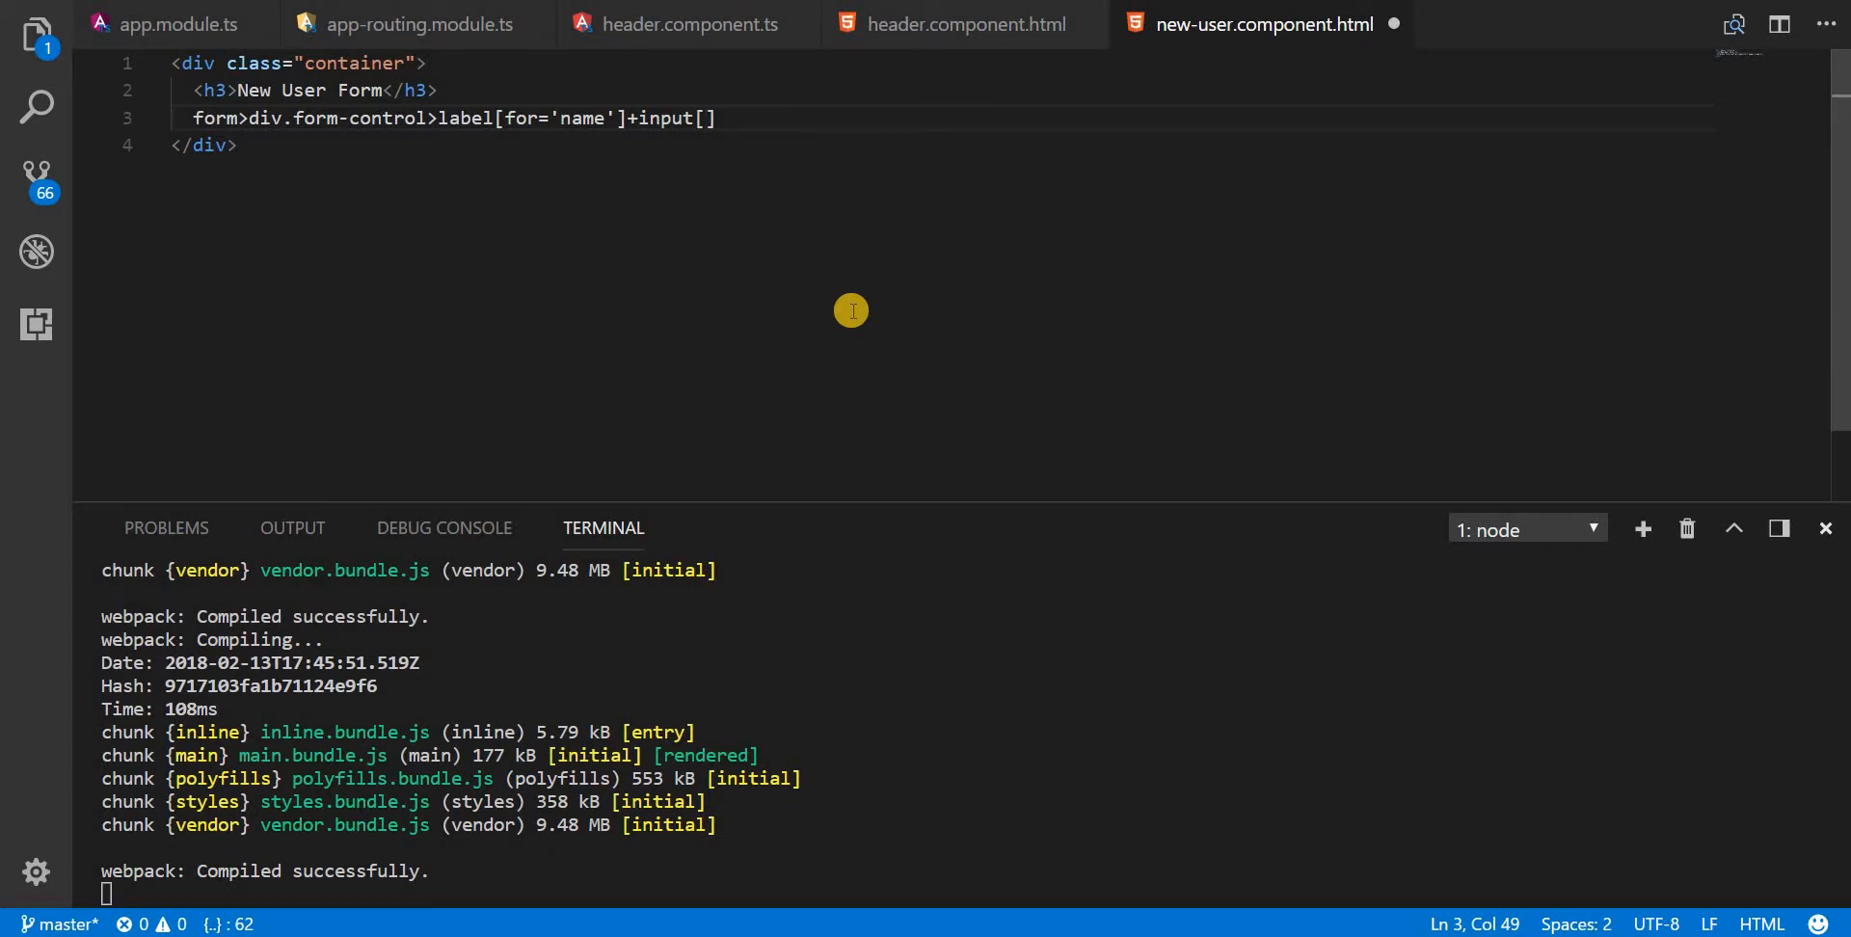
type("name")
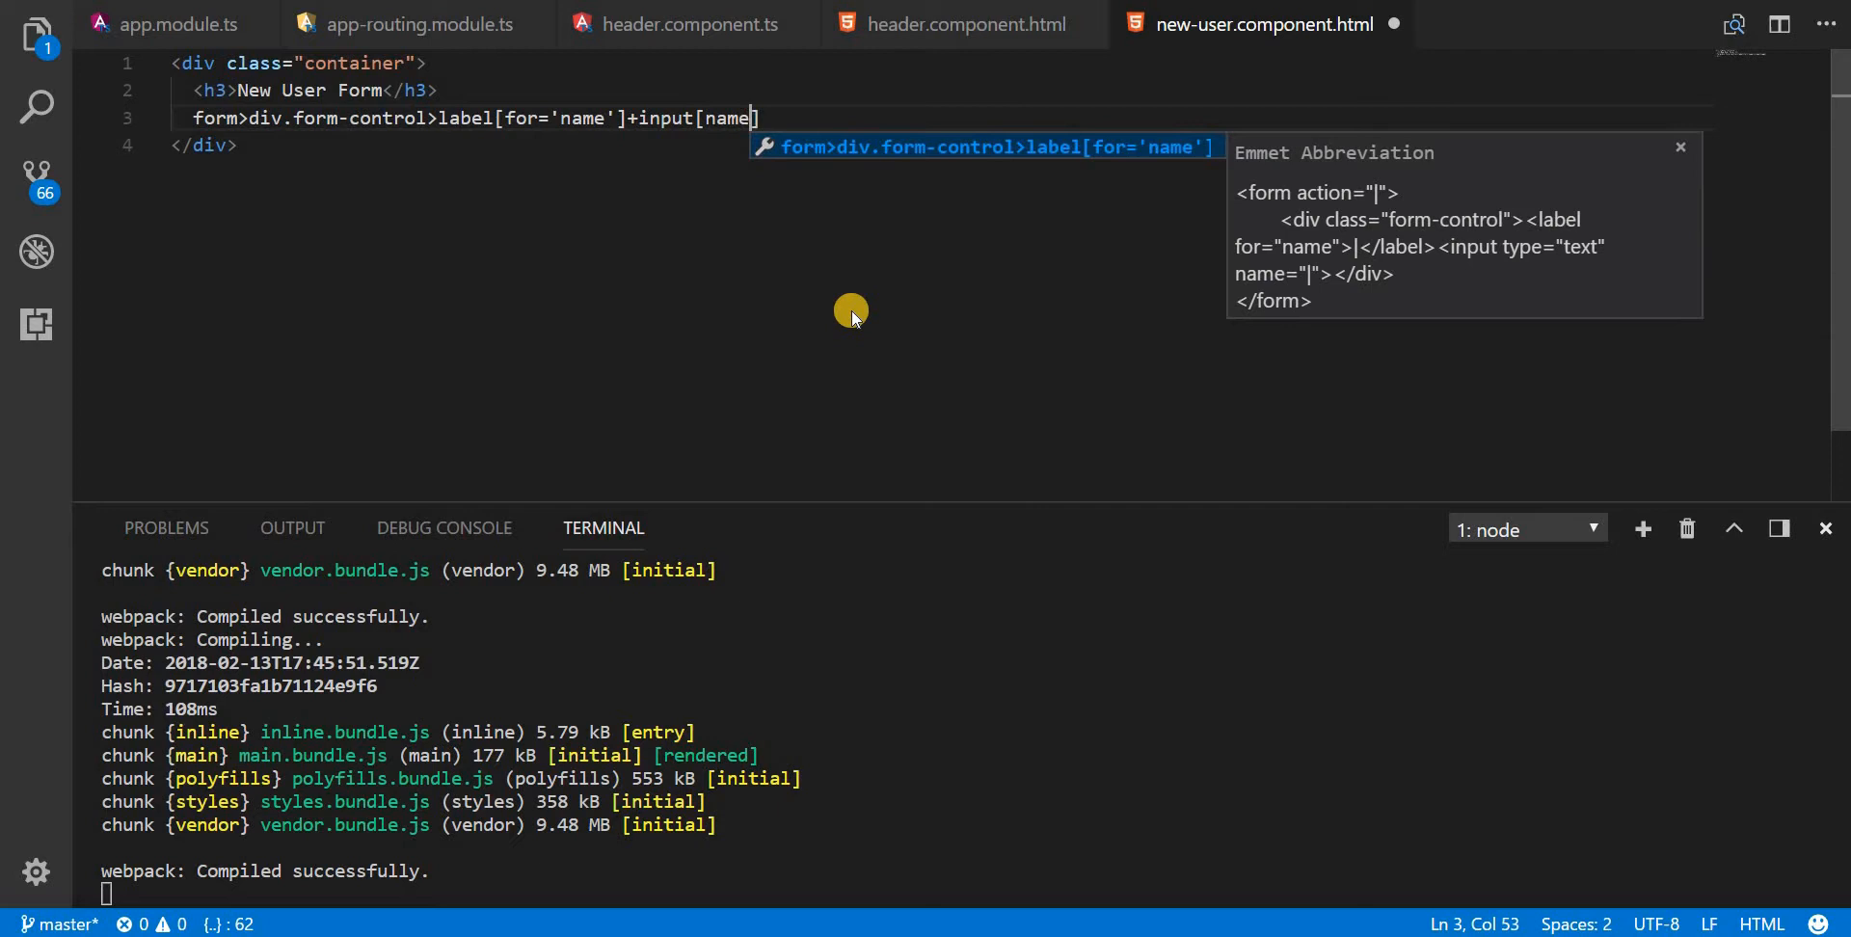
type("='")
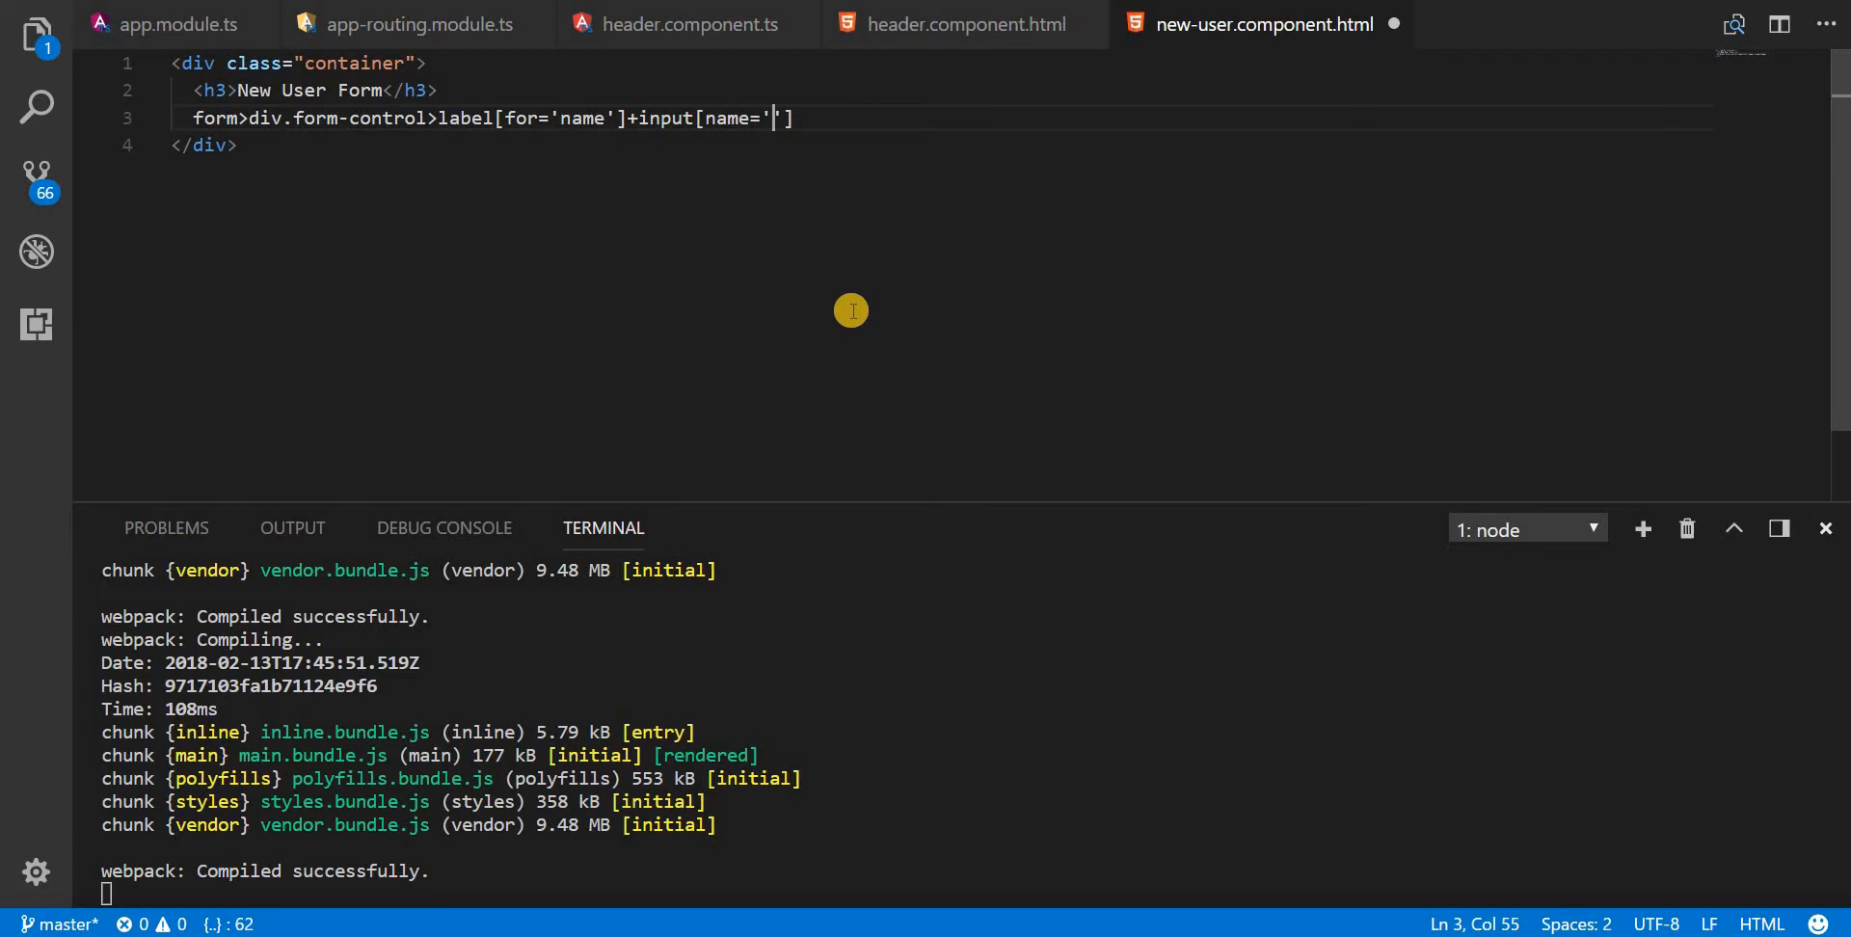
type("name")
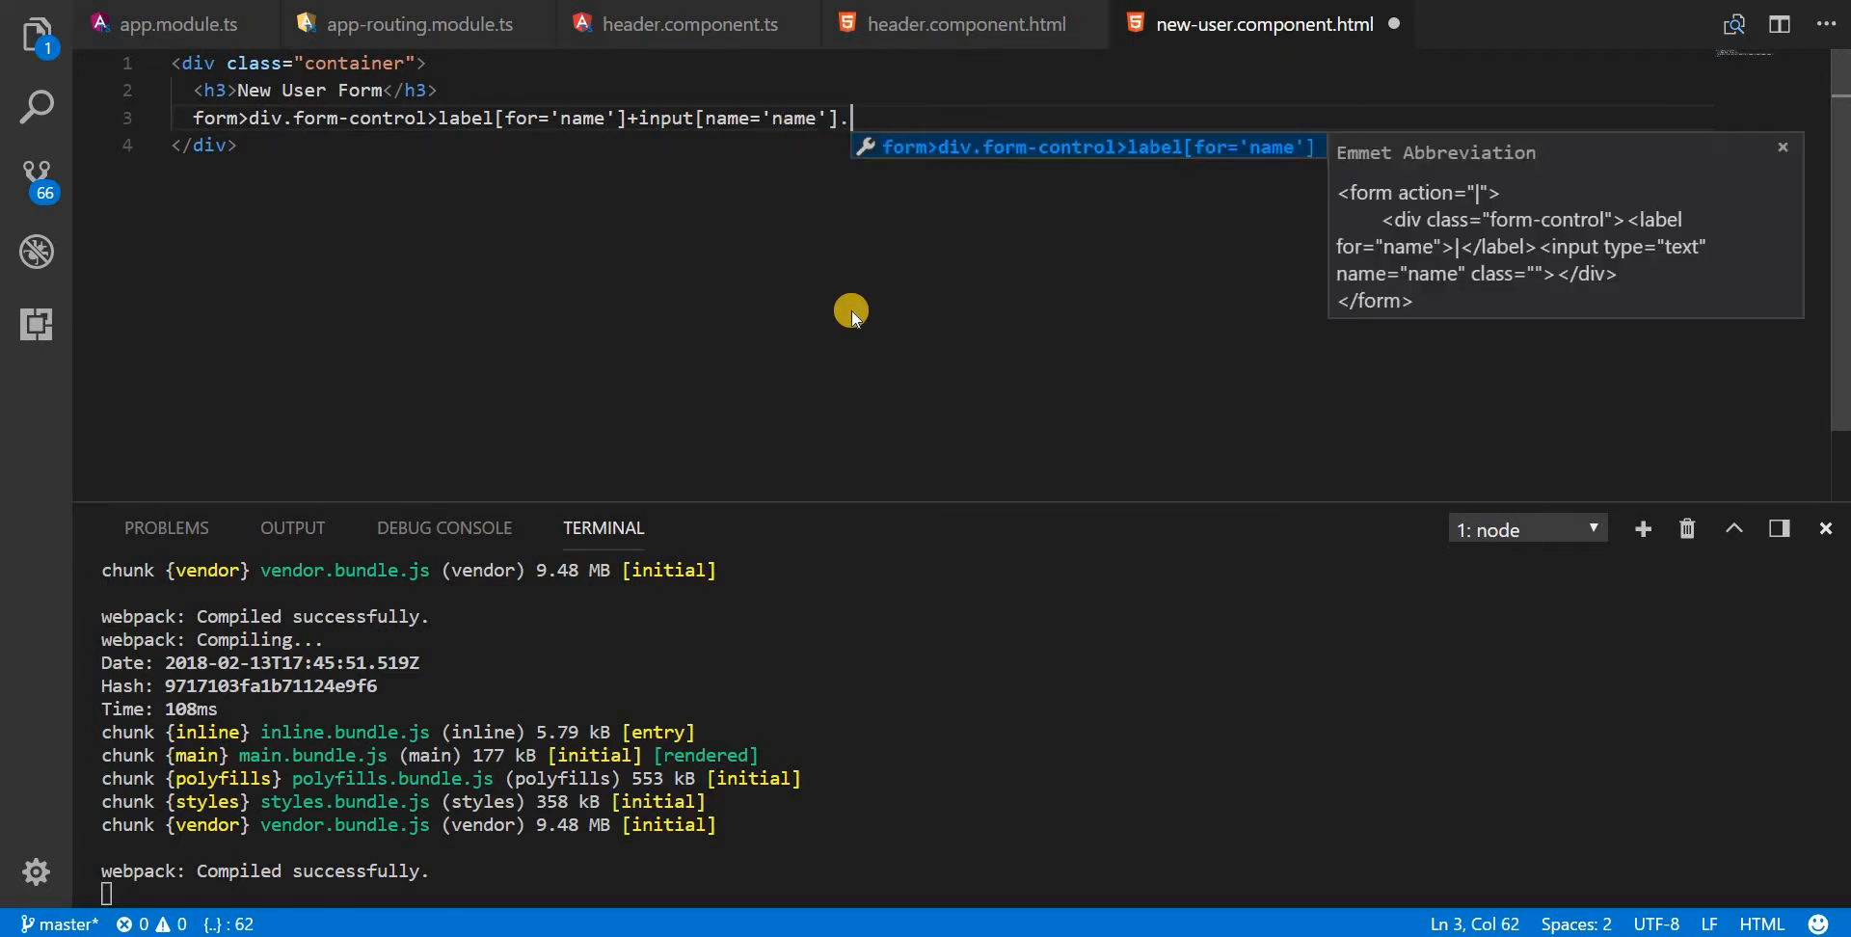
type("for")
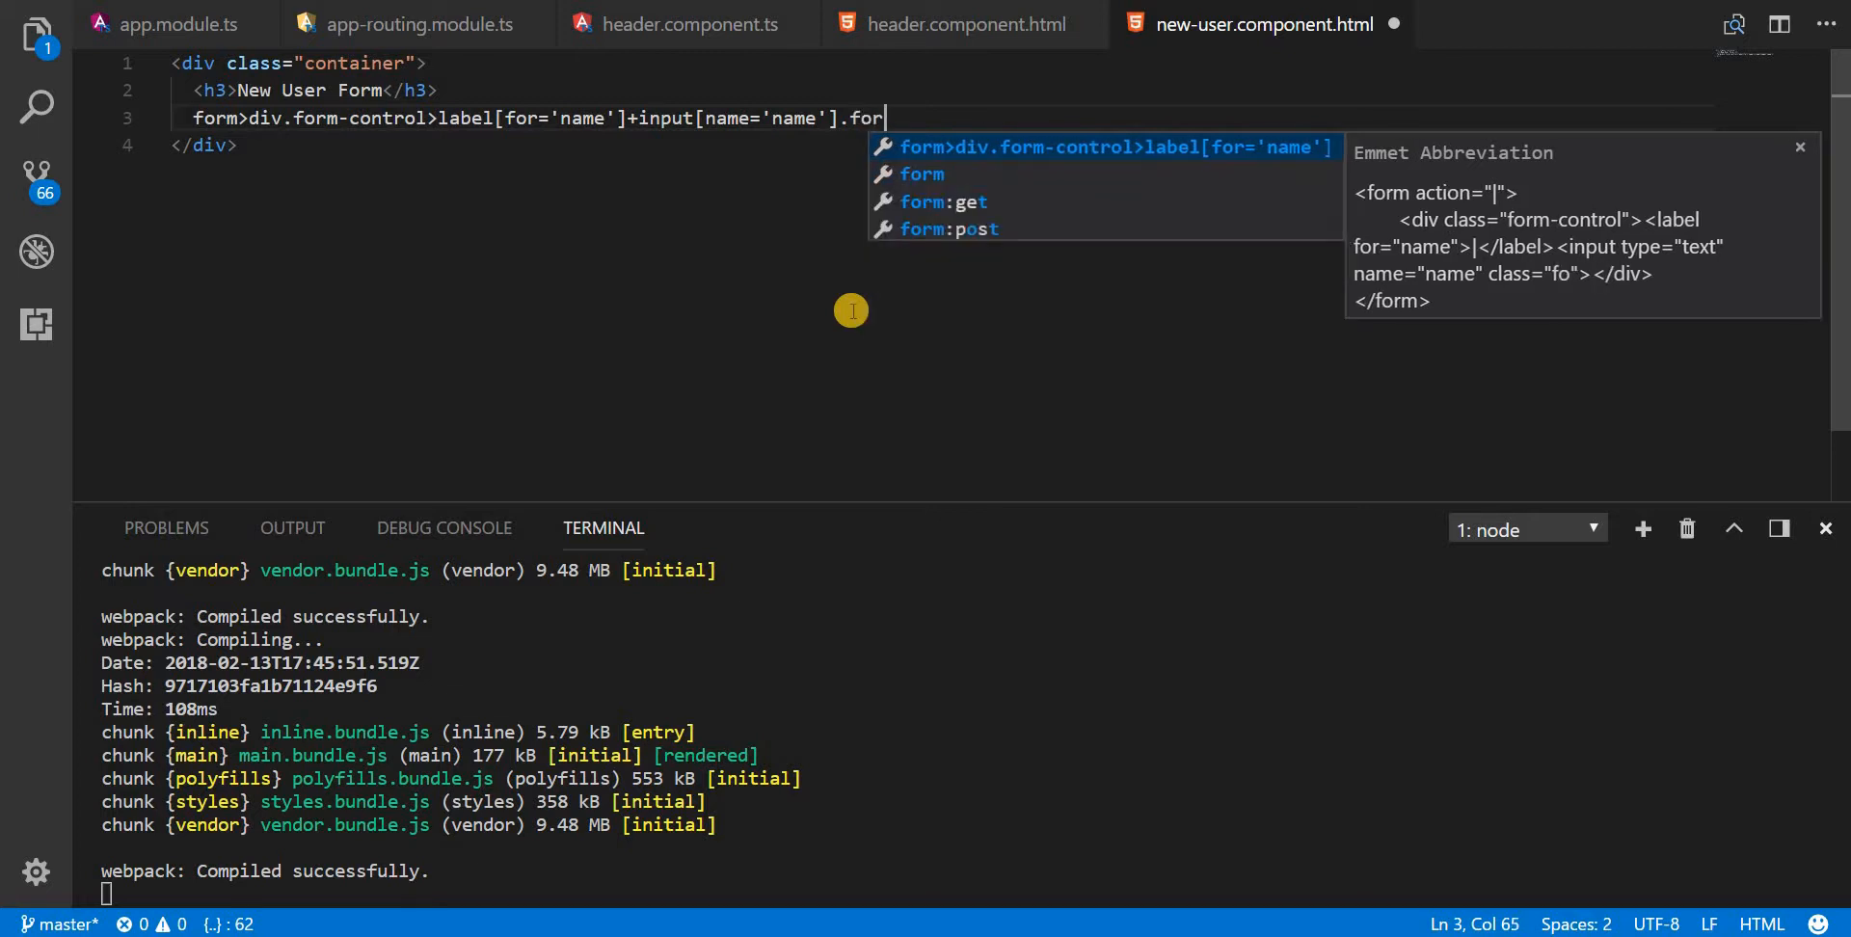
type("-control")
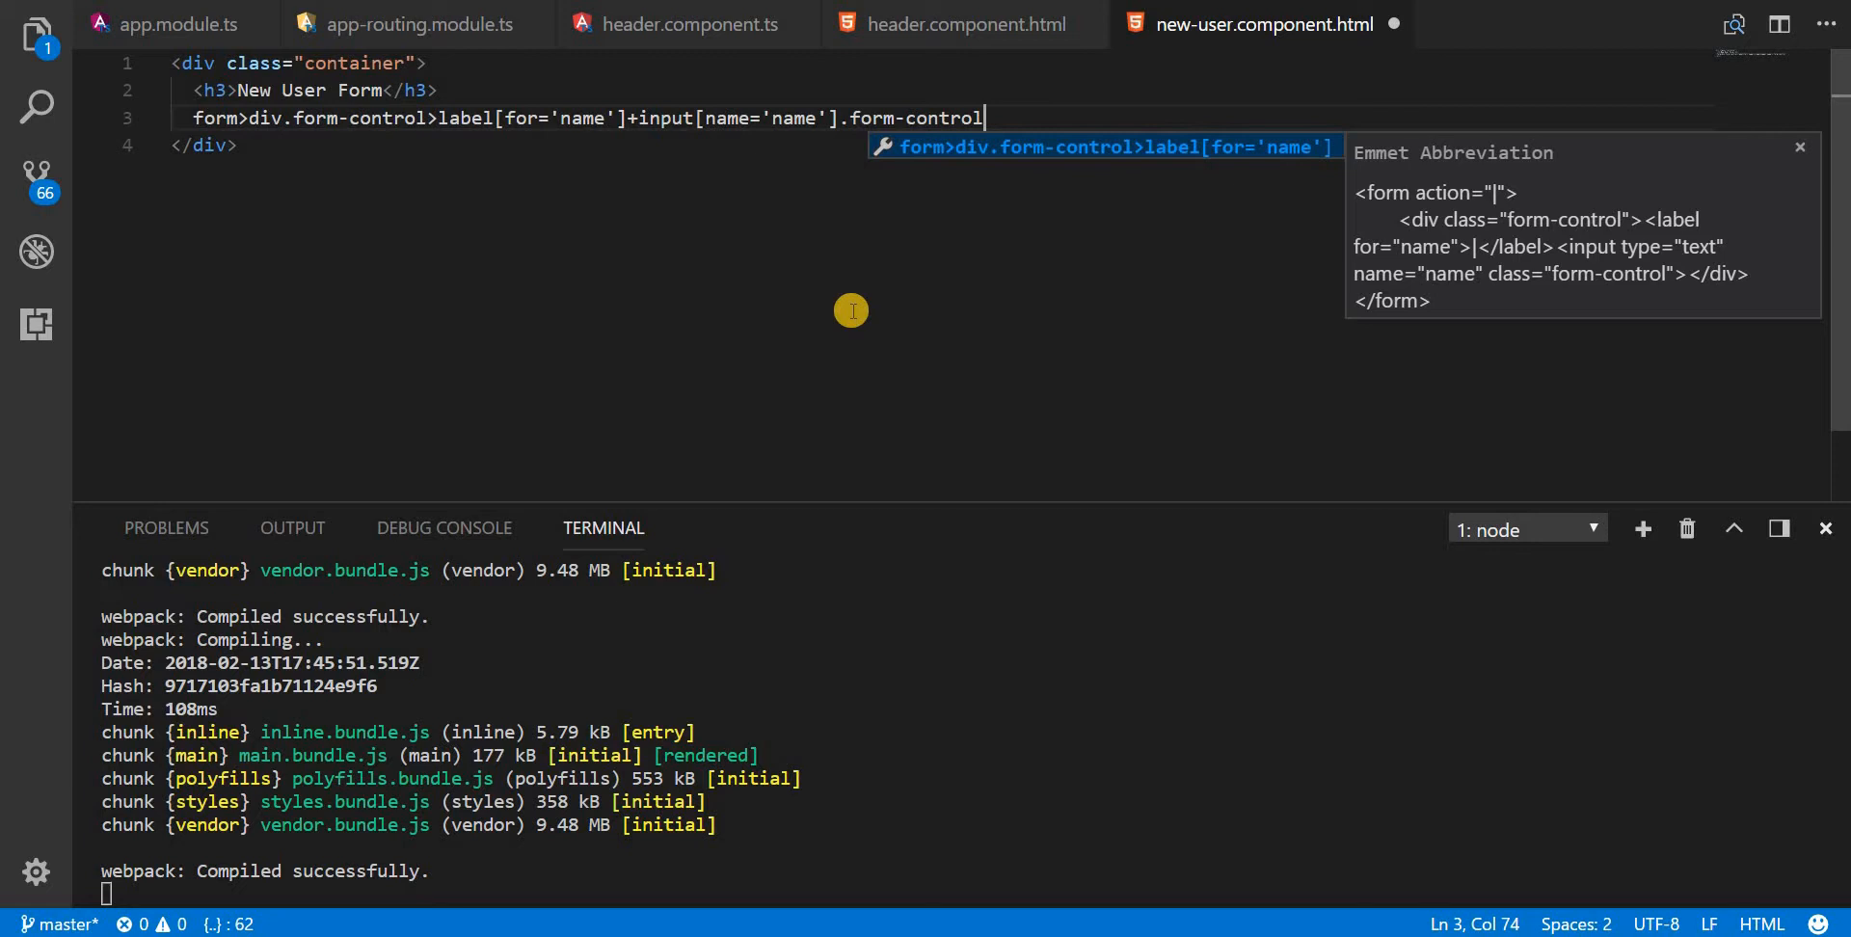
type(")")
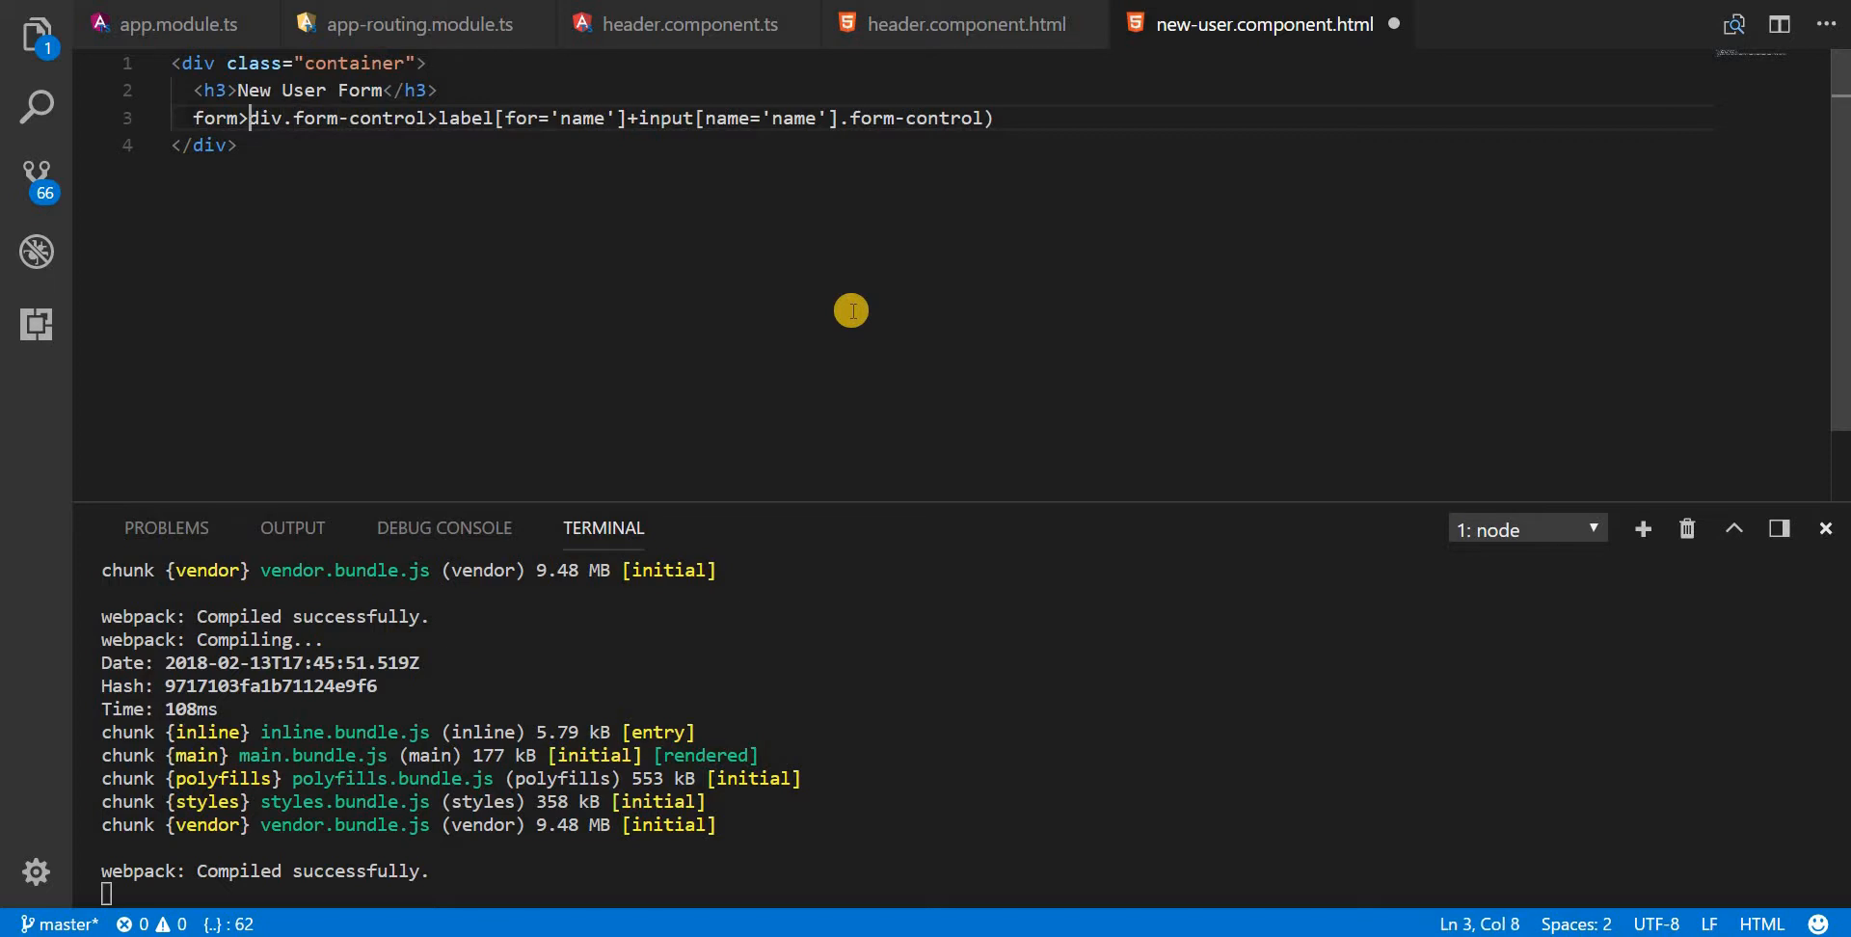
type("(")
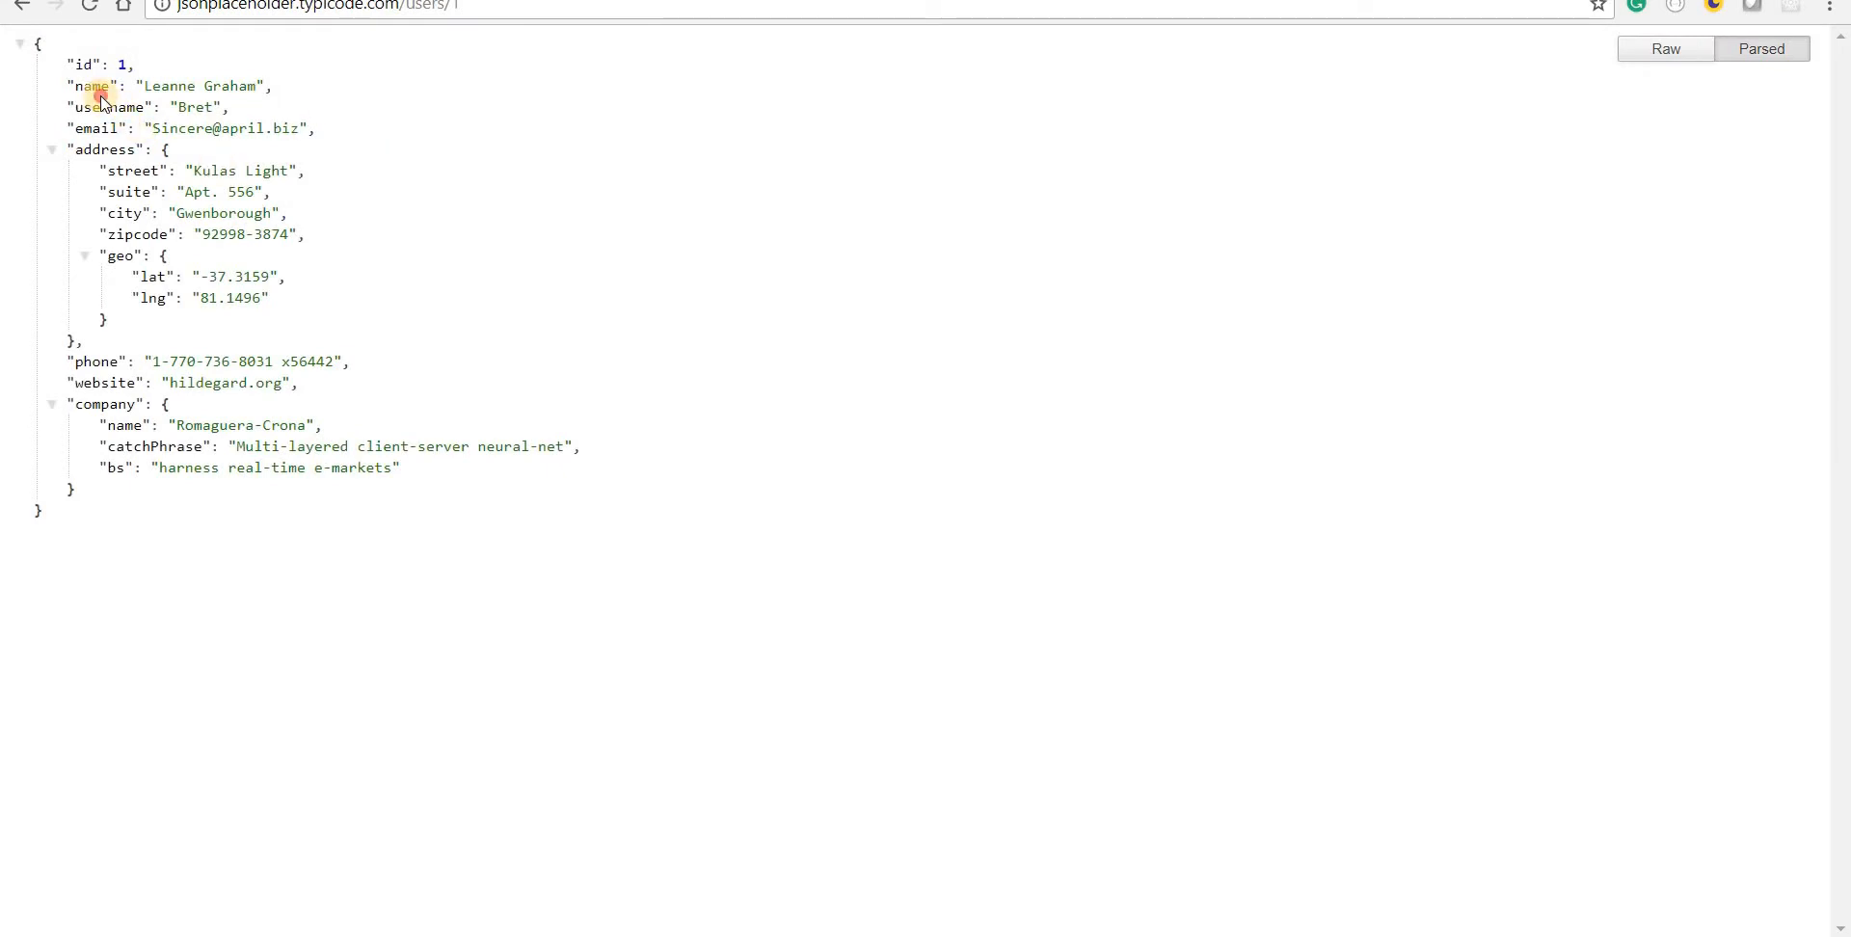
mouse_move(89, 128)
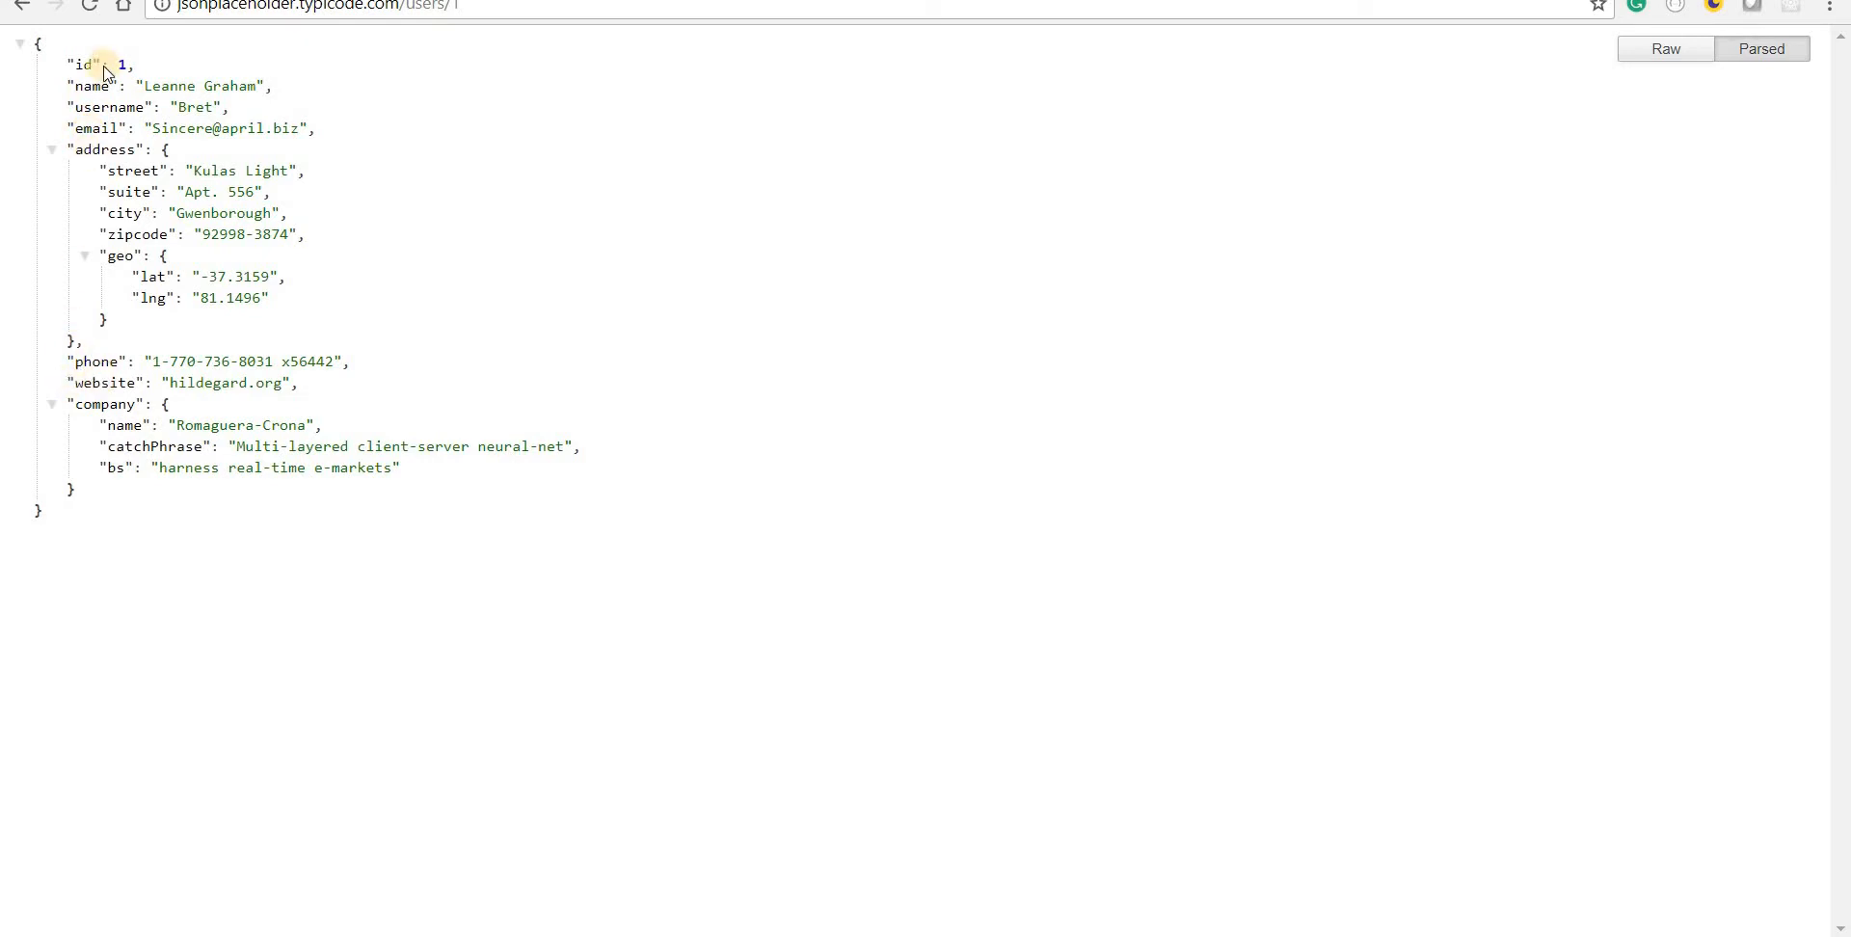
Step: Highlight the id field in JSONPlaceholder user 1's record in Chrome
double_click(80, 64)
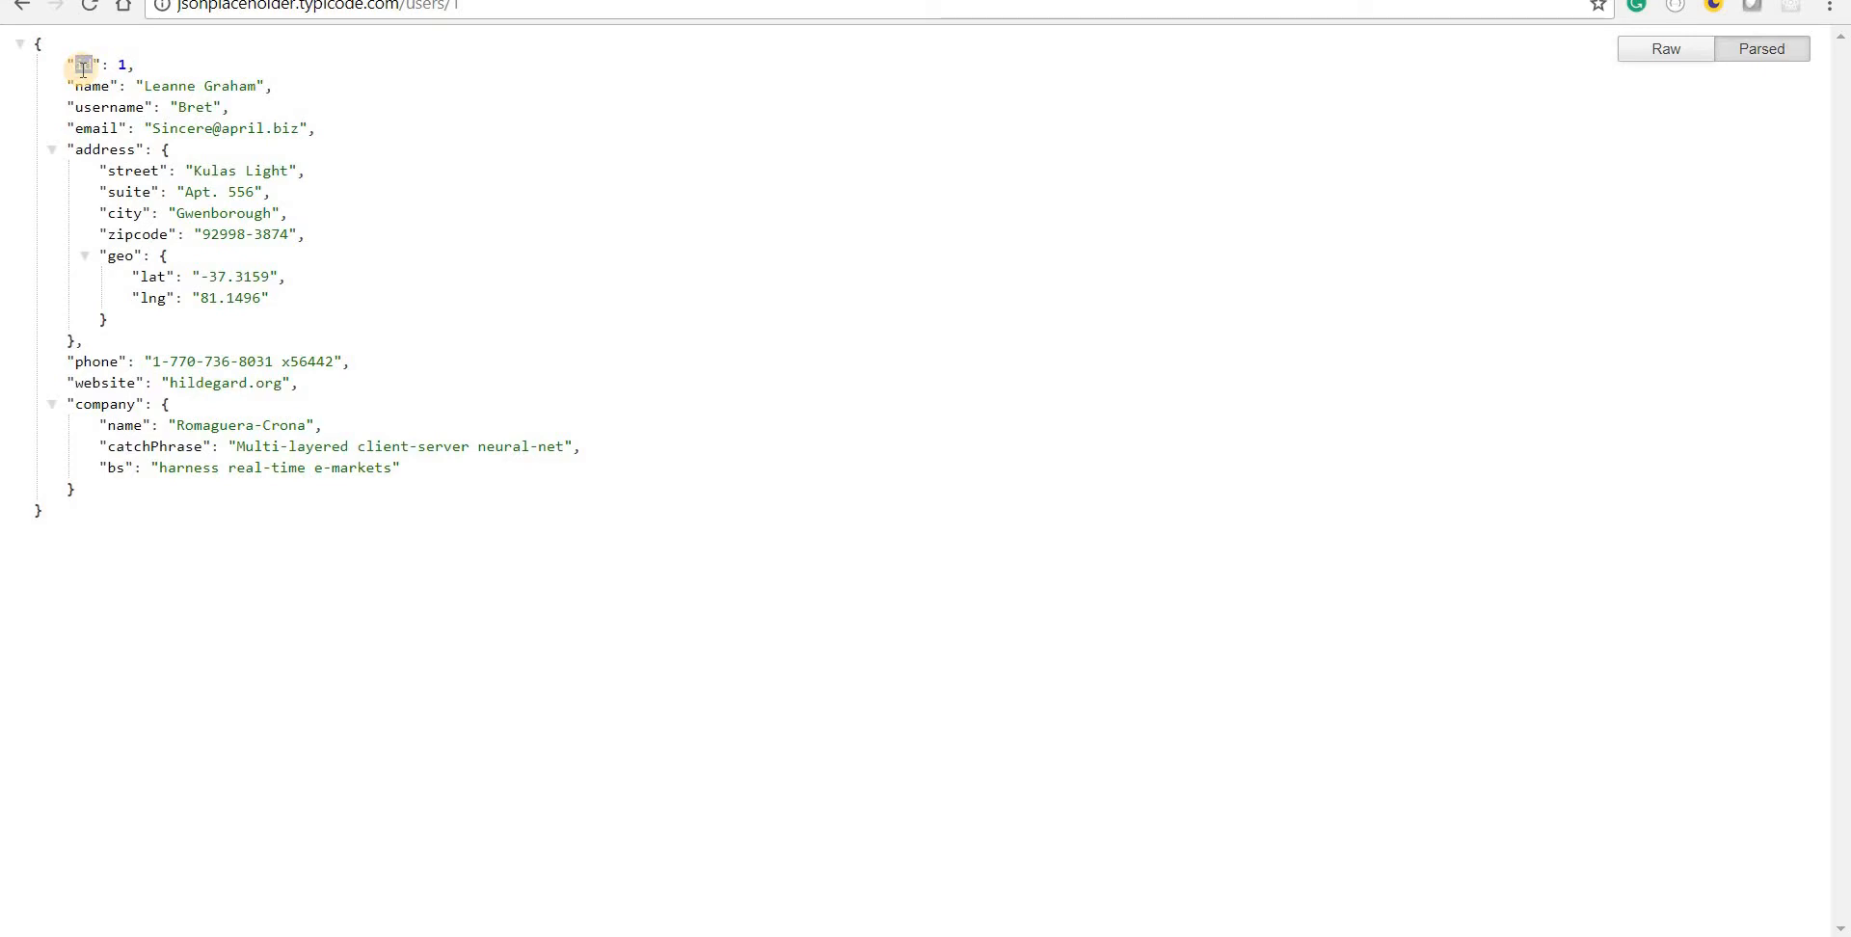
double_click(81, 64)
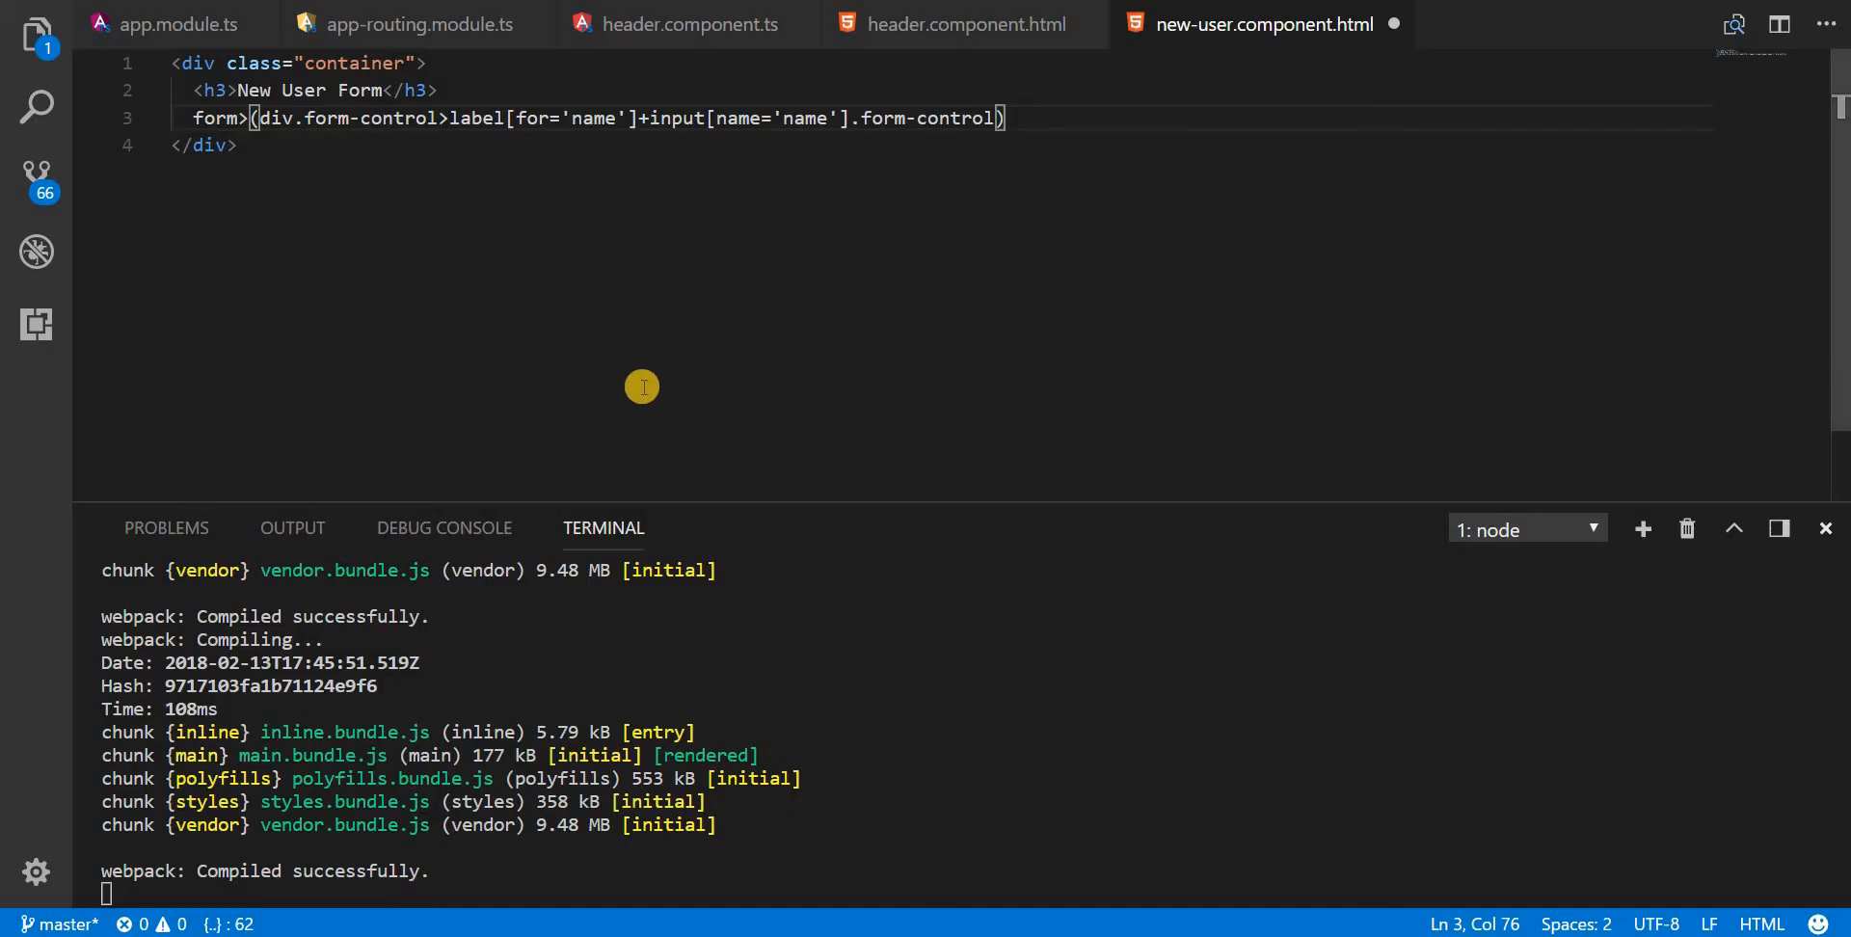
Step: Append *5 to the Emmet abbreviation and expand it into five form-control groups
type("*")
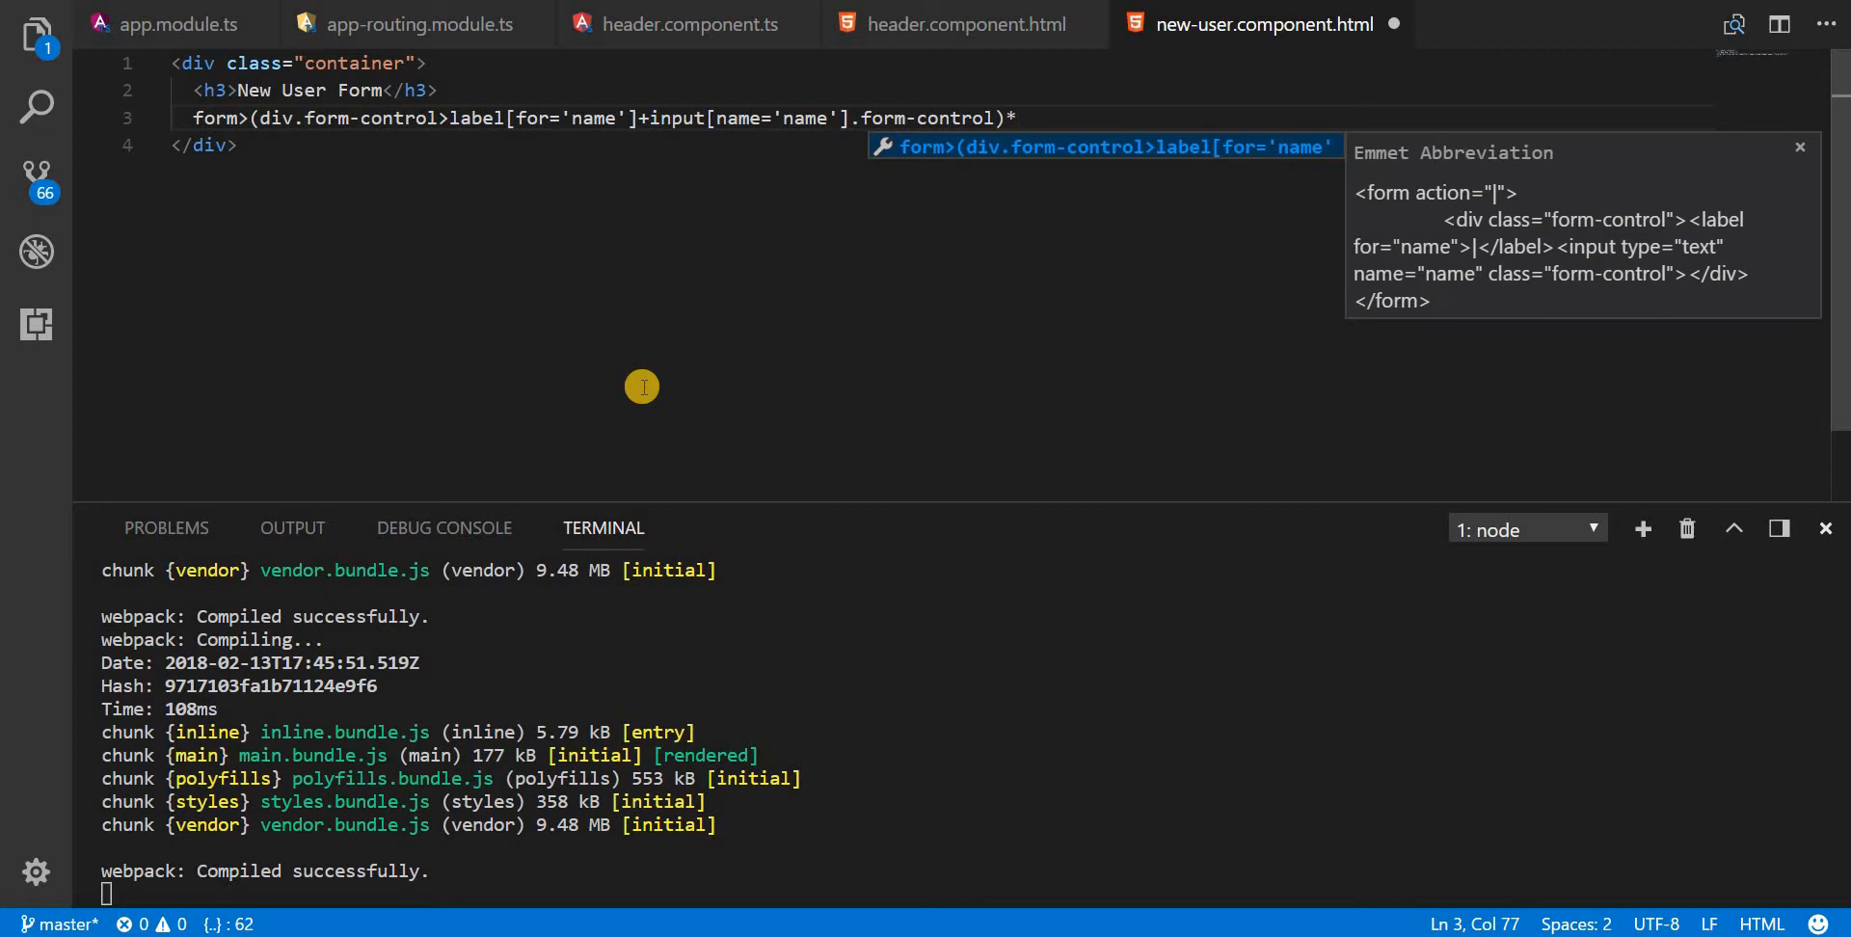
type("5")
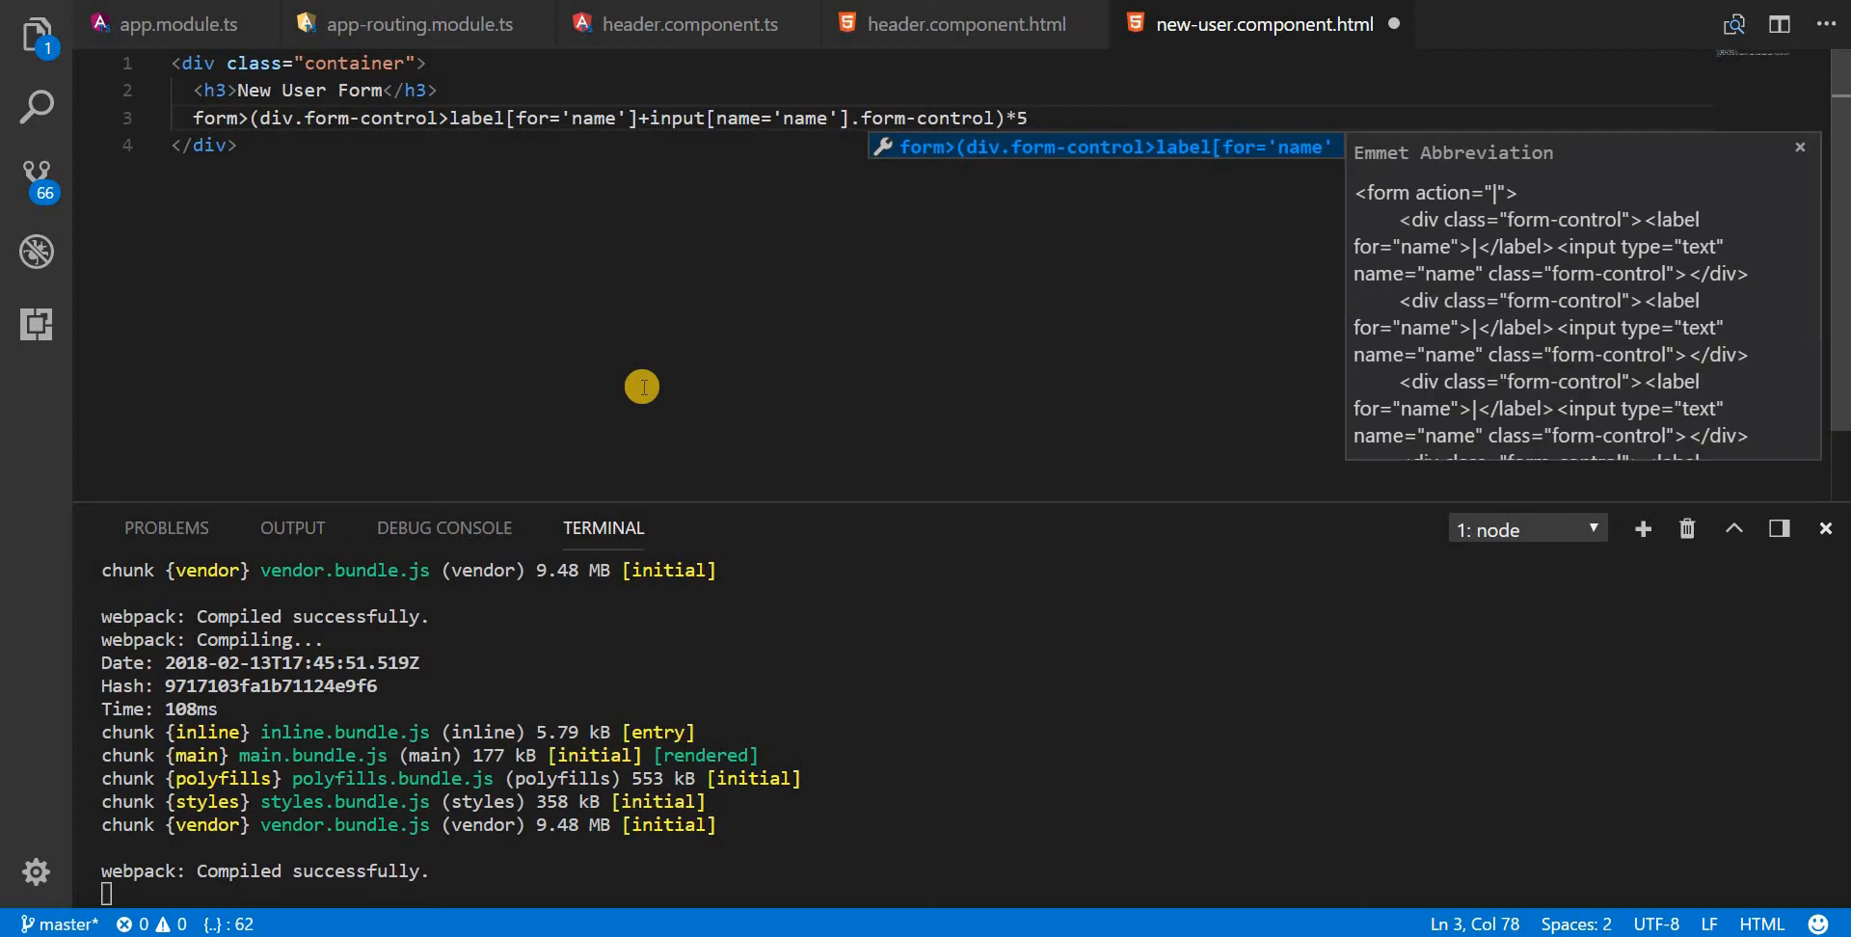
key("Tab")
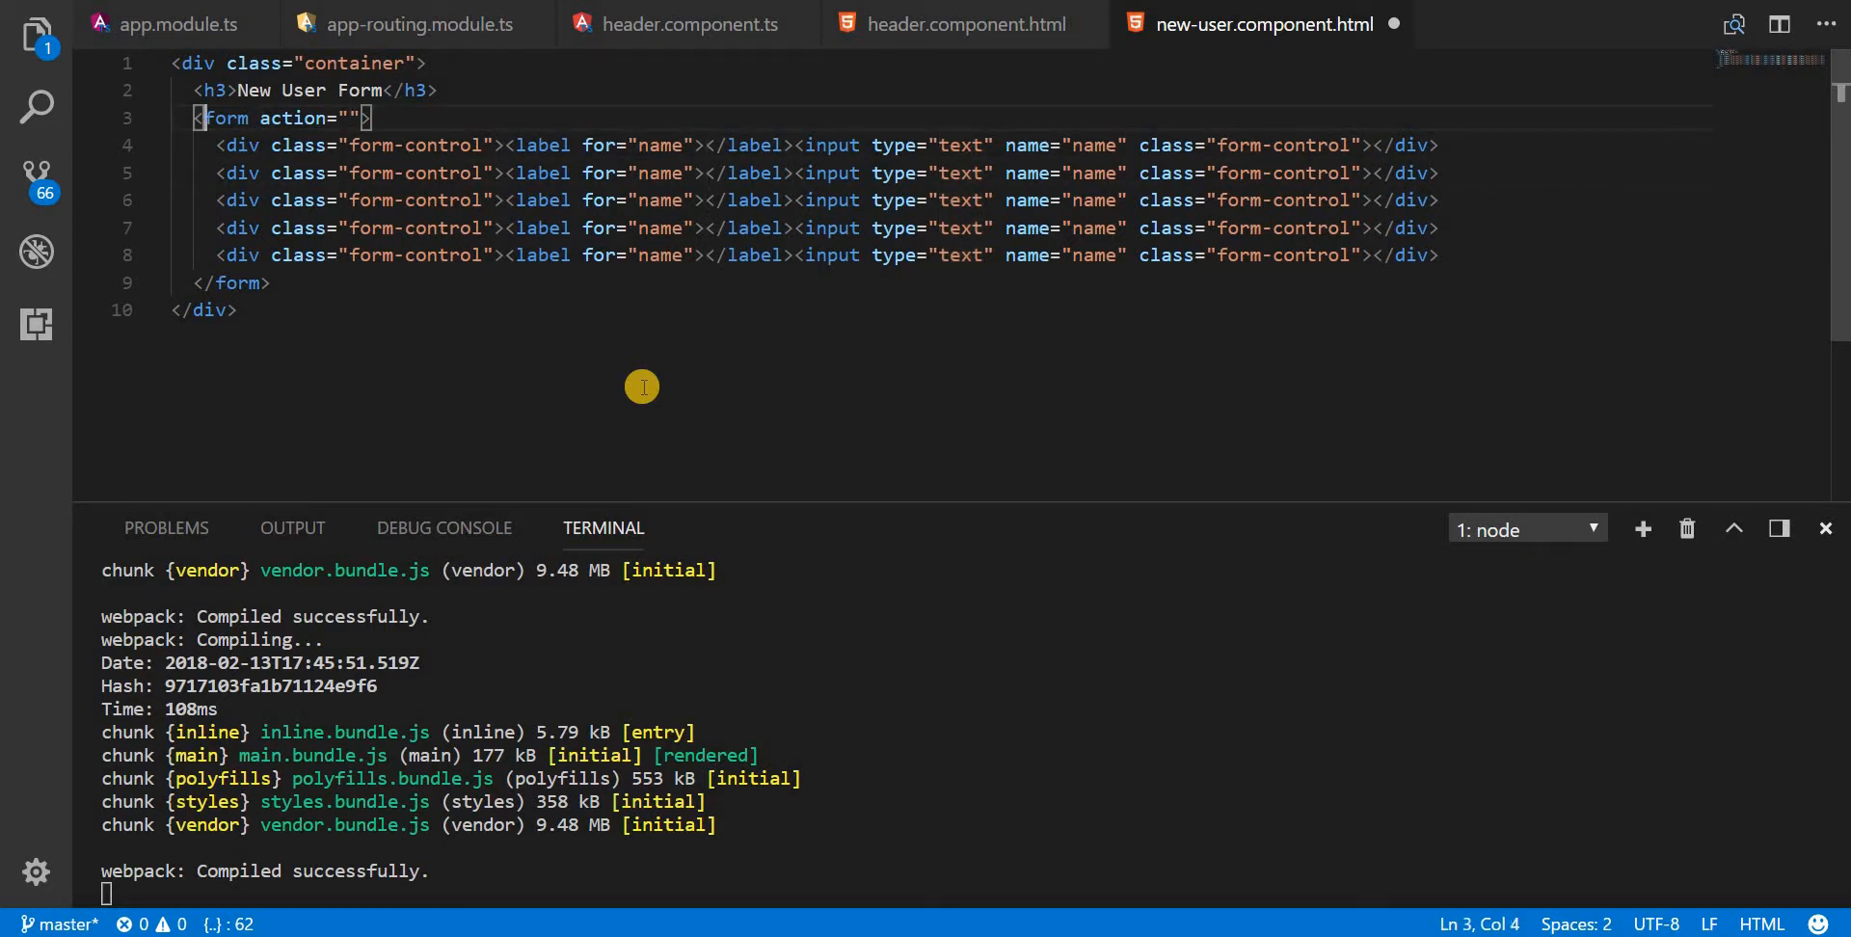
Step: Delete the form's empty action attribute and split each label and input onto separate lines
double_click(299, 118)
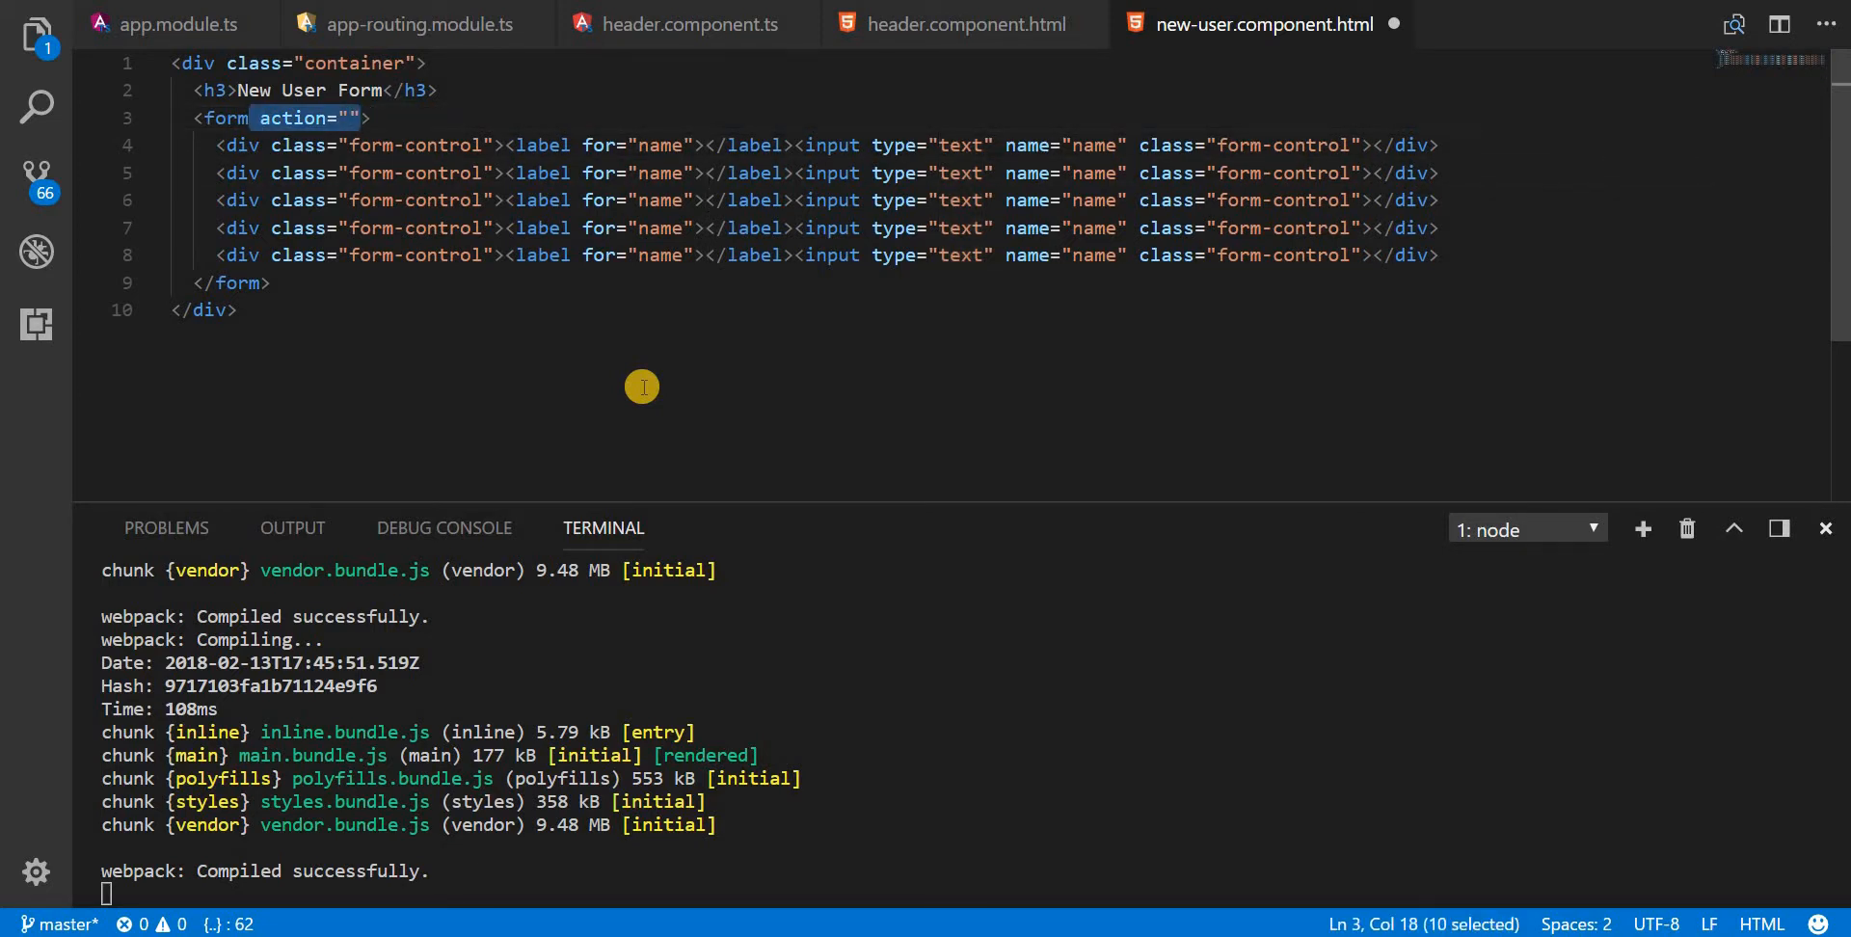
key("Delete")
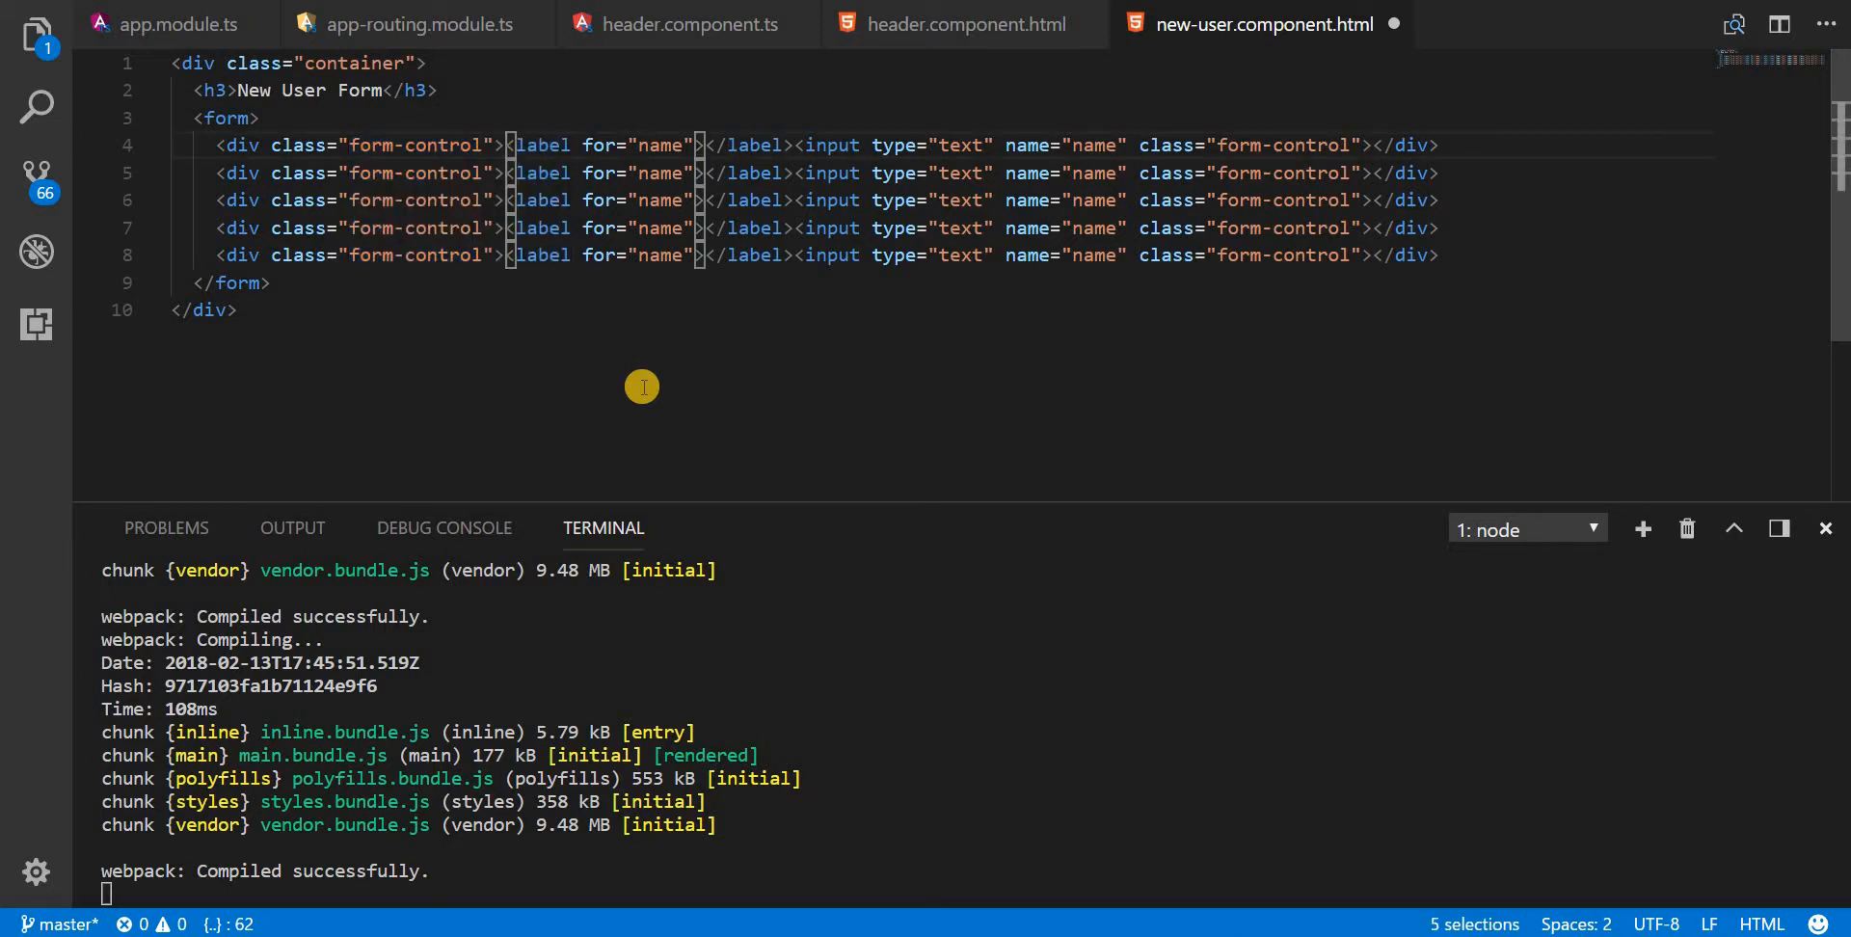
key("Enter")
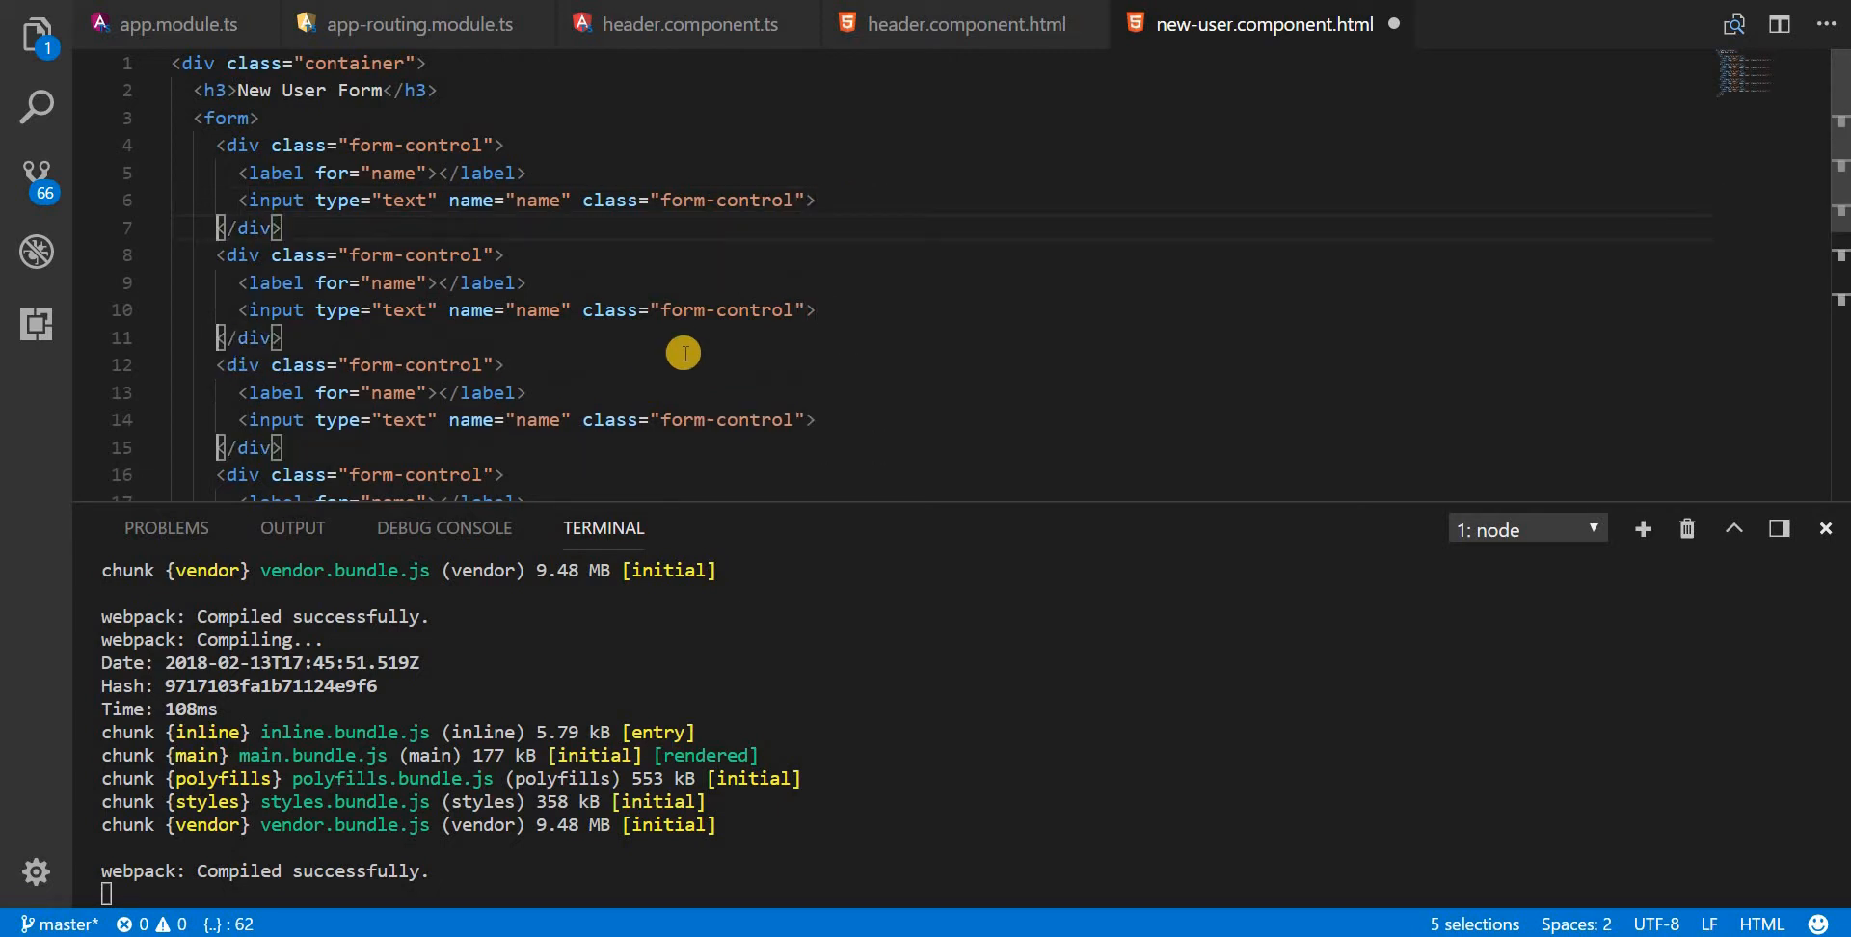
mouse_move(675, 378)
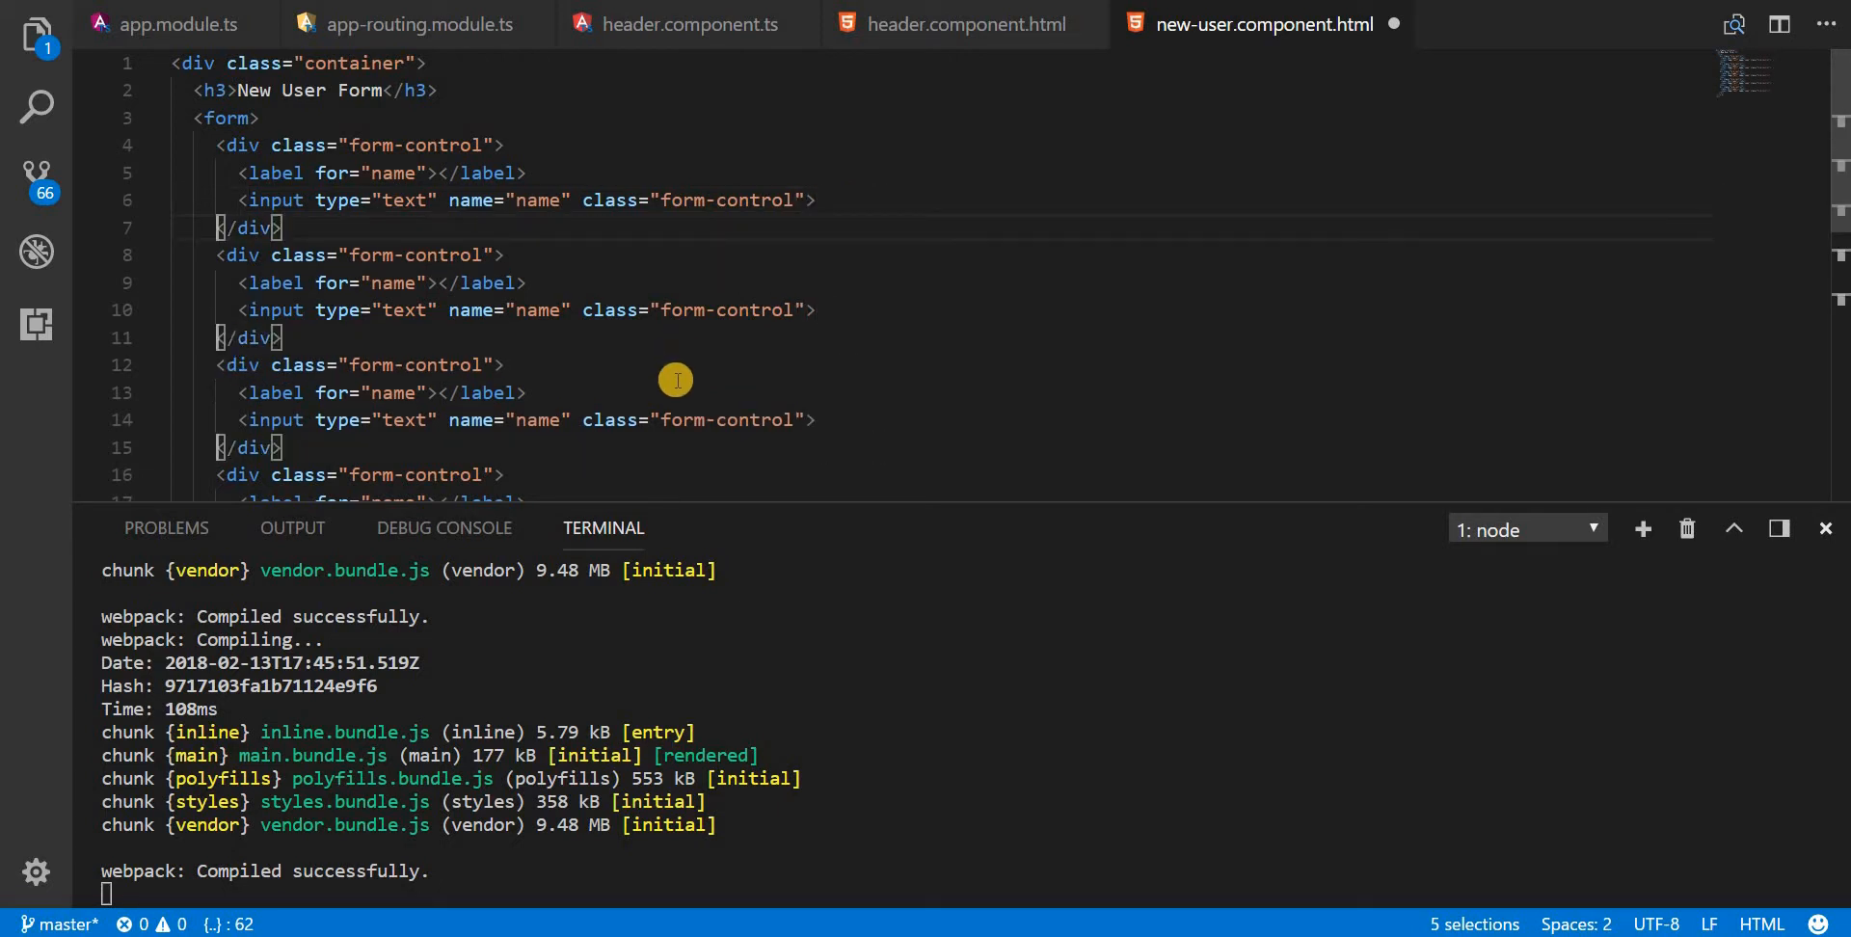
scroll("down", 3)
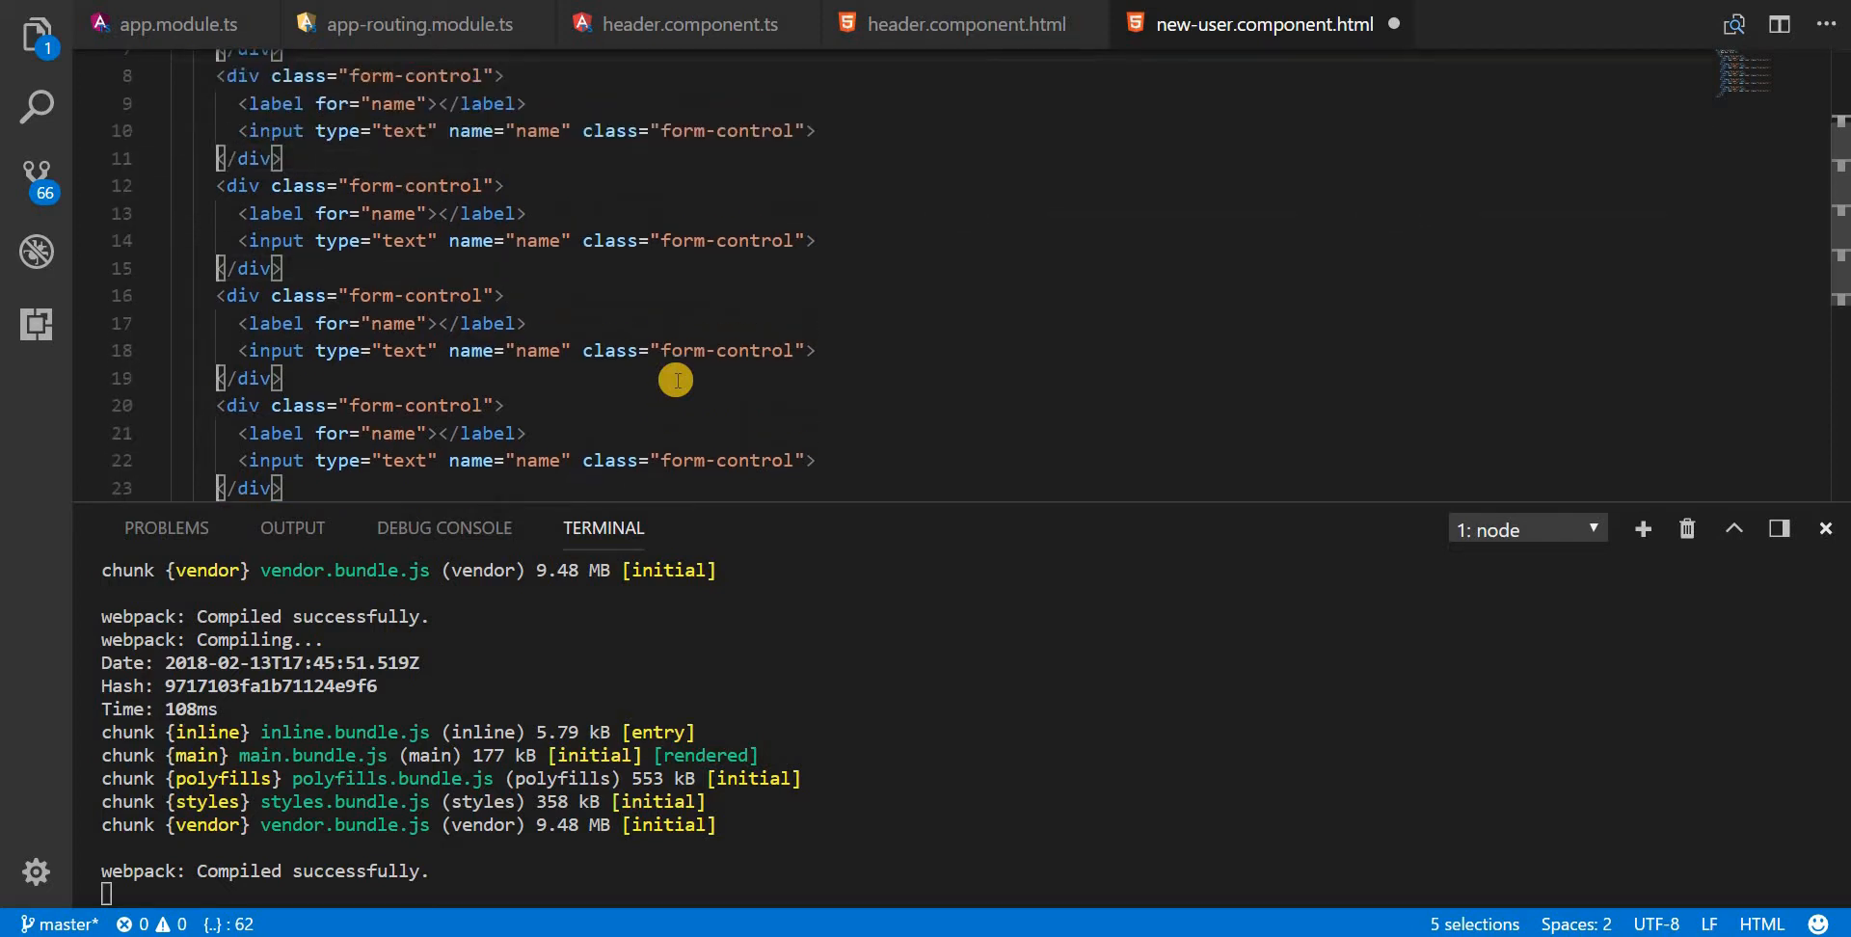
scroll("down", 3)
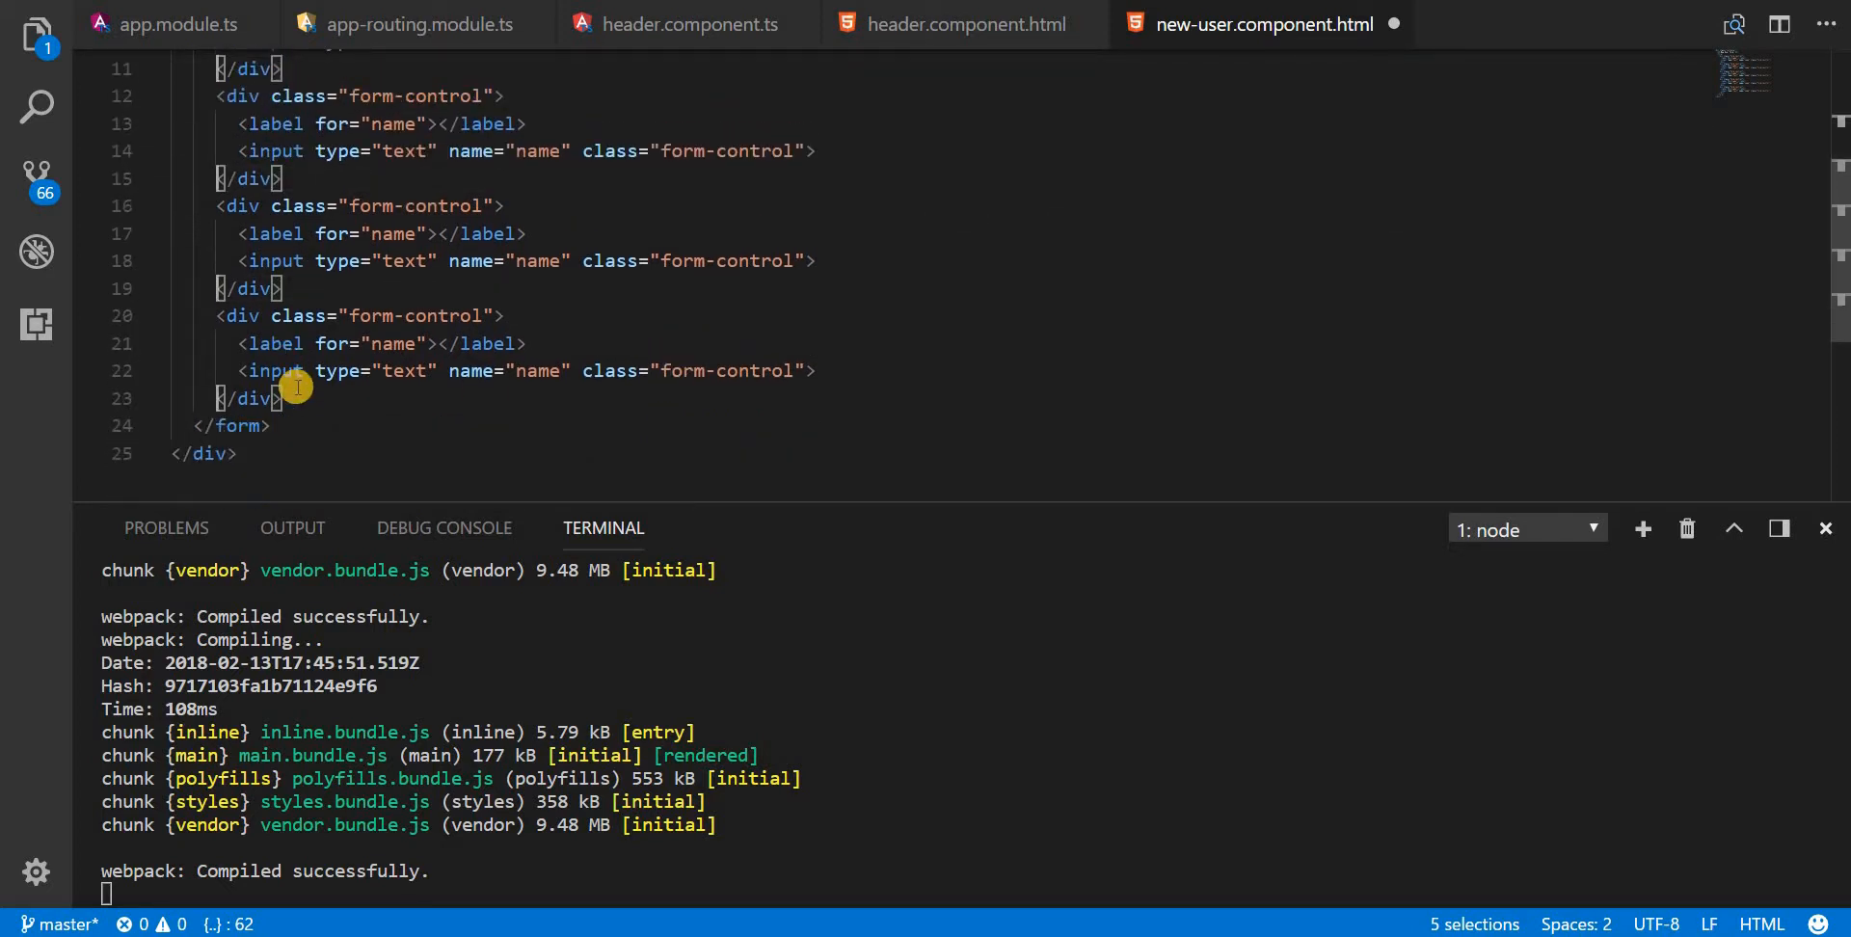
left_click(301, 398)
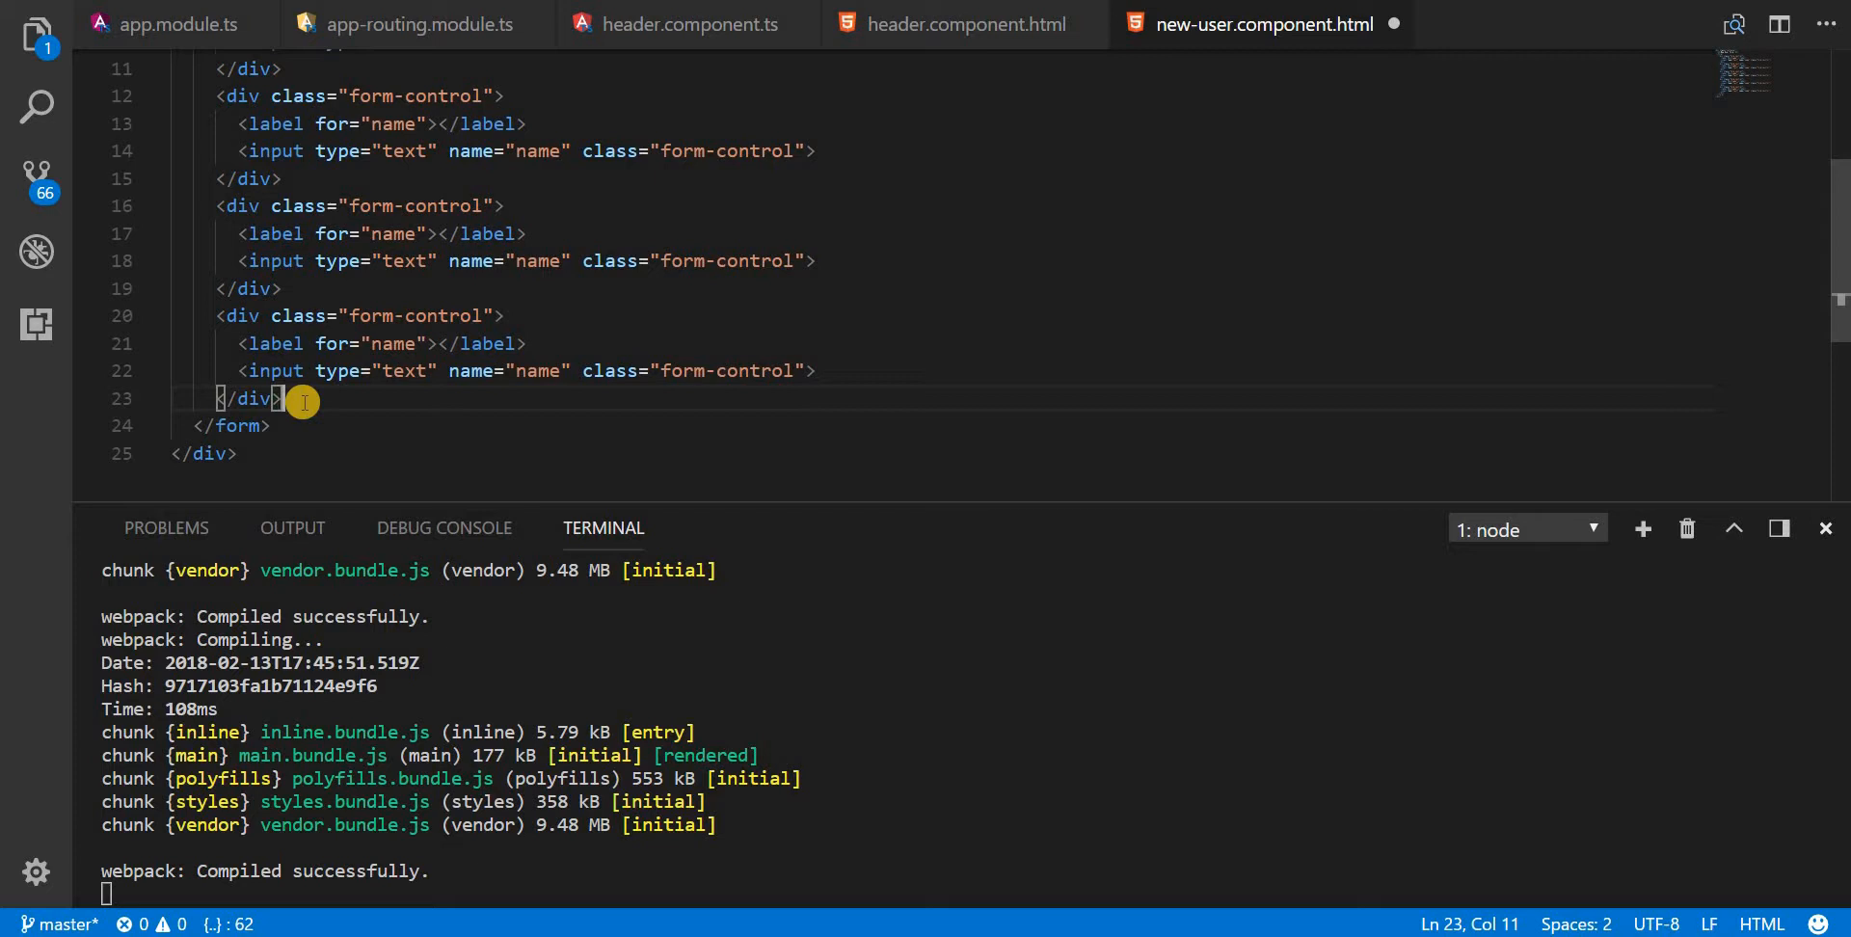
Step: Add an <hr> and an empty pre block below the last form group
key("Enter")
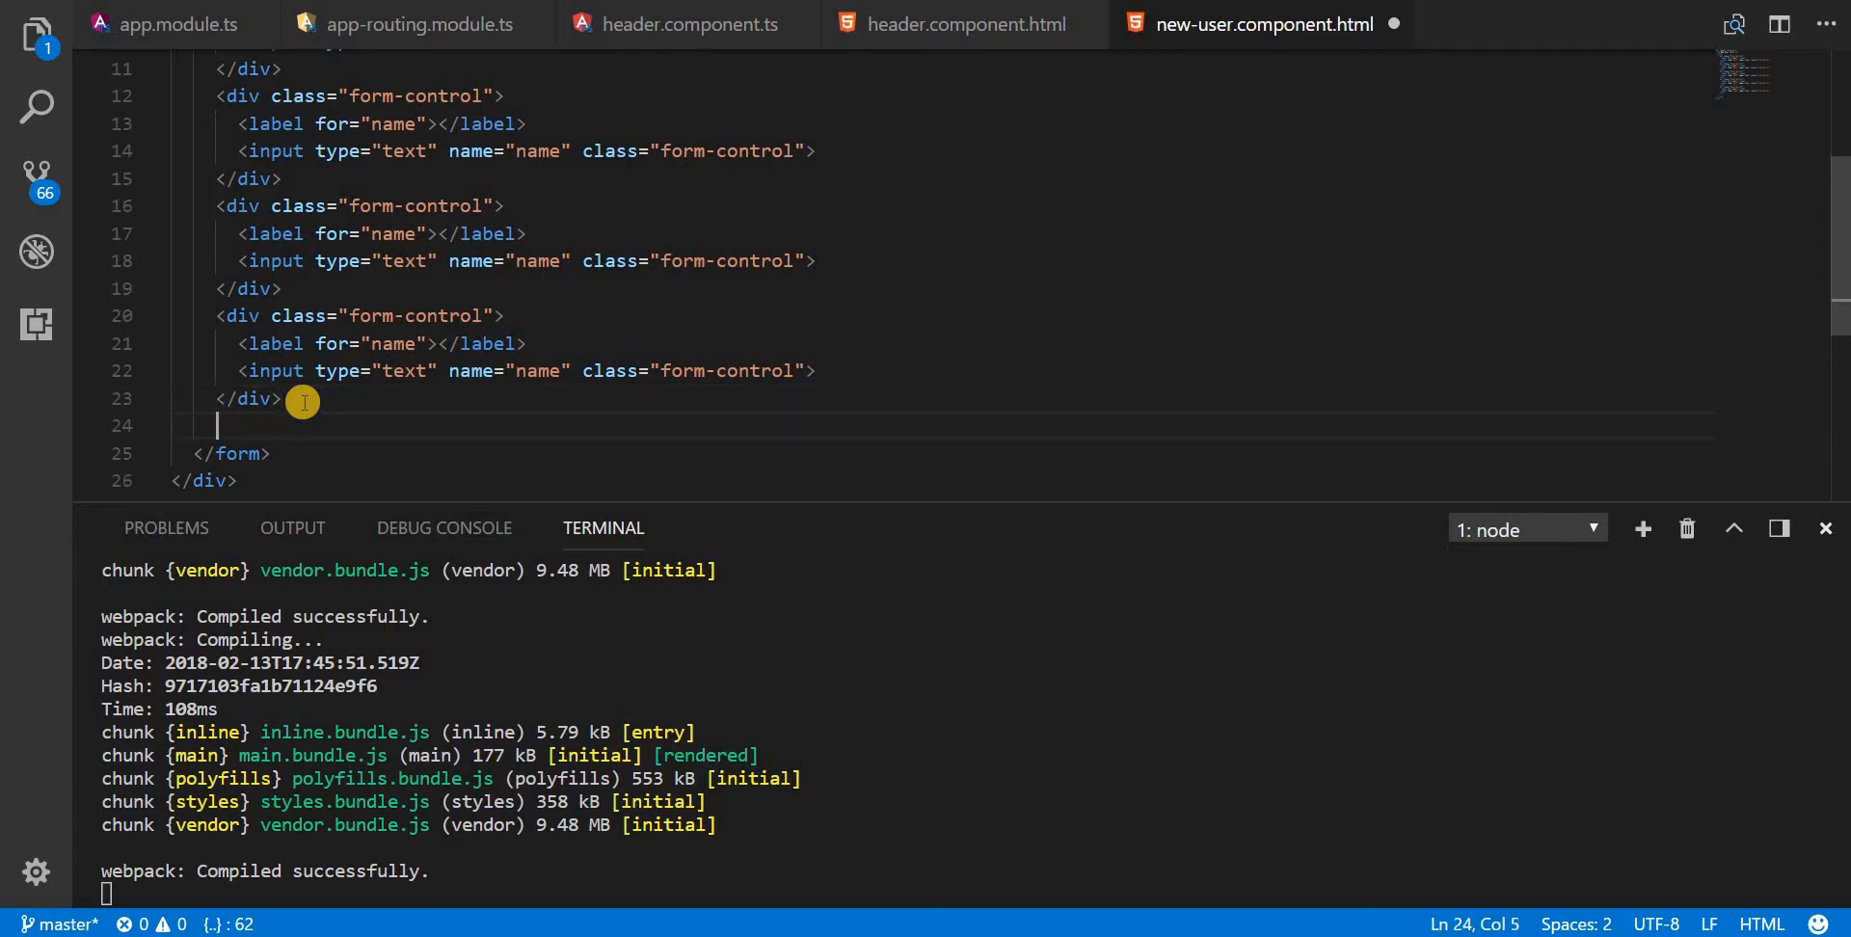
type("<hr>")
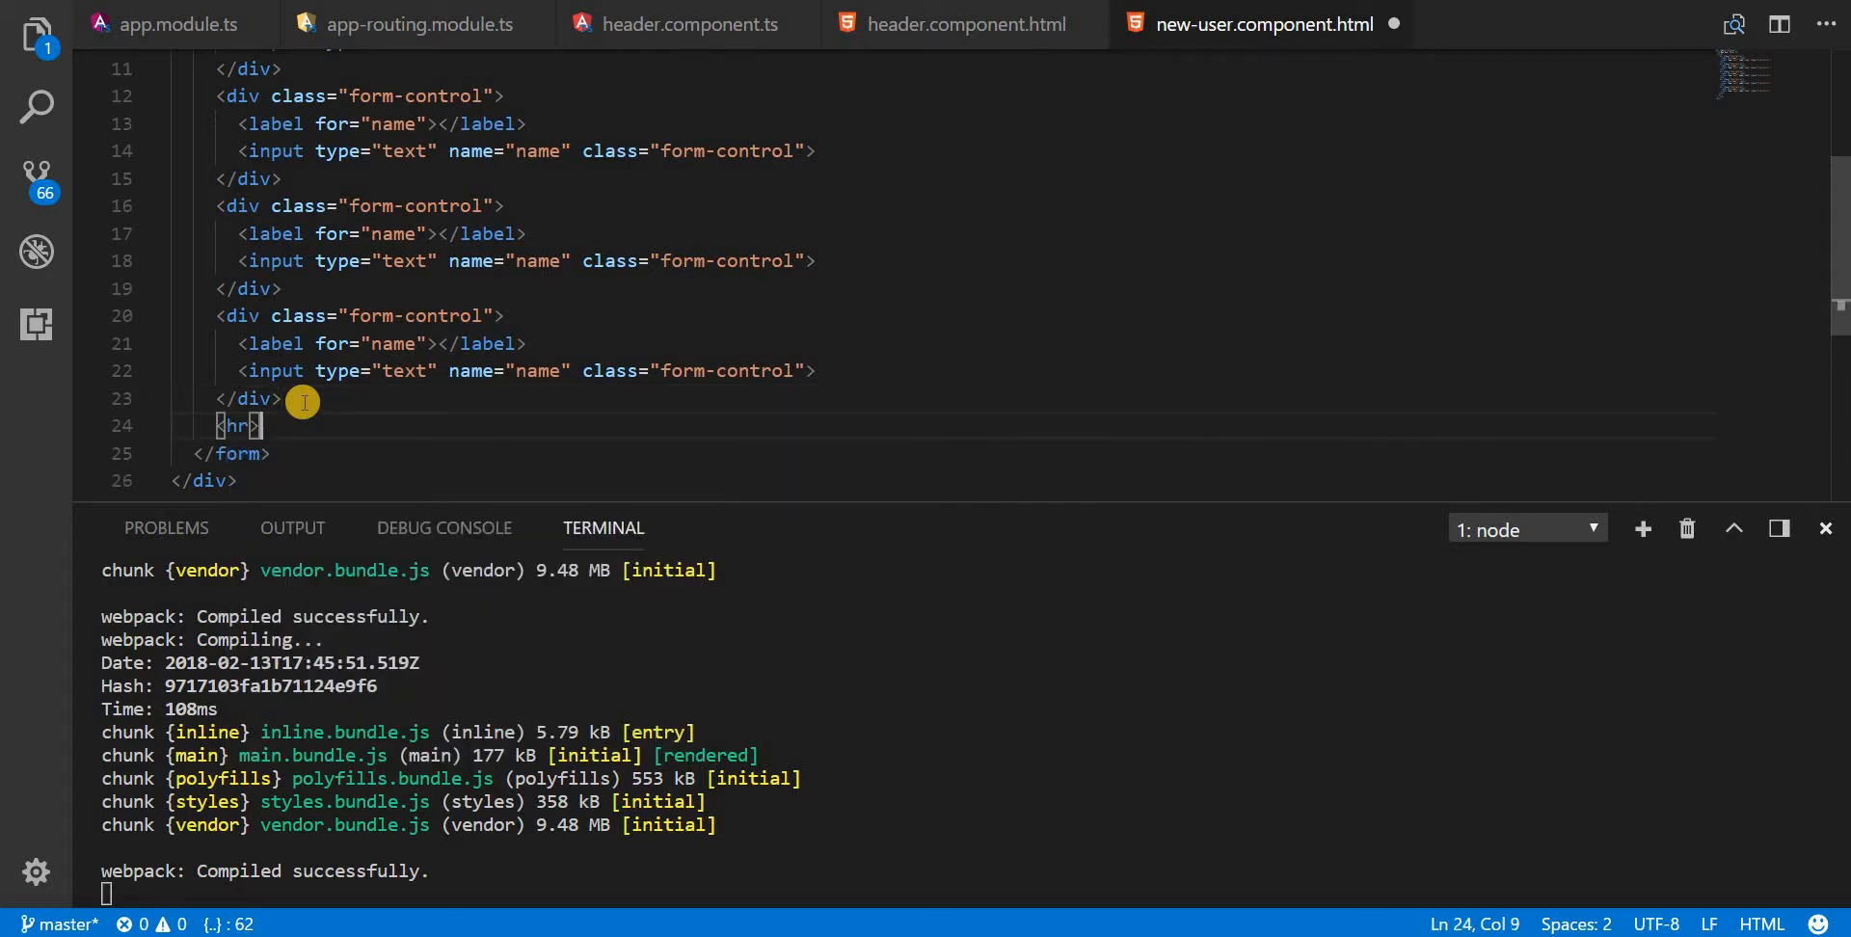
type("pre")
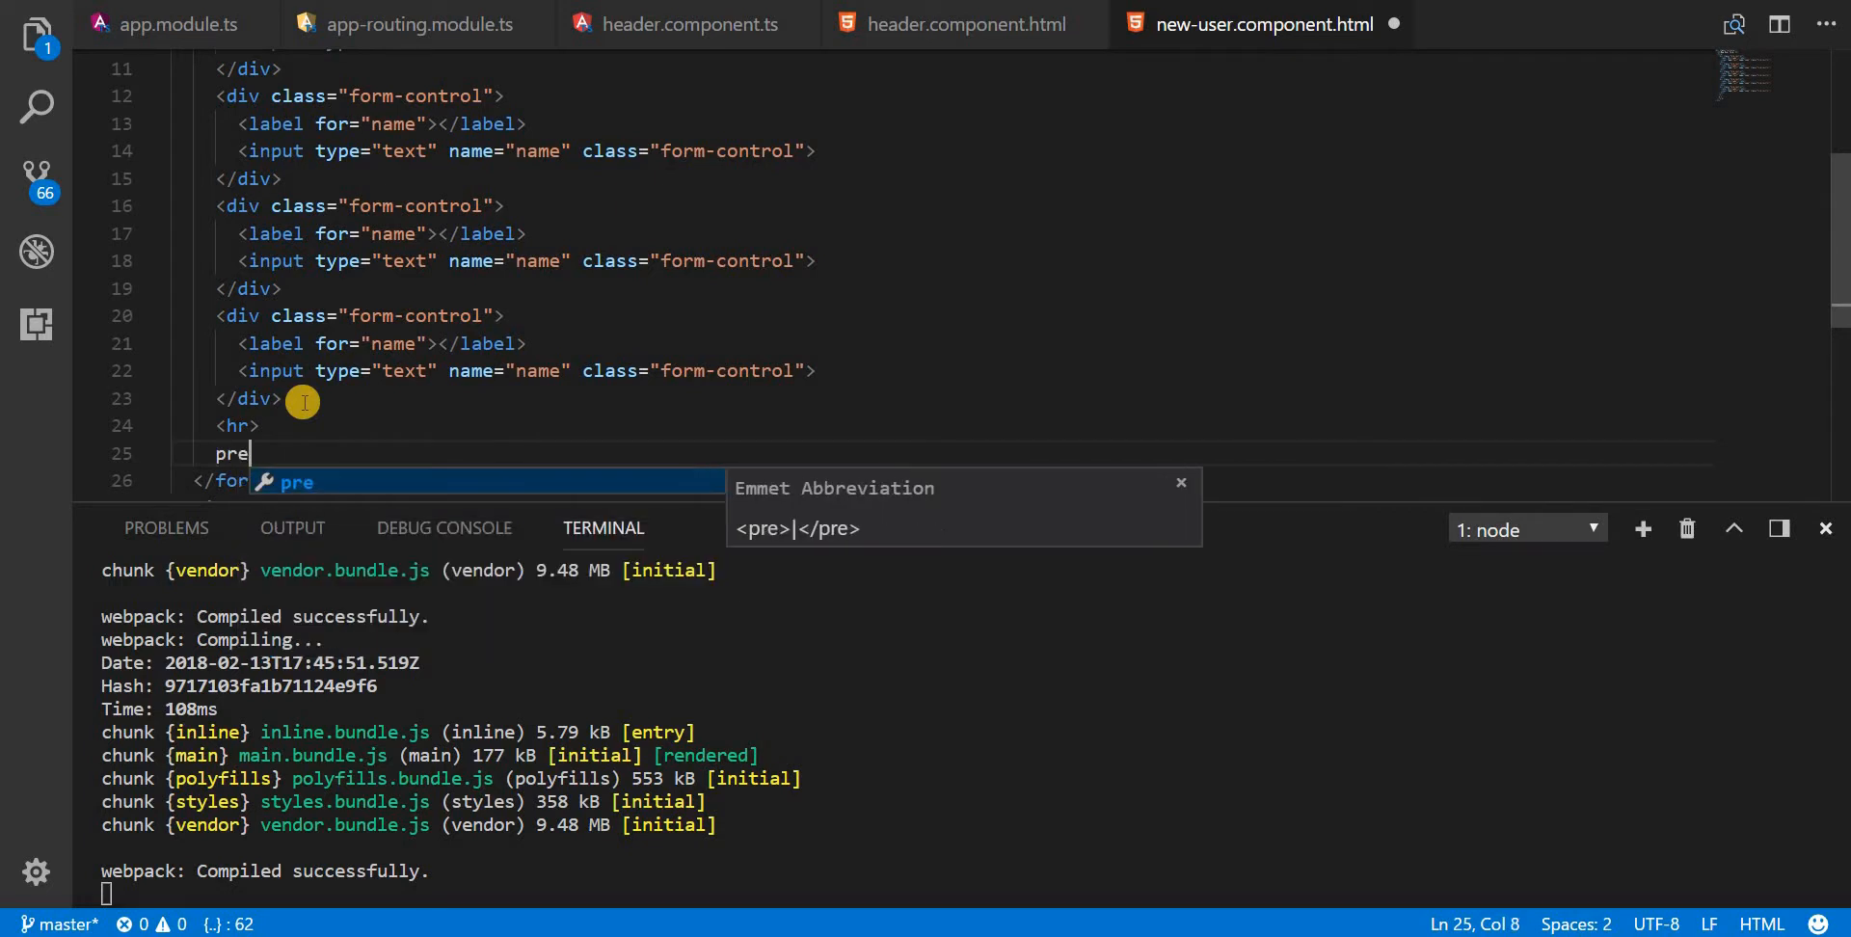
key("Tab")
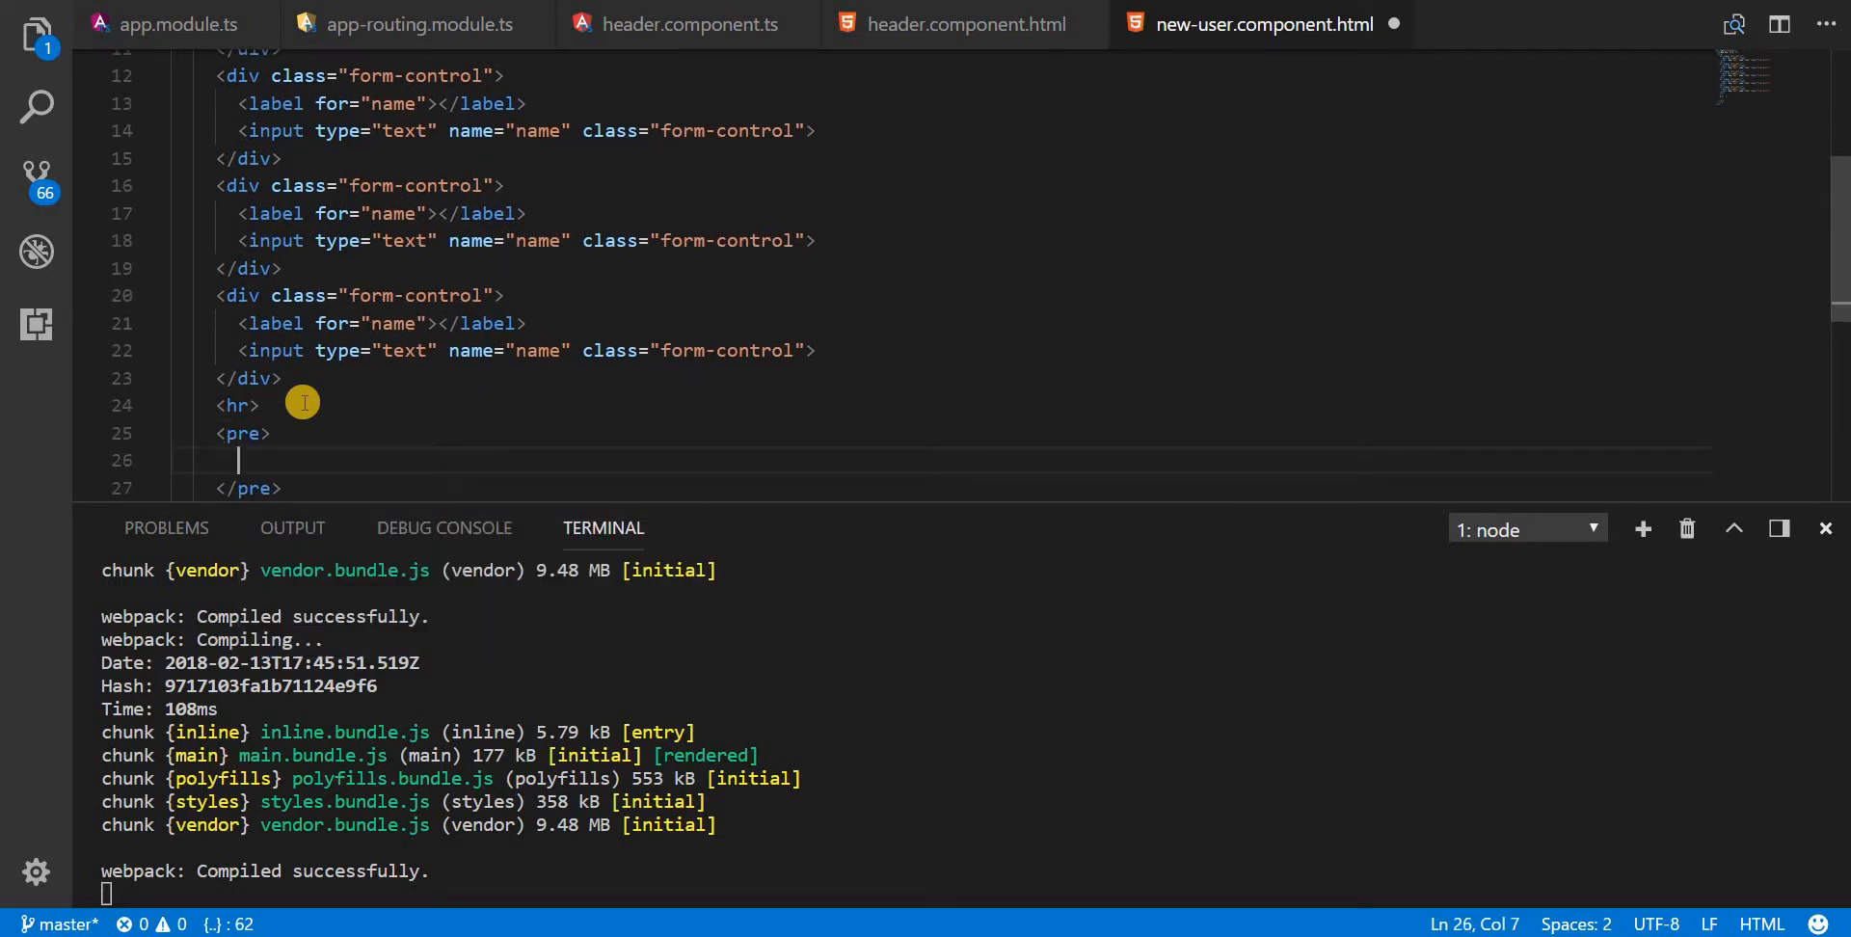
left_click(242, 432)
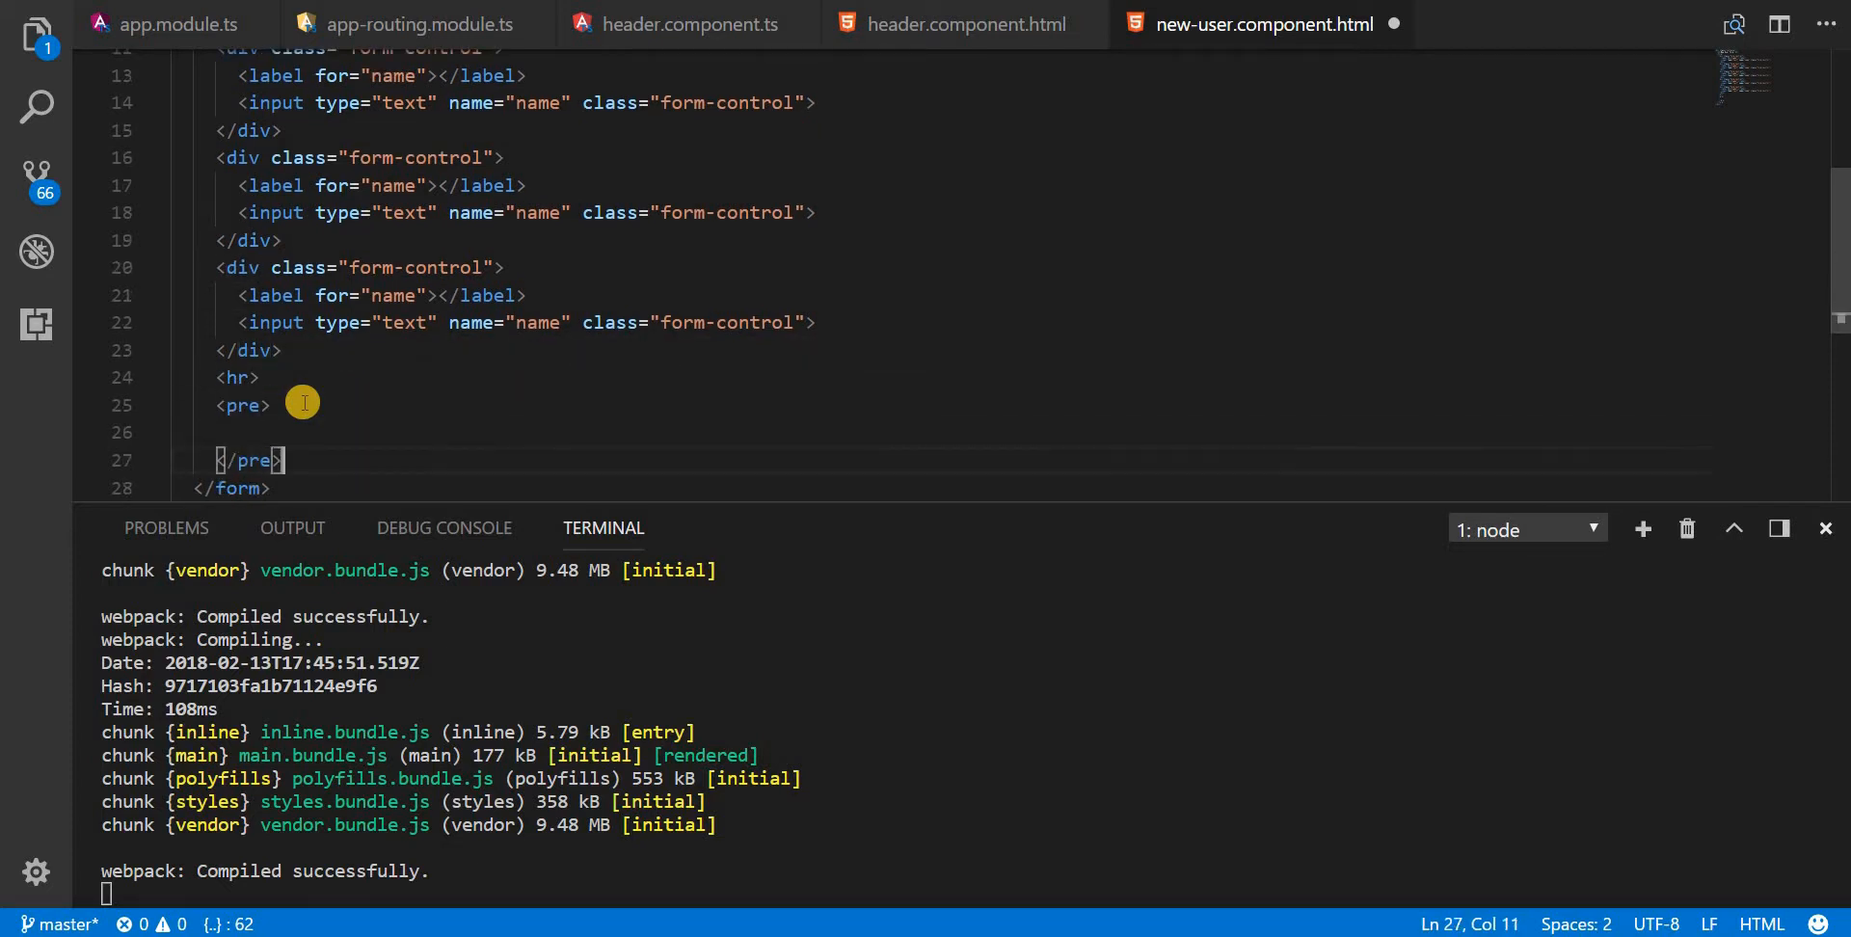
Step: Add a second <hr> and a btn btn-primary Submit button
type("<hr>")
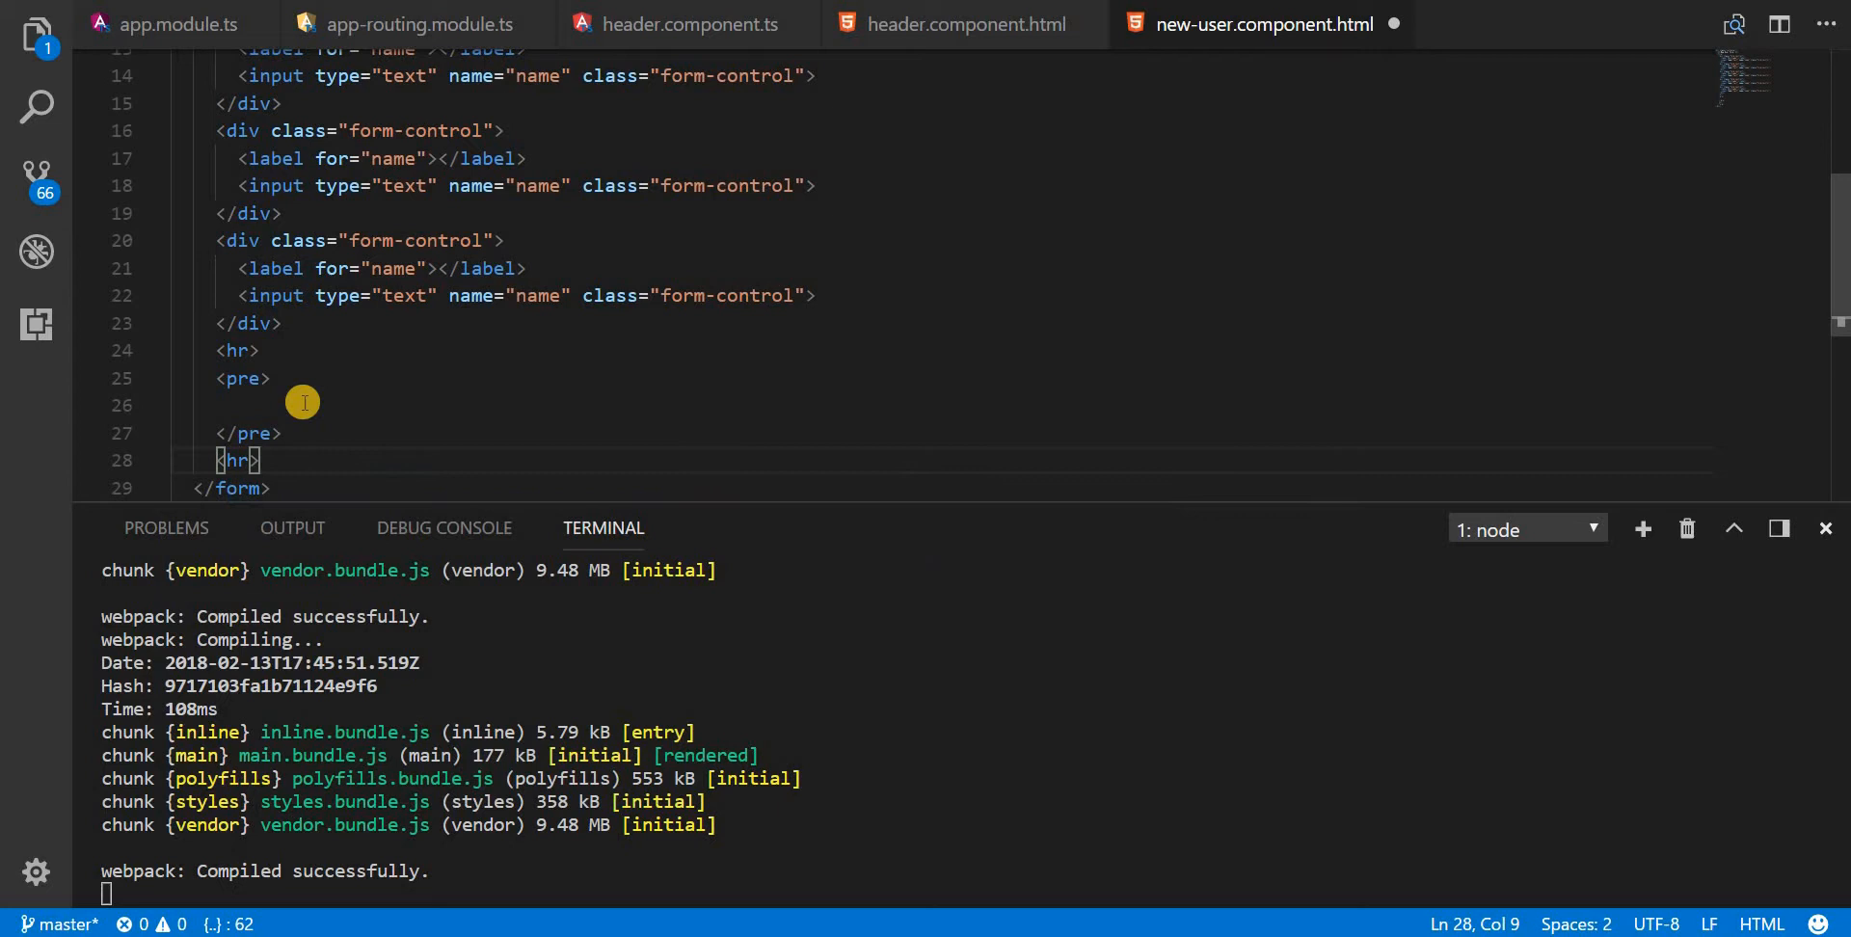
type("btn.")
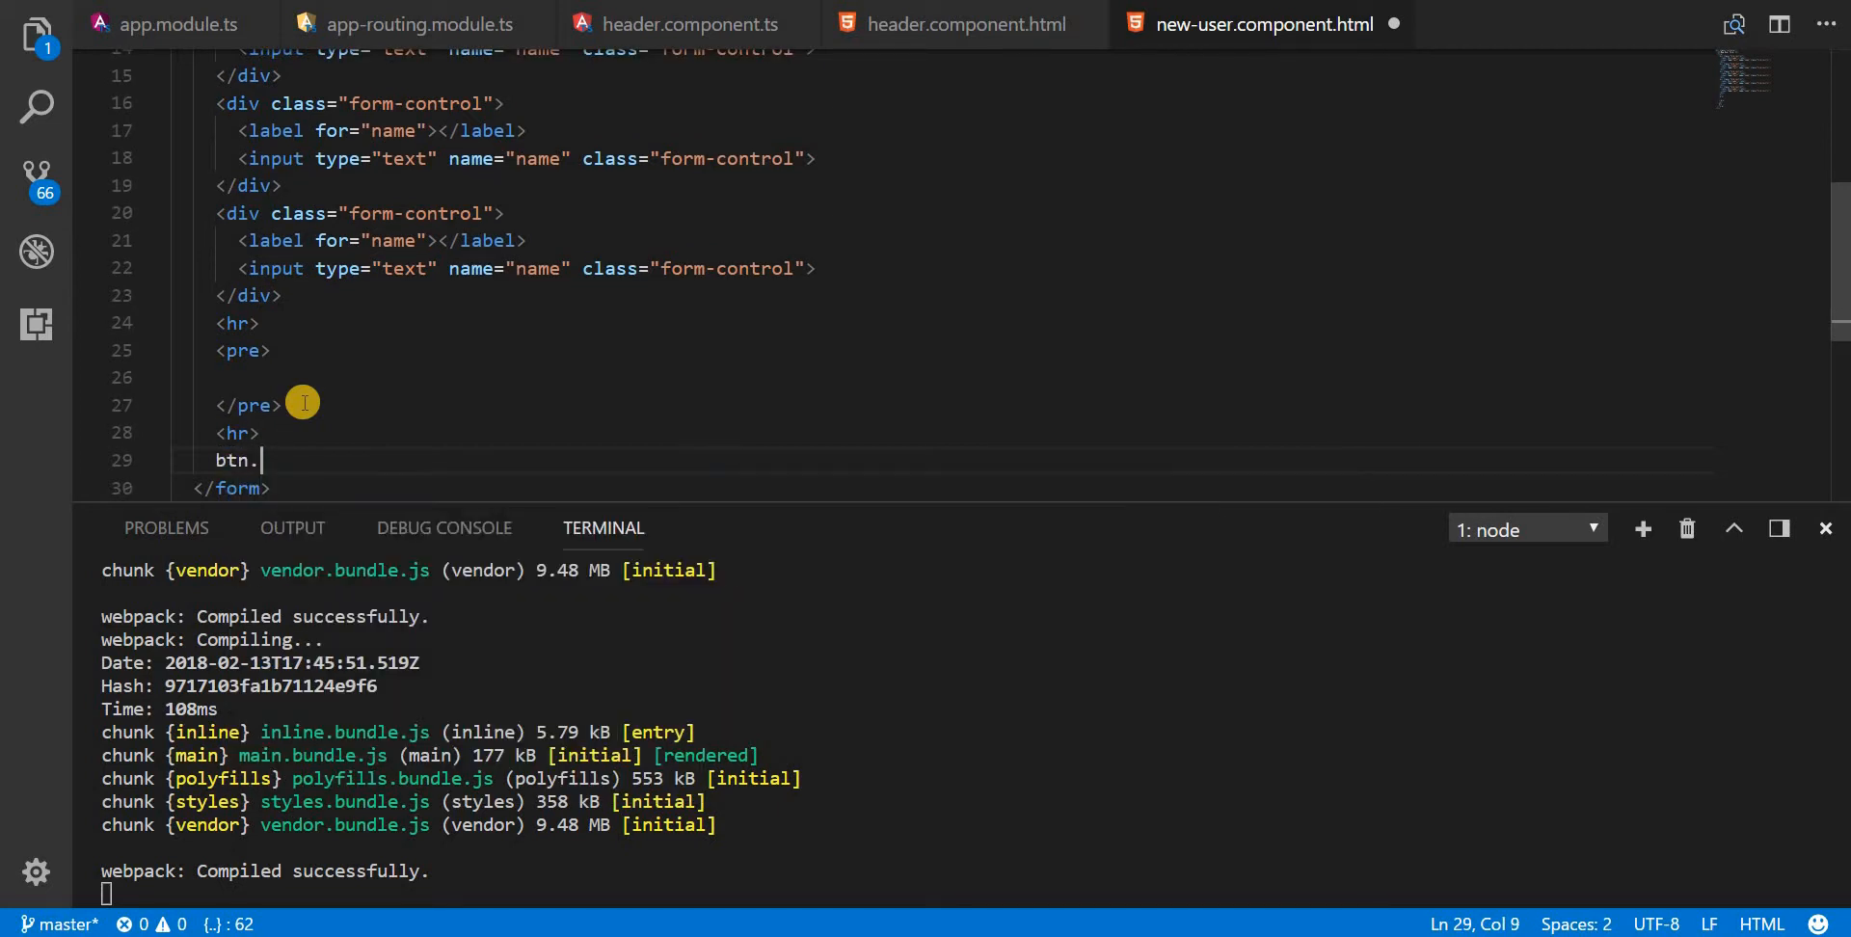
type("btn")
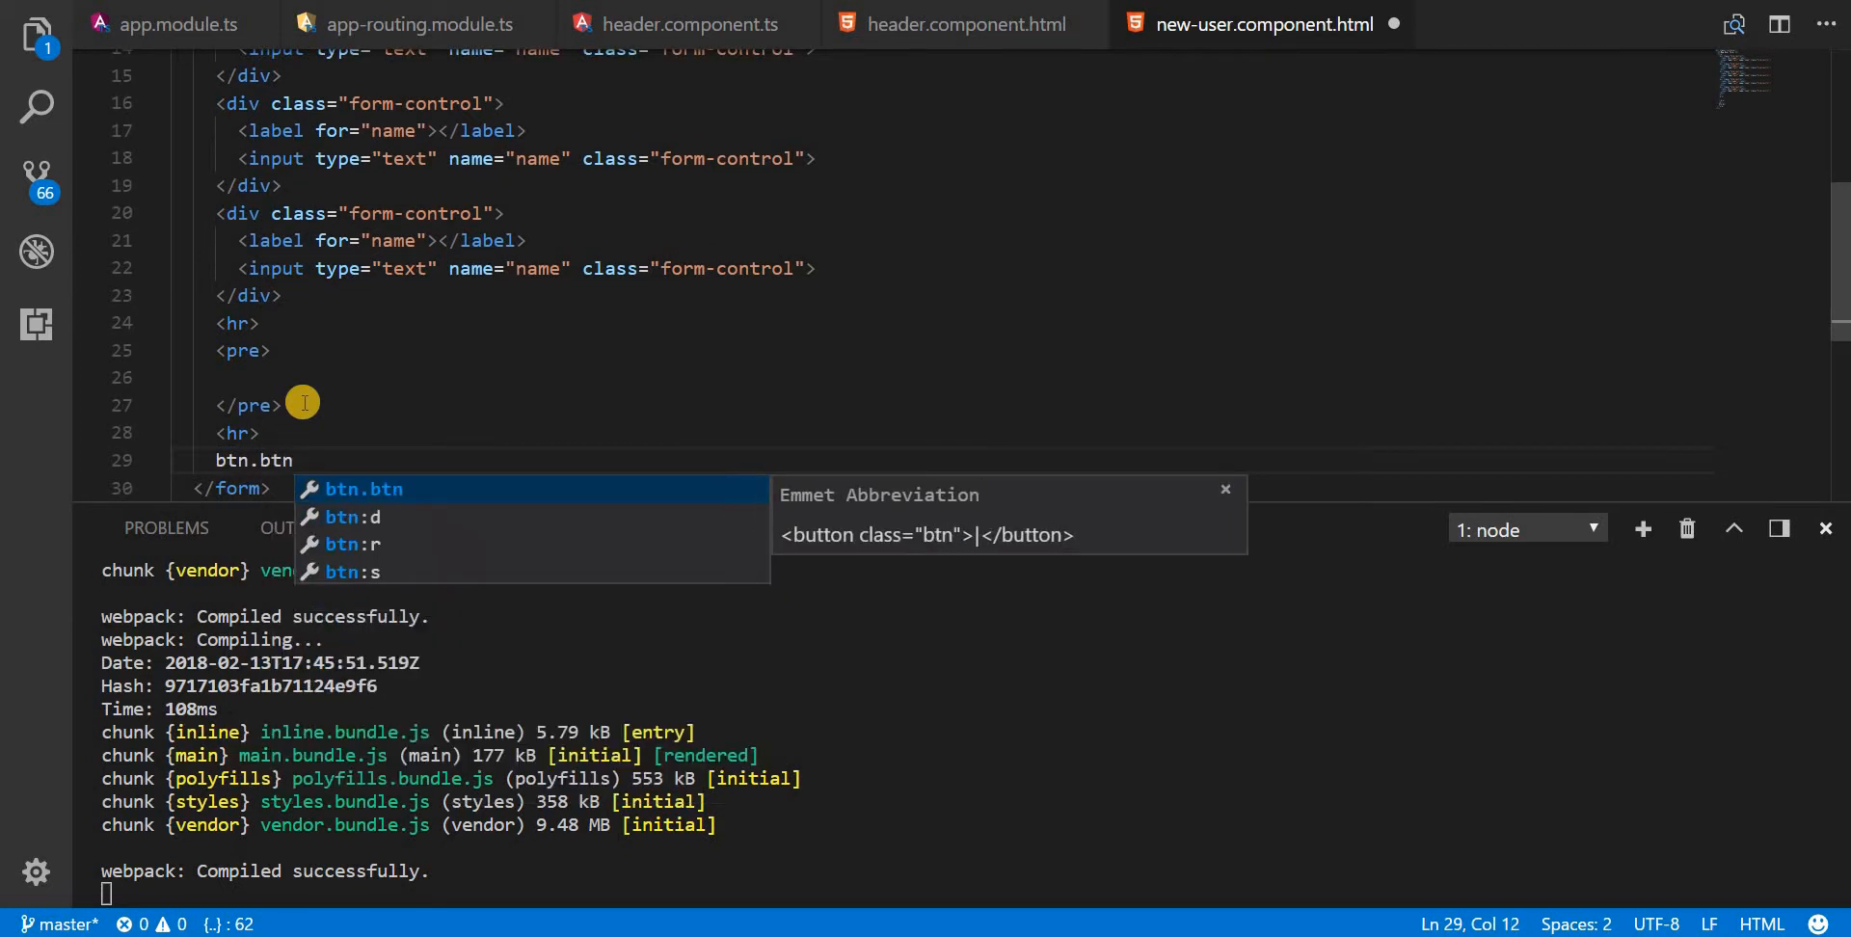
type(".btn-primary\">Submit</button>")
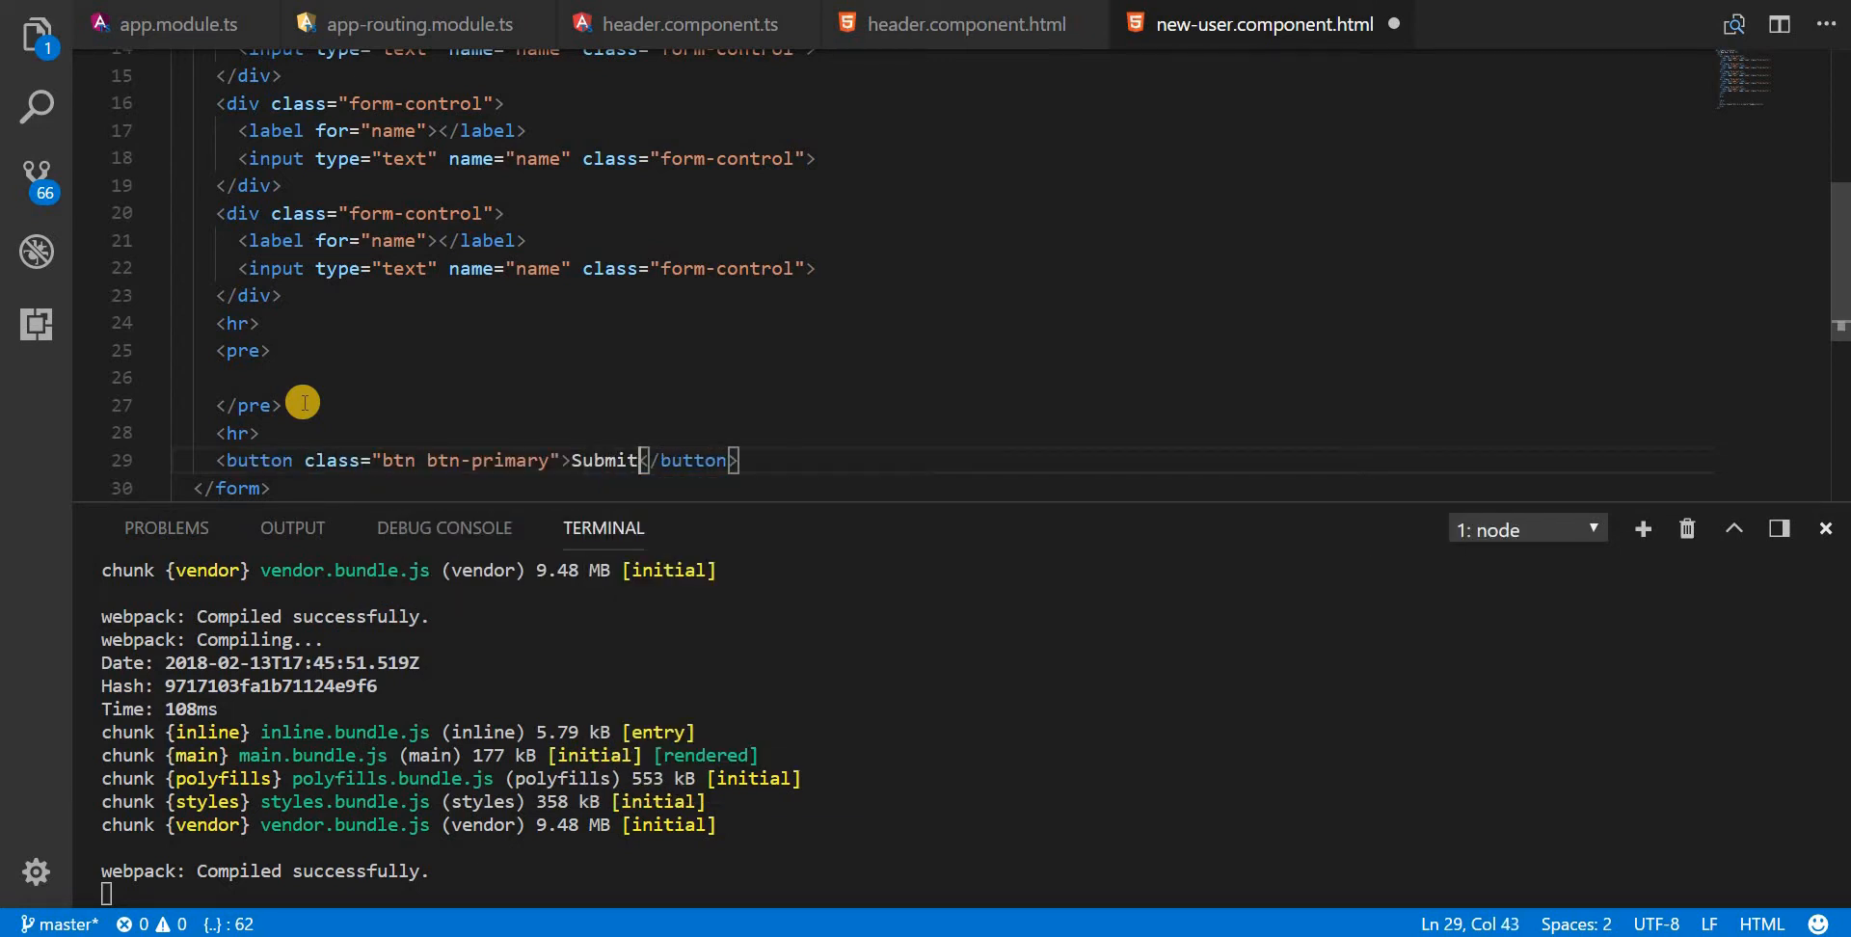
type("t")
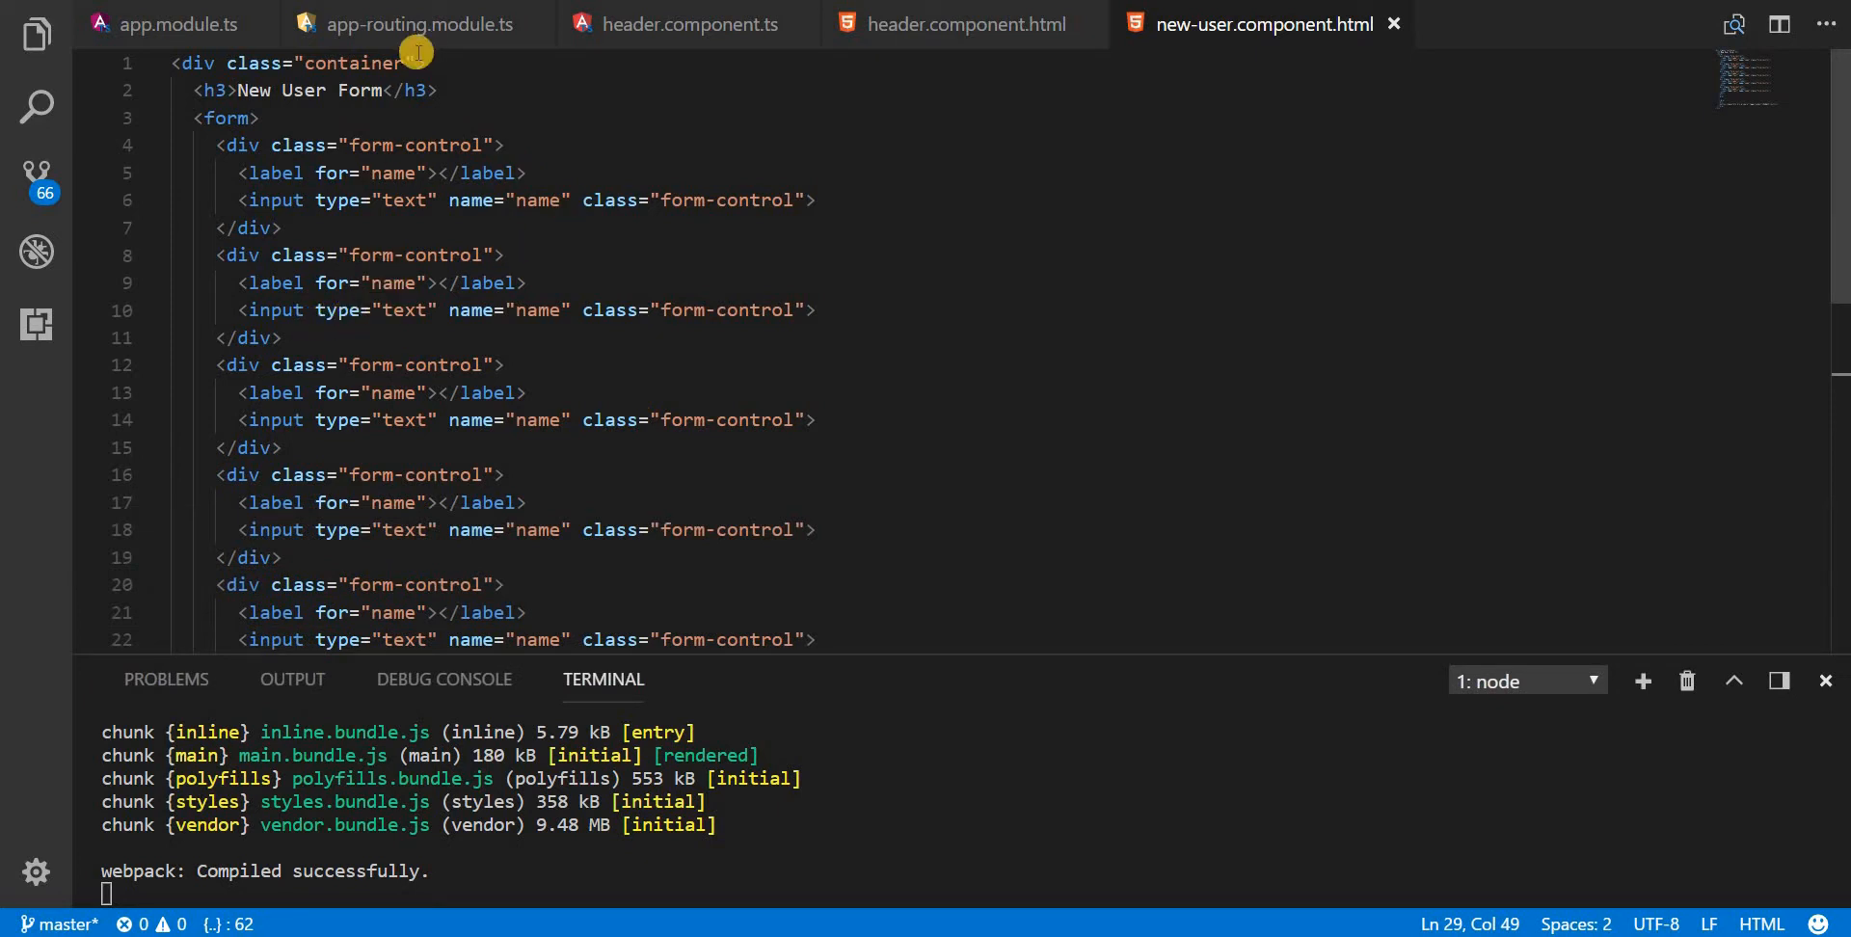
mouse_move(387, 282)
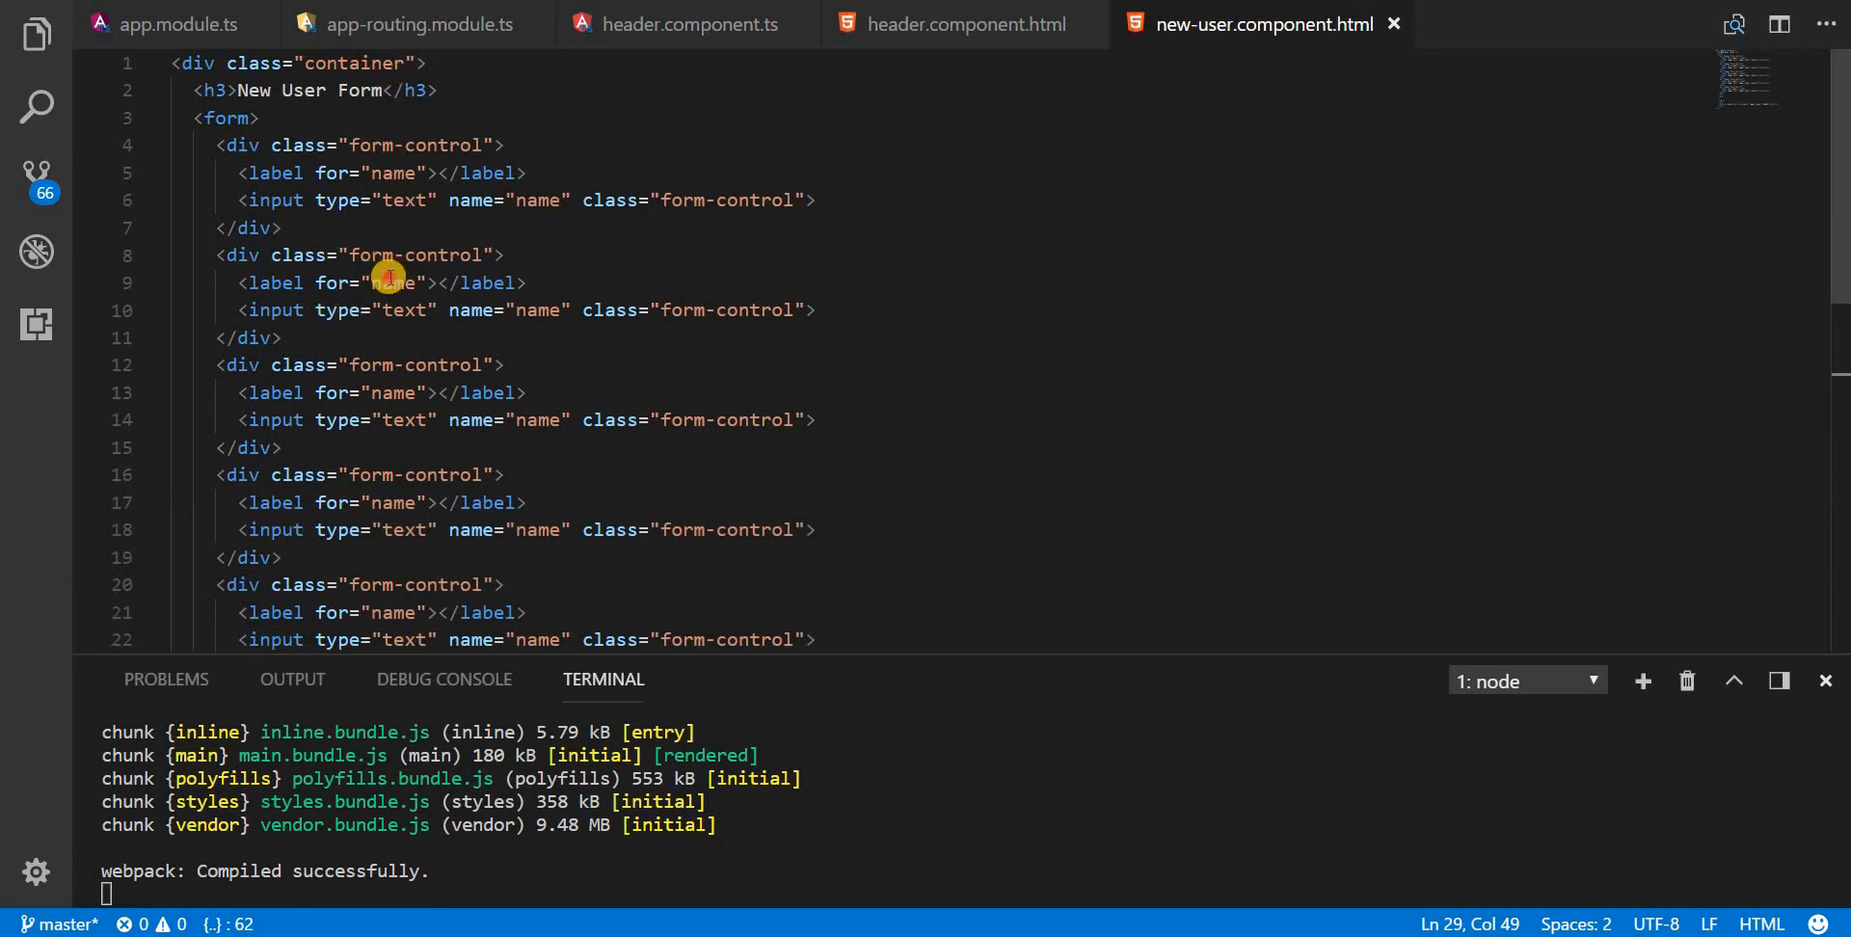
Step: Rename the remaining form groups' name values to email, phone and website
double_click(390, 283)
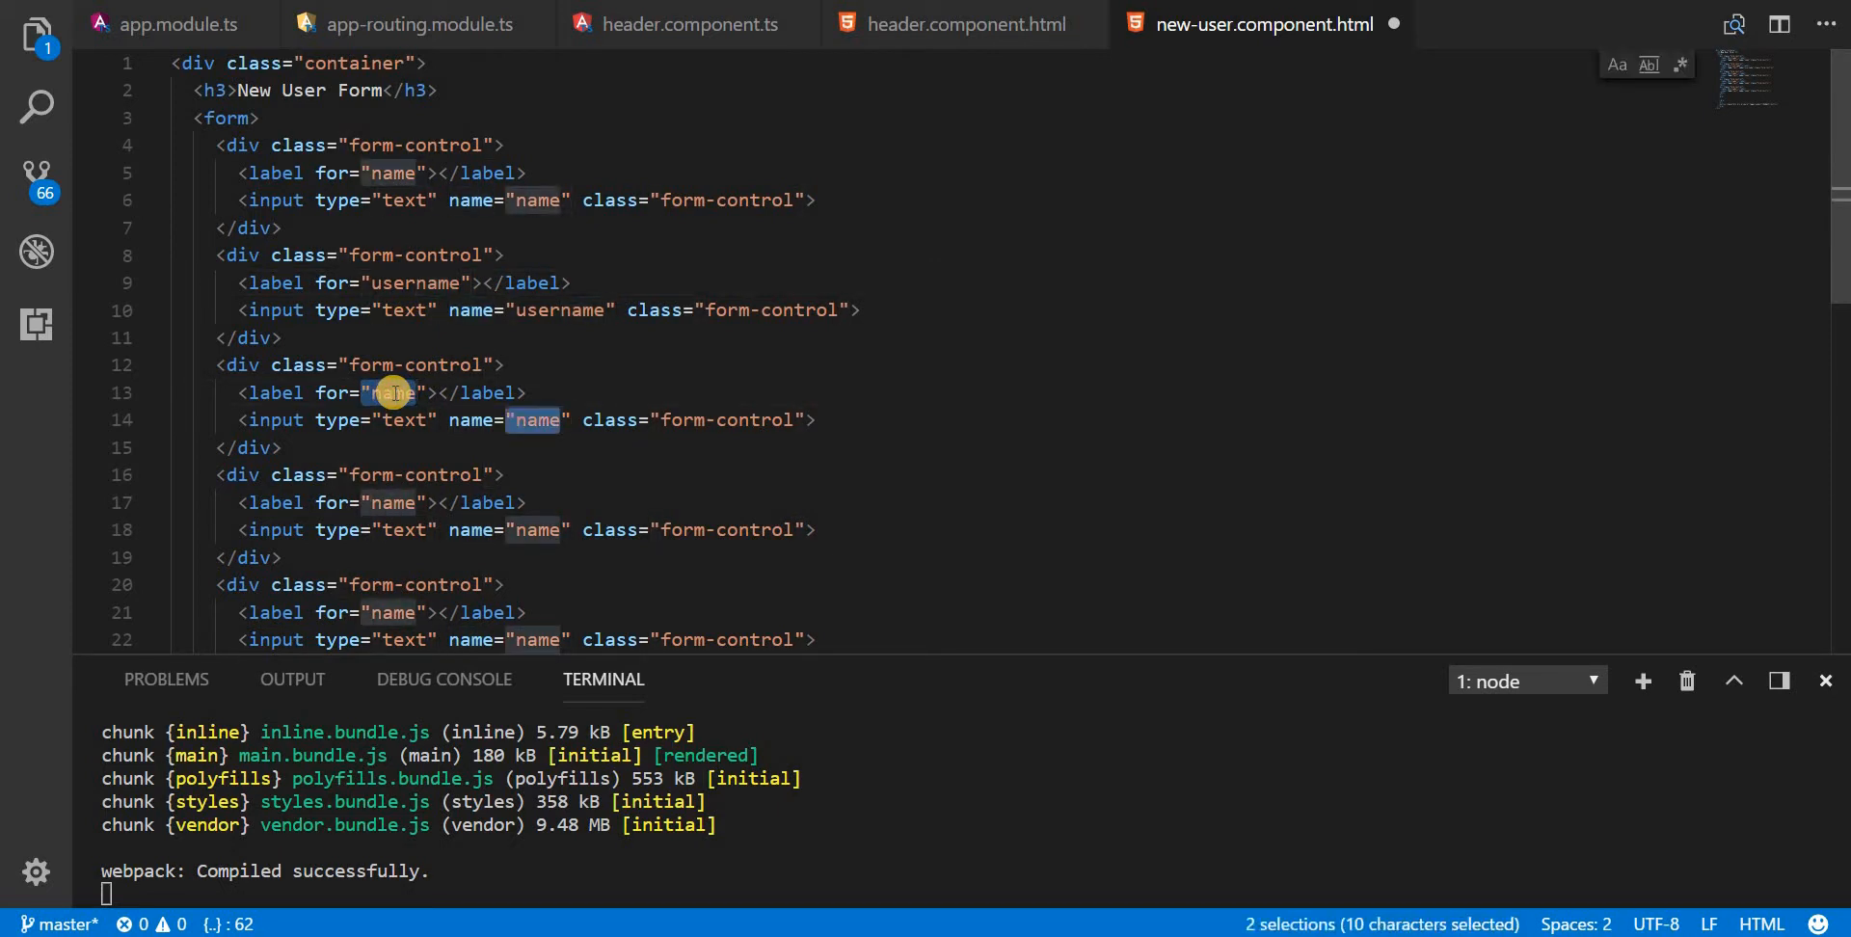
type("e")
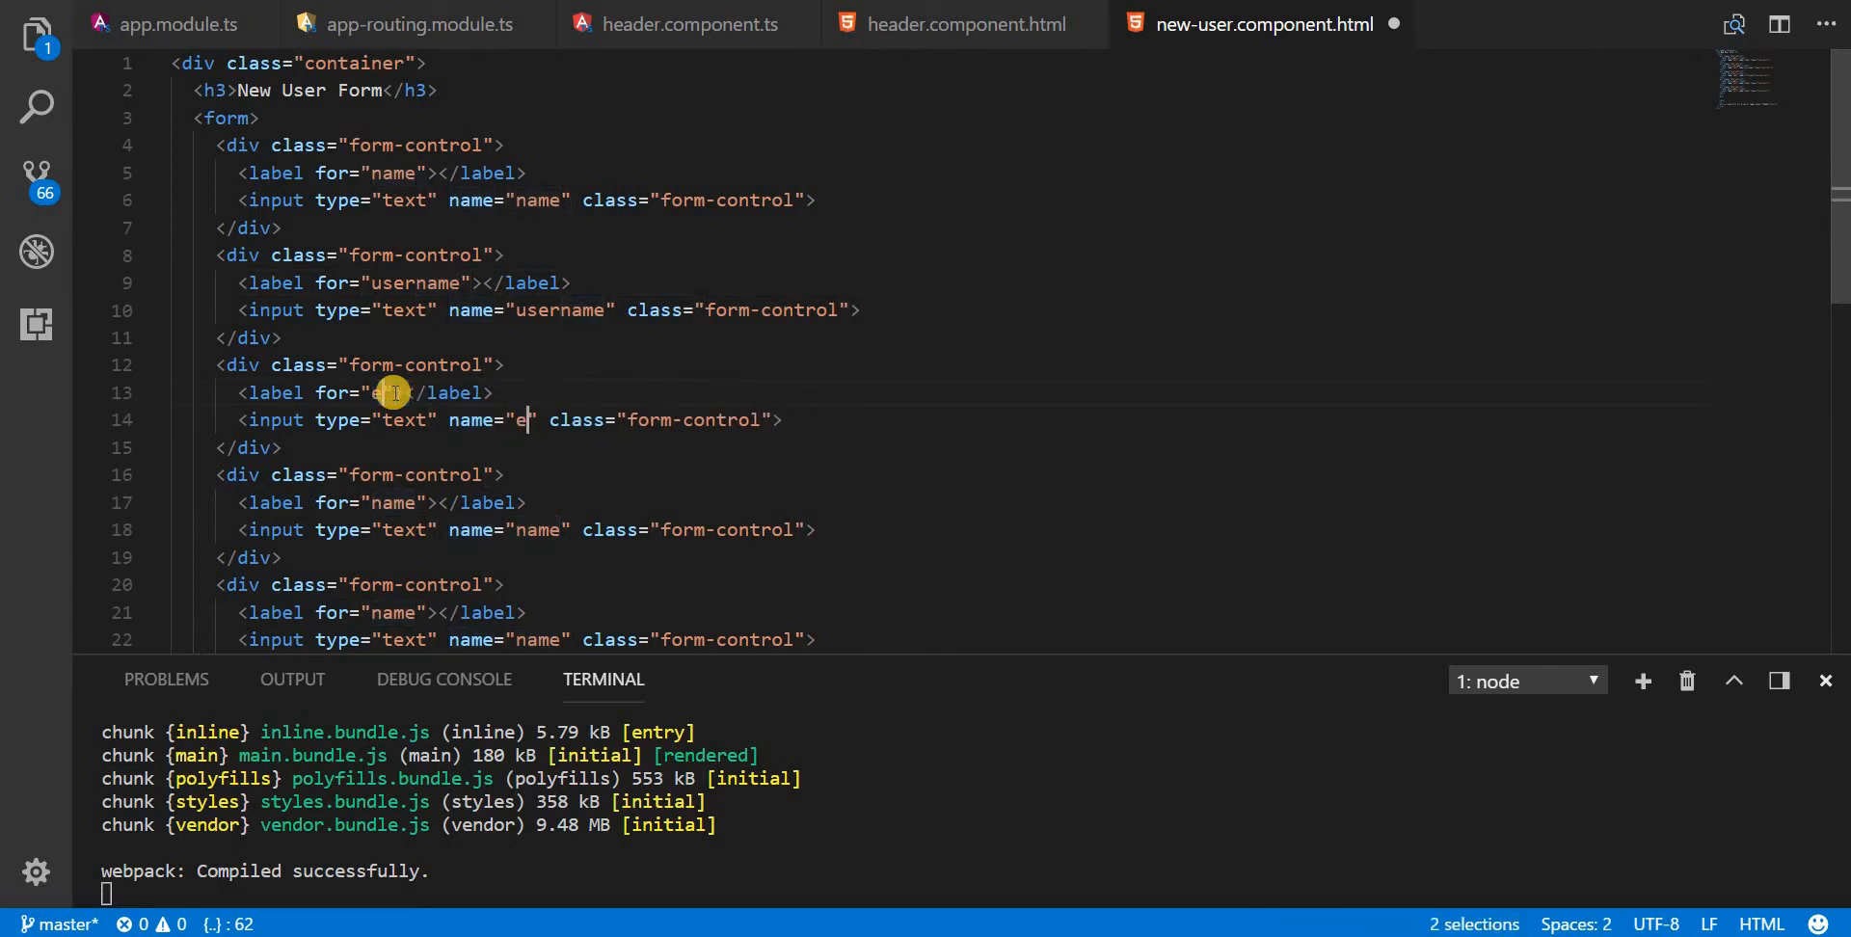
type("mail")
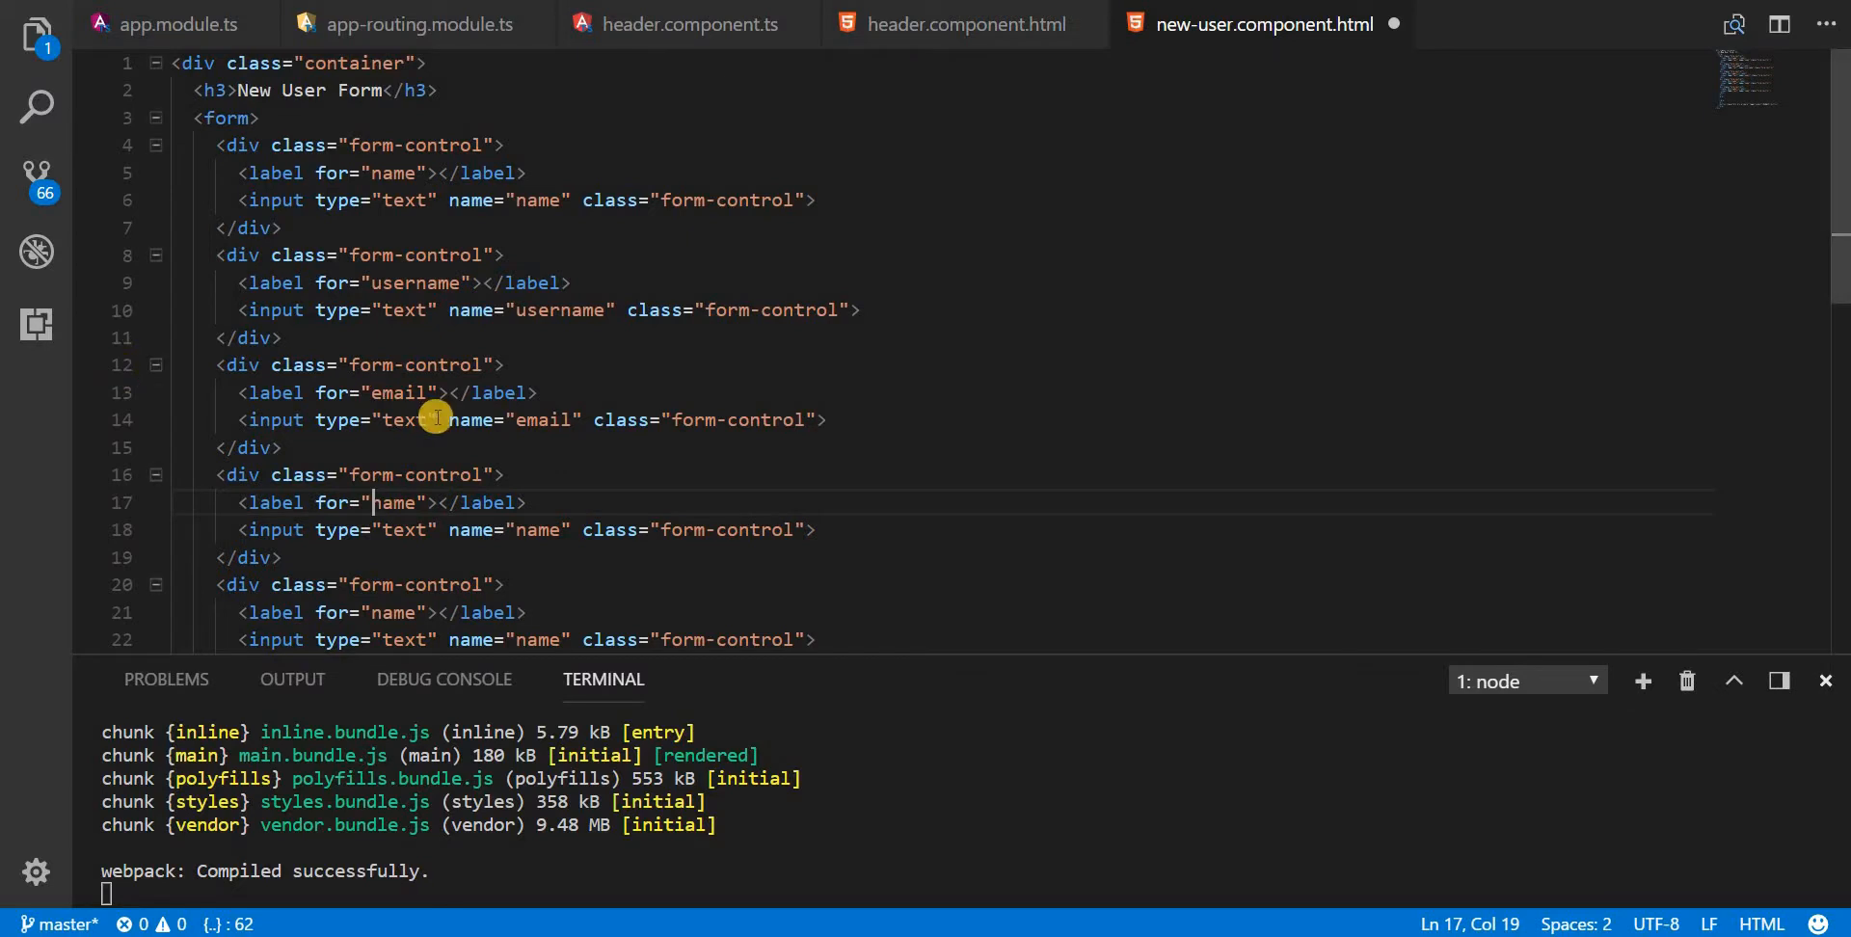
scroll("down", 3)
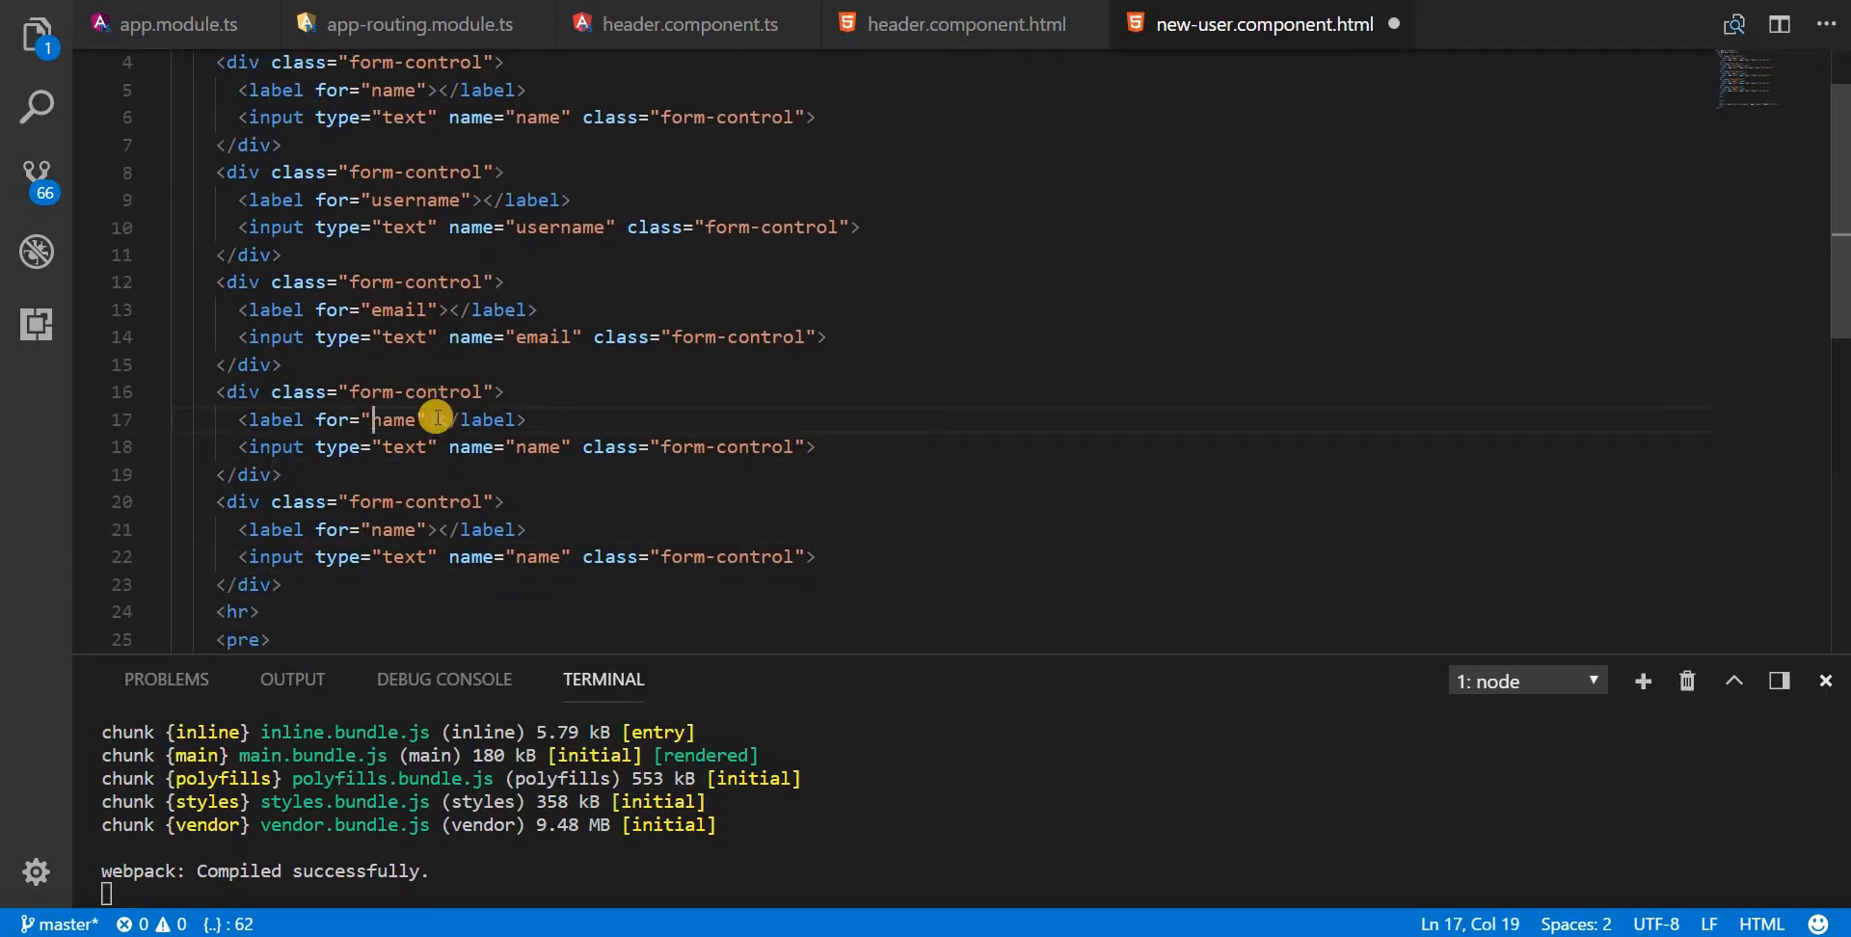
double_click(393, 419)
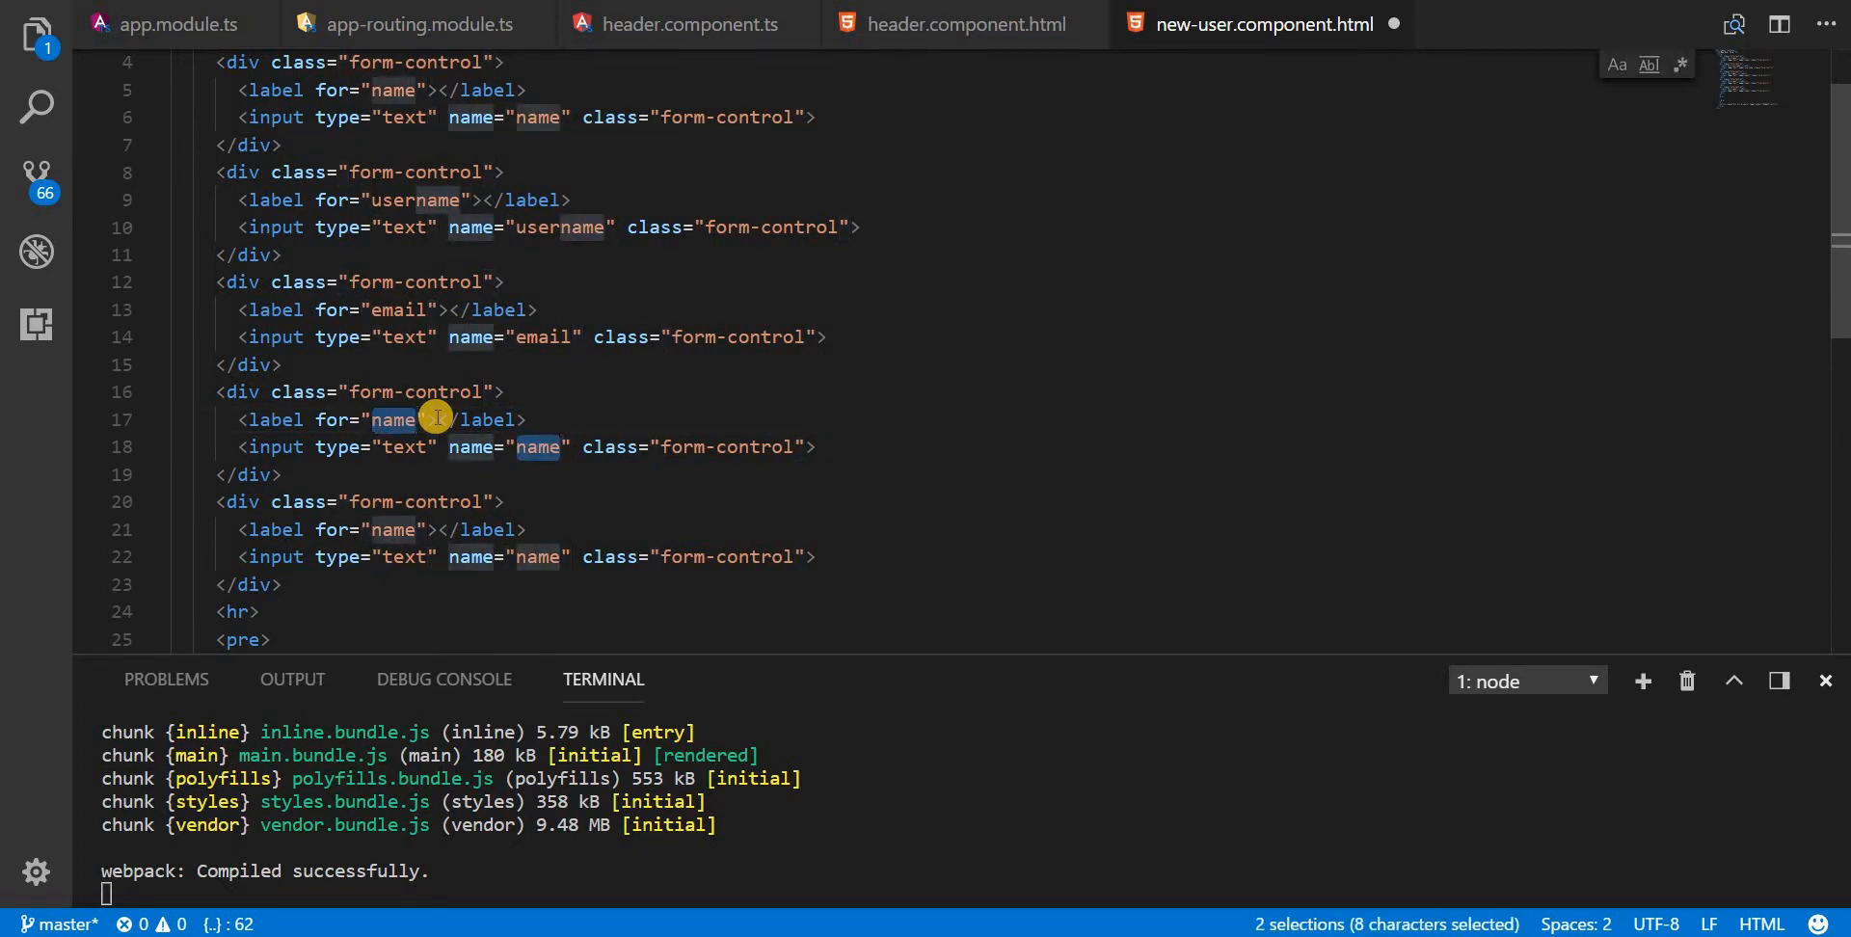
type("phone")
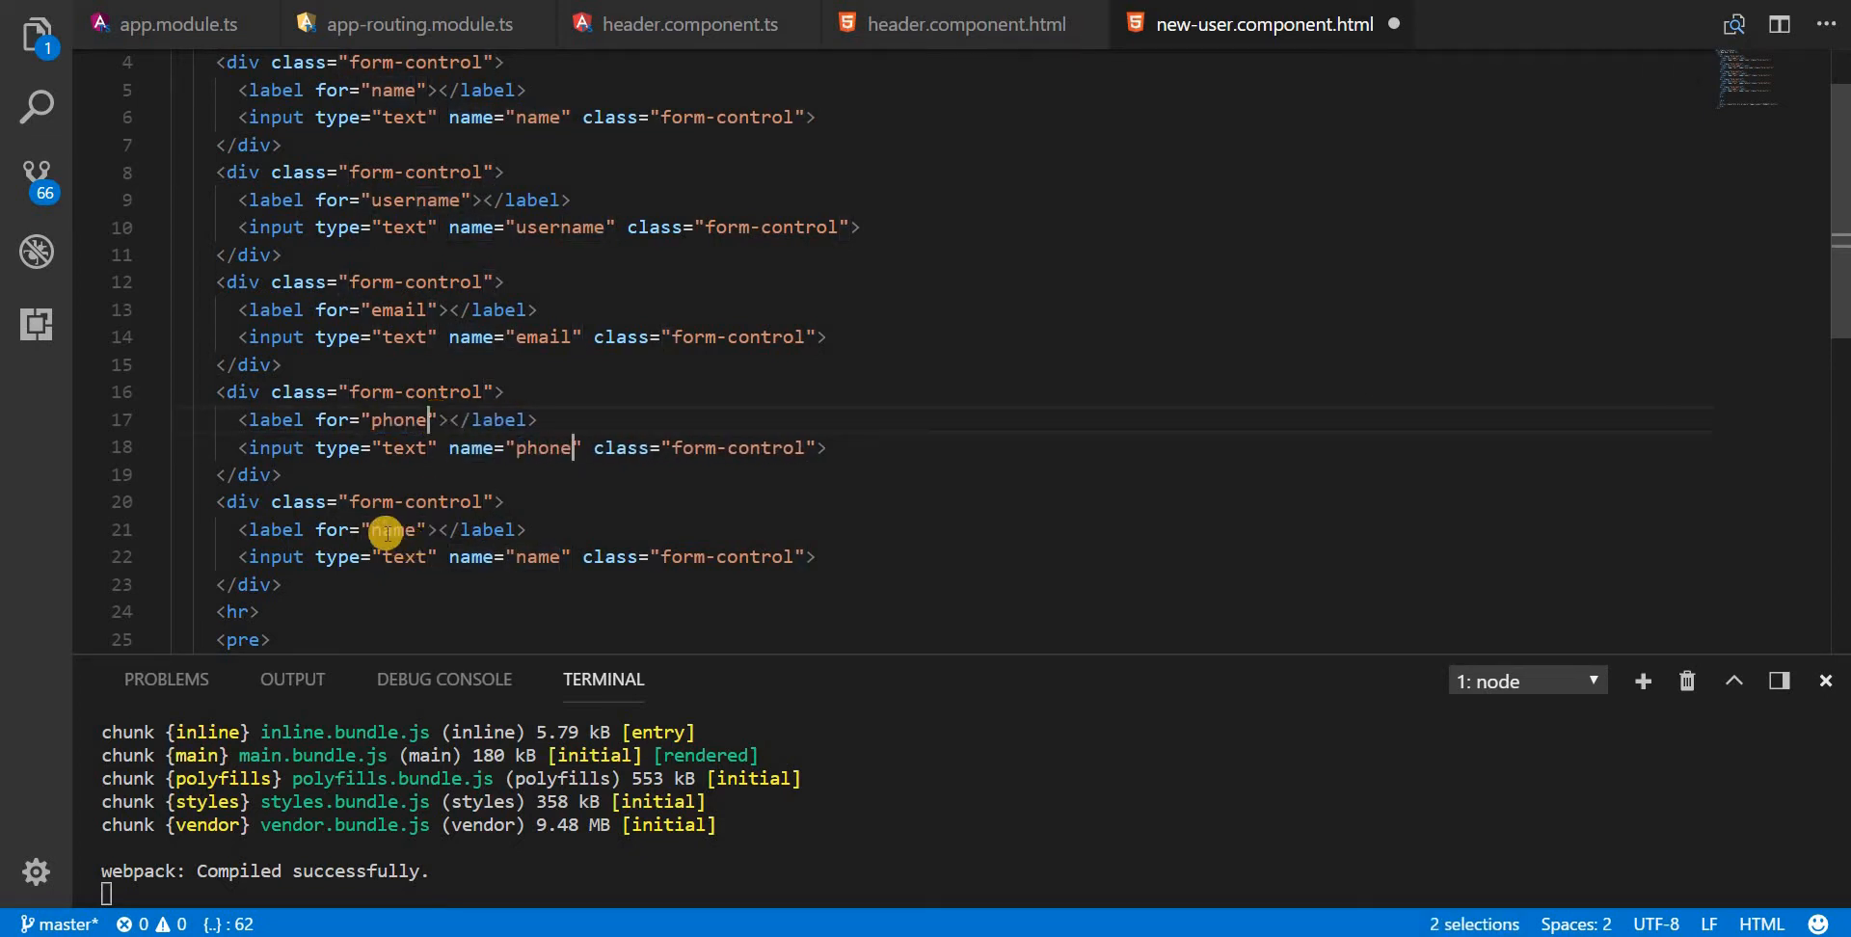
double_click(390, 530)
type("w")
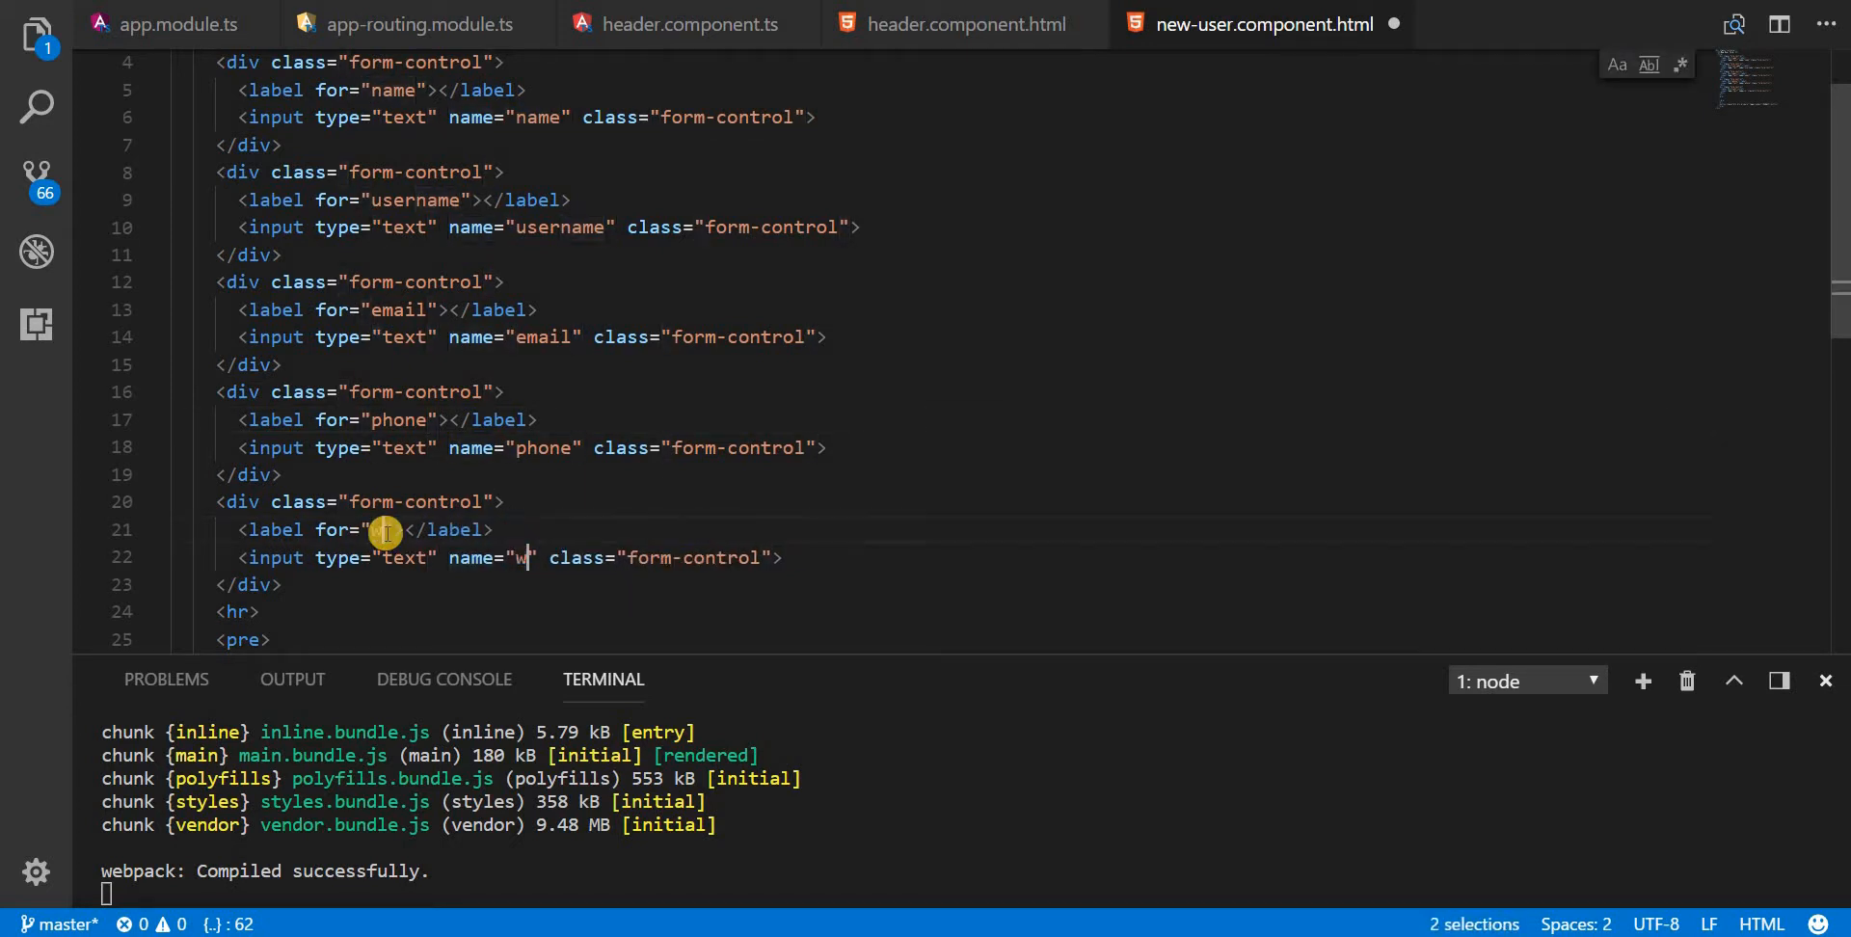
type("ebsite")
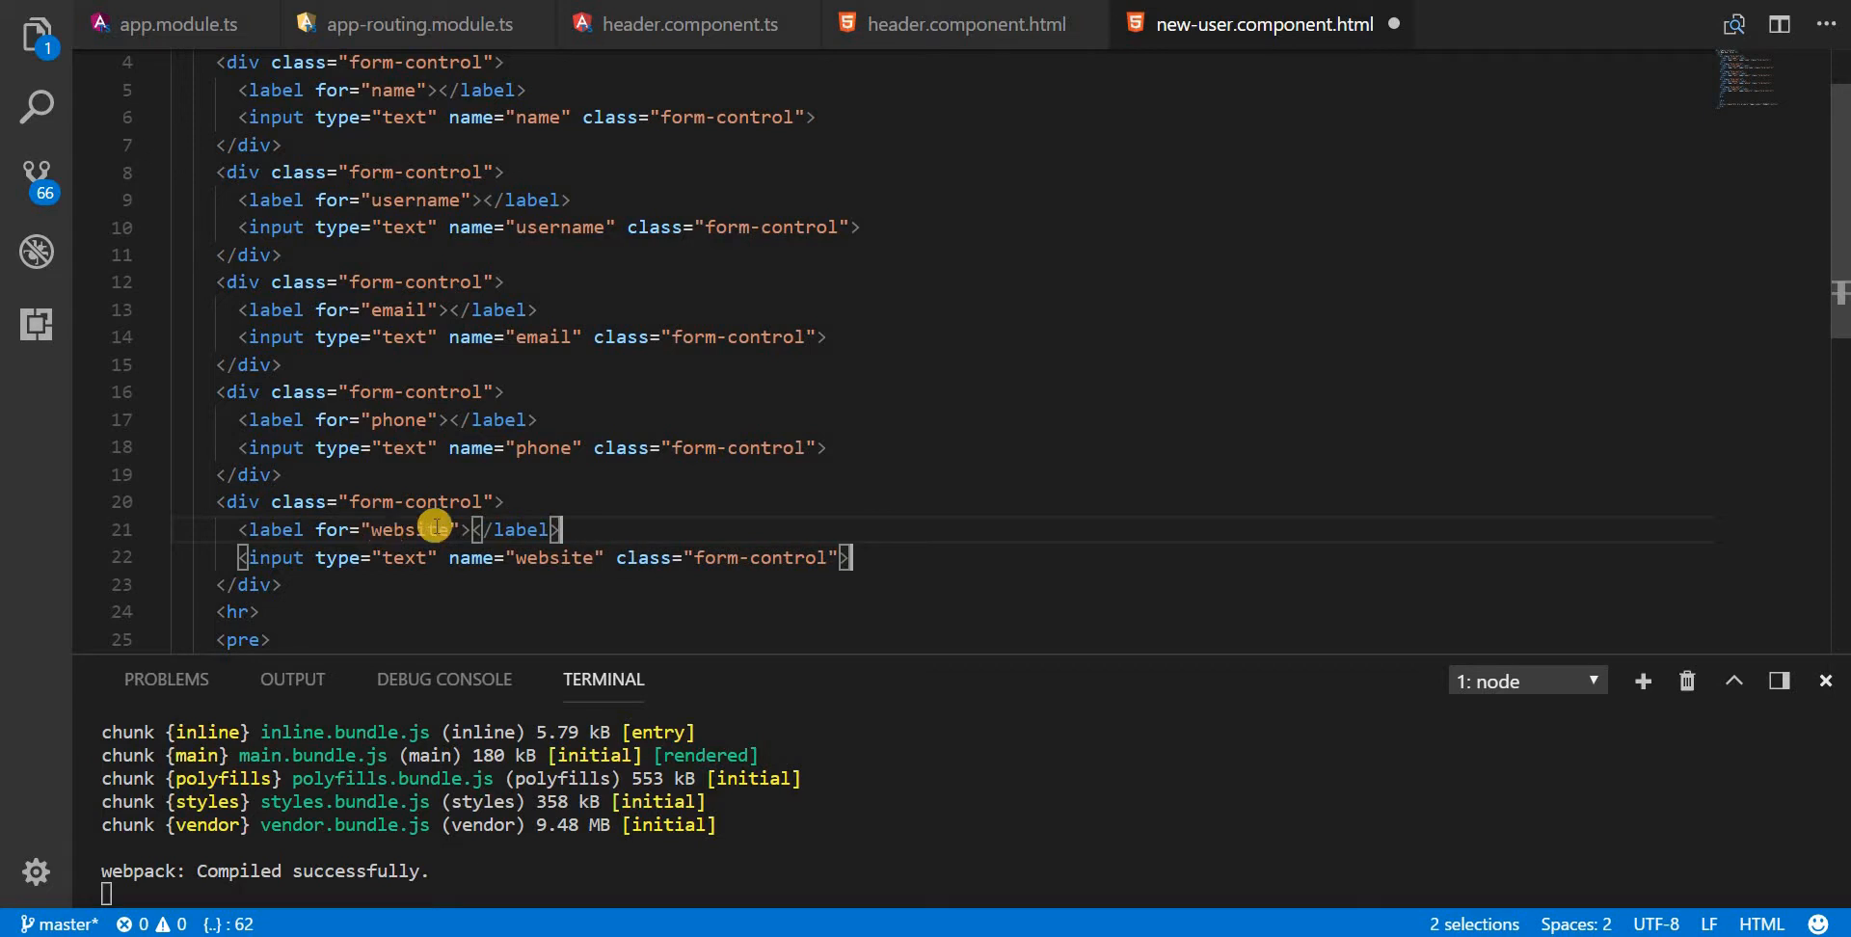
scroll("down", 3)
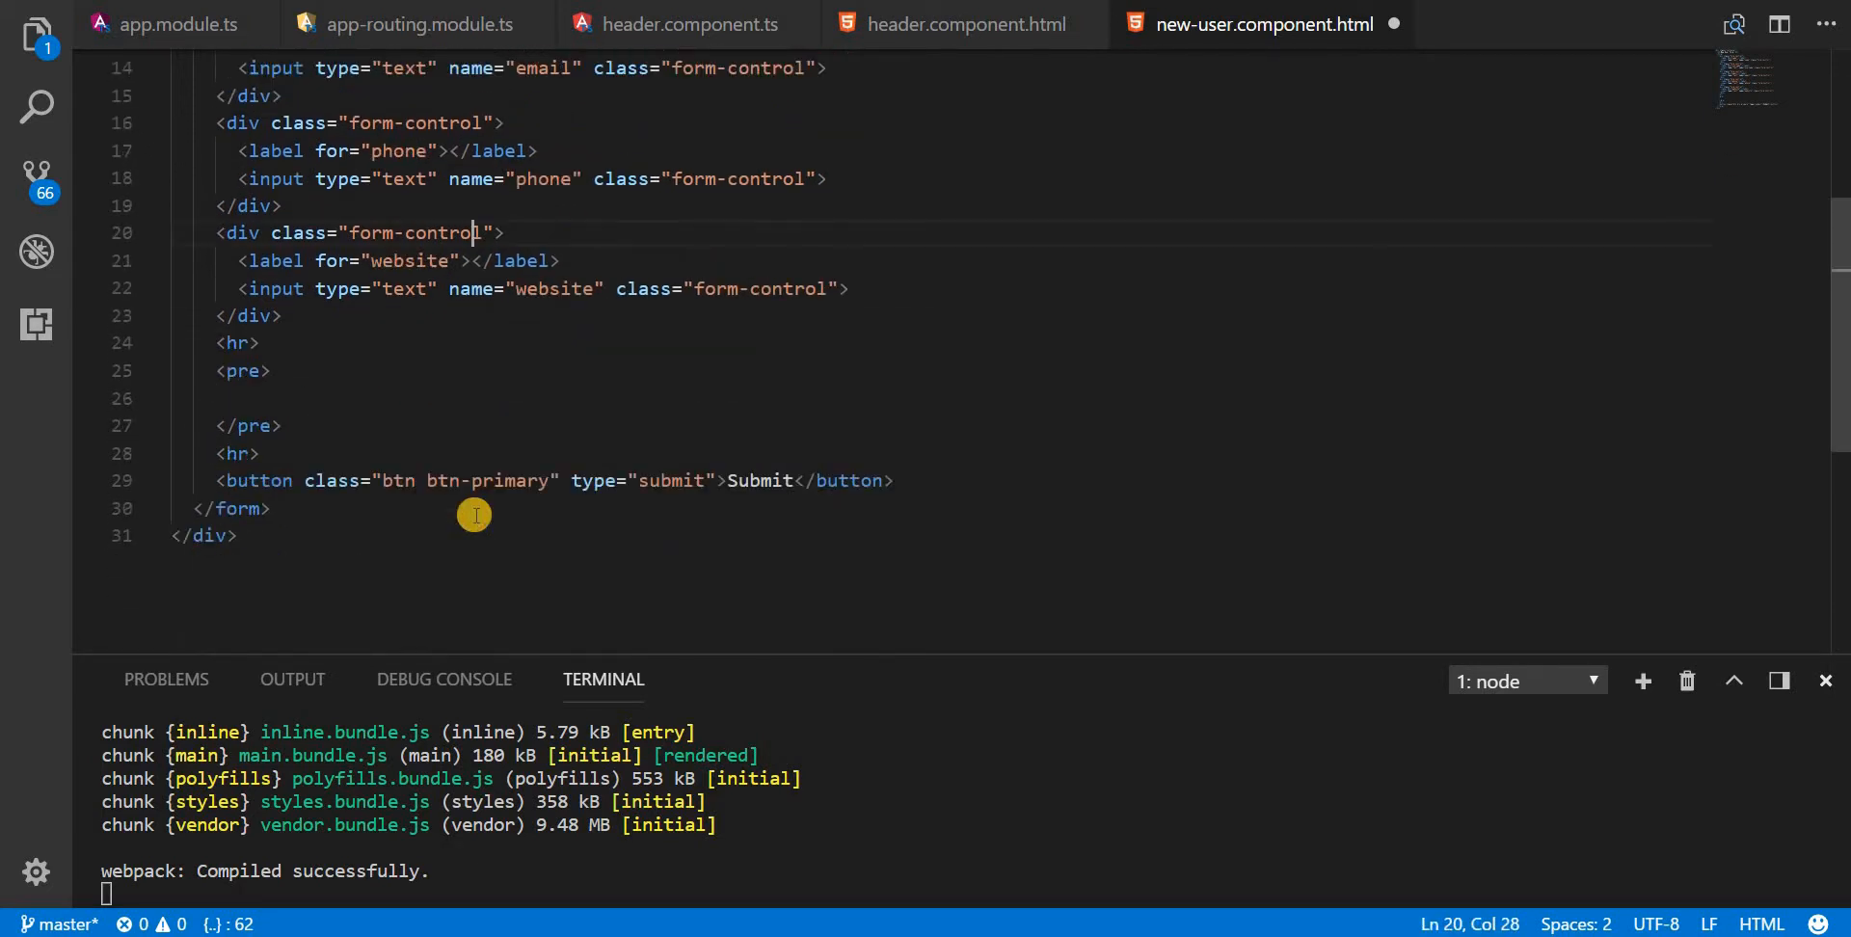
scroll("up", 3)
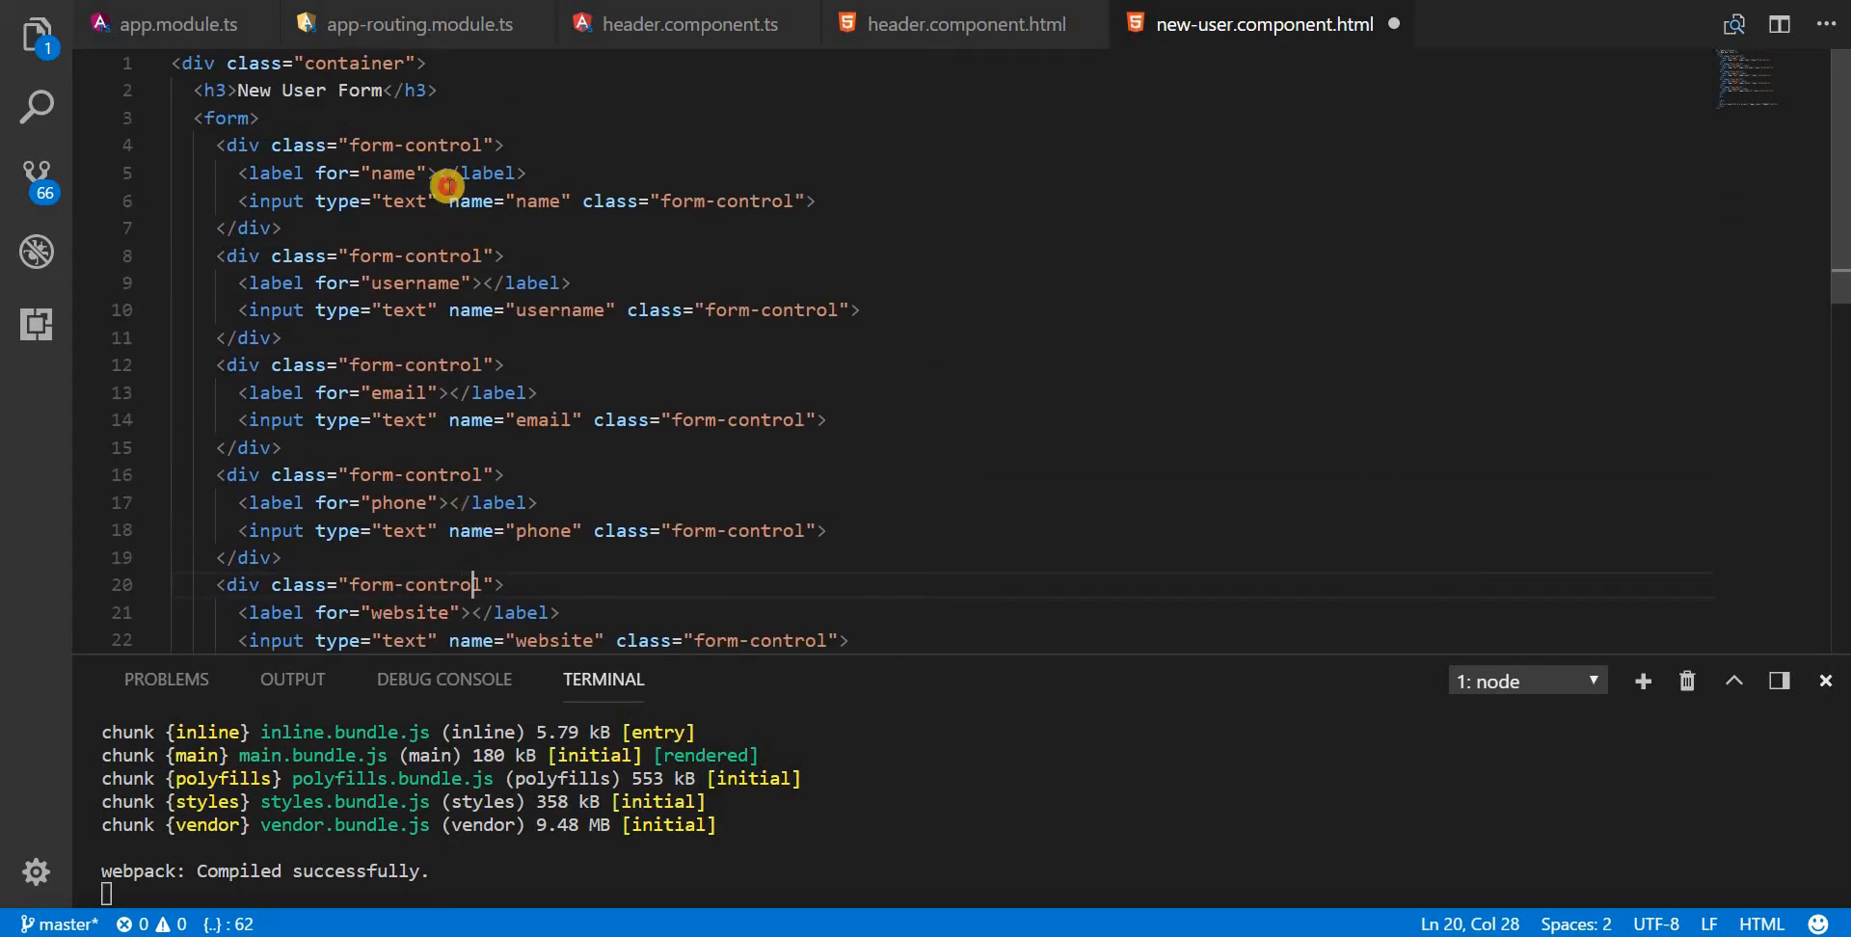
Step: Fill the five labels with Name, Username, Email, Phone and Website using IntelliSense completions
type("Name")
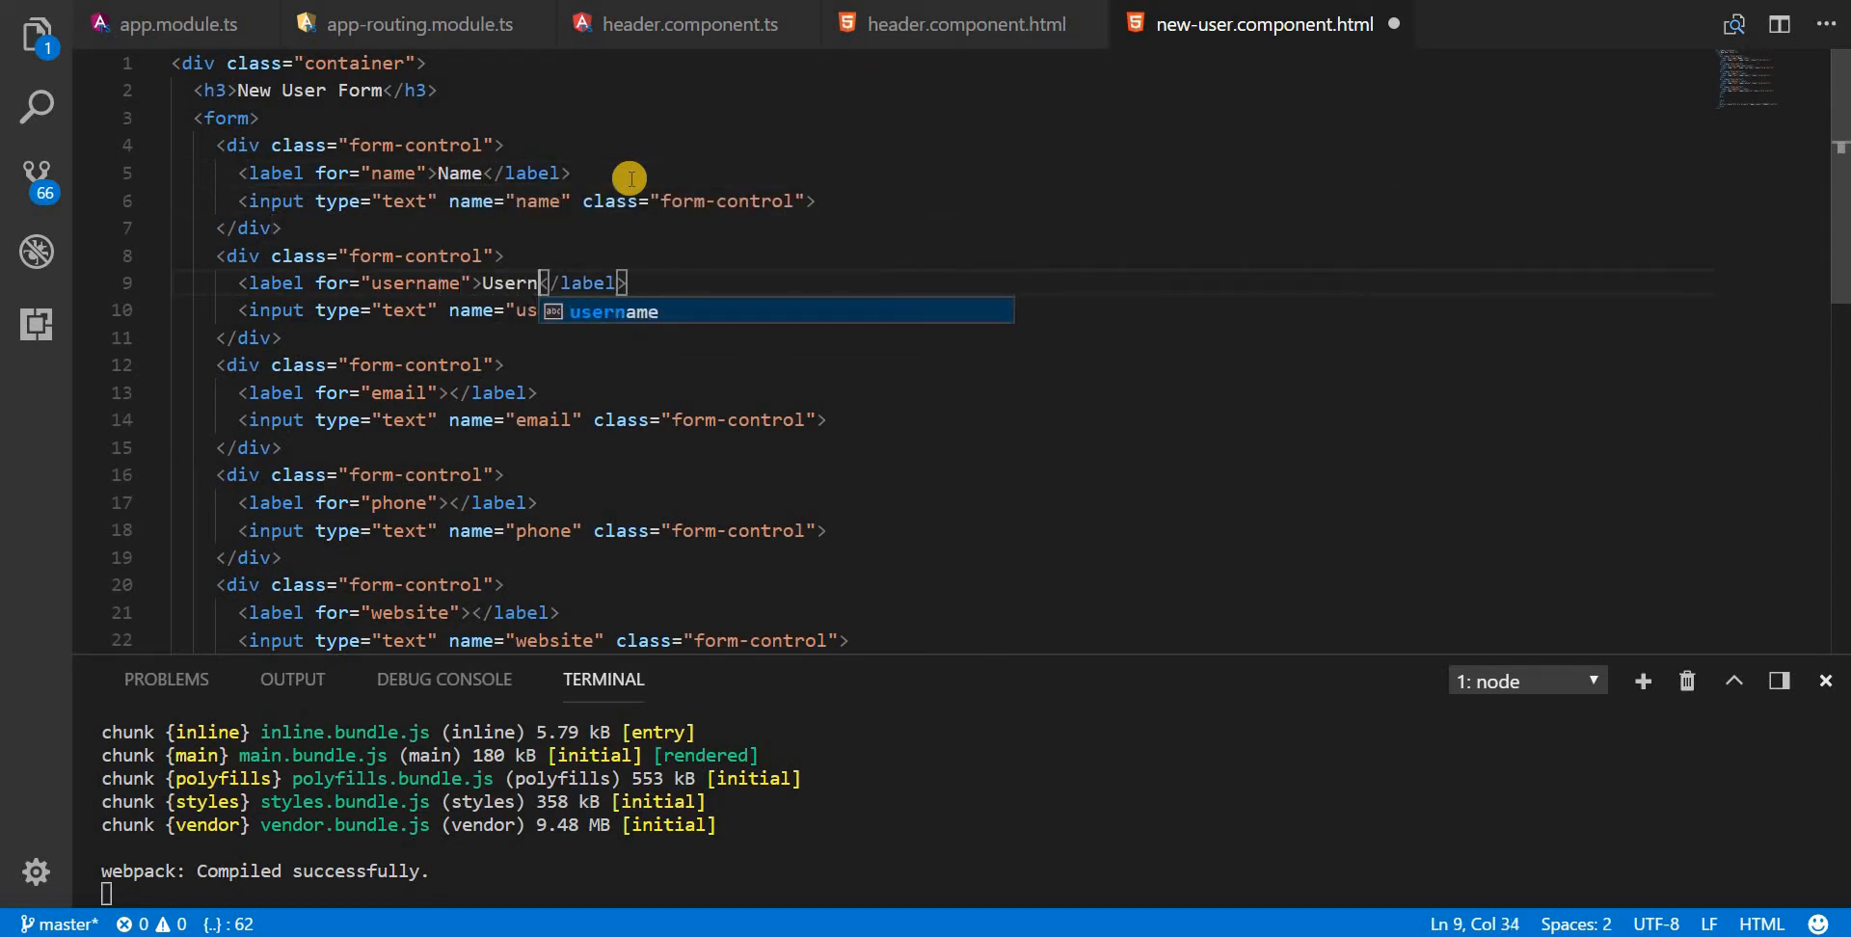
type("a")
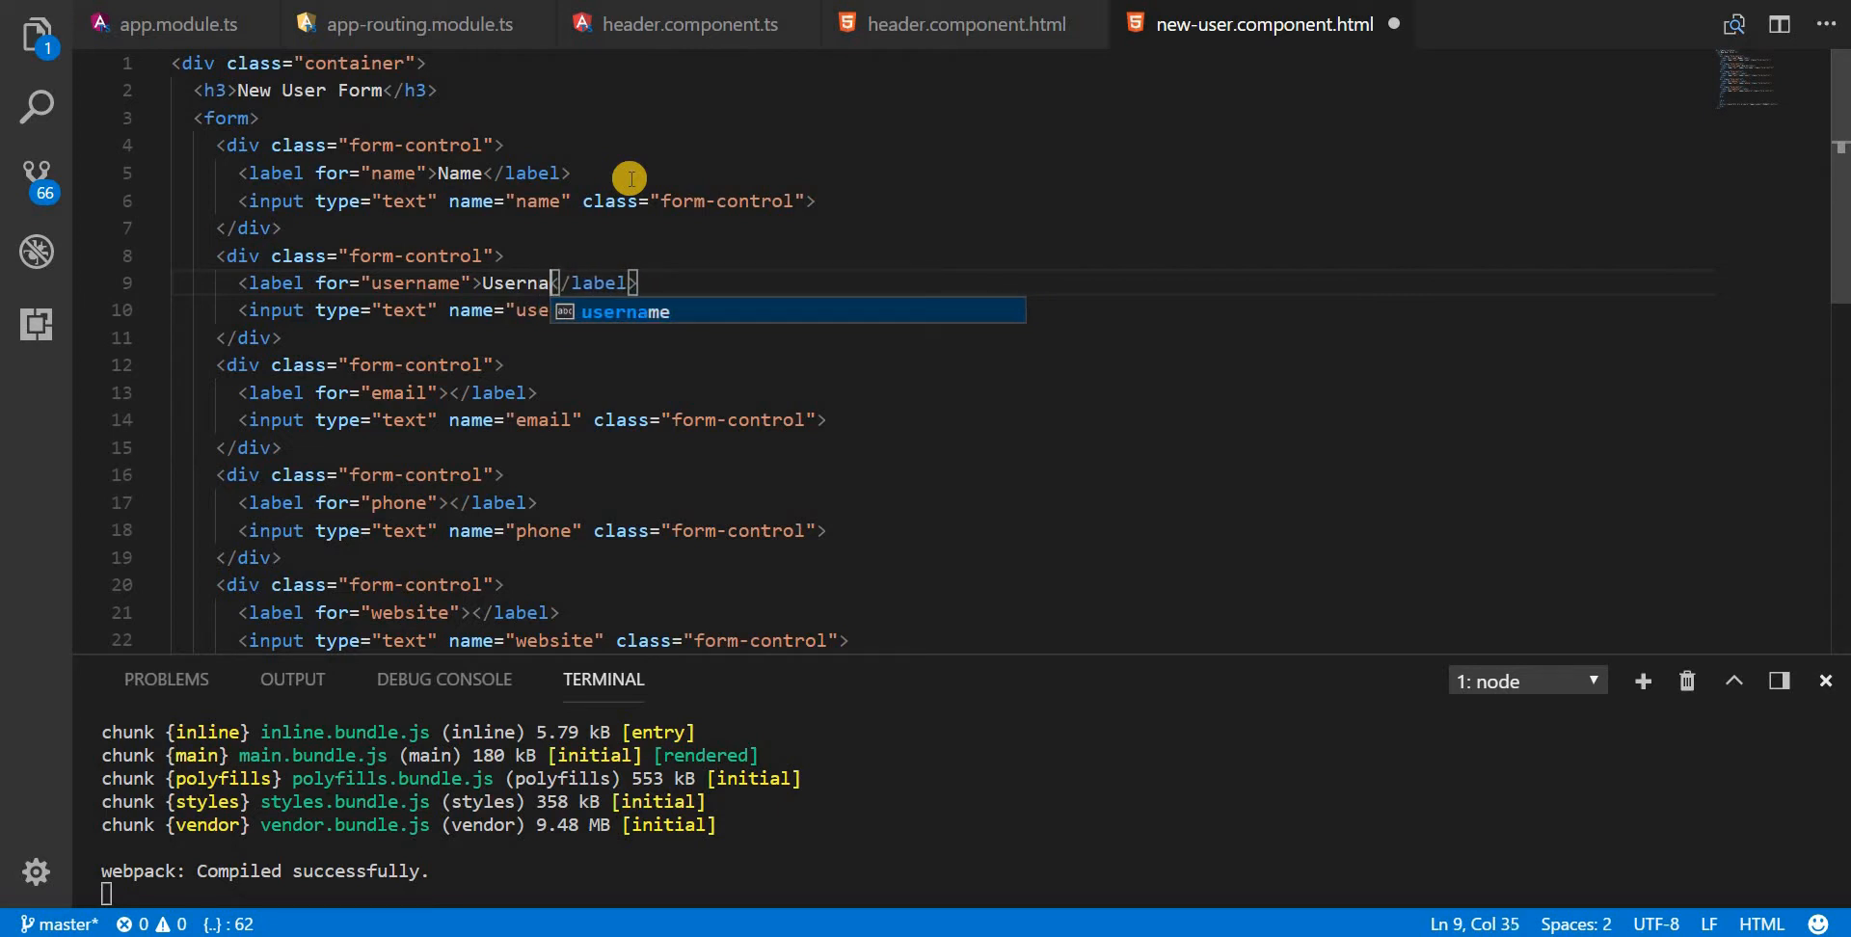
key("Tab")
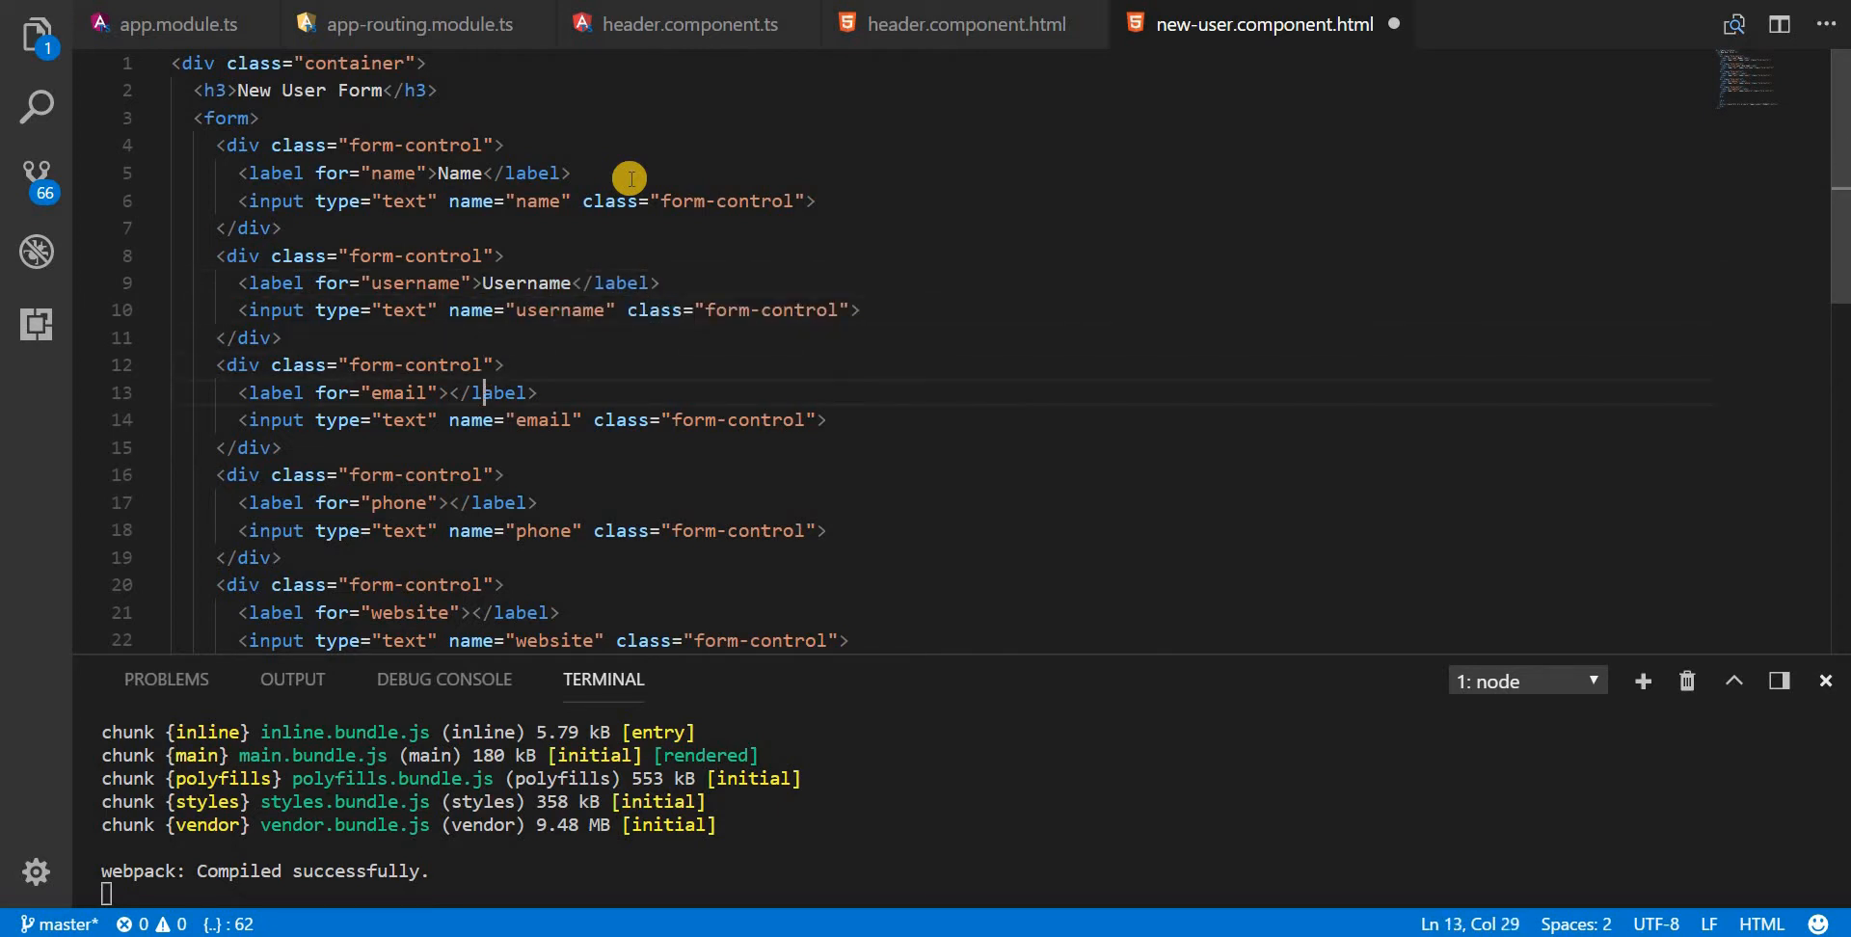
type("Email")
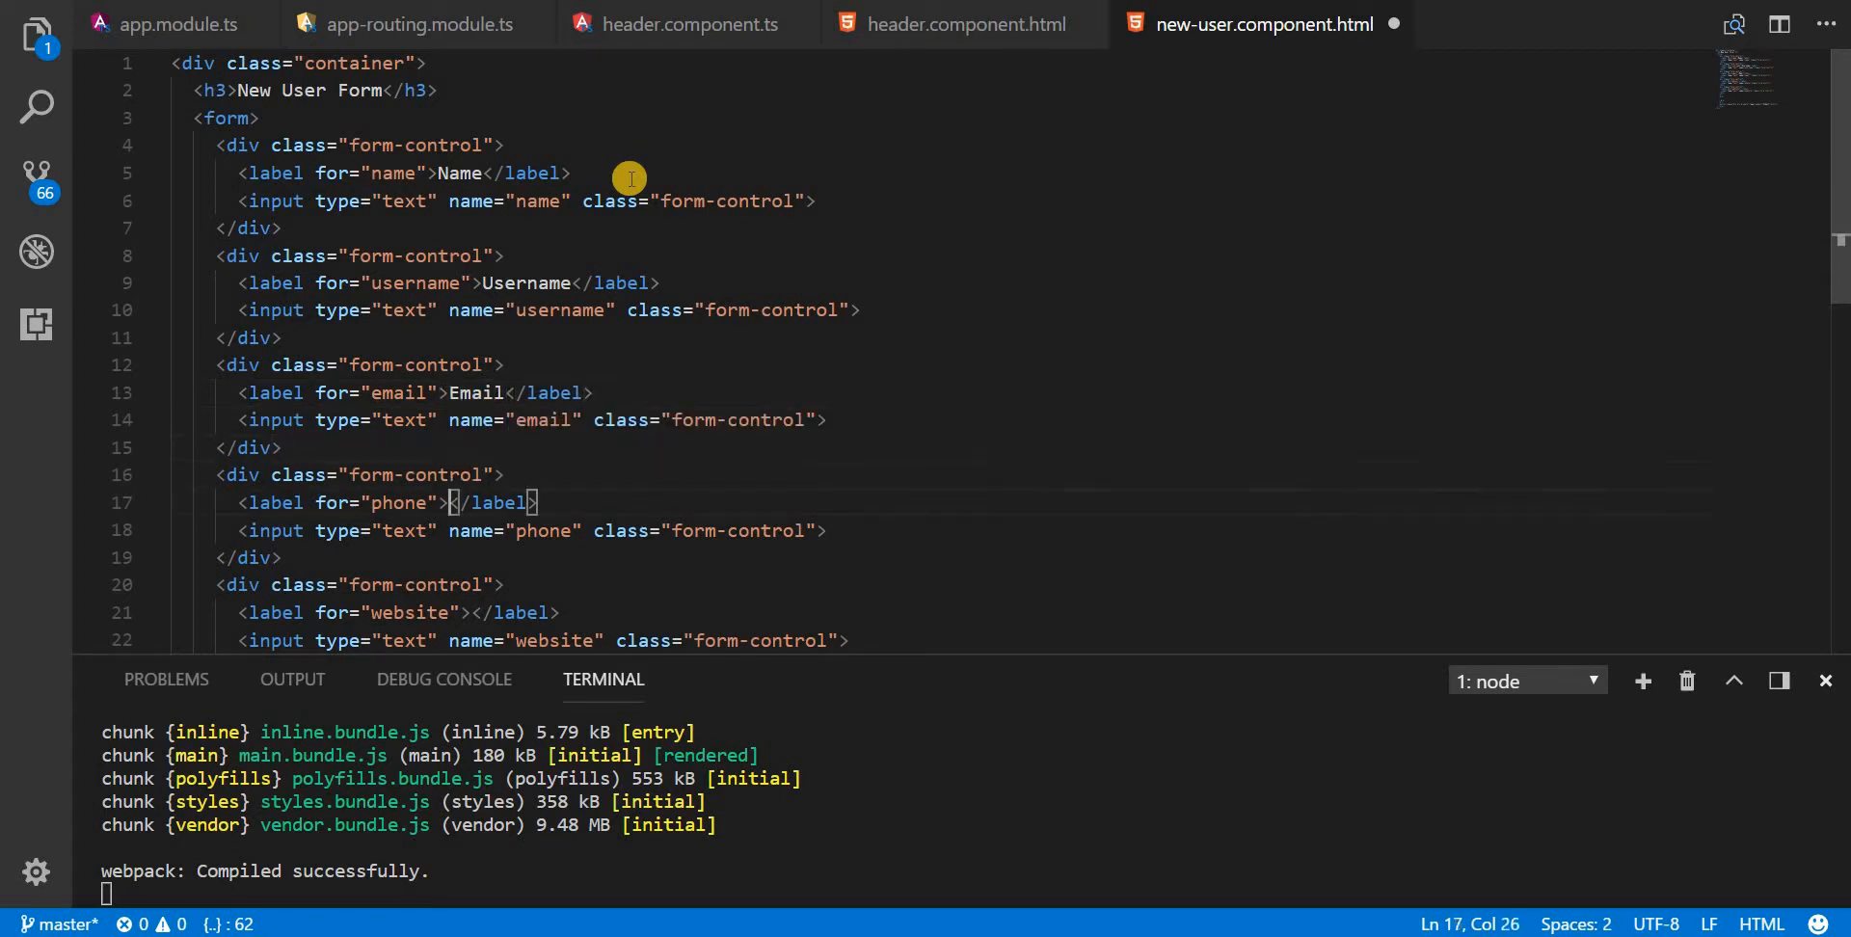
type("Phone")
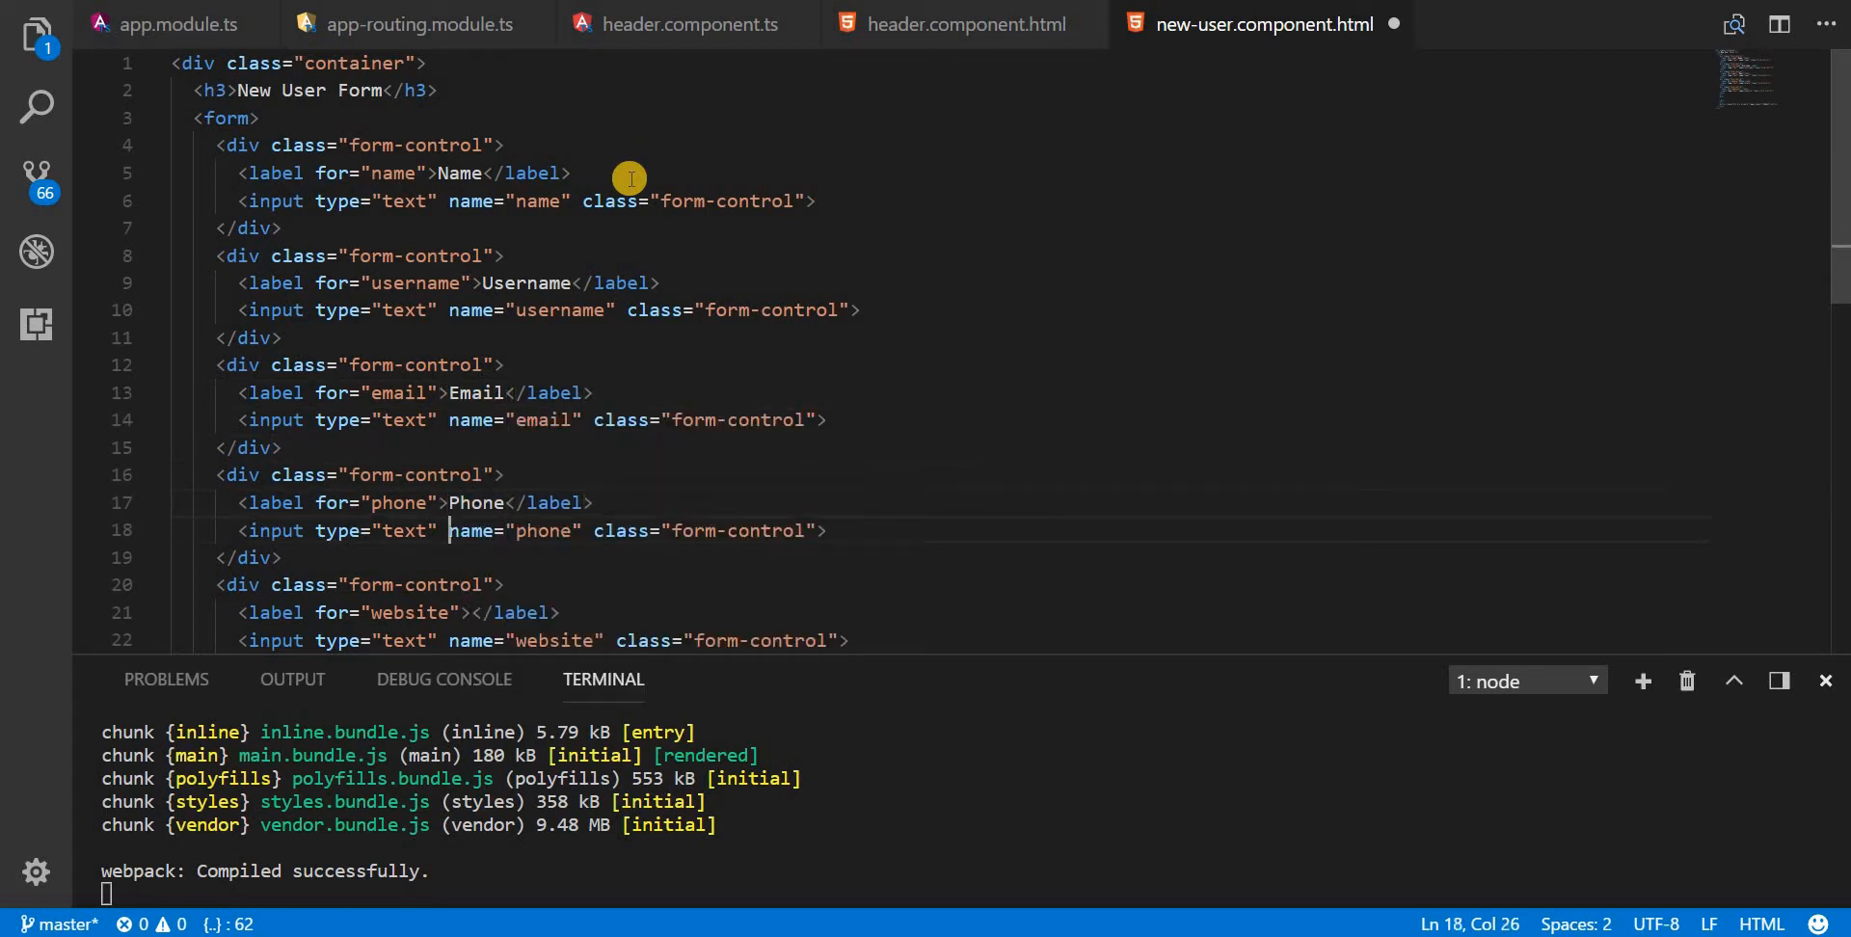
type("W")
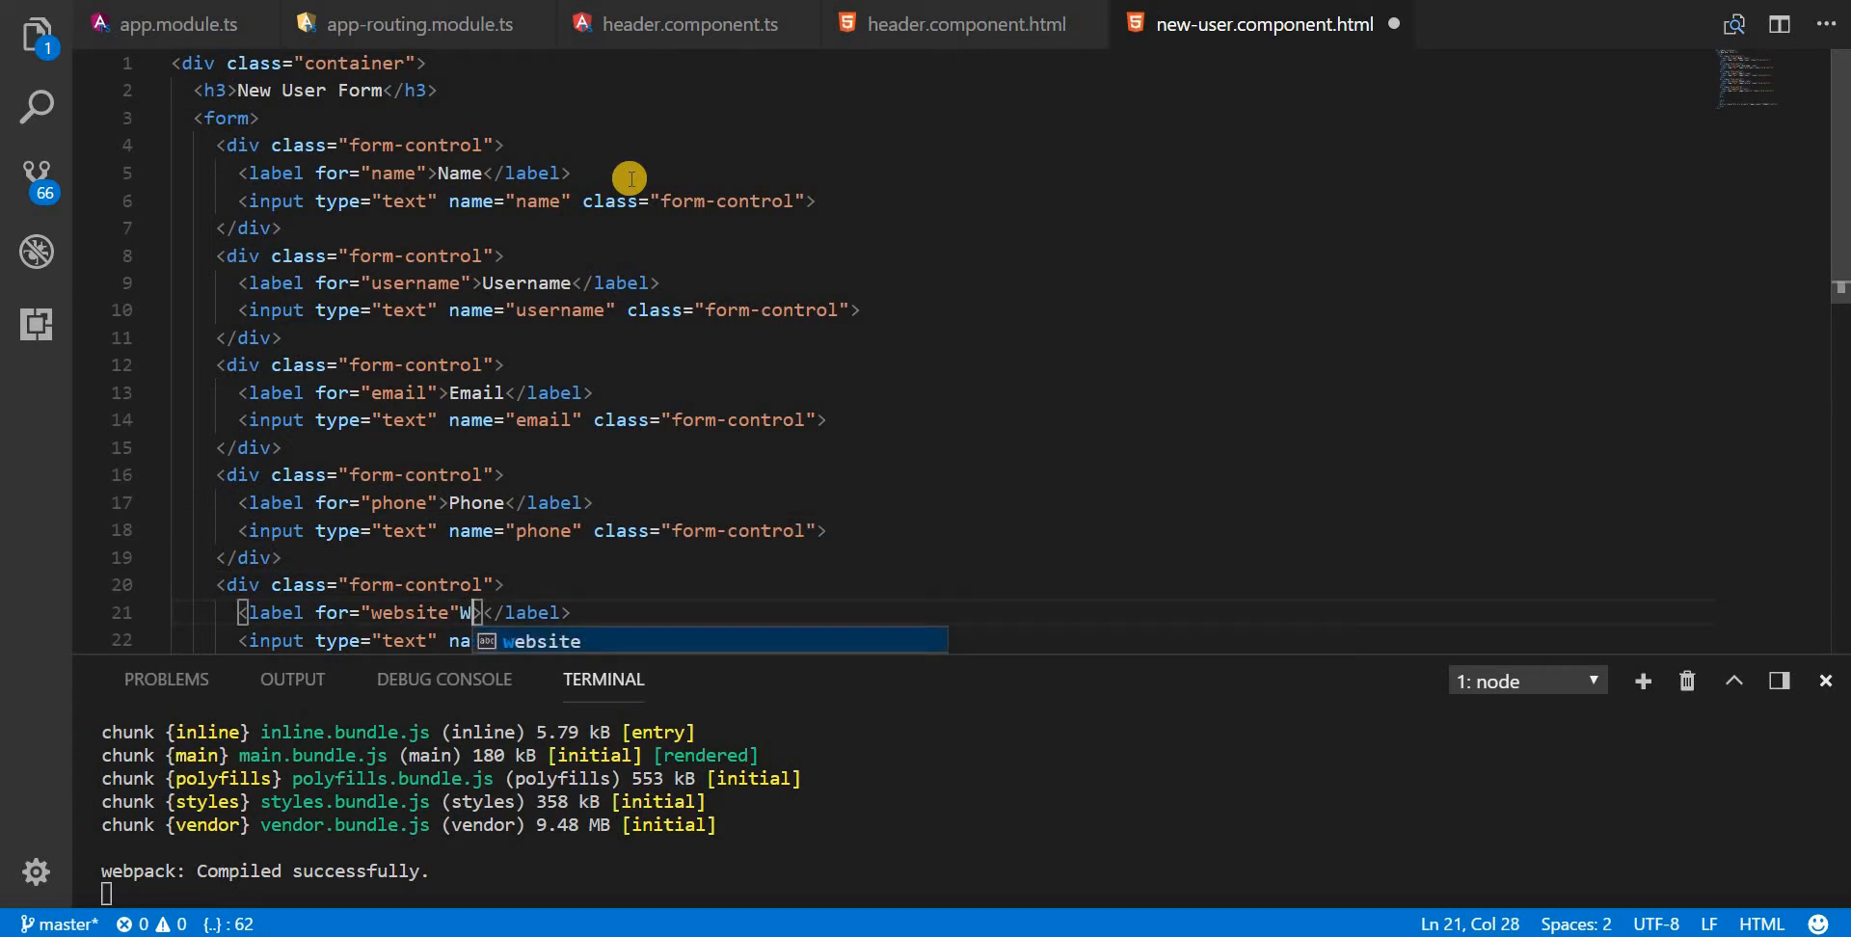
type("eb")
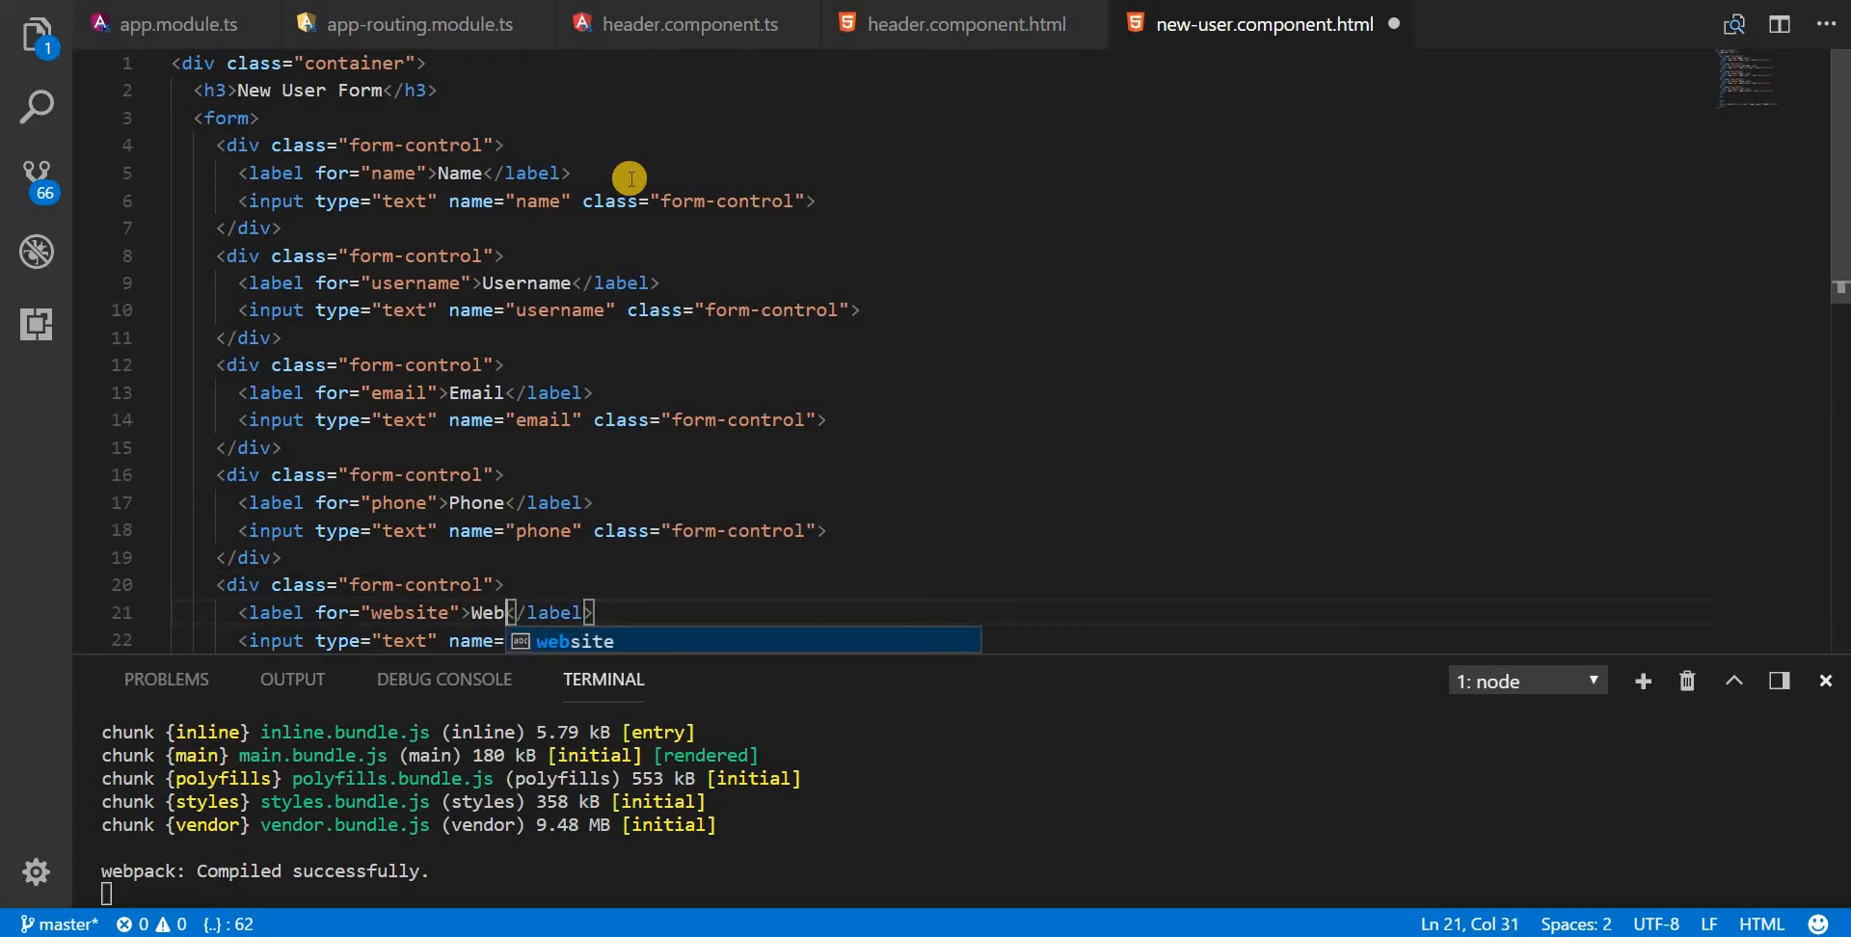
type("site")
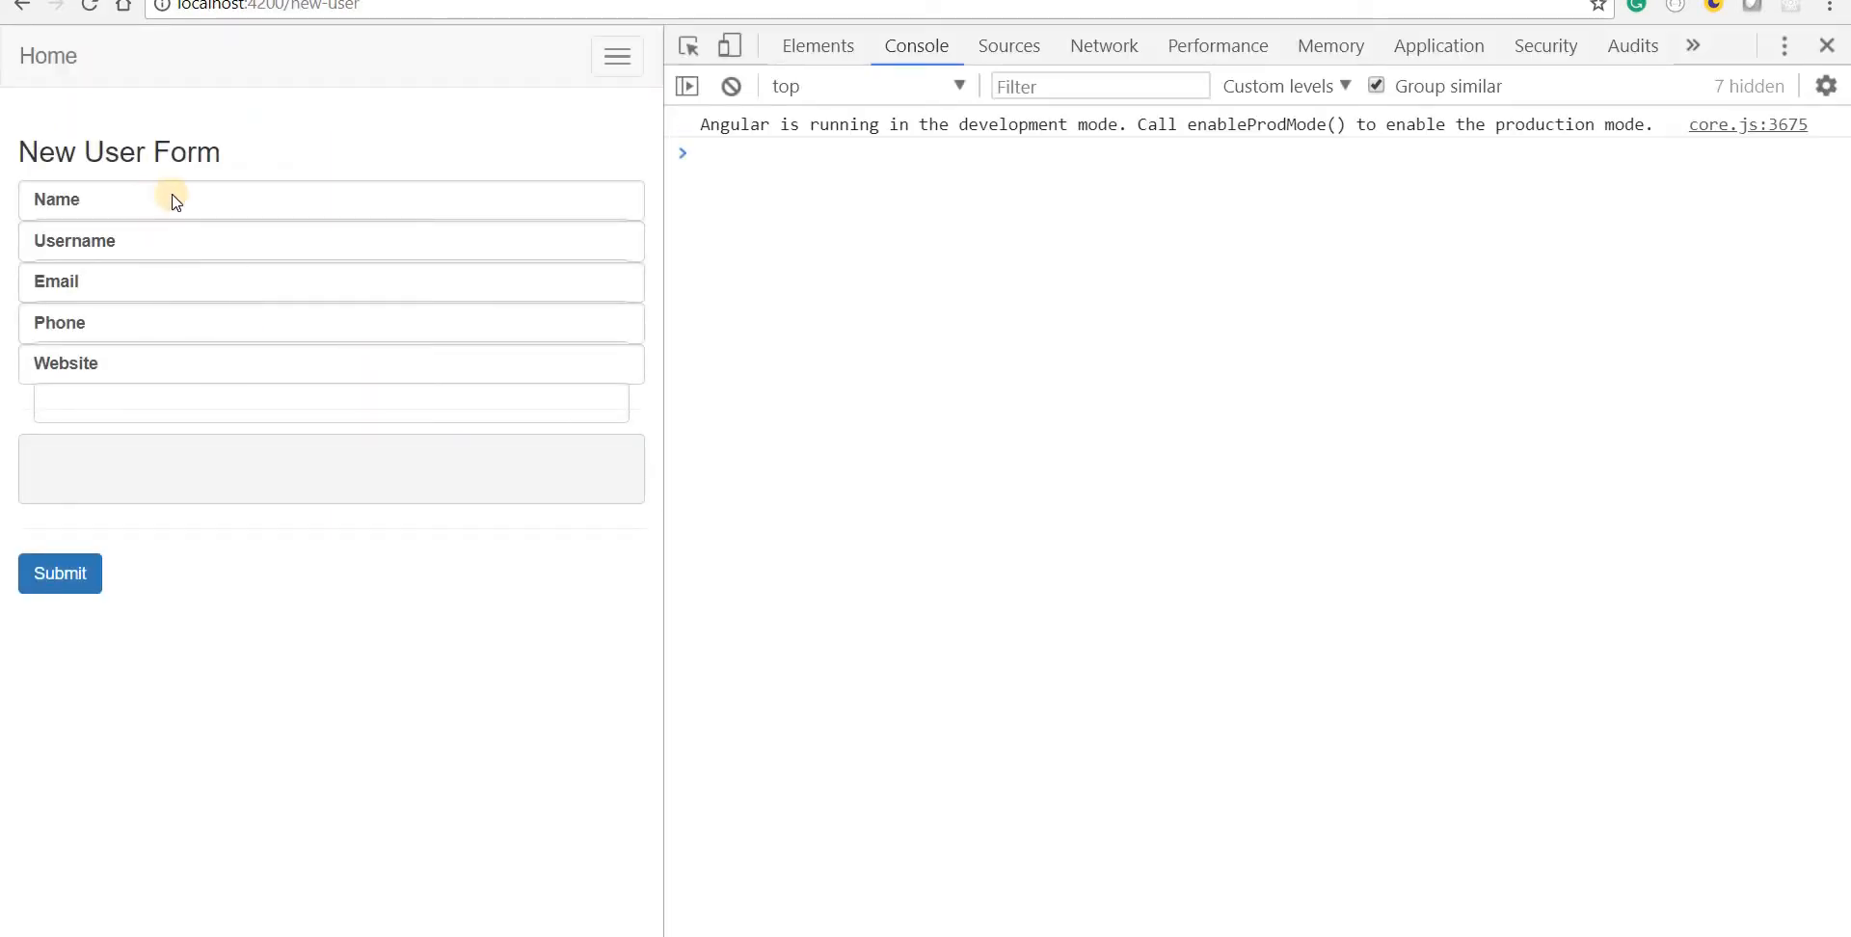
Step: View the rendered New User Form at localhost:4200/new-user in Chrome
left_click(331, 402)
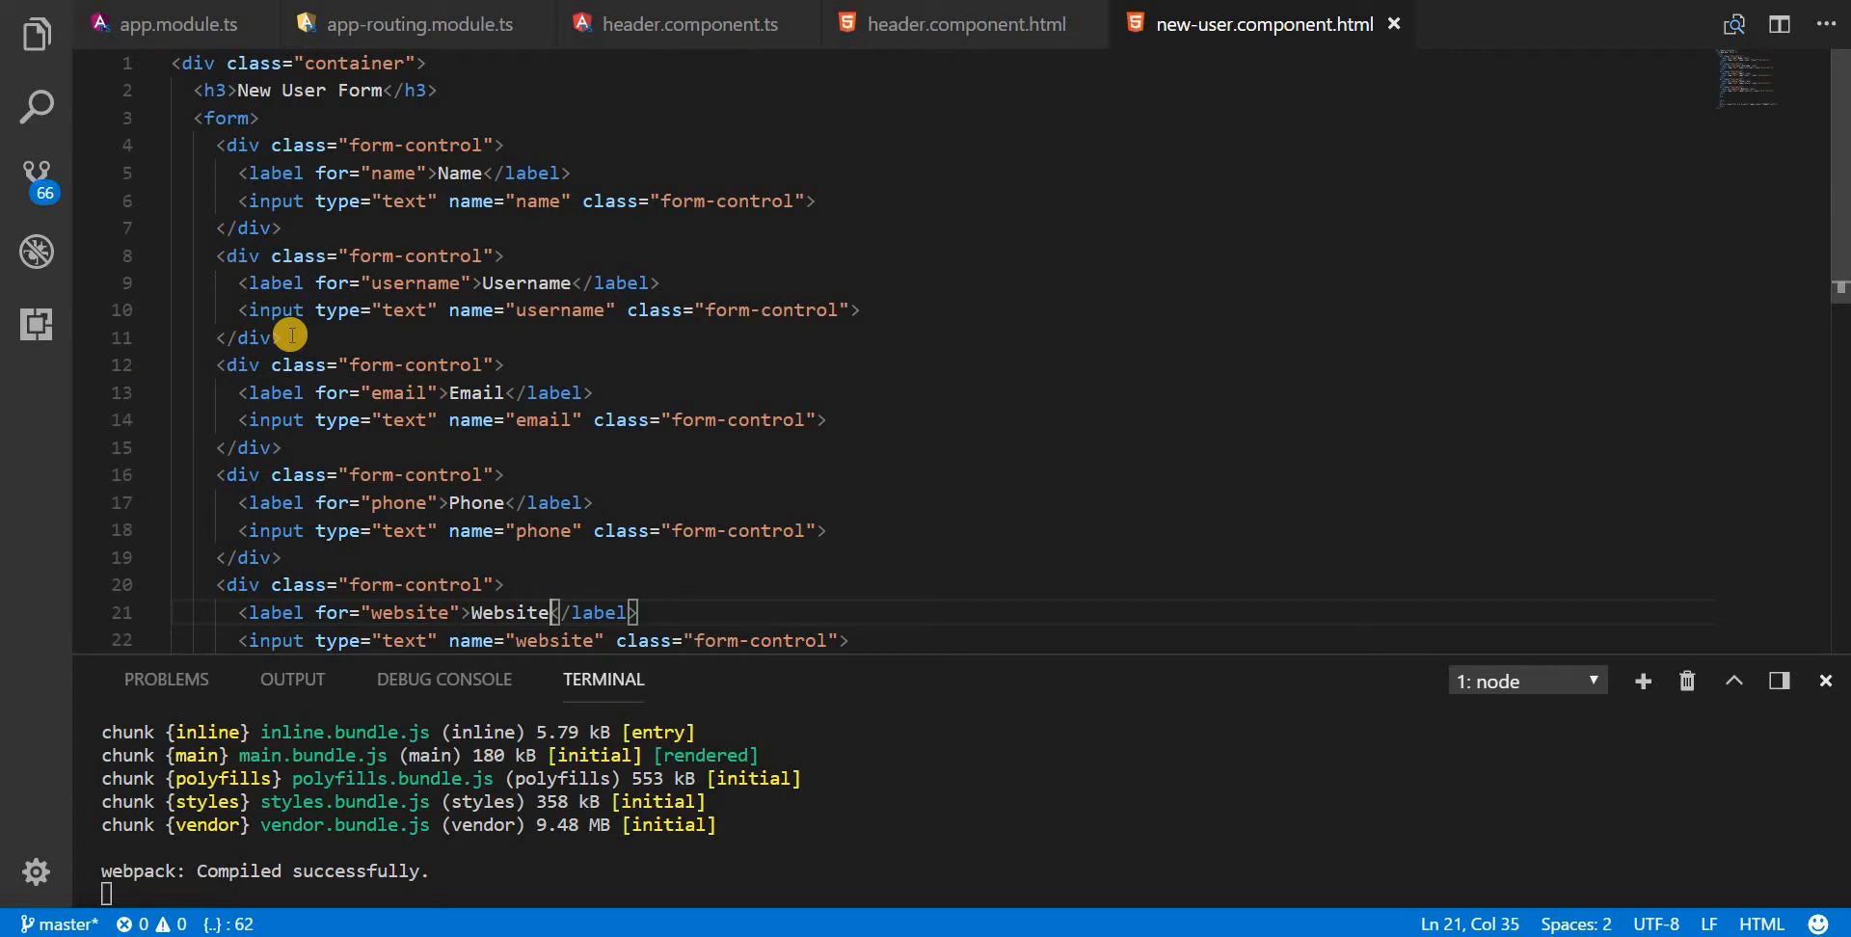
mouse_move(616, 210)
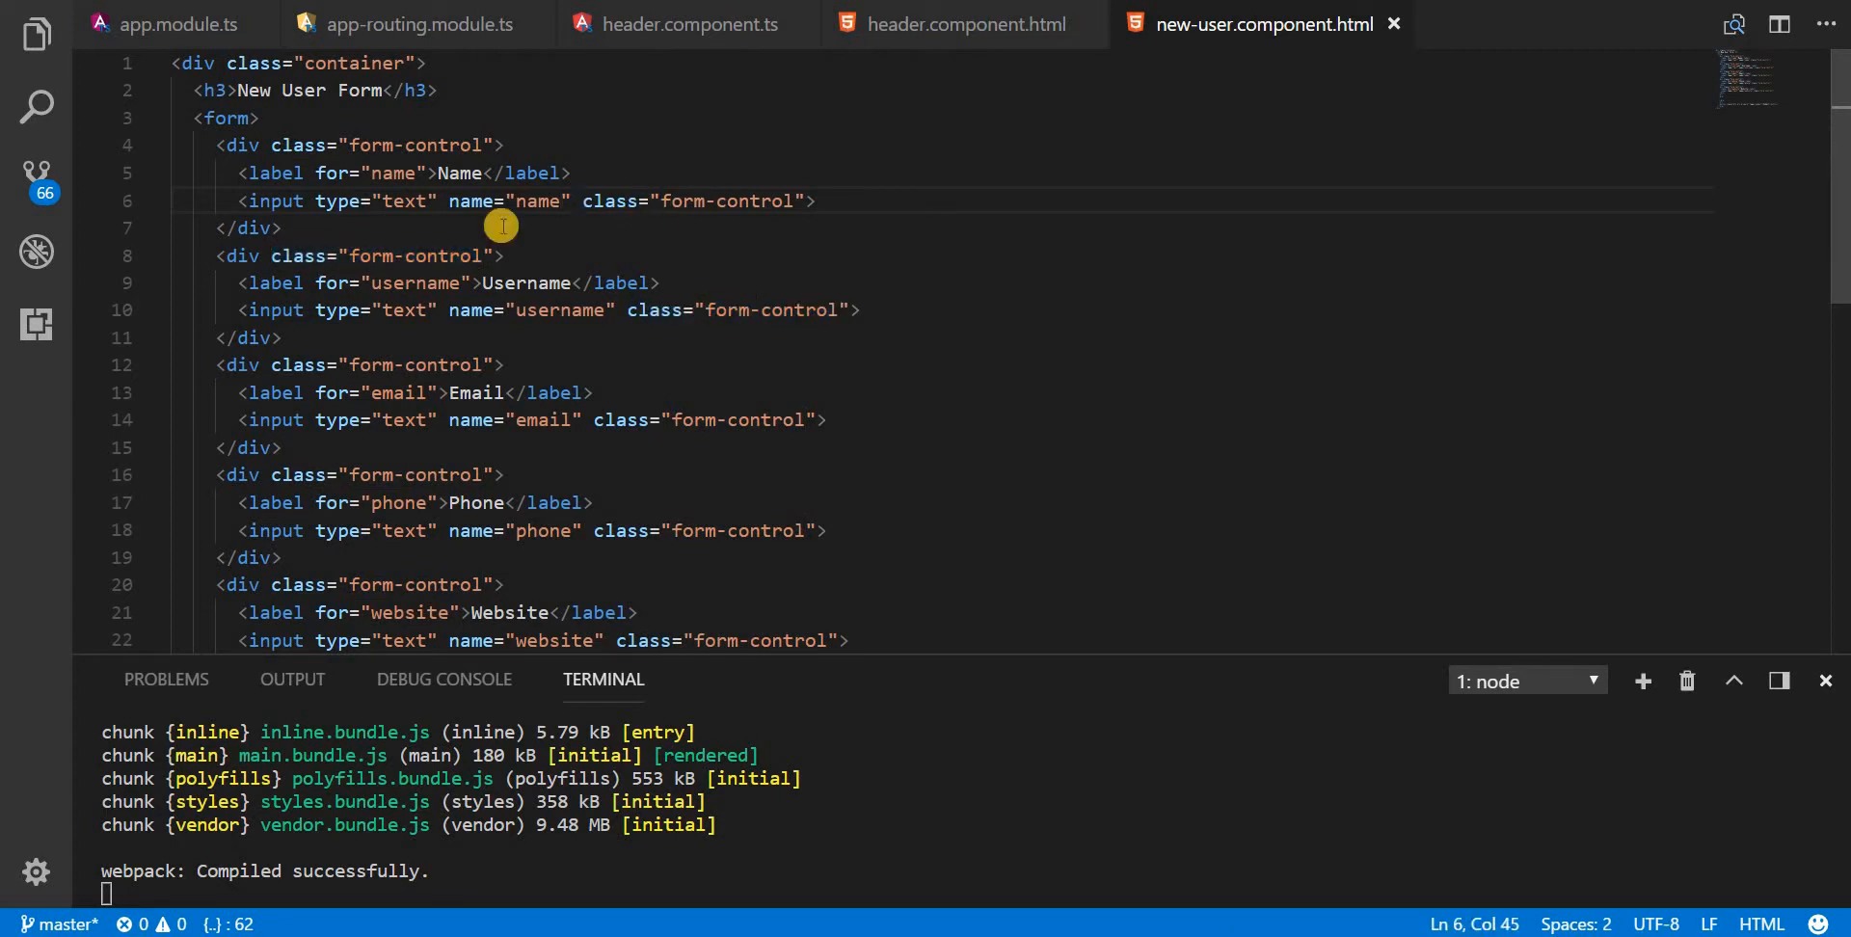
Step: Replace 'control' with 'group' in all five wrapper div classes using multi-cursor selection
double_click(614, 201)
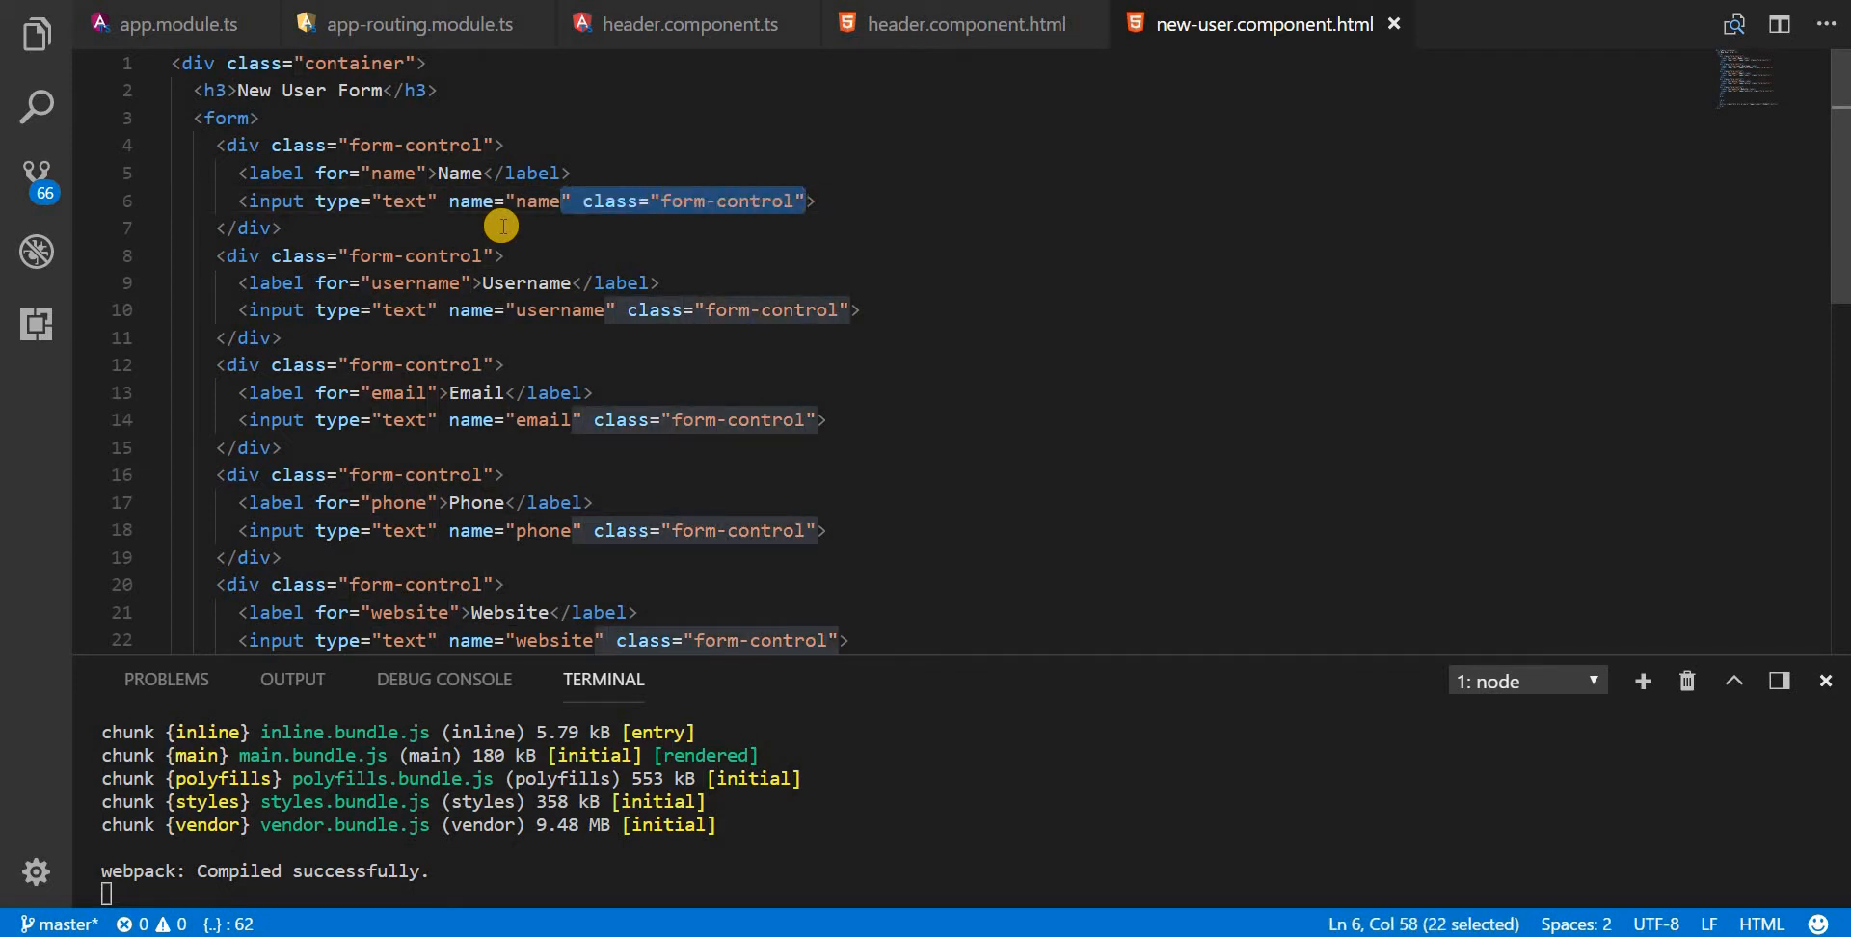
left_click(806, 201)
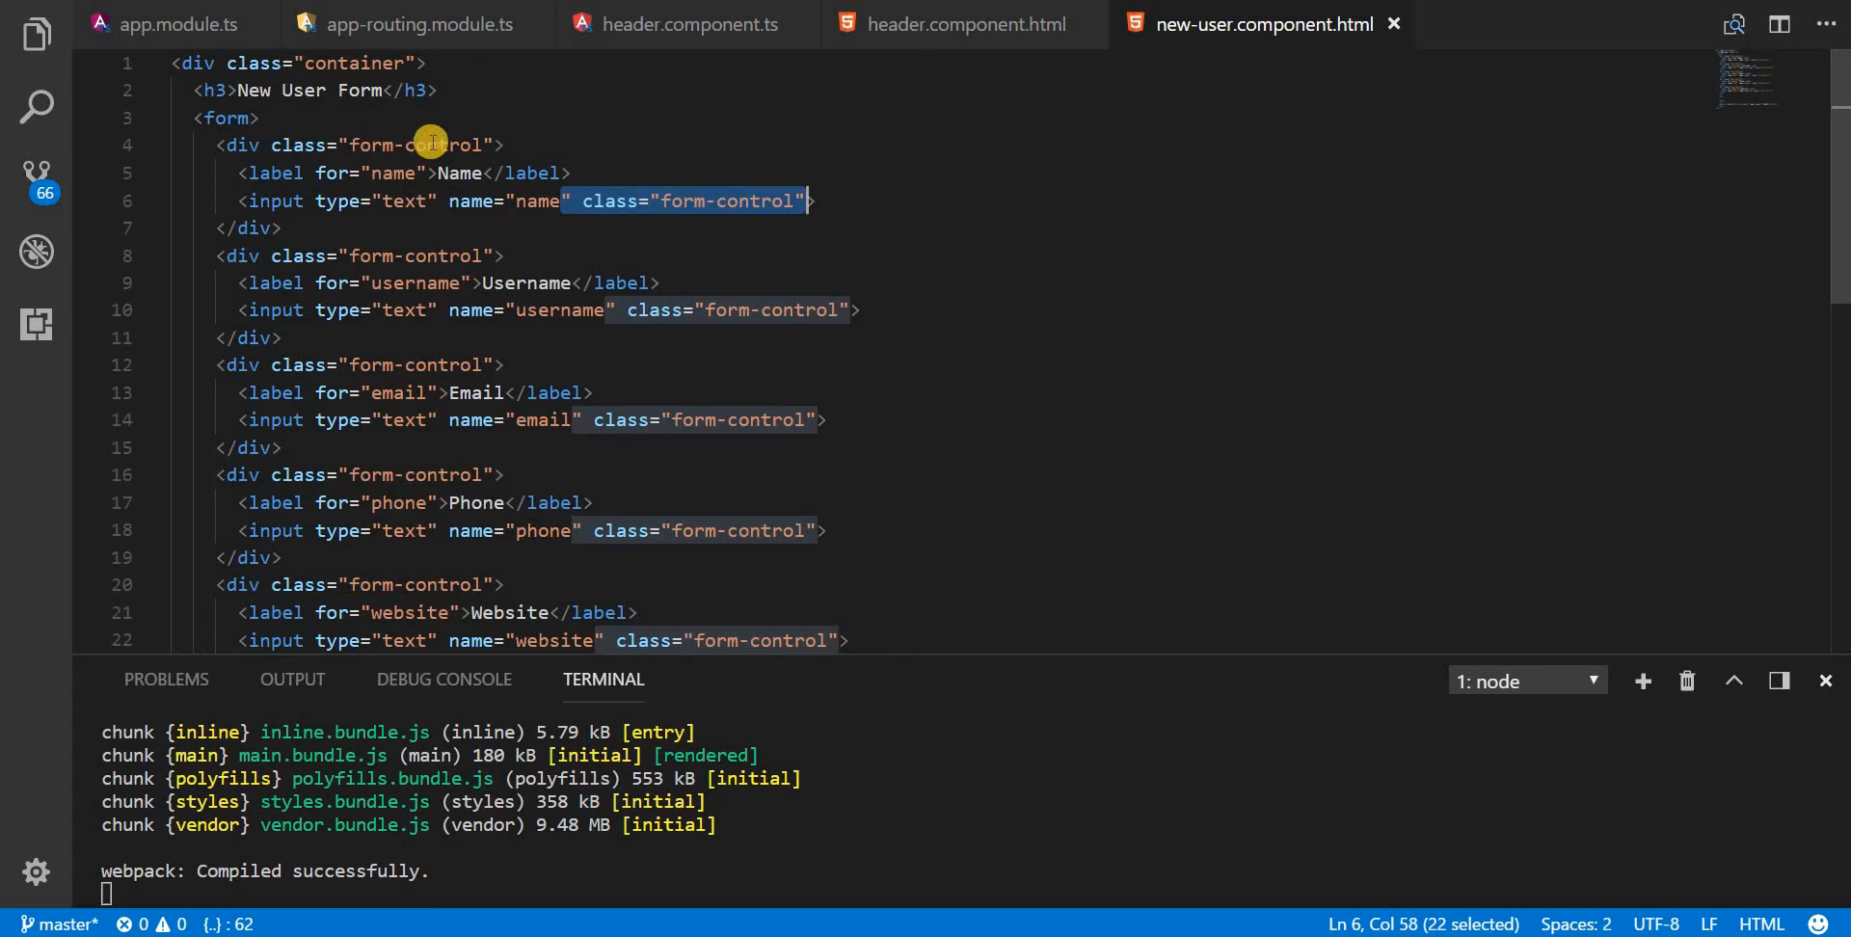
left_click(351, 144)
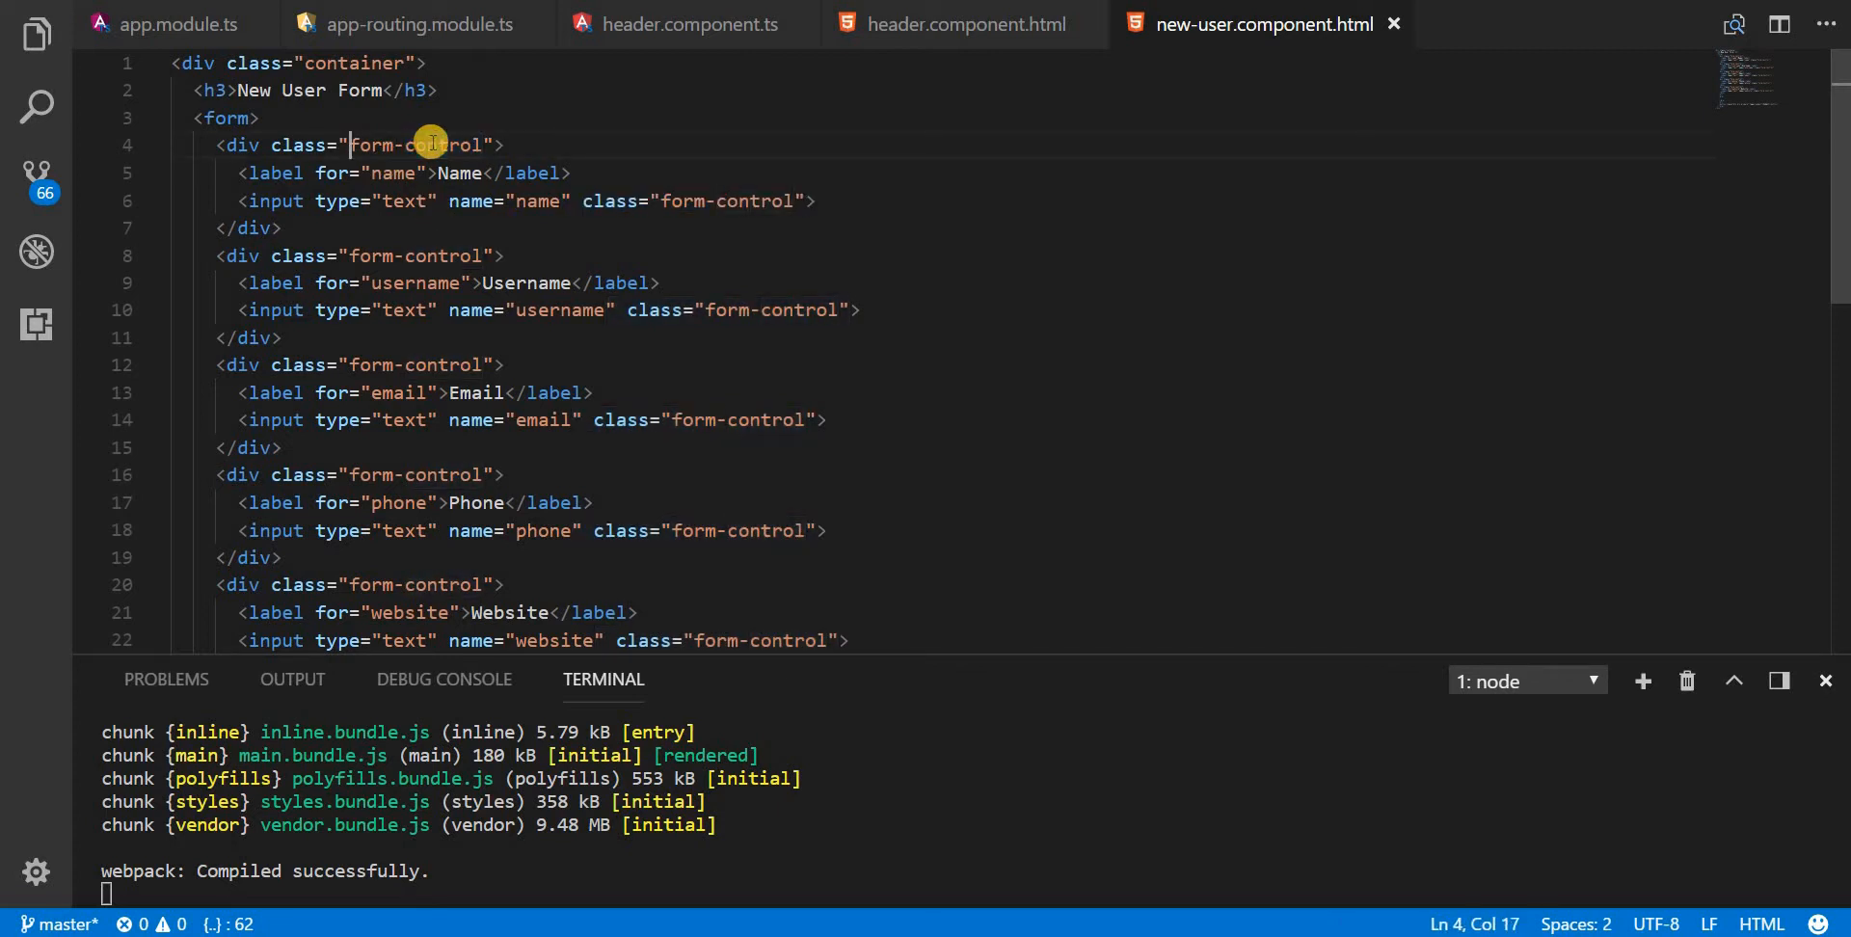
double_click(420, 144)
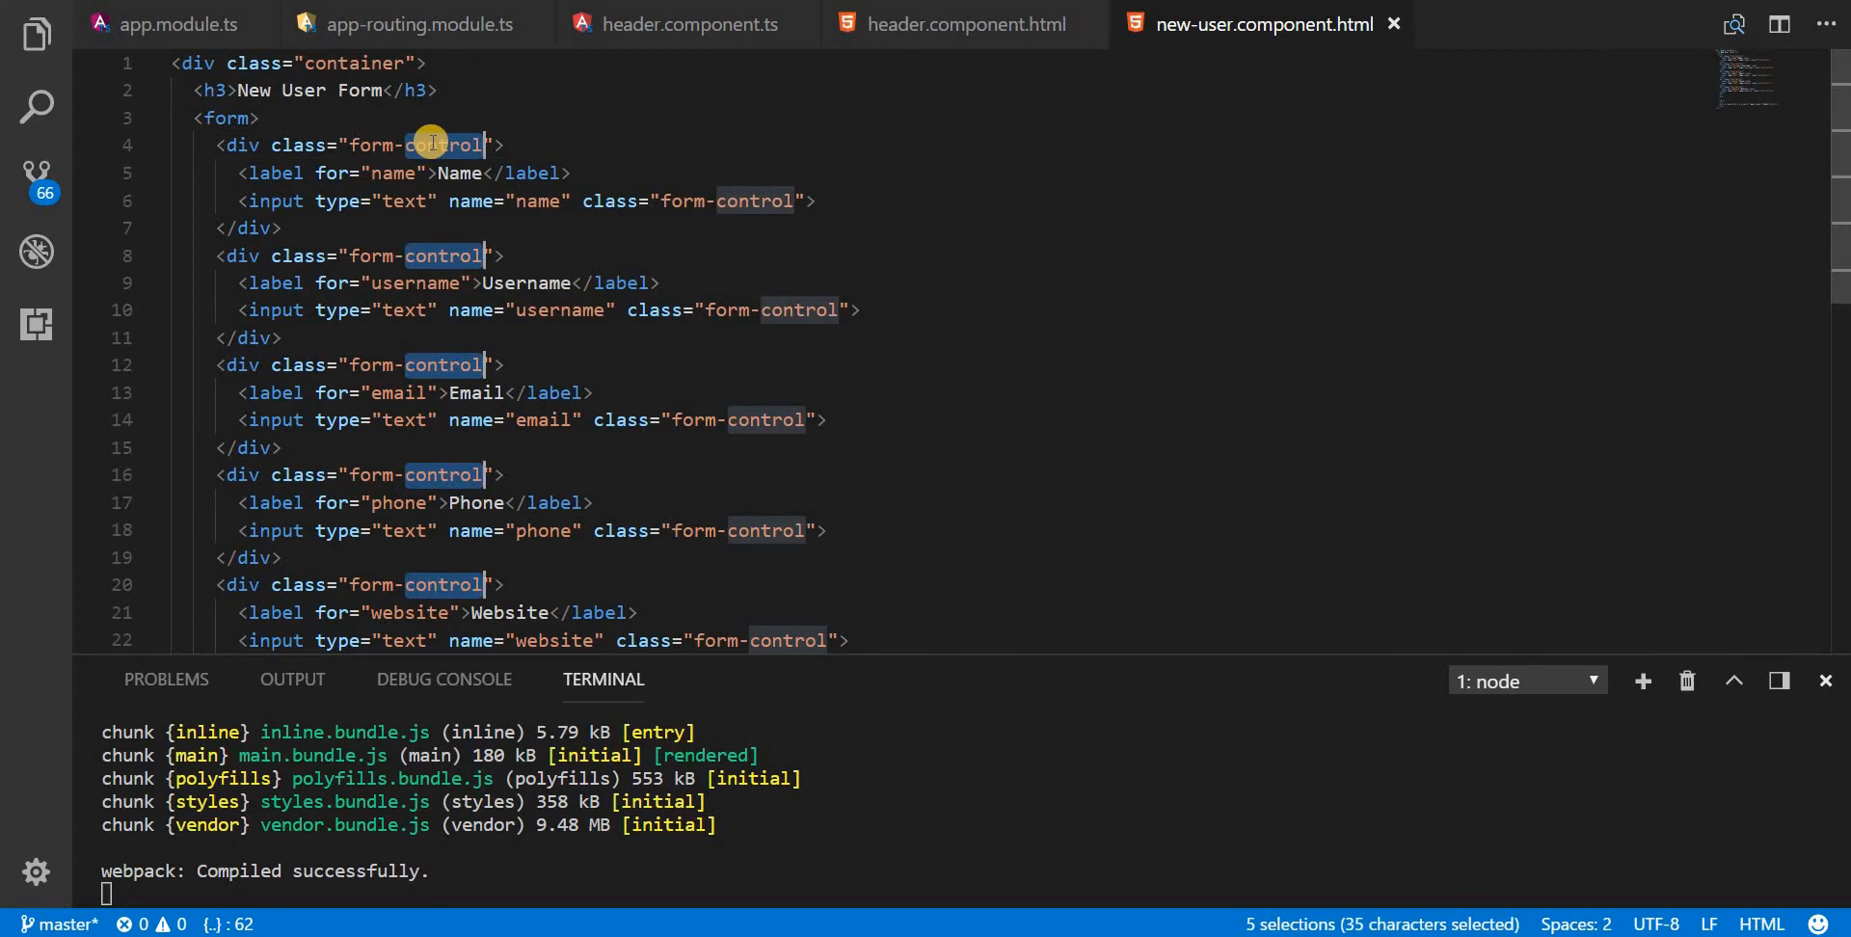
type("group")
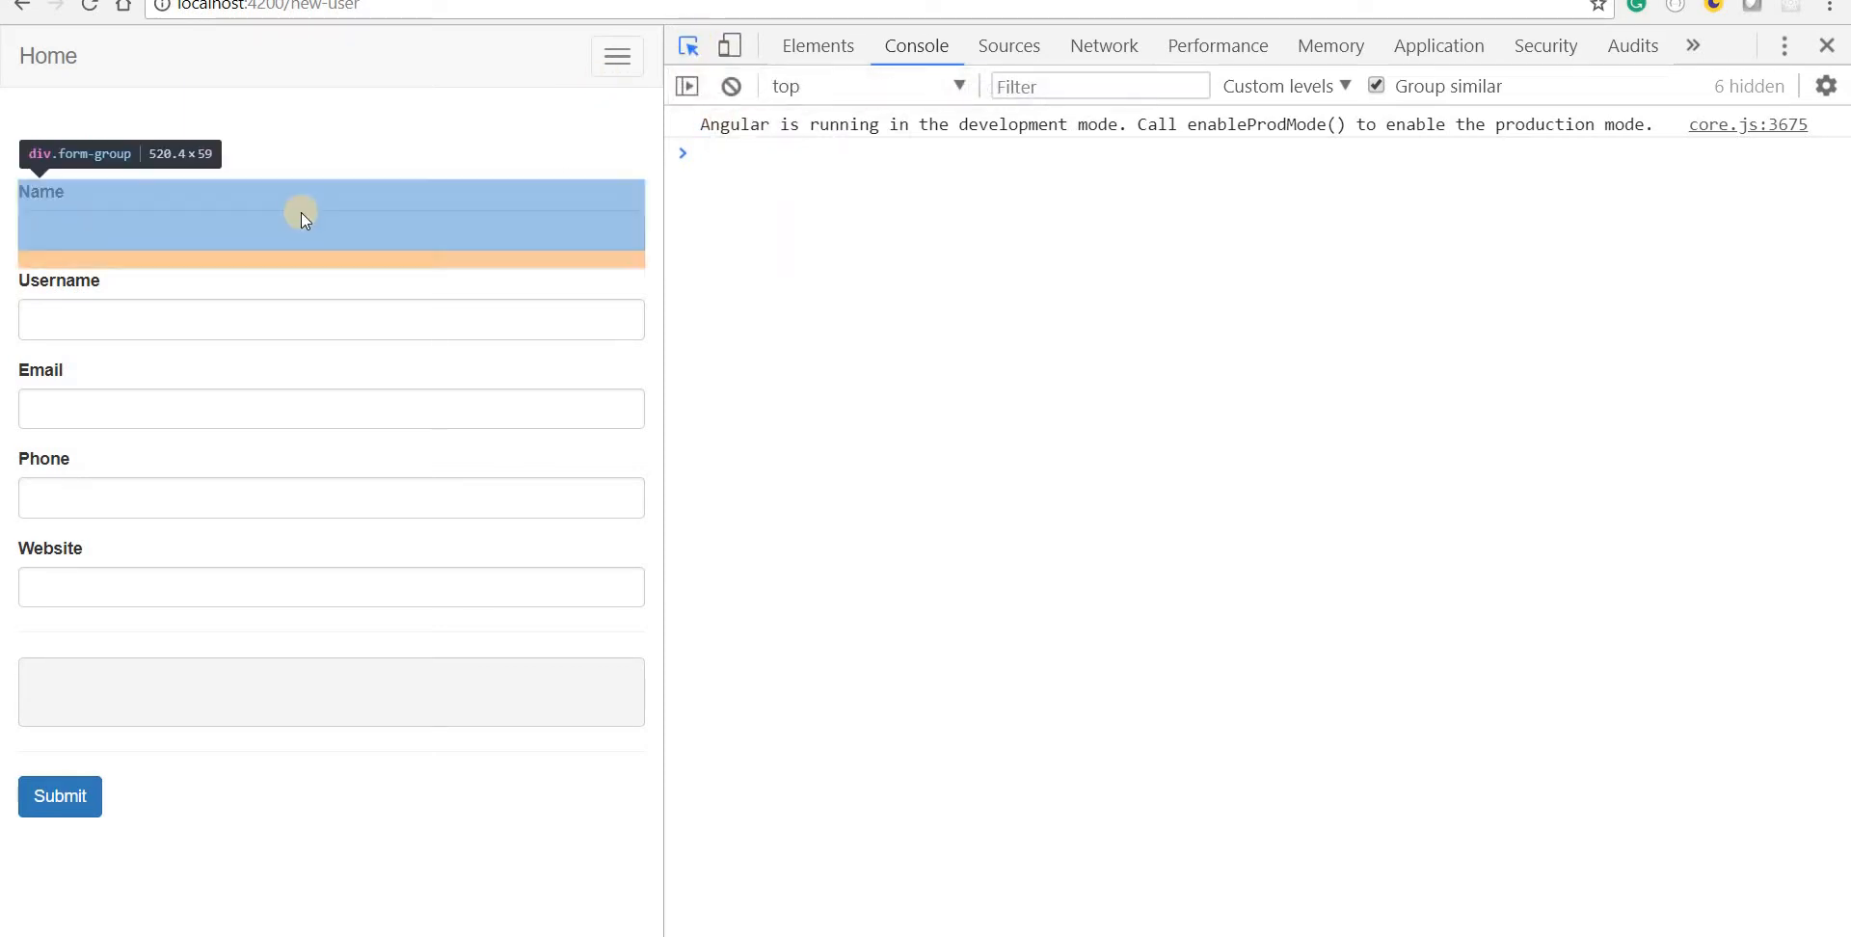
Step: Inspect the Name form group with the DevTools element picker
left_click(817, 46)
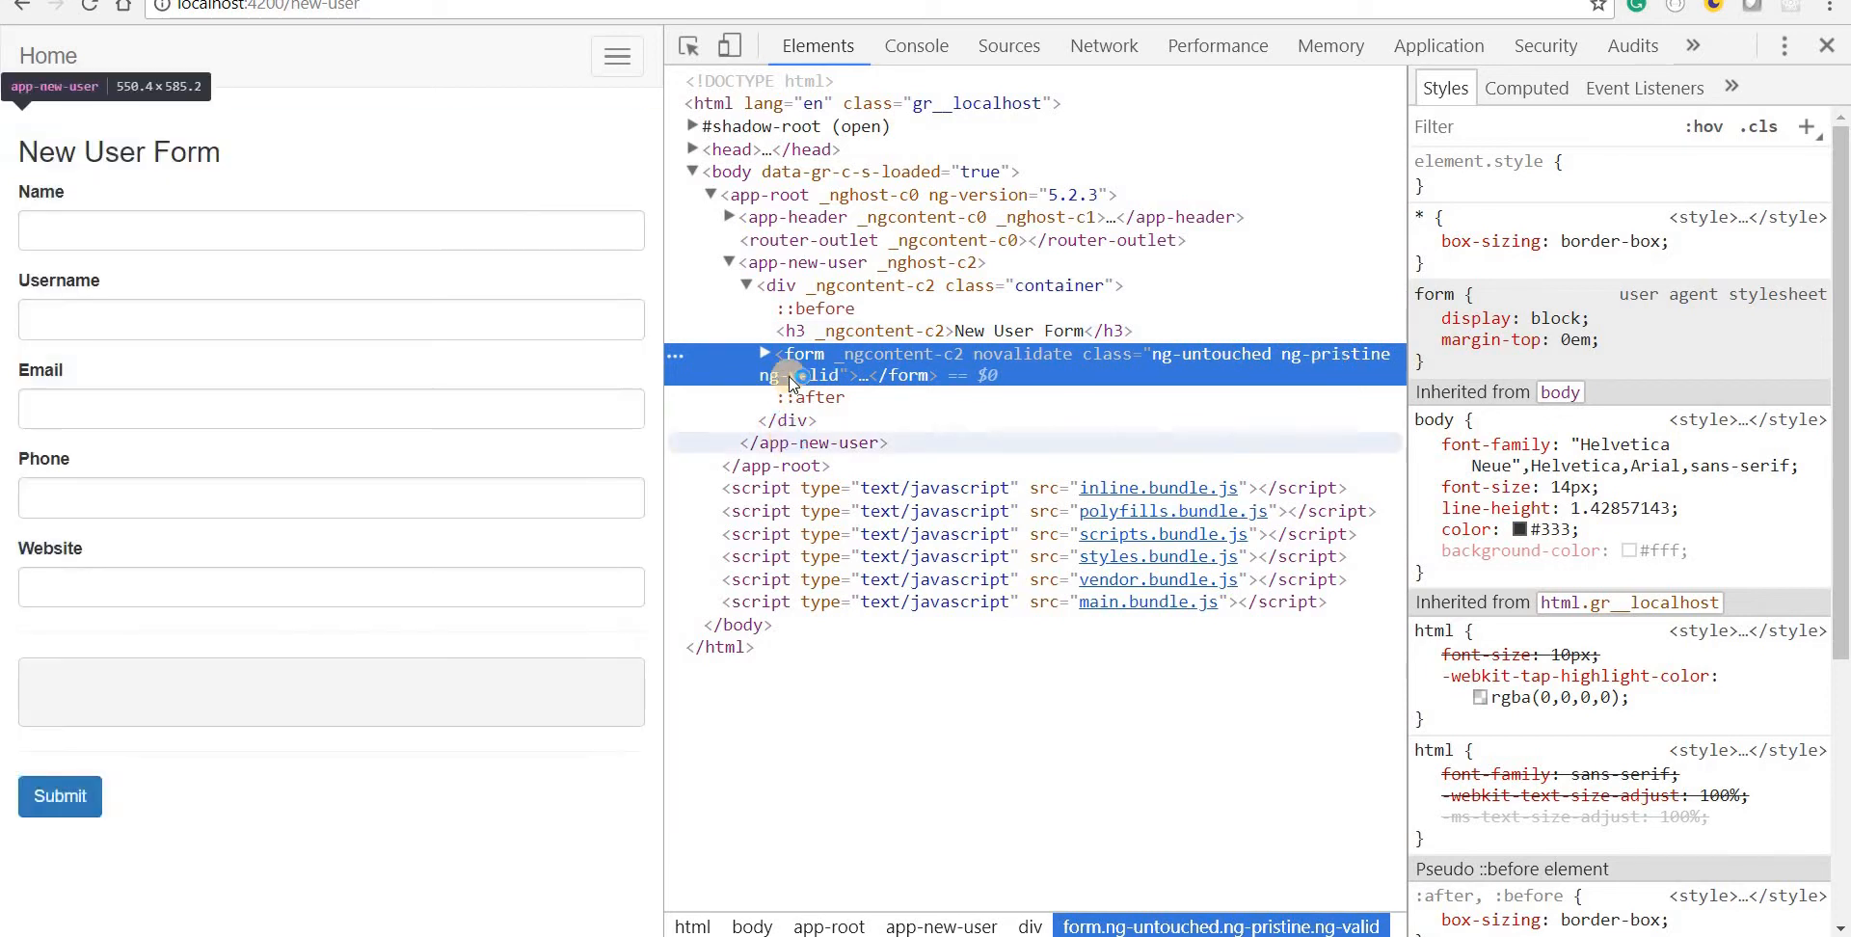
mouse_move(804, 353)
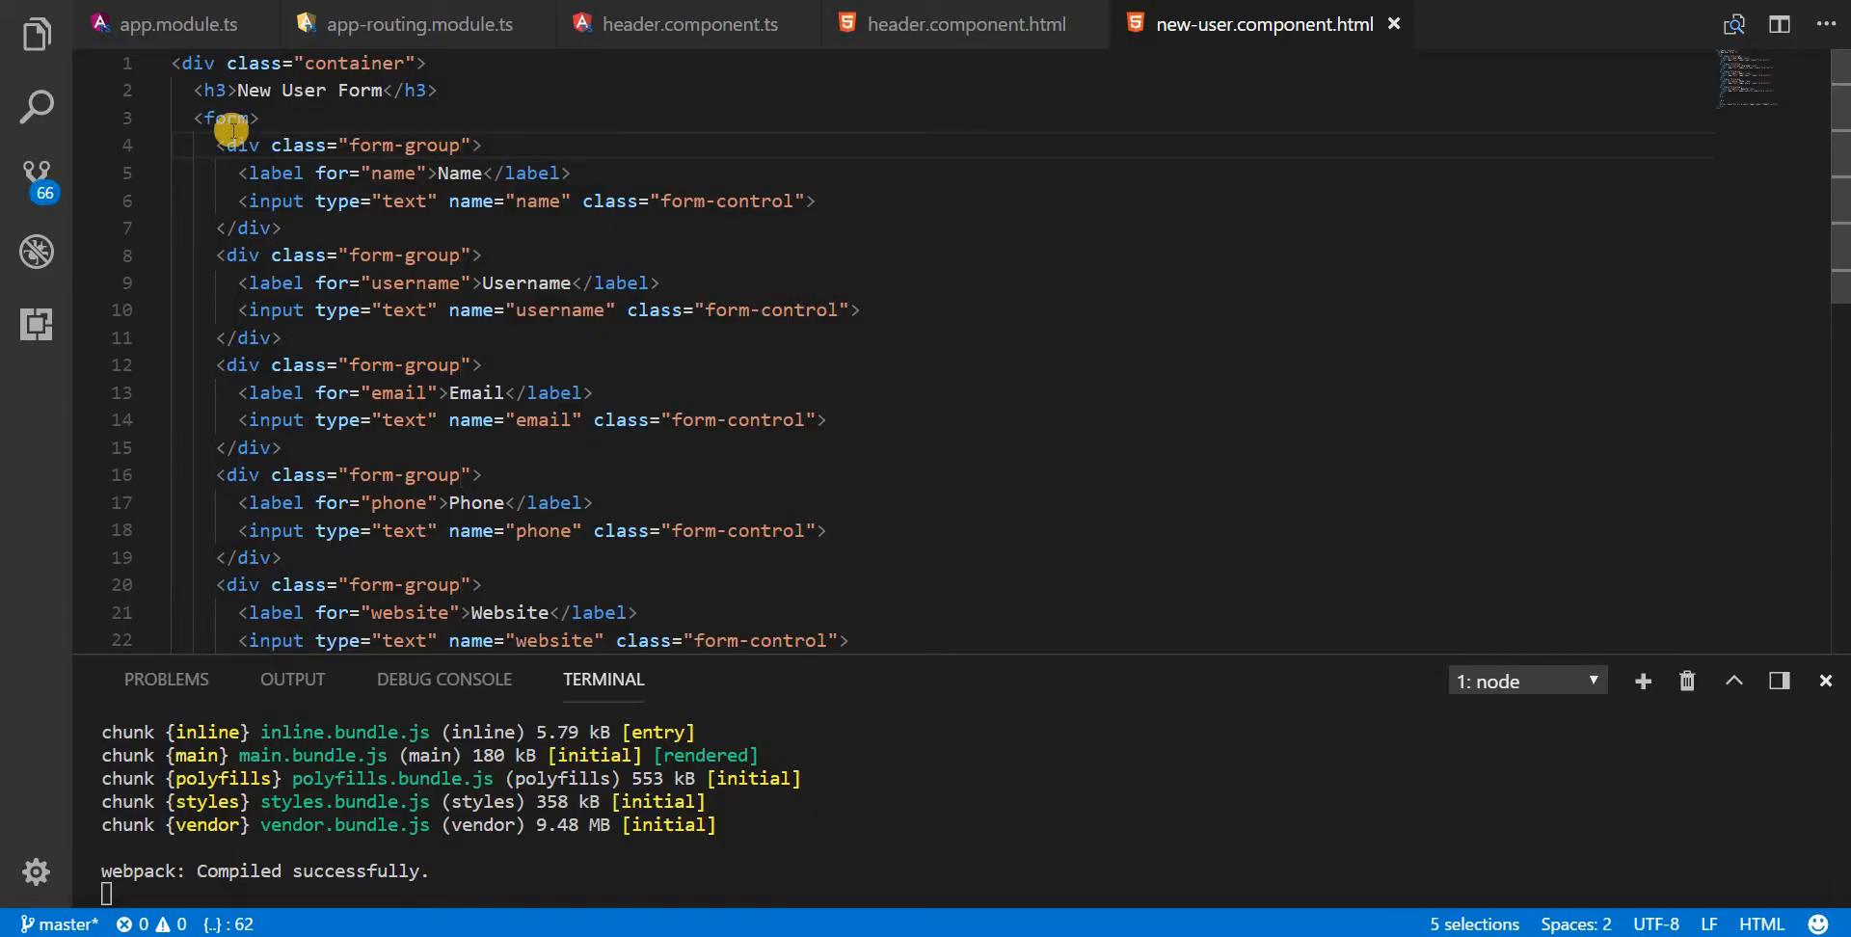
double_click(225, 118)
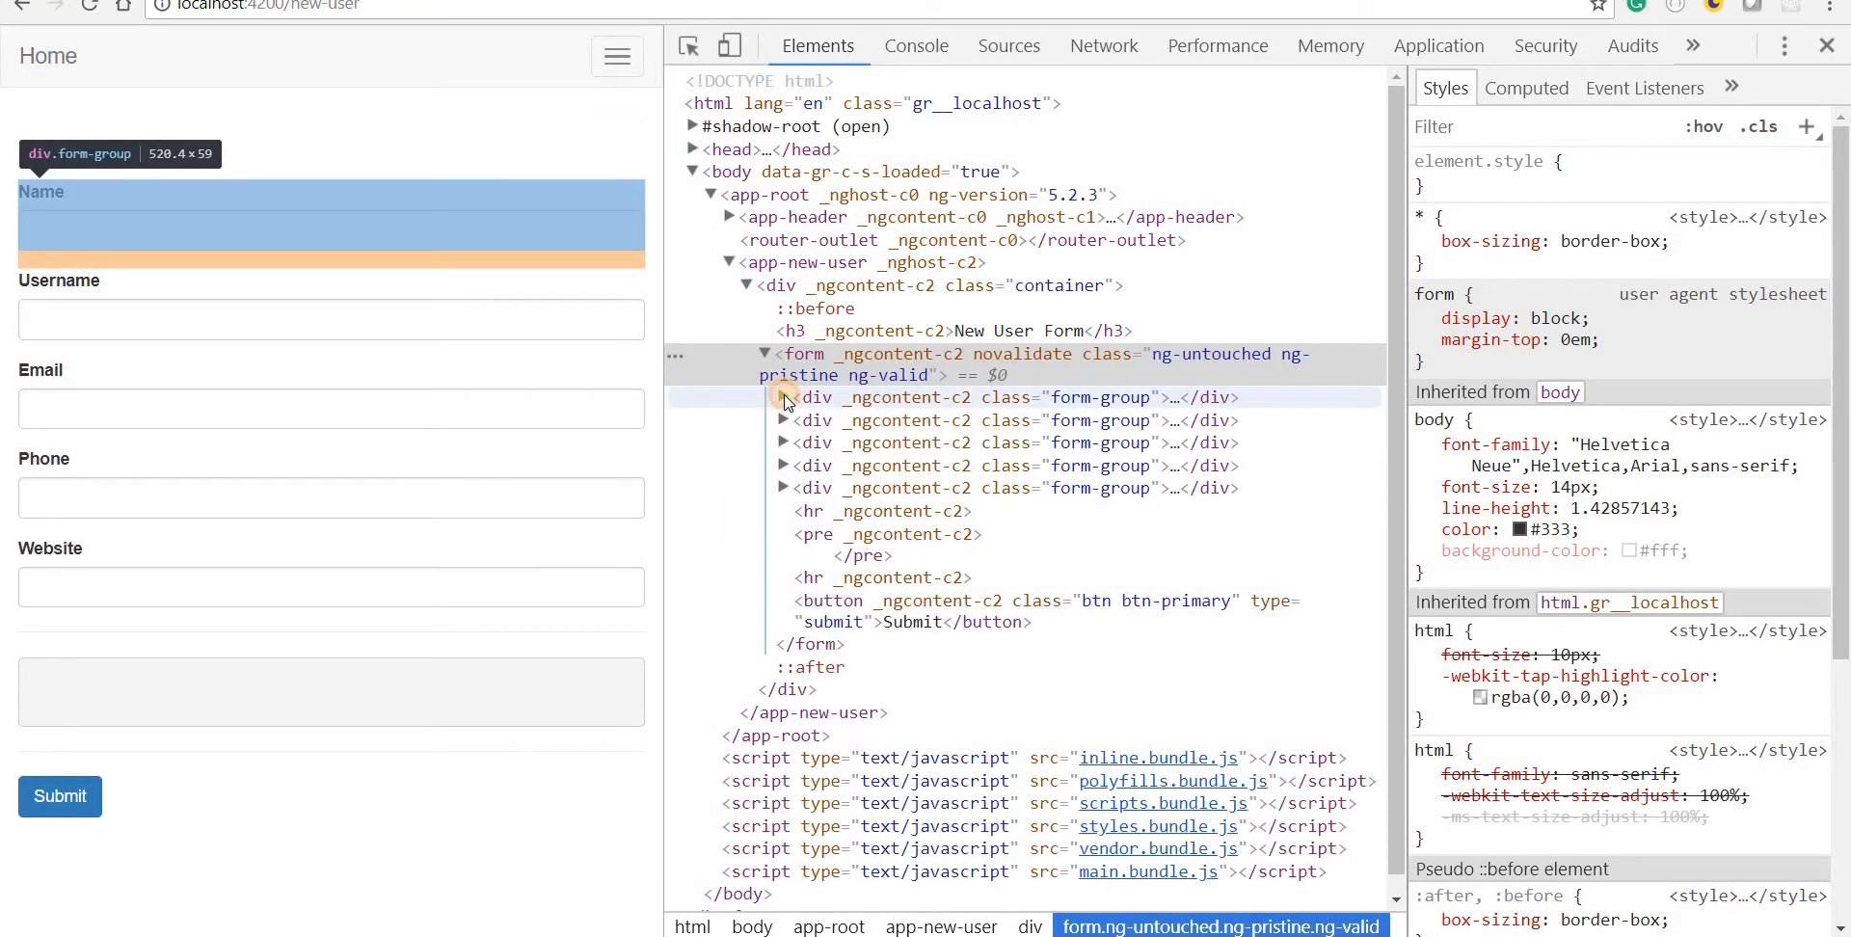
Step: Expand the form node in Elements to reveal each form-group's label and input
left_click(782, 396)
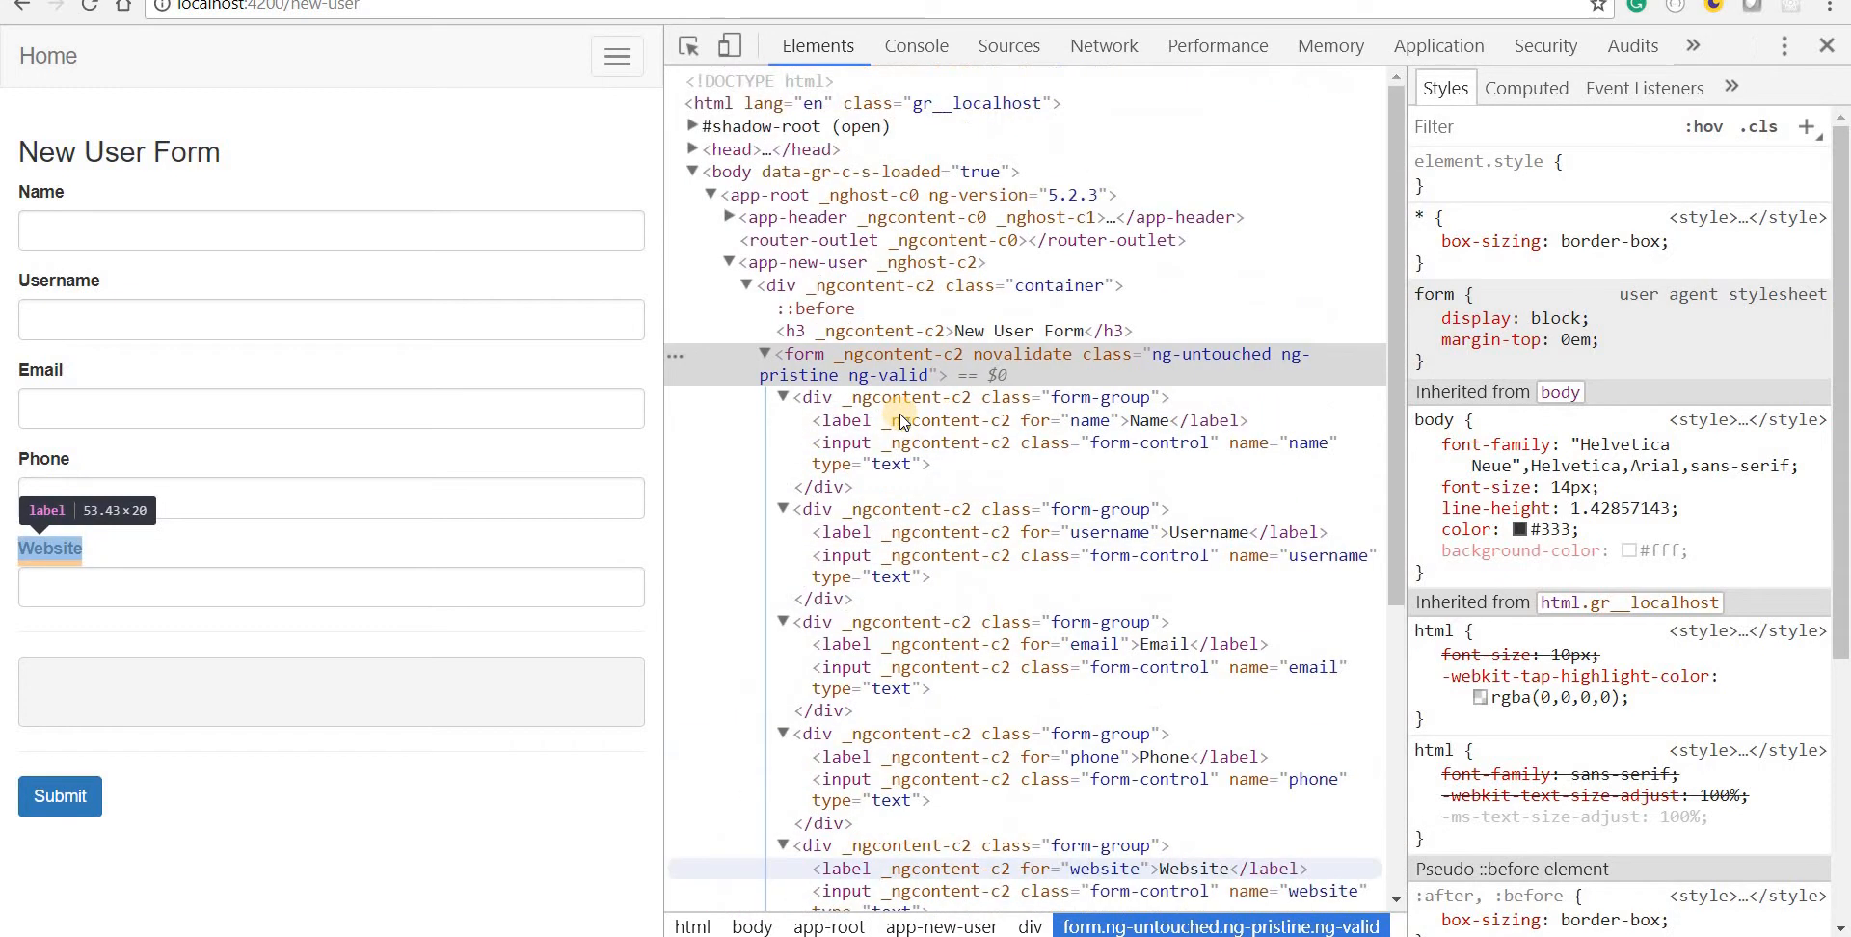
scroll("down", 3)
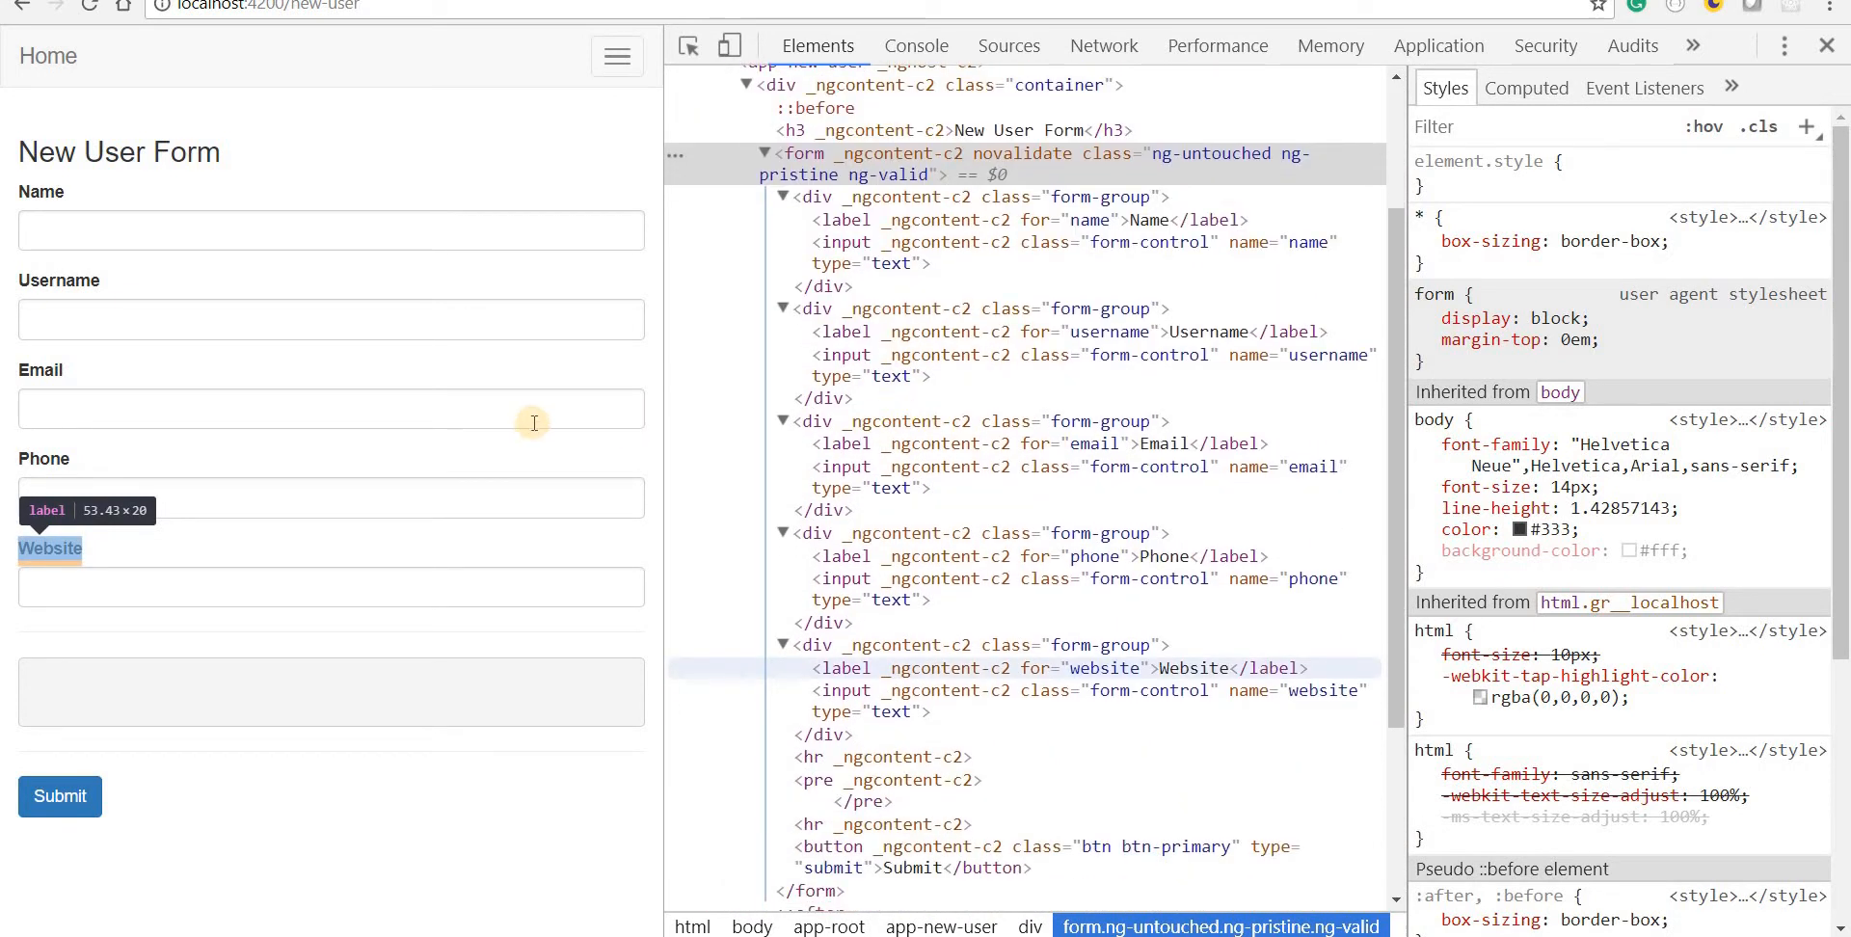
mouse_move(180, 223)
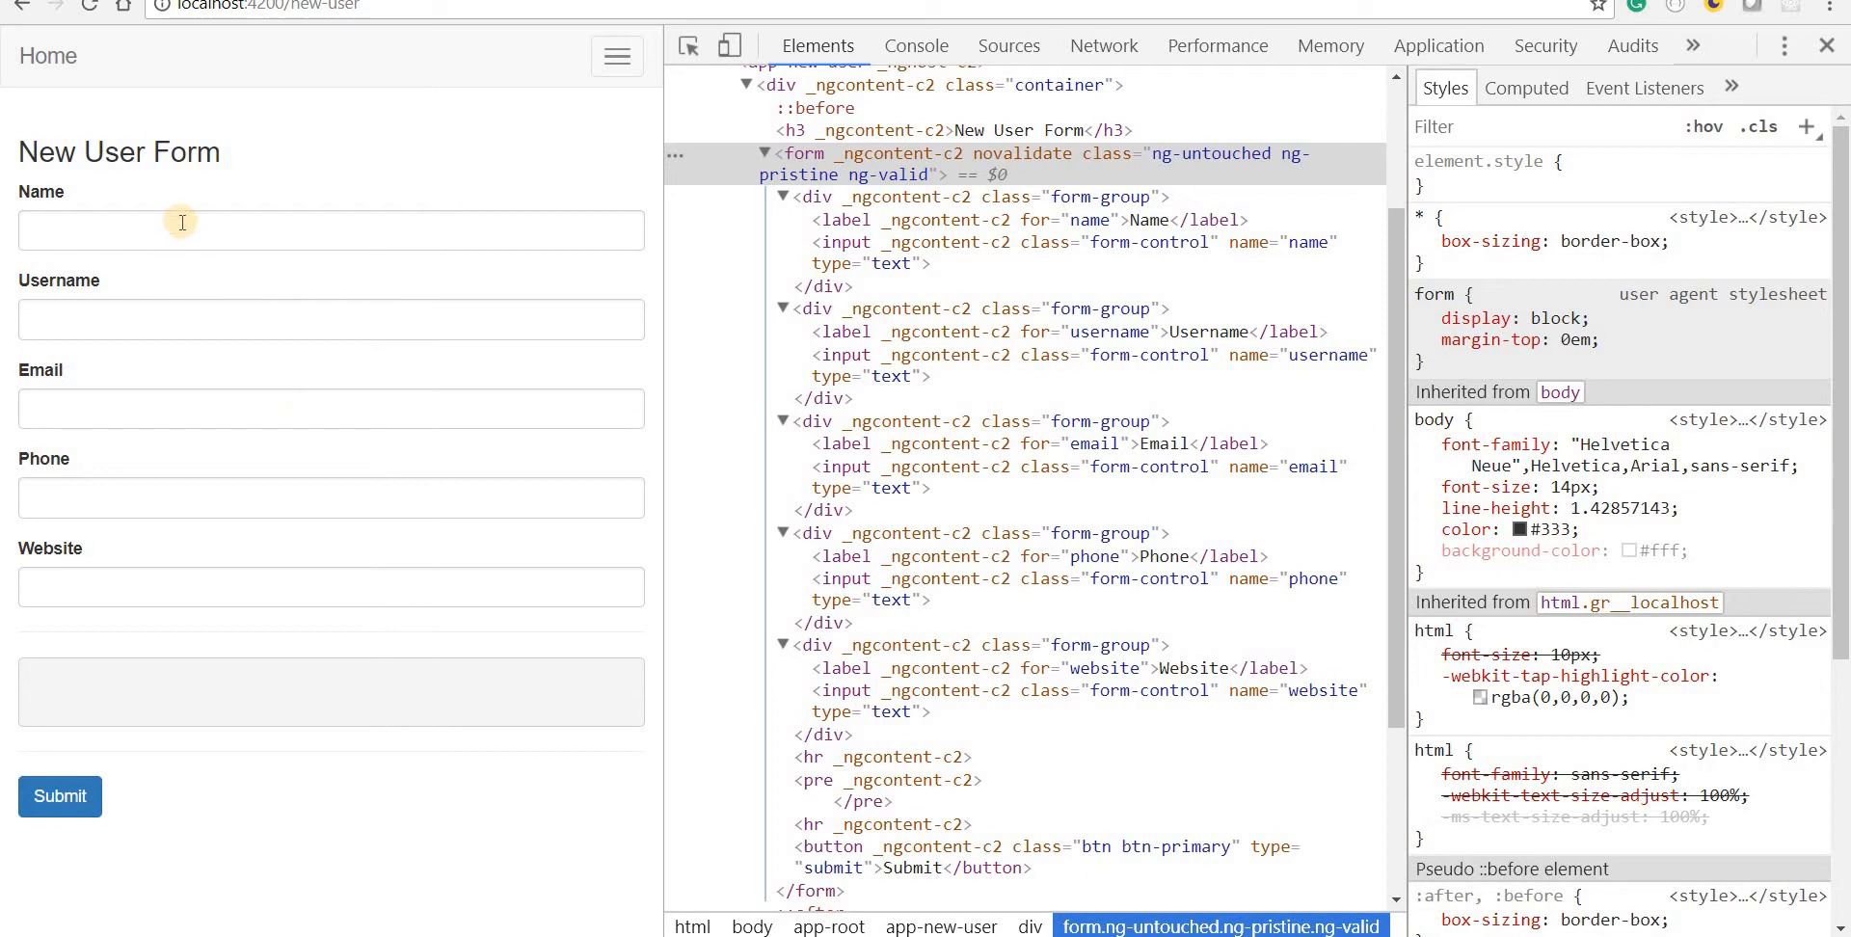
mouse_move(425, 319)
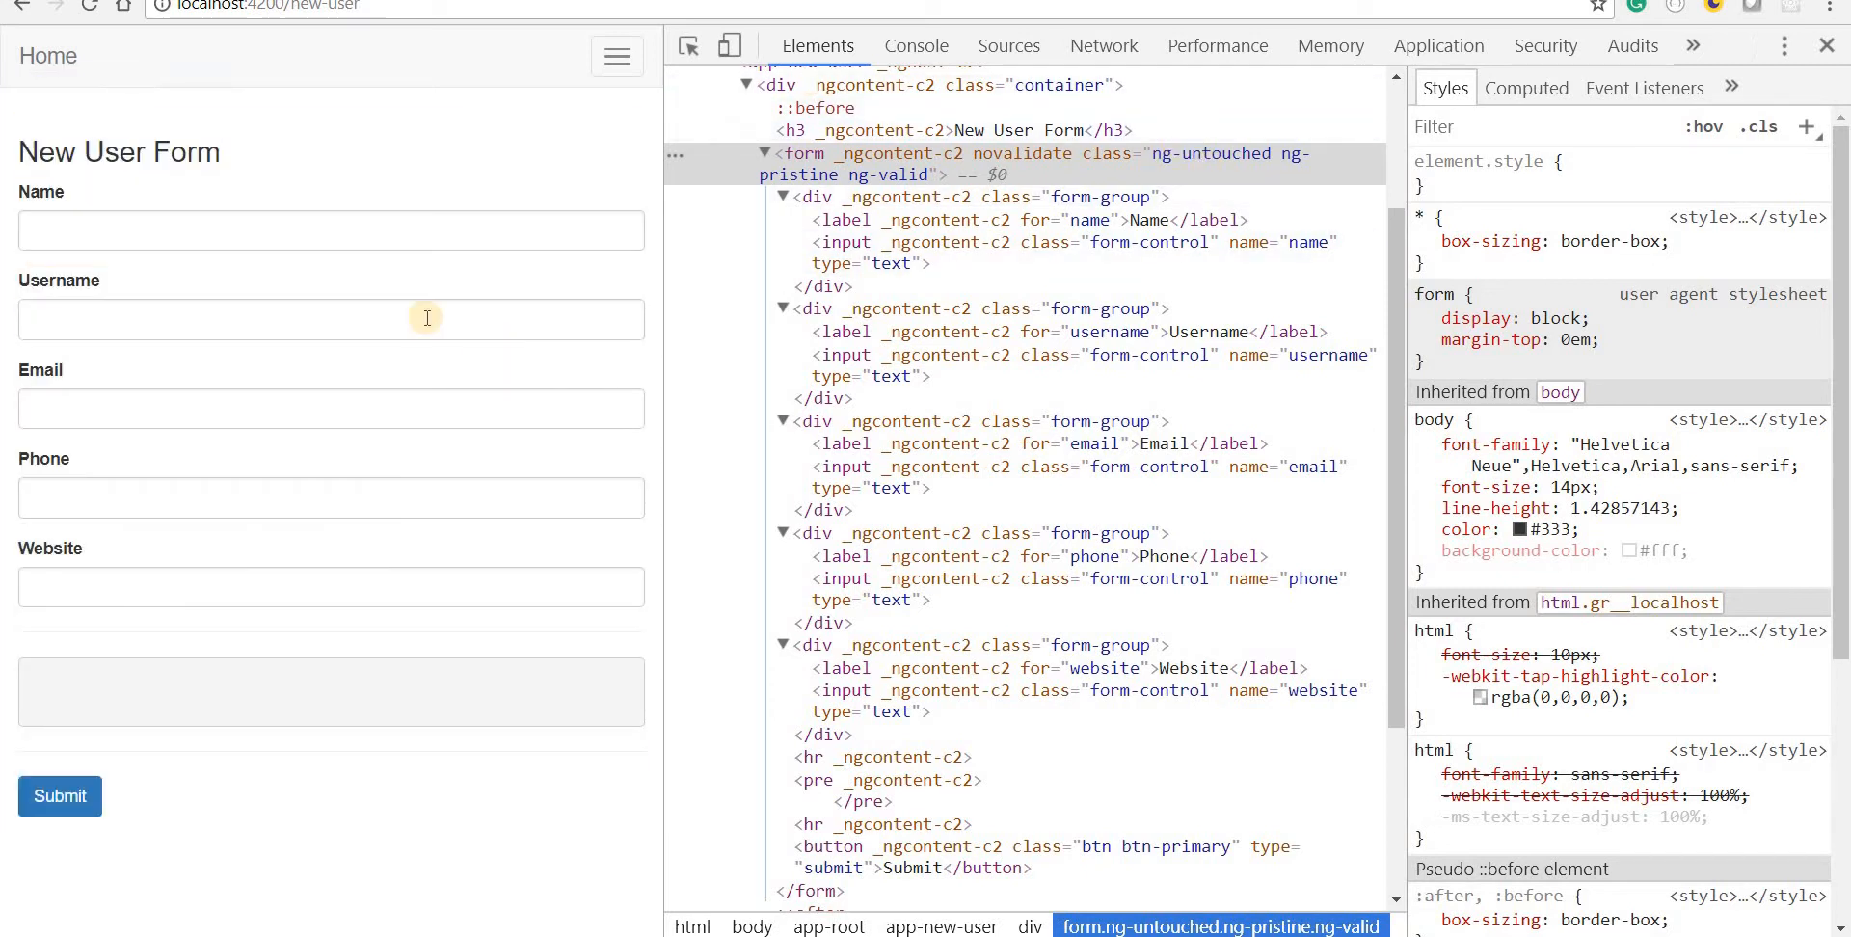
mouse_move(235, 77)
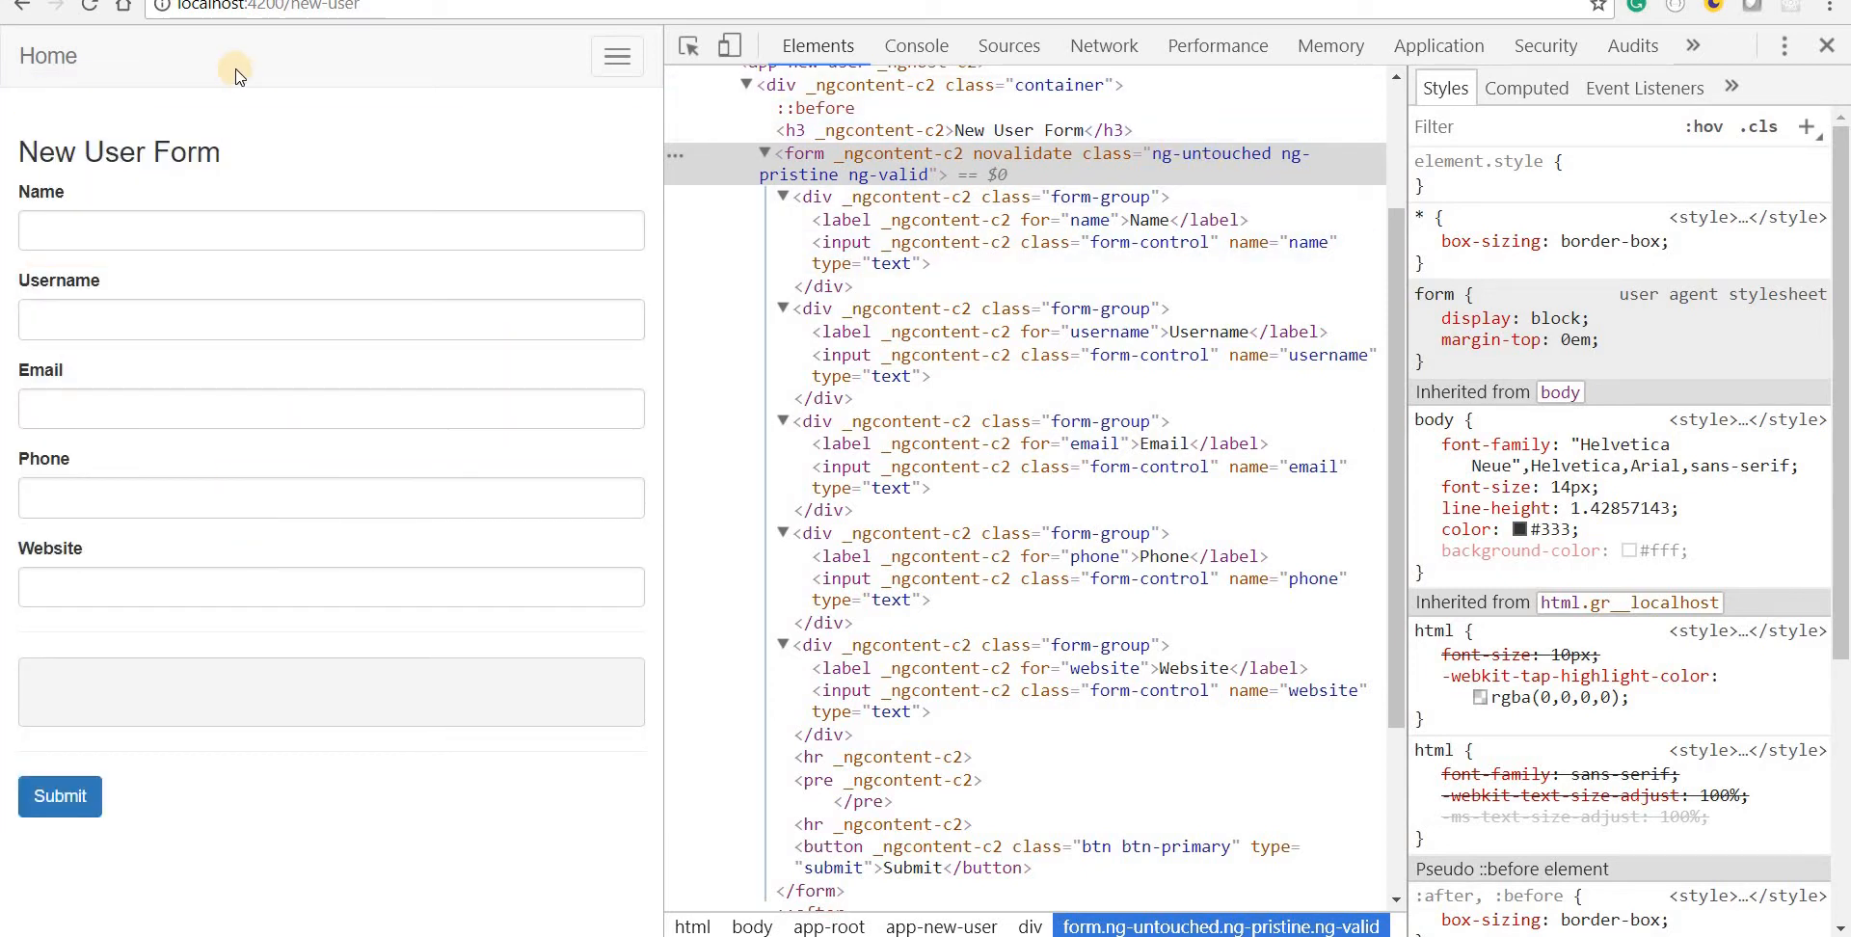
mouse_move(277, 49)
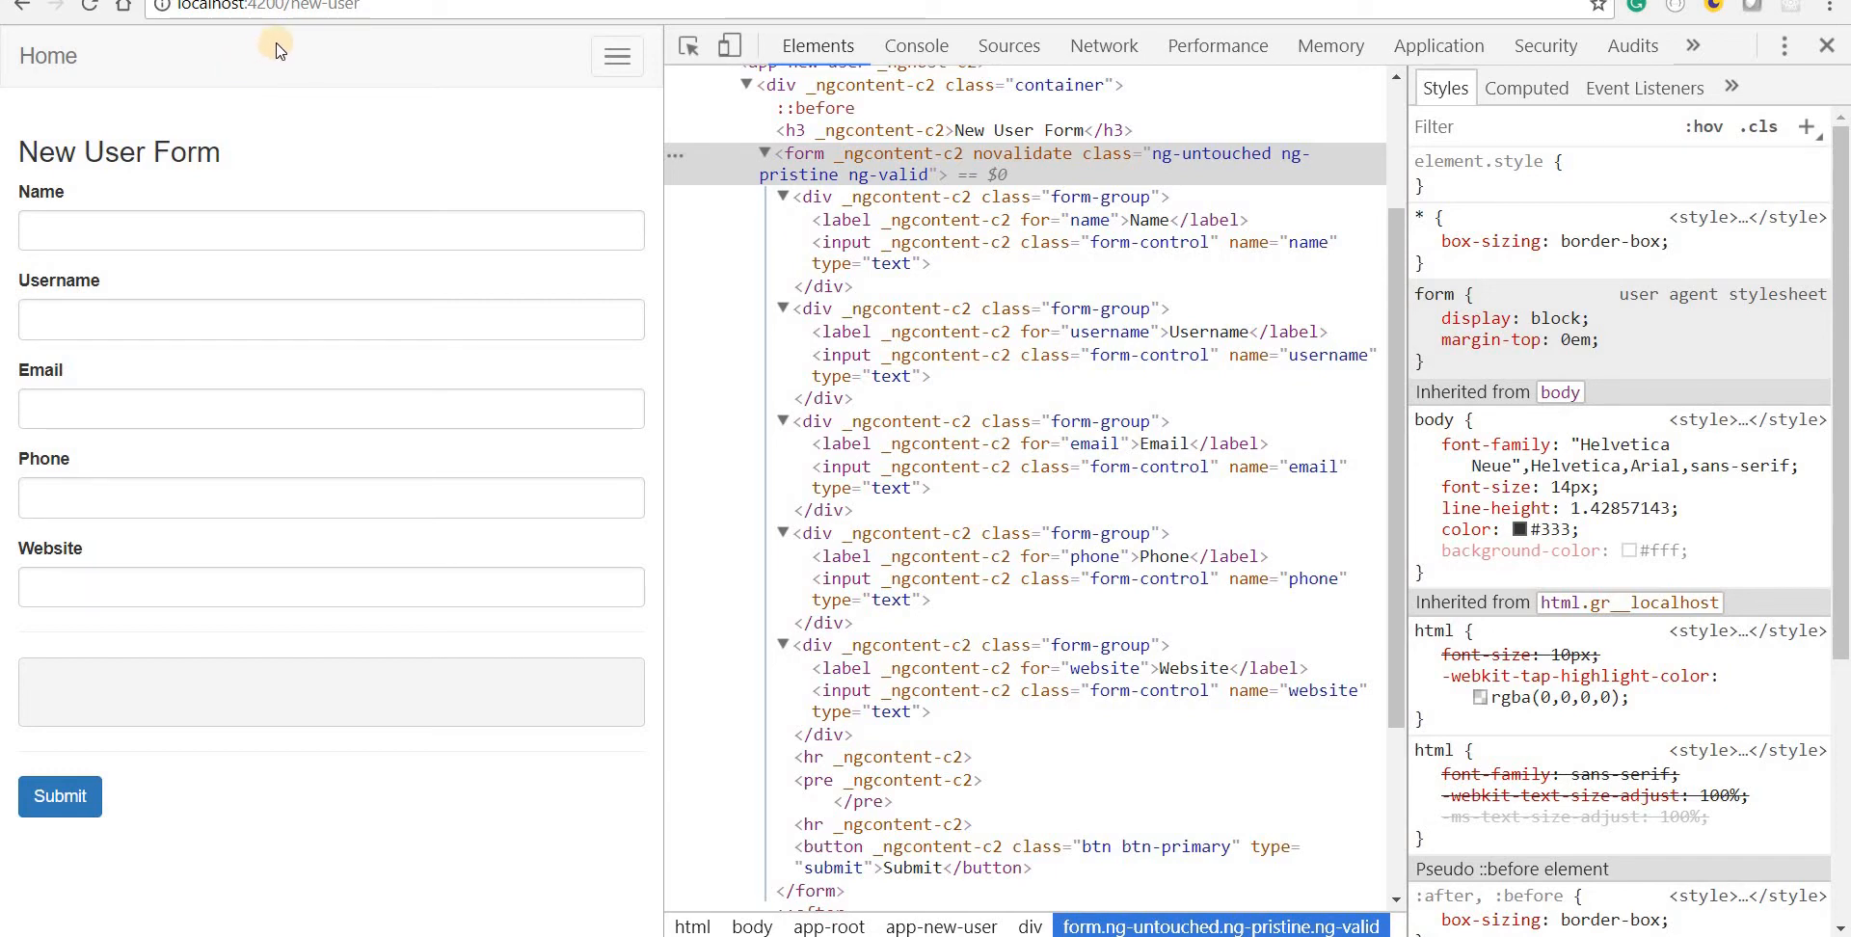